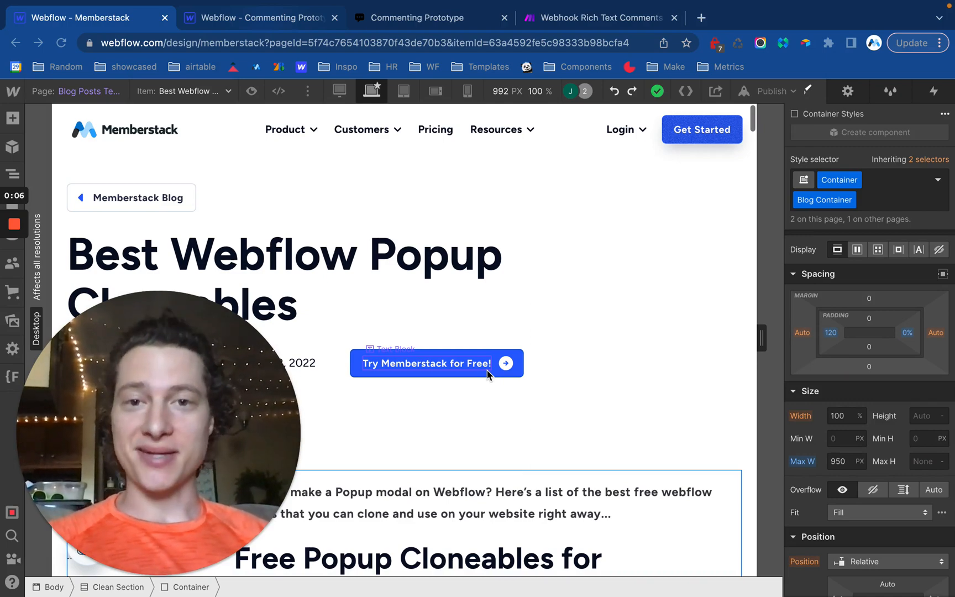
Scroll the Memberstack blog post, then switch to the Commenting Prototype designer
{"action": "scroll", "scroll_direction": "down", "scroll_amount": 3}
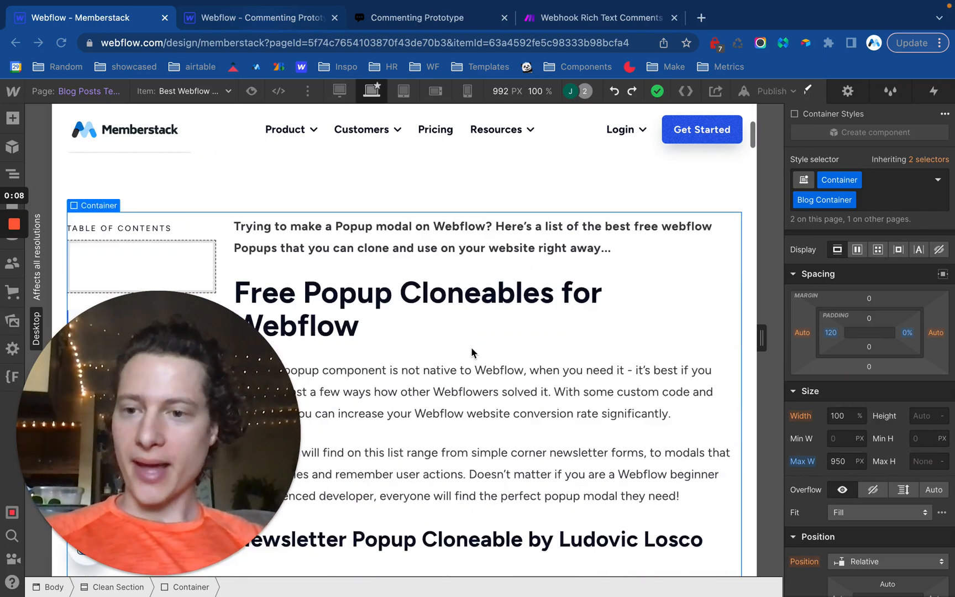
{"action": "scroll", "scroll_direction": "down", "scroll_amount": 3}
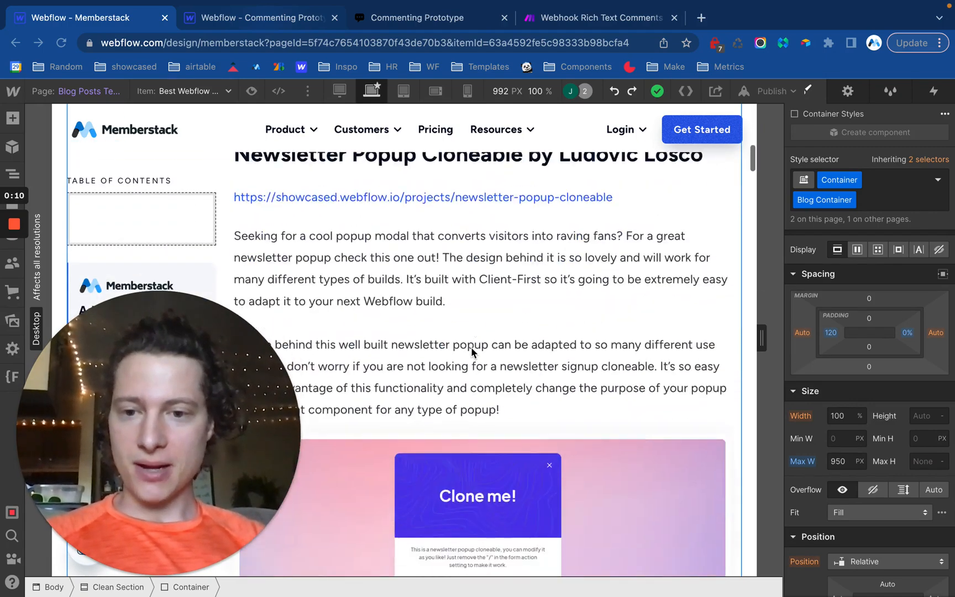
{"action": "scroll", "scroll_direction": "down", "scroll_amount": 3}
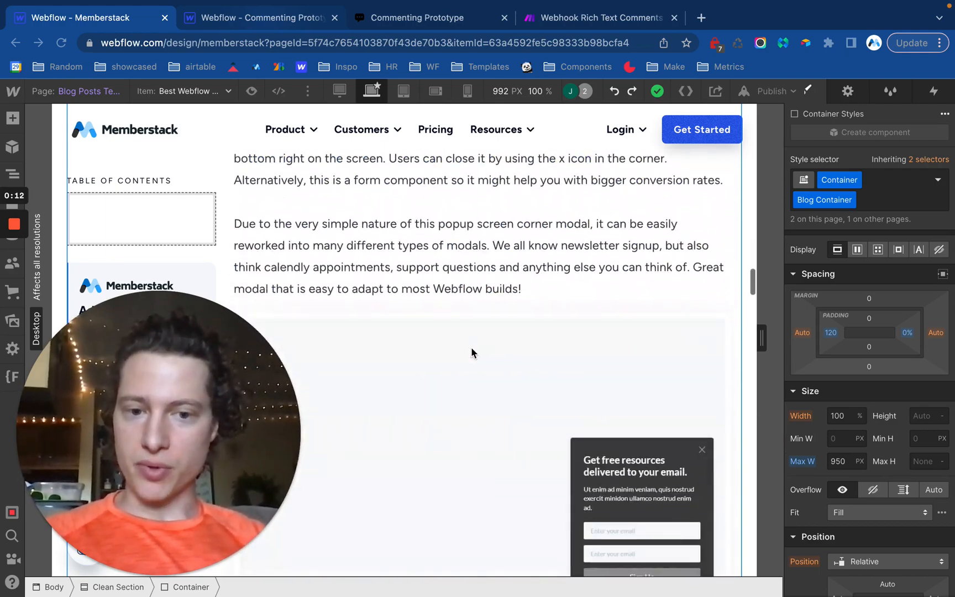
{"action": "scroll", "scroll_direction": "up", "scroll_amount": 3}
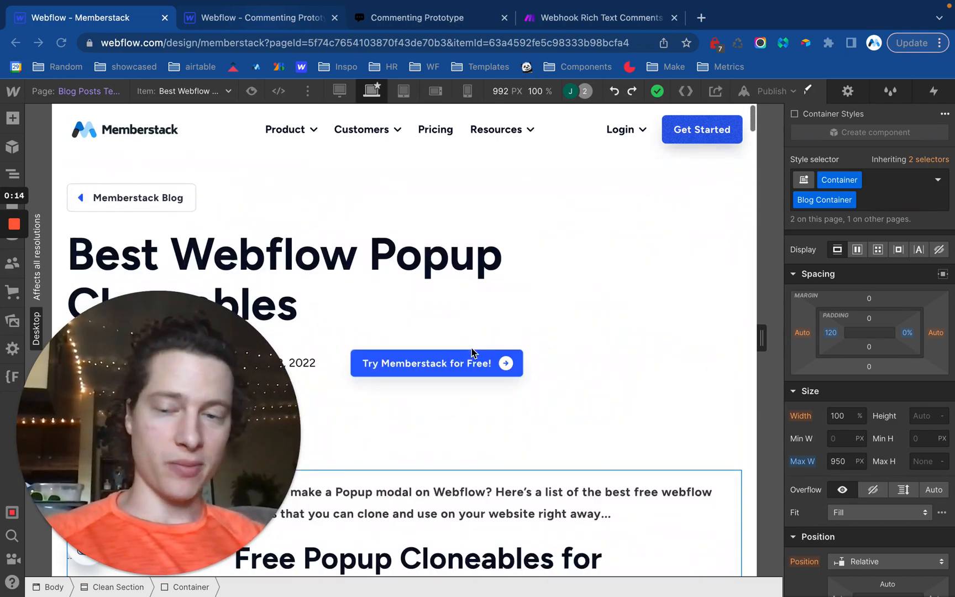
{"action": "left_click", "coordinate": [255, 17]}
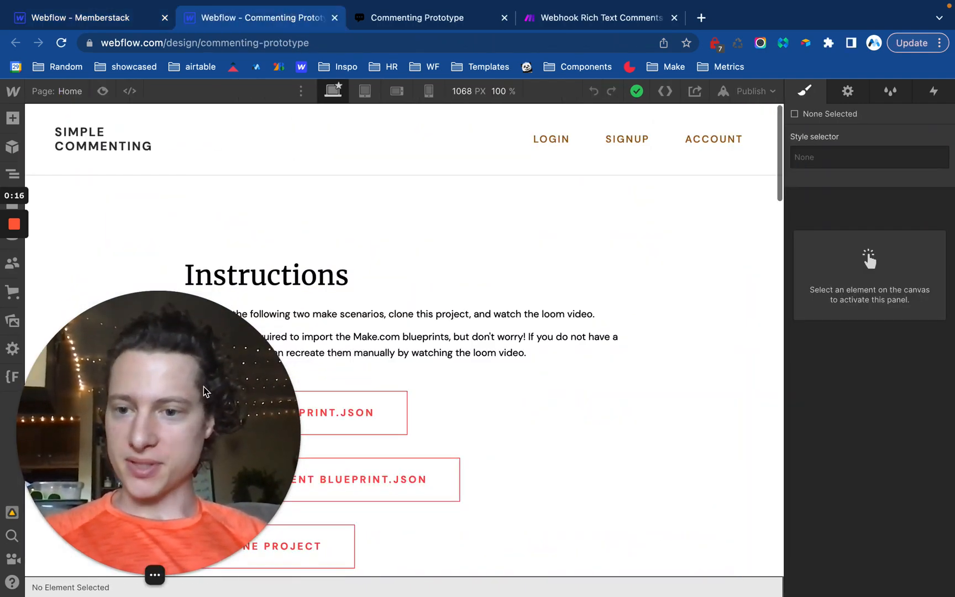
Scroll to the prototype's comment section and view the published How to Delete Comments post
{"action": "scroll", "scroll_direction": "down", "scroll_amount": 3}
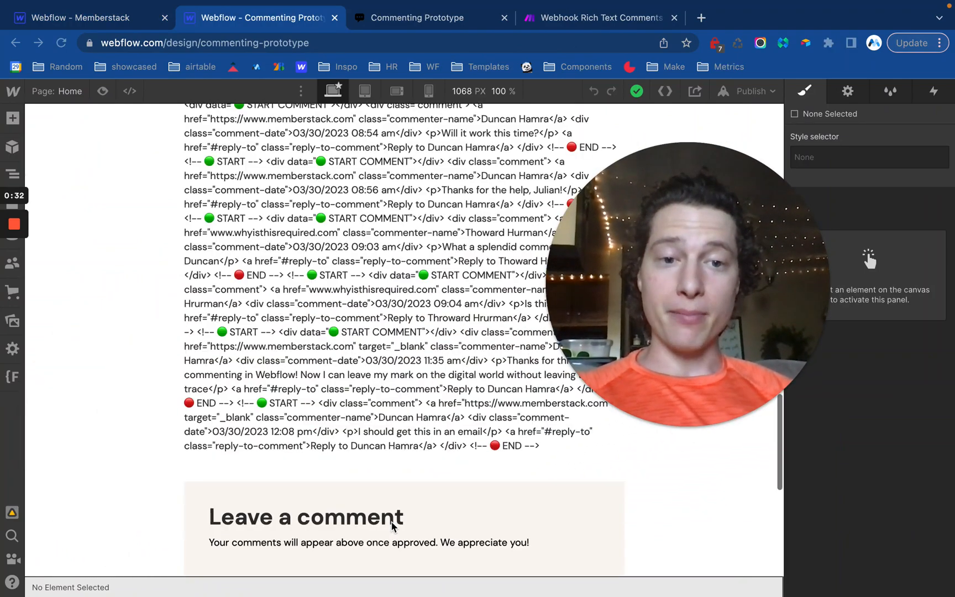
{"action": "scroll", "scroll_direction": "down", "scroll_amount": 3}
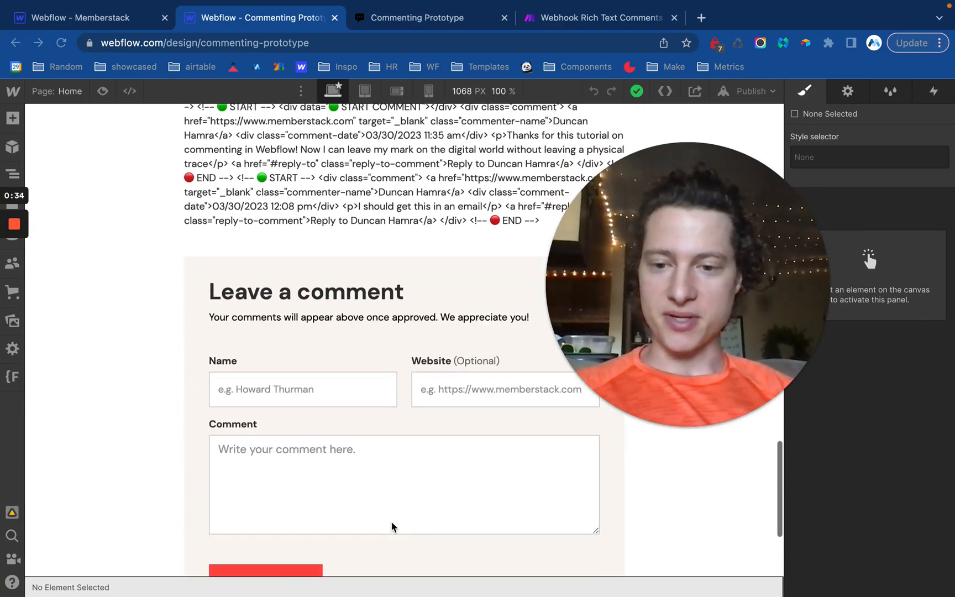
{"action": "scroll", "scroll_direction": "down", "scroll_amount": 3}
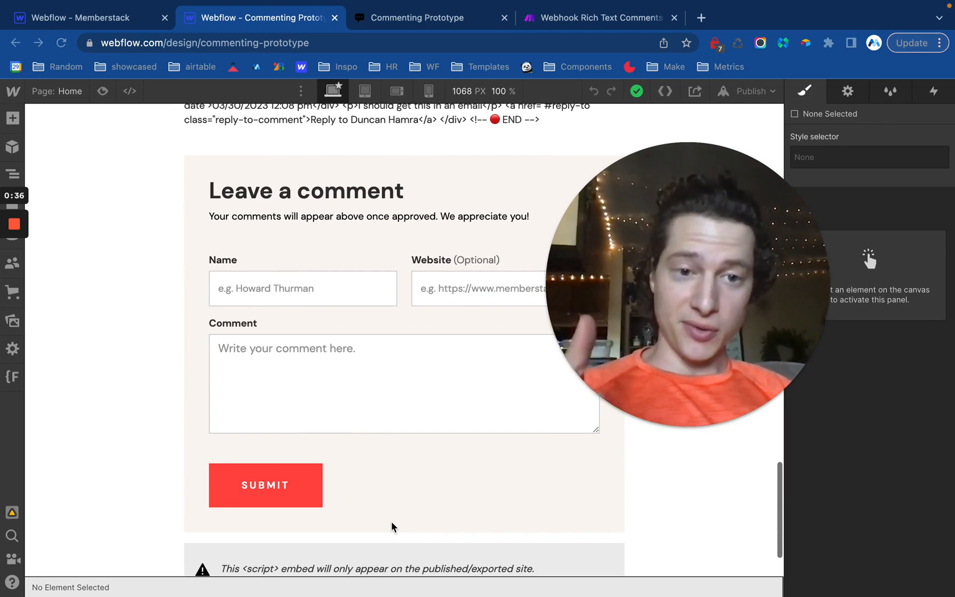
{"action": "left_click", "coordinate": [416, 17]}
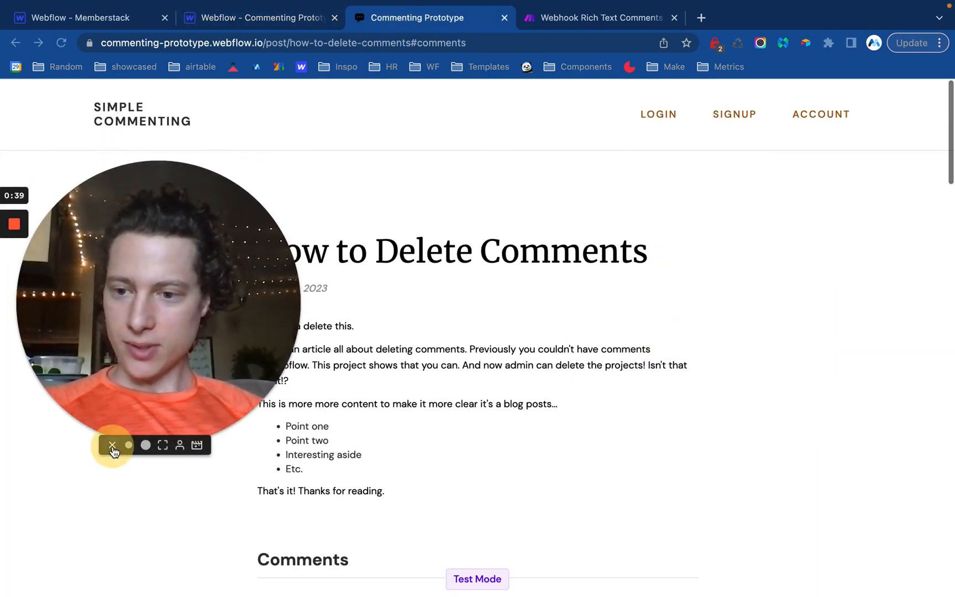
Post the test comment 'This is a comment', confirm it appears, and start a reply
{"action": "scroll", "scroll_direction": "down", "scroll_amount": 3}
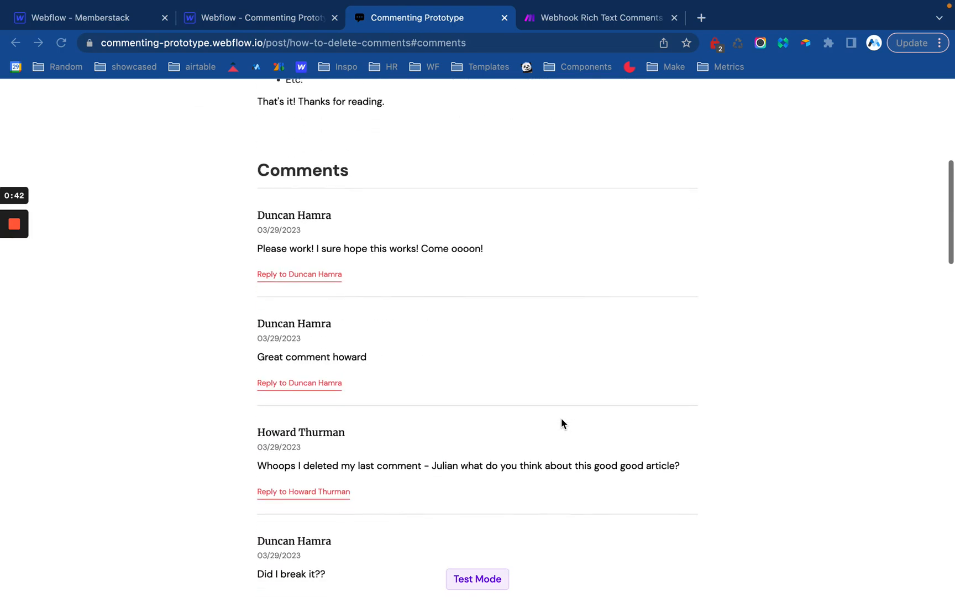
{"action": "scroll", "scroll_direction": "down", "scroll_amount": 3}
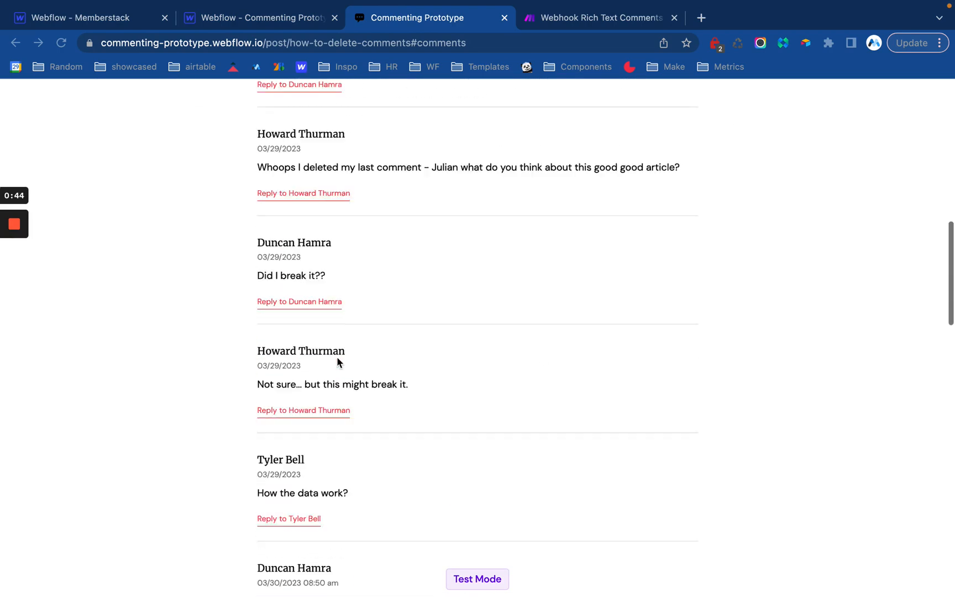
{"action": "scroll", "scroll_direction": "down", "scroll_amount": 3}
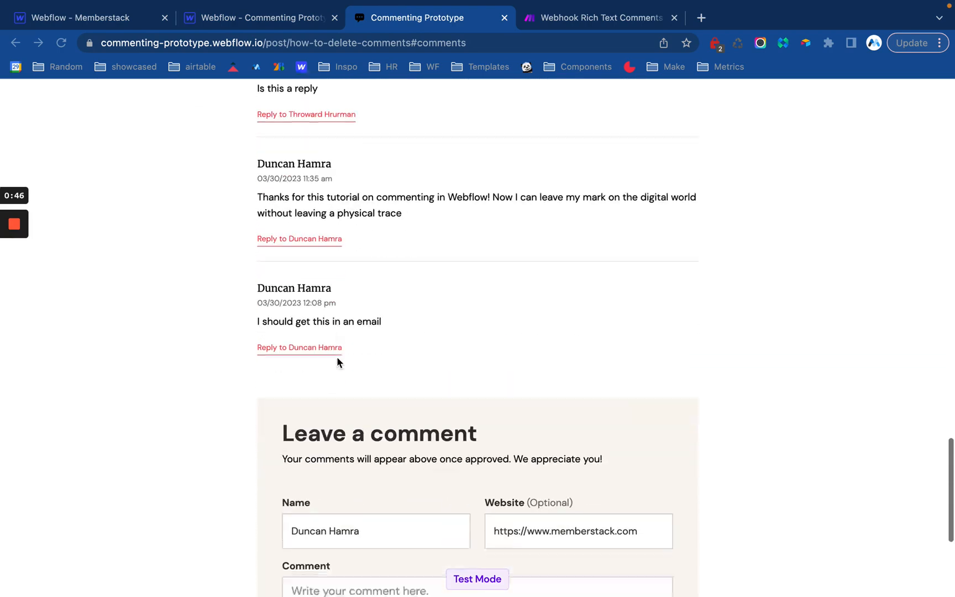
{"action": "scroll", "scroll_direction": "down", "scroll_amount": 3}
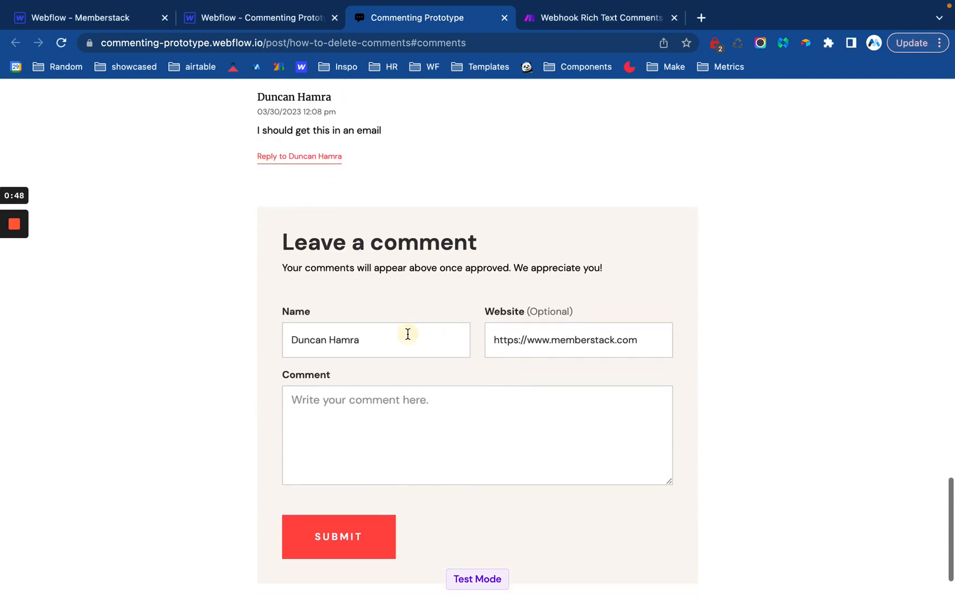
{"action": "scroll", "scroll_direction": "down", "scroll_amount": 3}
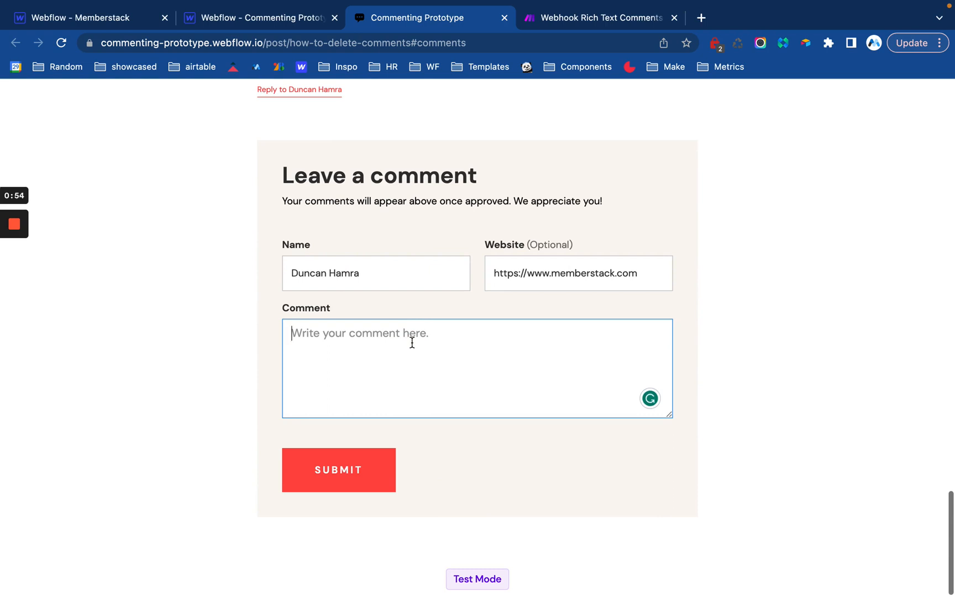
{"action": "mouse_move", "coordinate": [346, 339]}
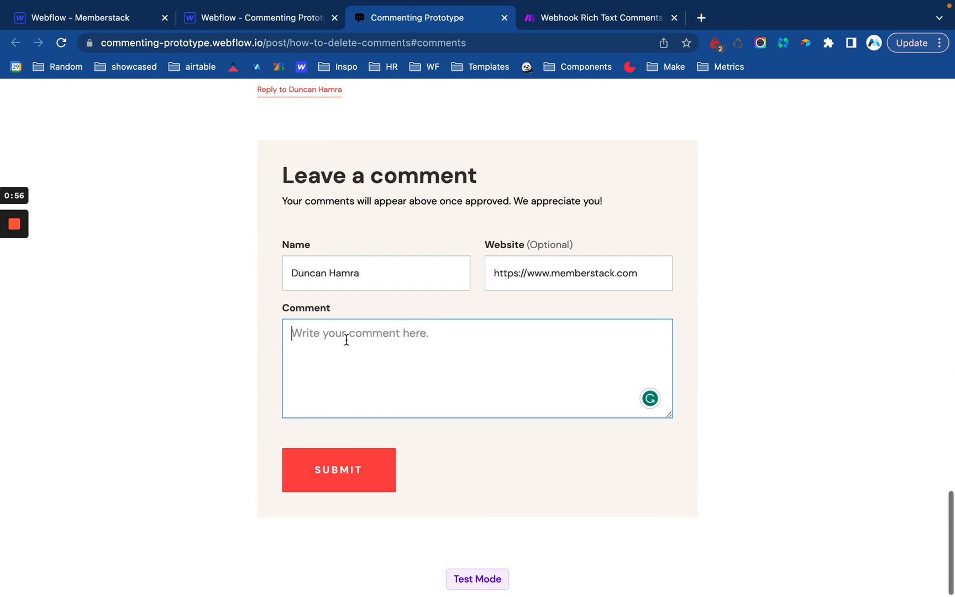
{"action": "type", "text": "This is a comment"}
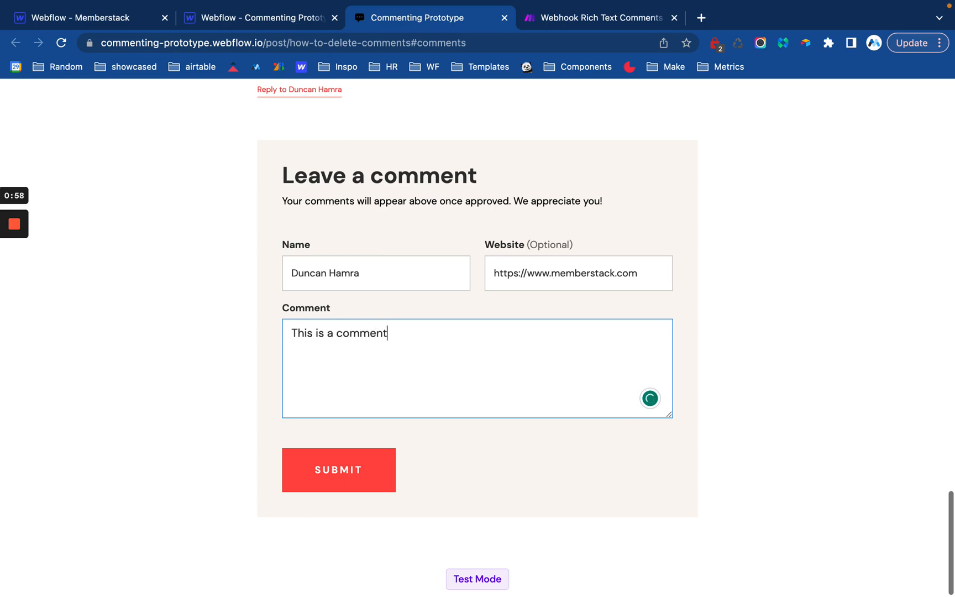
{"action": "left_click", "coordinate": [339, 469]}
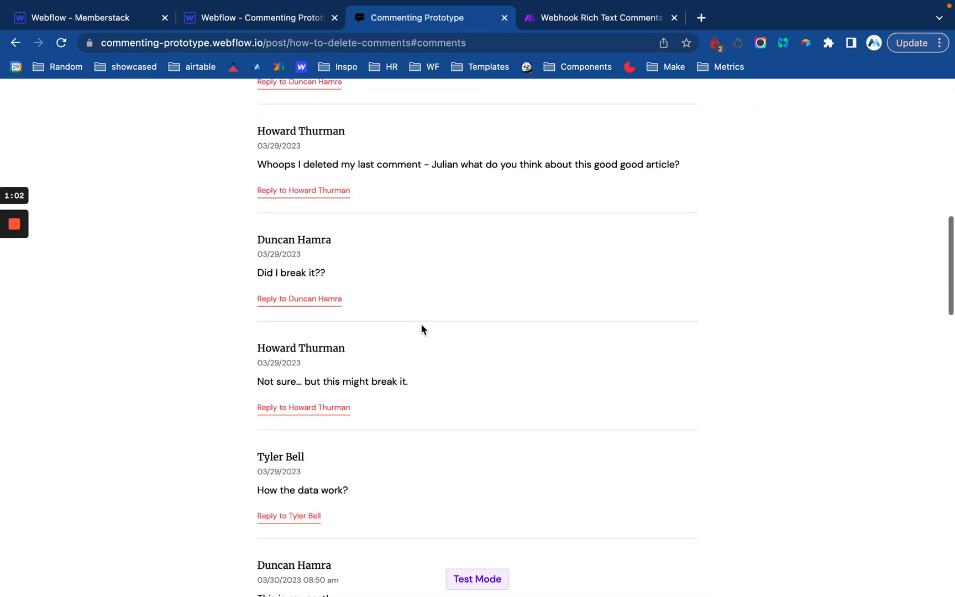
{"action": "scroll", "scroll_direction": "down", "scroll_amount": 3}
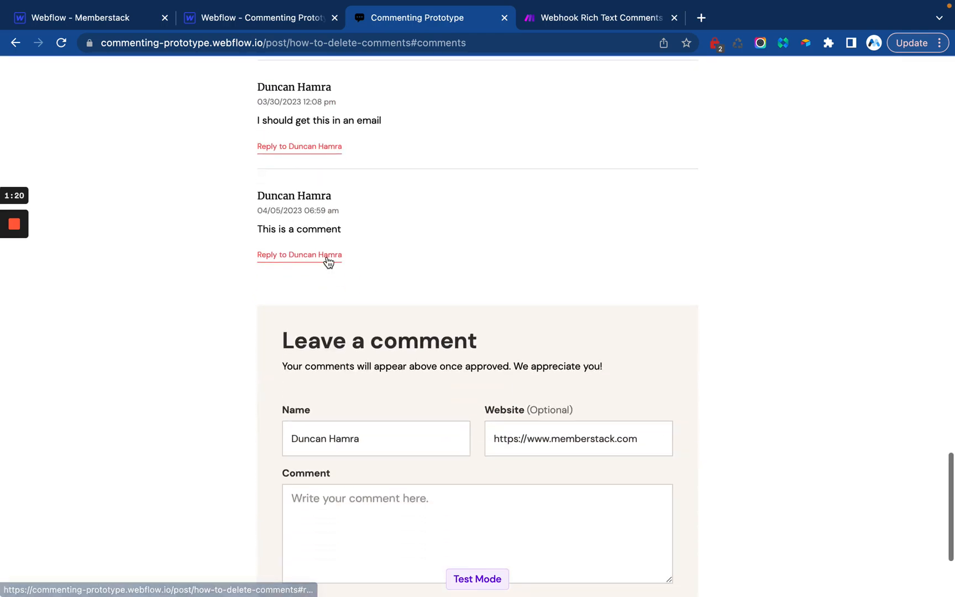
{"action": "left_click", "coordinate": [298, 255]}
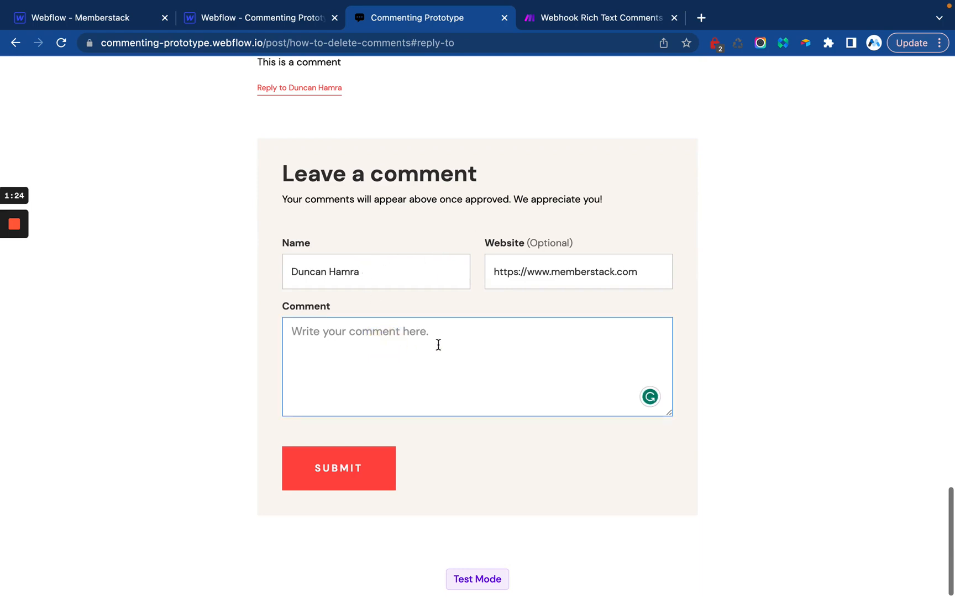
{"action": "mouse_move", "coordinate": [303, 33]}
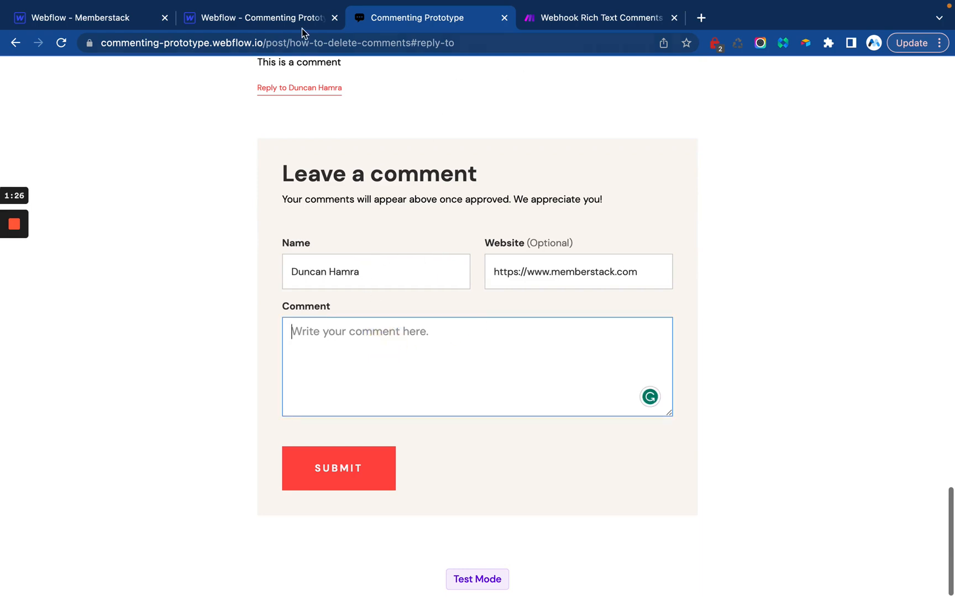
In the designer, scroll the comments embed to the new entry and search 'post'
{"action": "left_click", "coordinate": [256, 17]}
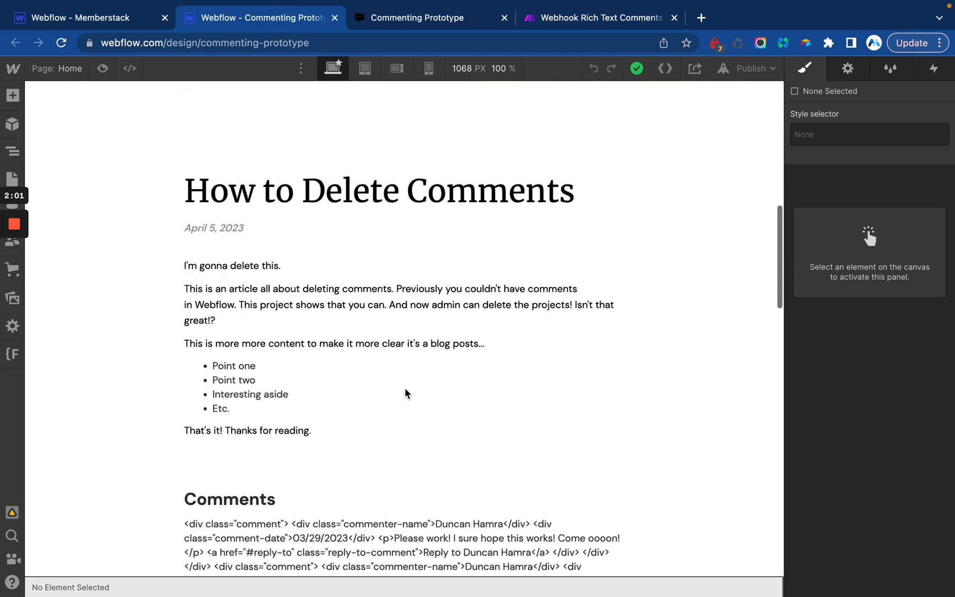
{"action": "scroll", "scroll_direction": "down", "scroll_amount": 3}
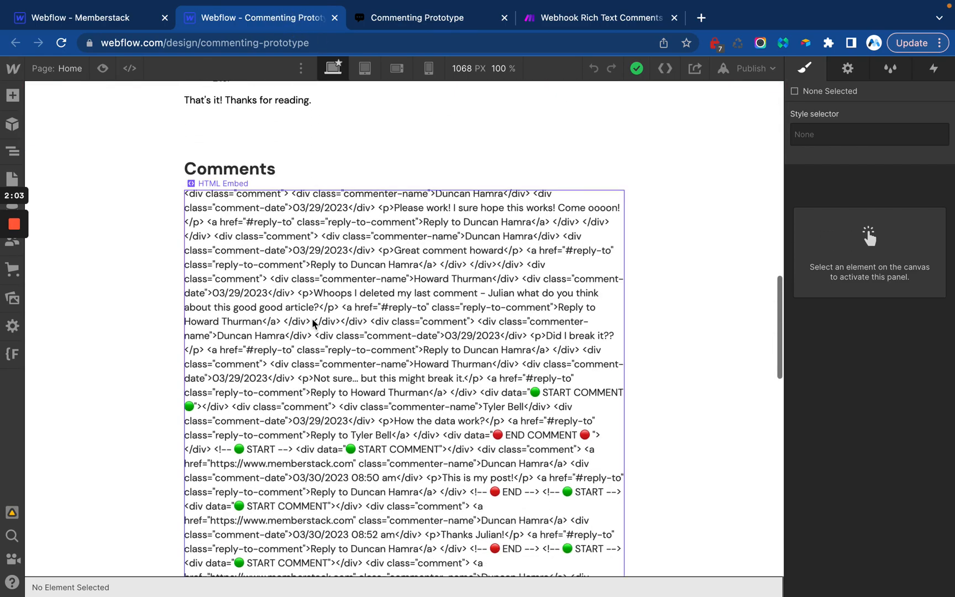
{"action": "scroll", "scroll_direction": "down", "scroll_amount": 3}
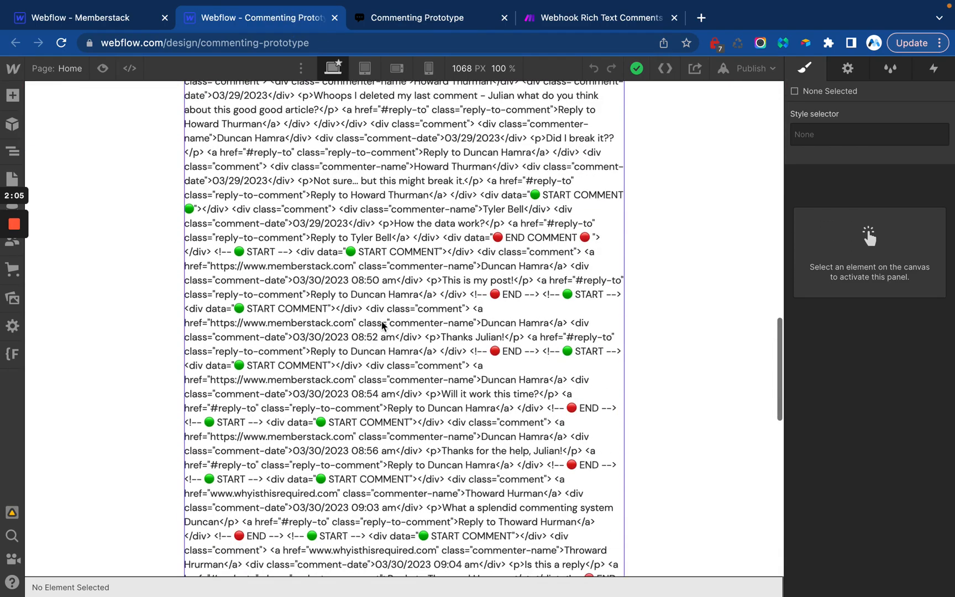
{"action": "scroll", "scroll_direction": "down", "scroll_amount": 3}
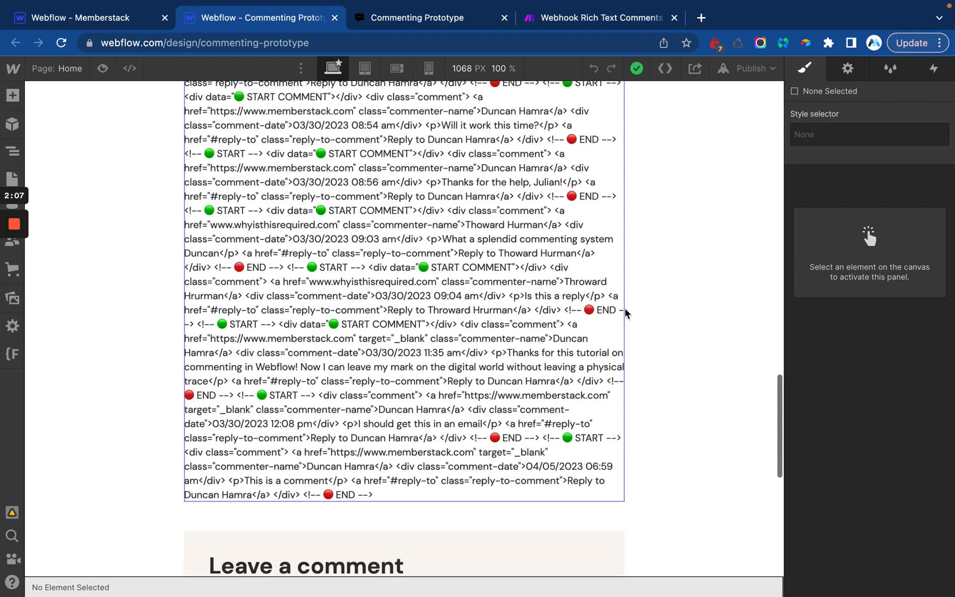
{"action": "mouse_move", "coordinate": [551, 438]}
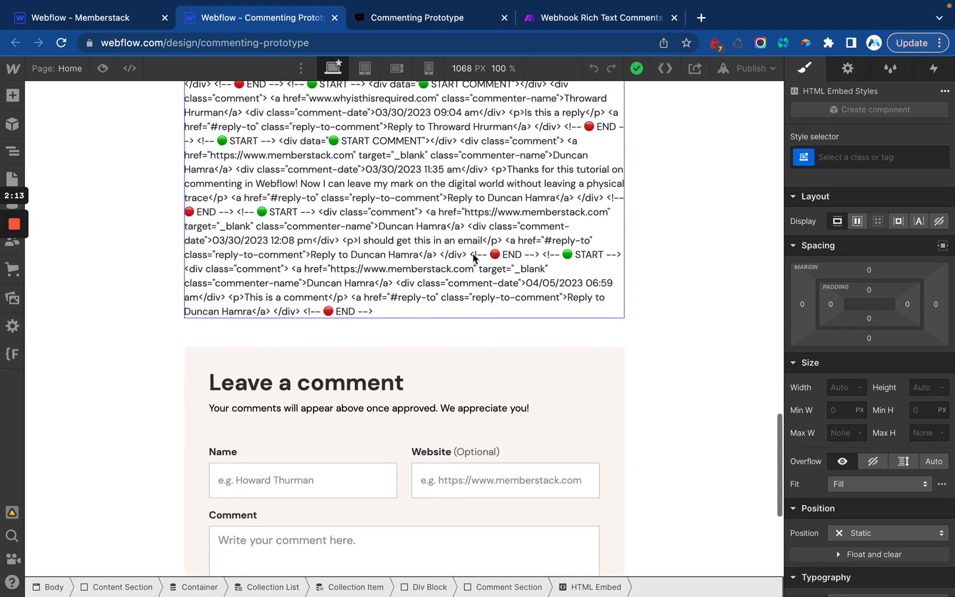
{"action": "scroll", "scroll_direction": "down", "scroll_amount": 3}
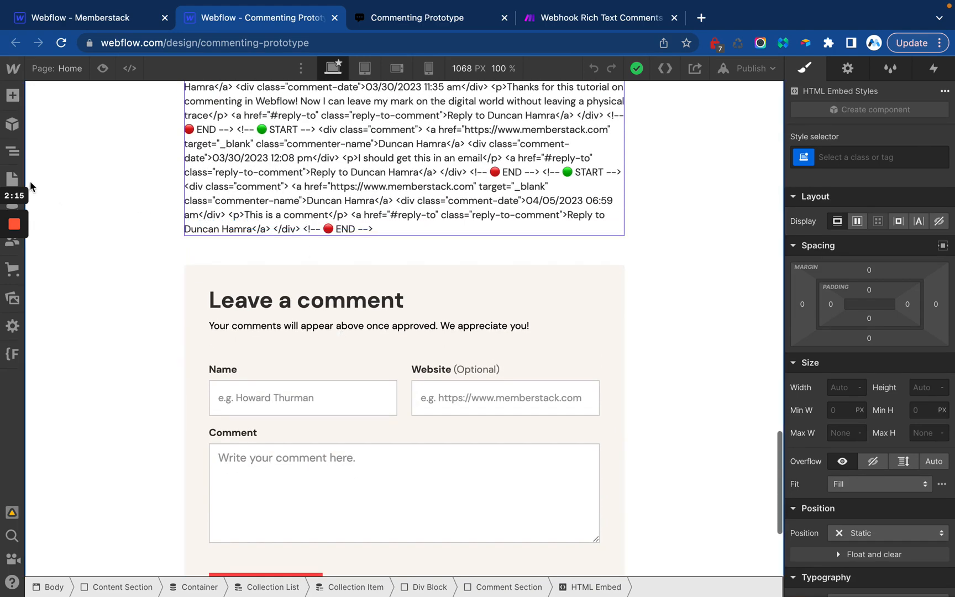
{"action": "type", "text": "post"}
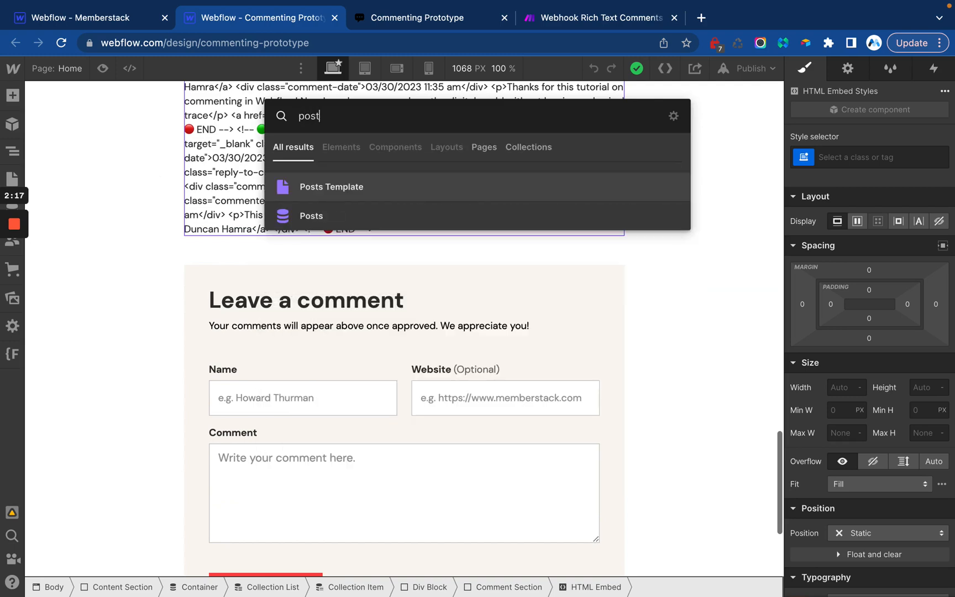
Open the How to Delete Comments item from Posts and save its edited comments
{"action": "left_click", "coordinate": [310, 216]}
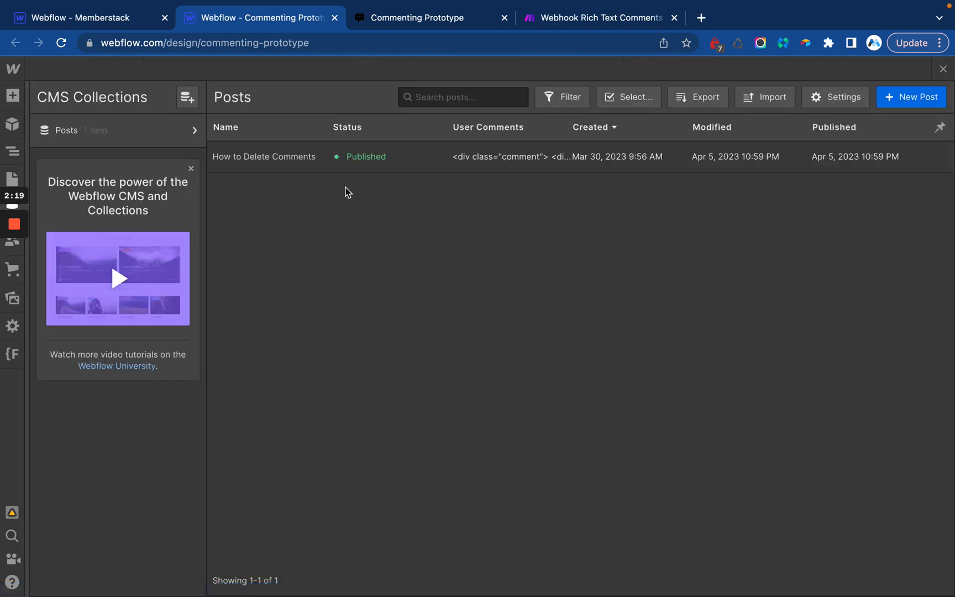
{"action": "left_click", "coordinate": [264, 157]}
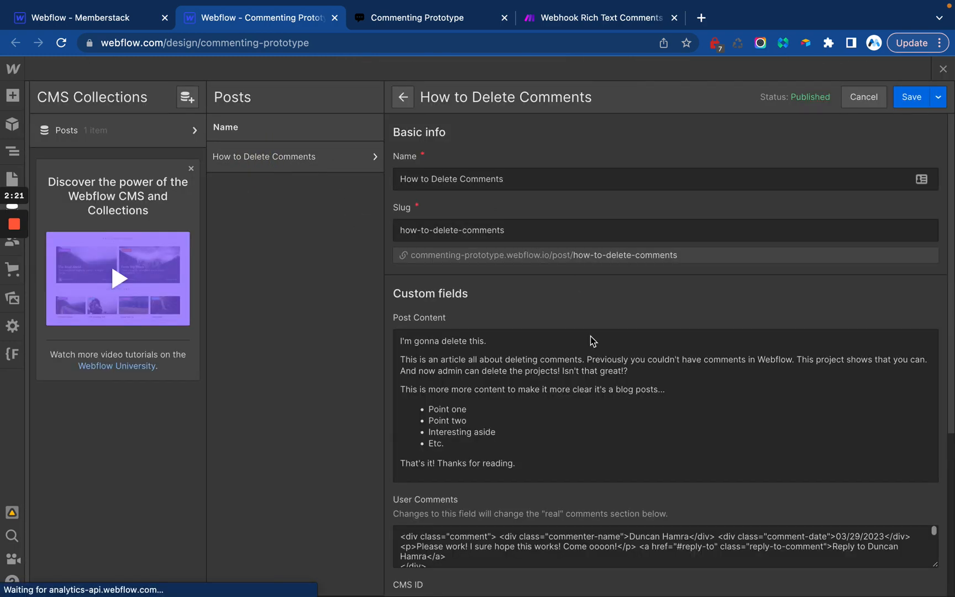
{"action": "scroll", "scroll_direction": "down", "scroll_amount": 3}
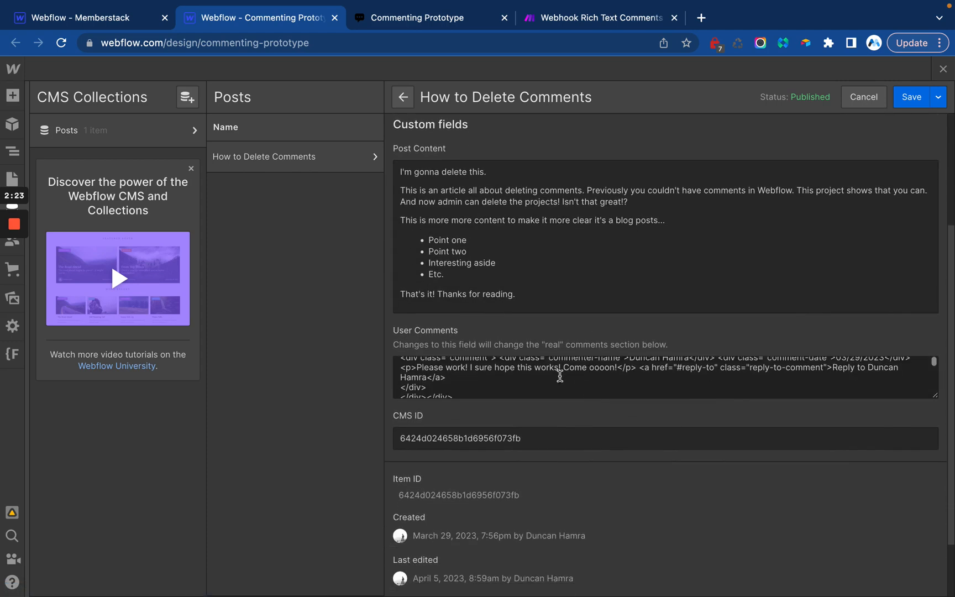
{"action": "scroll", "scroll_direction": "down", "scroll_amount": 3}
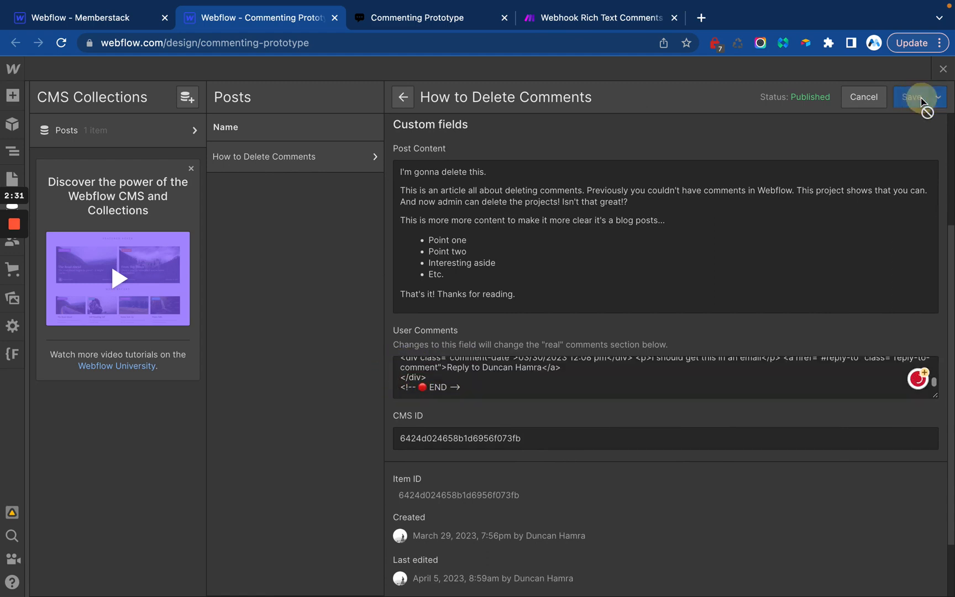
{"action": "left_click", "coordinate": [913, 97]}
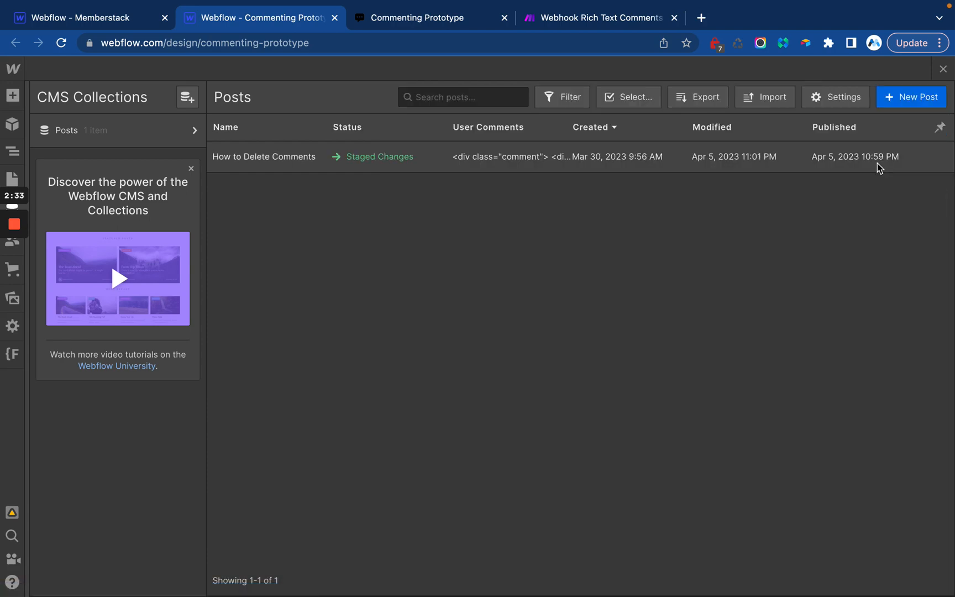
{"action": "mouse_move", "coordinate": [561, 27]}
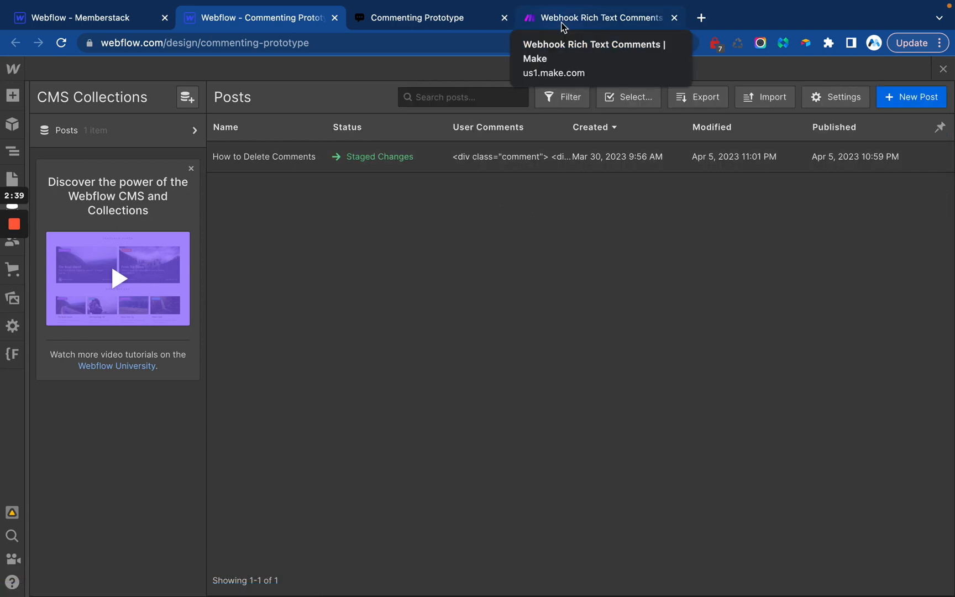
View the Webhook Rich Text Comments scenario in Make
{"action": "left_click", "coordinate": [600, 17]}
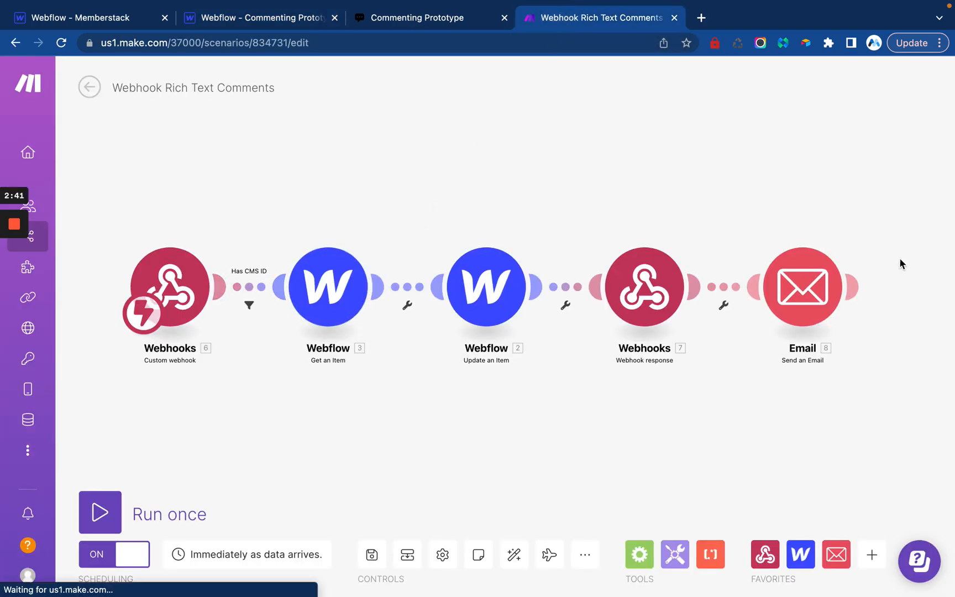
{"action": "mouse_move", "coordinate": [213, 281]}
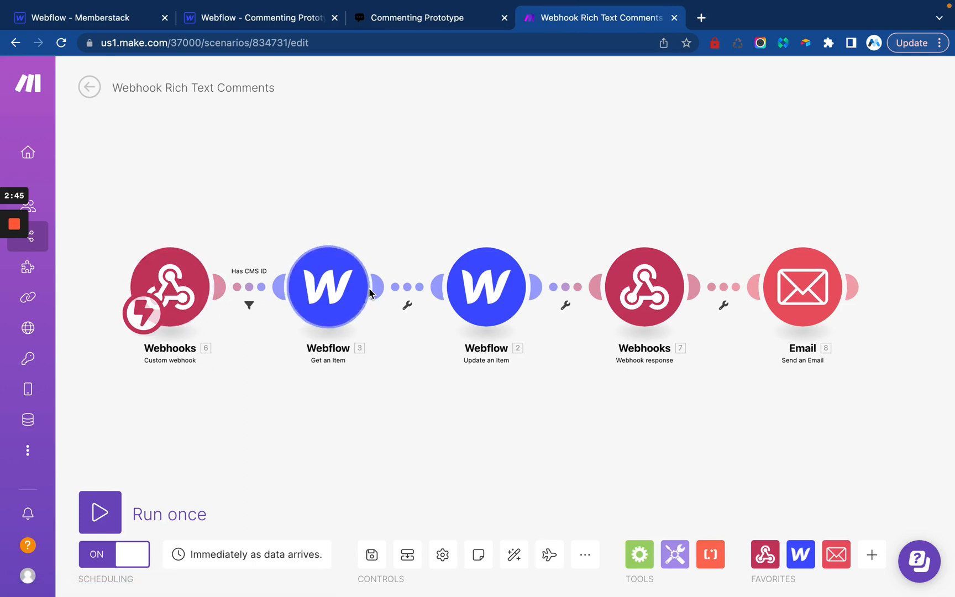
{"action": "mouse_move", "coordinate": [485, 286]}
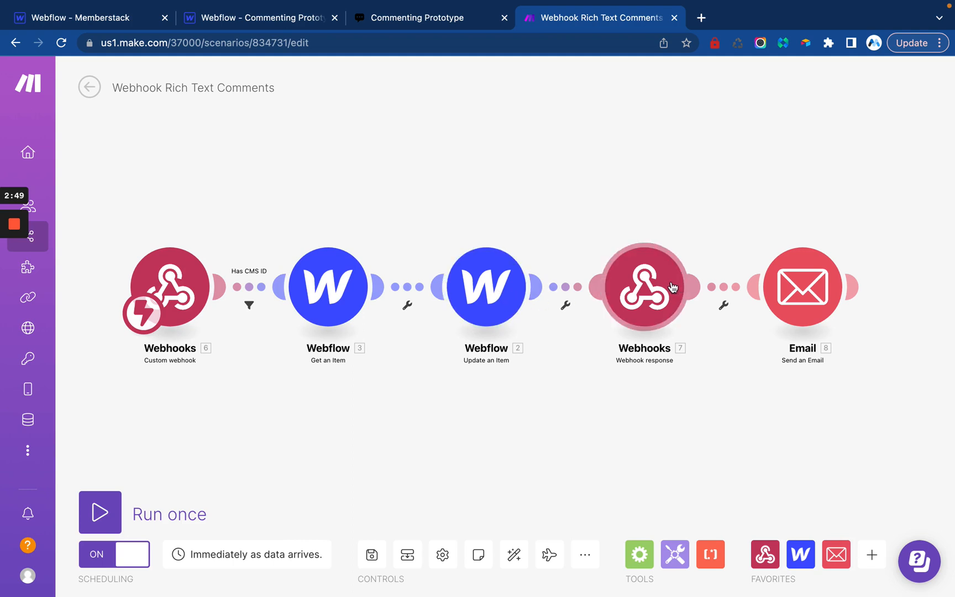
{"action": "mouse_move", "coordinate": [801, 286]}
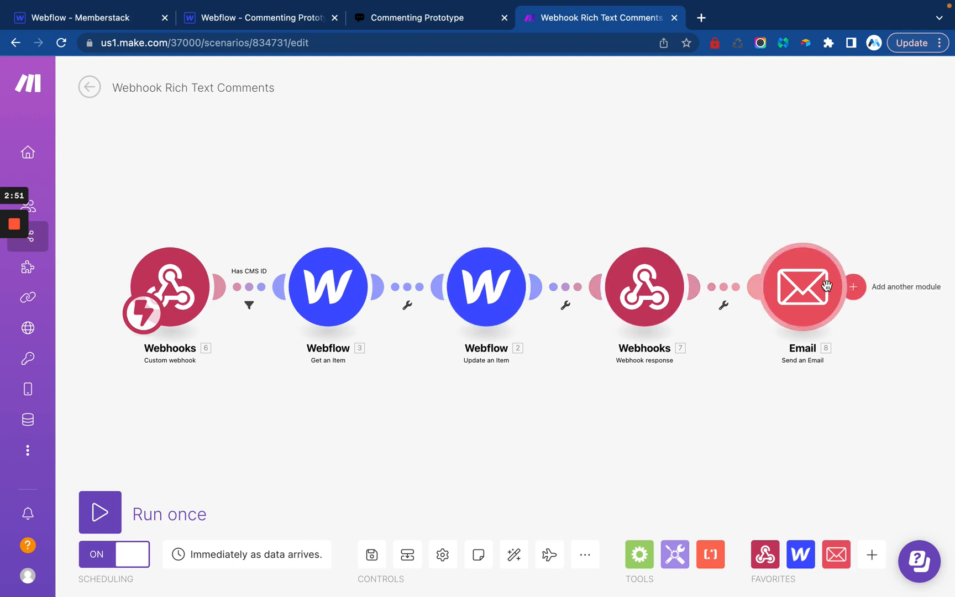
{"action": "mouse_move", "coordinate": [806, 292]}
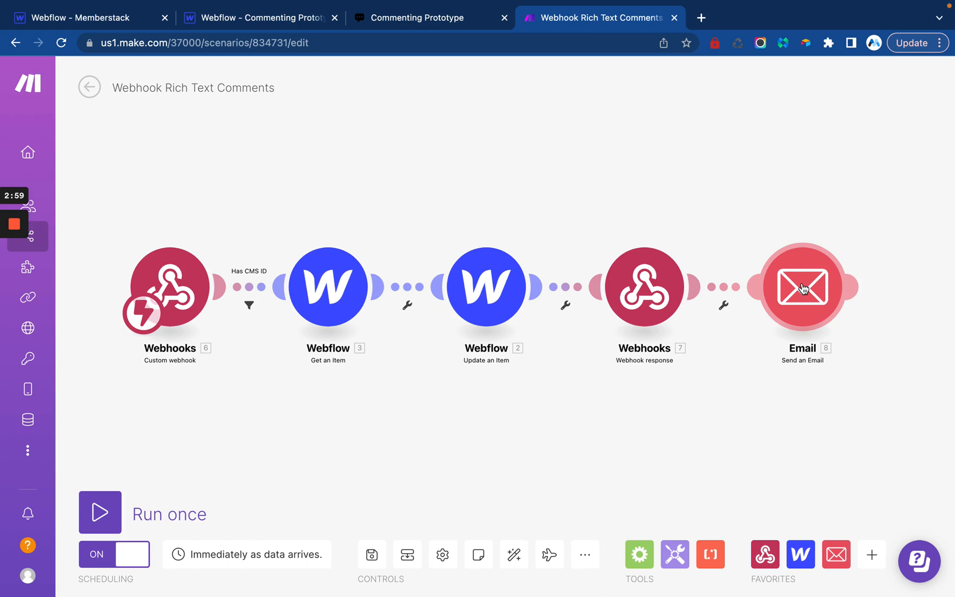
{"action": "mouse_move", "coordinate": [571, 257]}
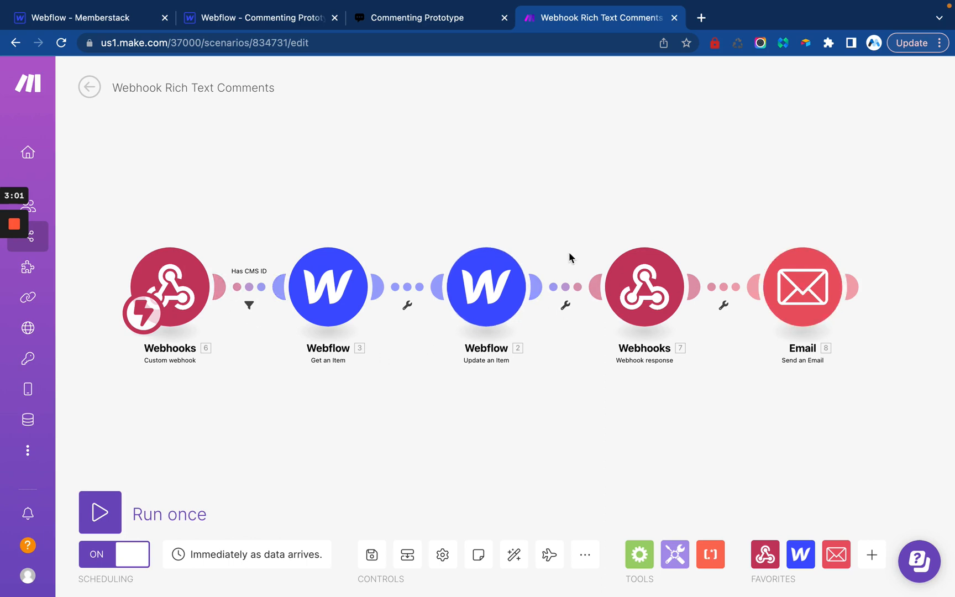
{"action": "mouse_move", "coordinate": [560, 286]}
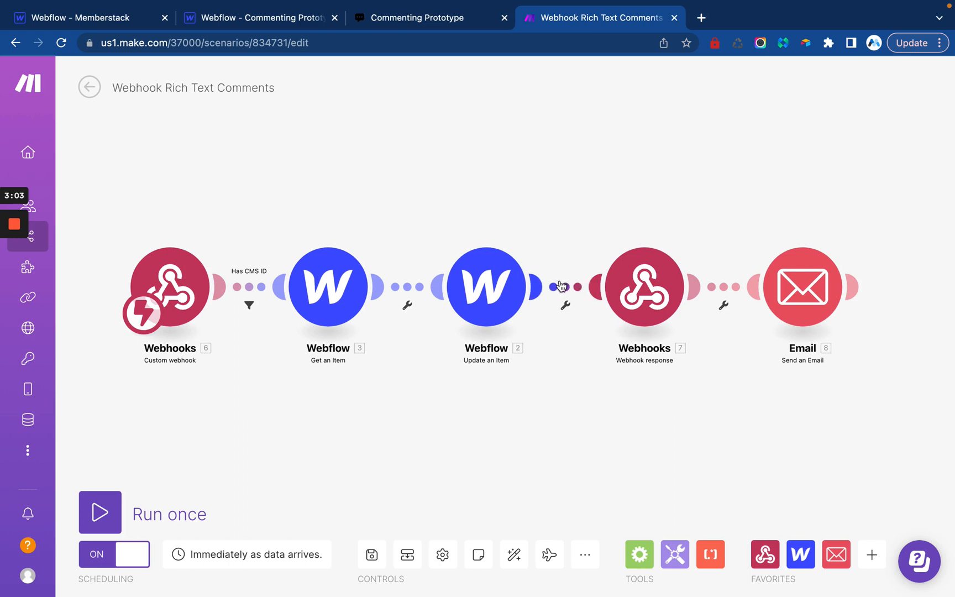
{"action": "mouse_move", "coordinate": [412, 394]}
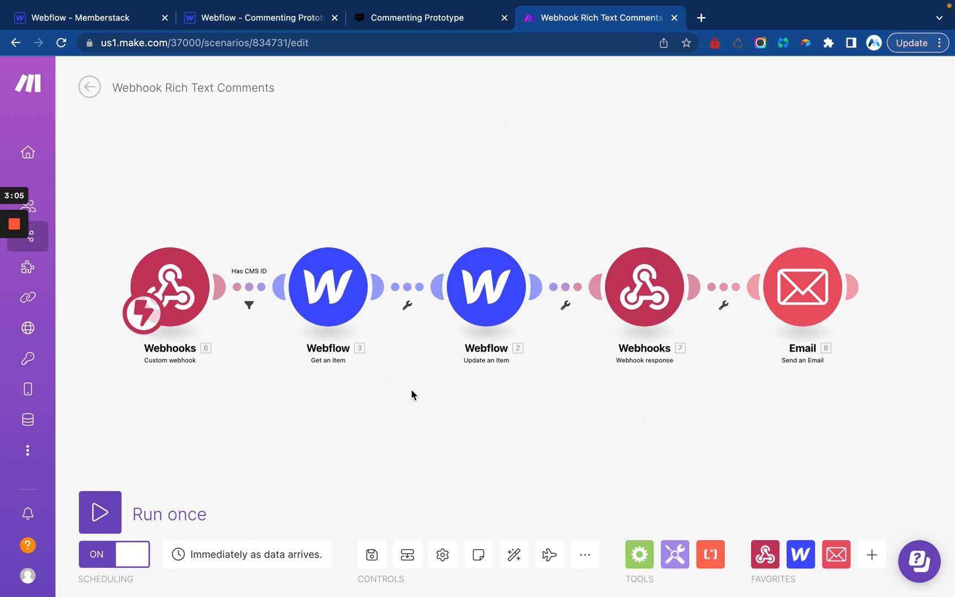
{"action": "mouse_move", "coordinate": [286, 227]}
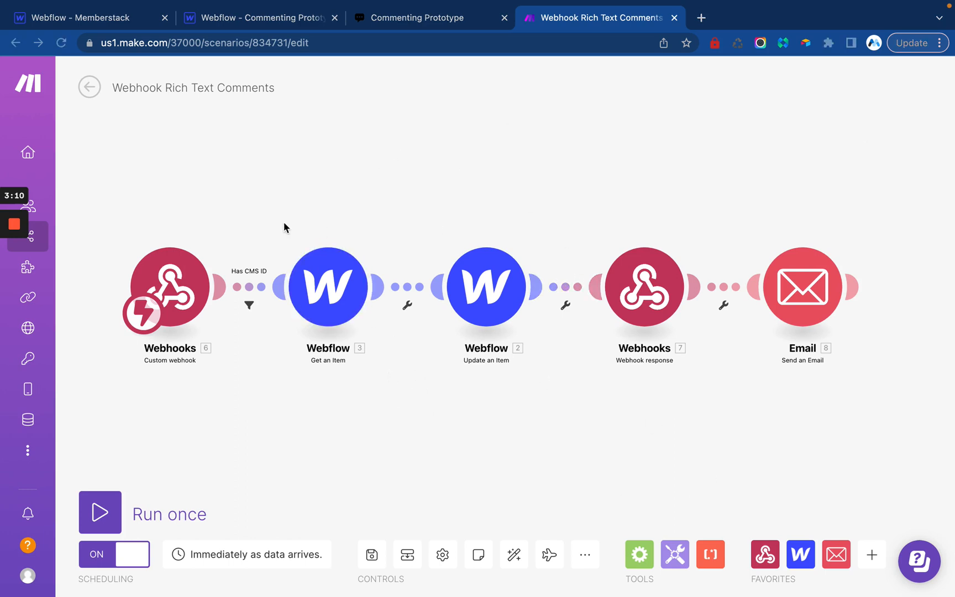
{"action": "mouse_move", "coordinate": [311, 211]}
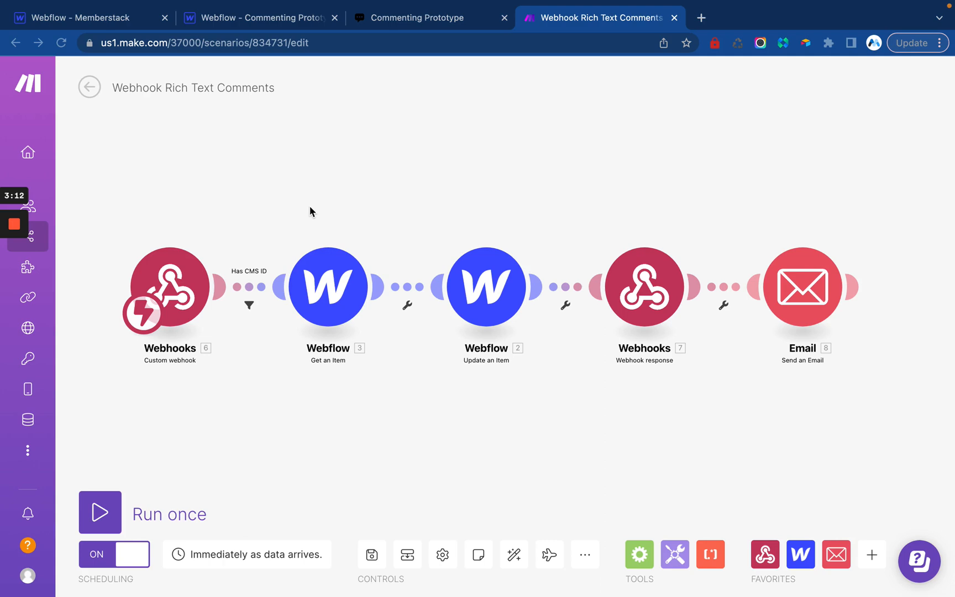
In the Memberstack project, search 'blog' and open Blog Posts collection settings down to CMS ID
{"action": "left_click", "coordinate": [73, 17]}
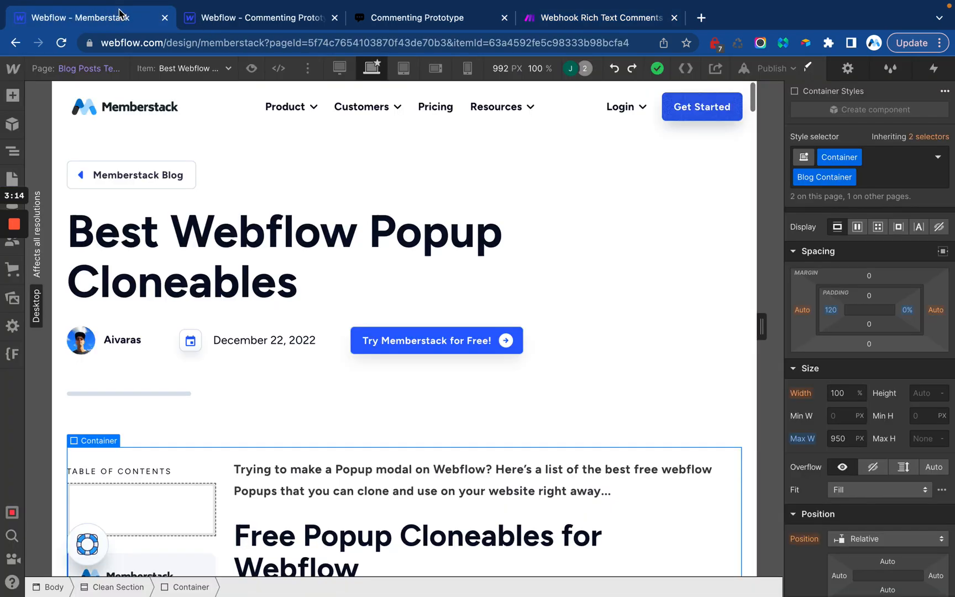
{"action": "scroll", "scroll_direction": "down", "scroll_amount": 3}
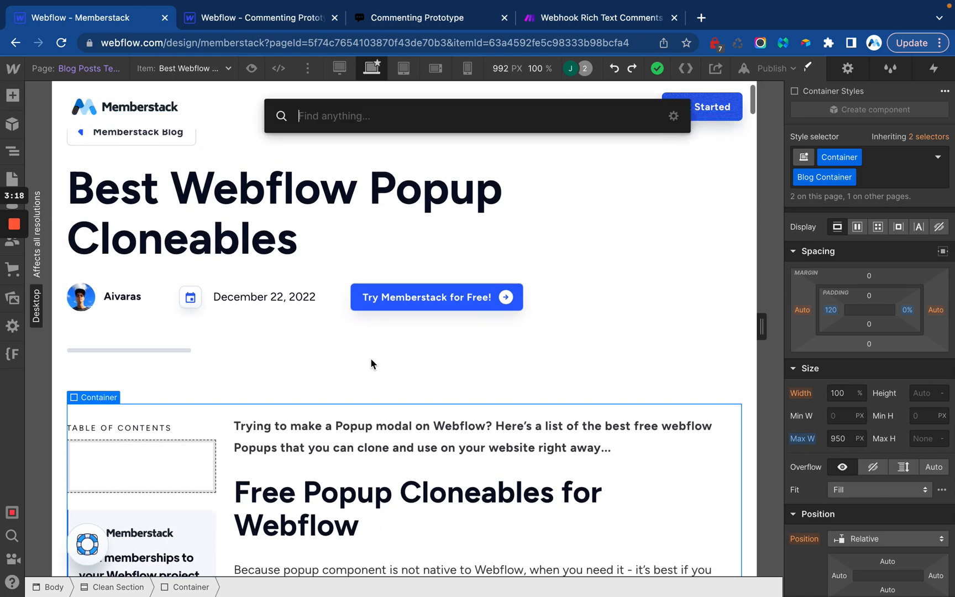
{"action": "type", "text": "blog"}
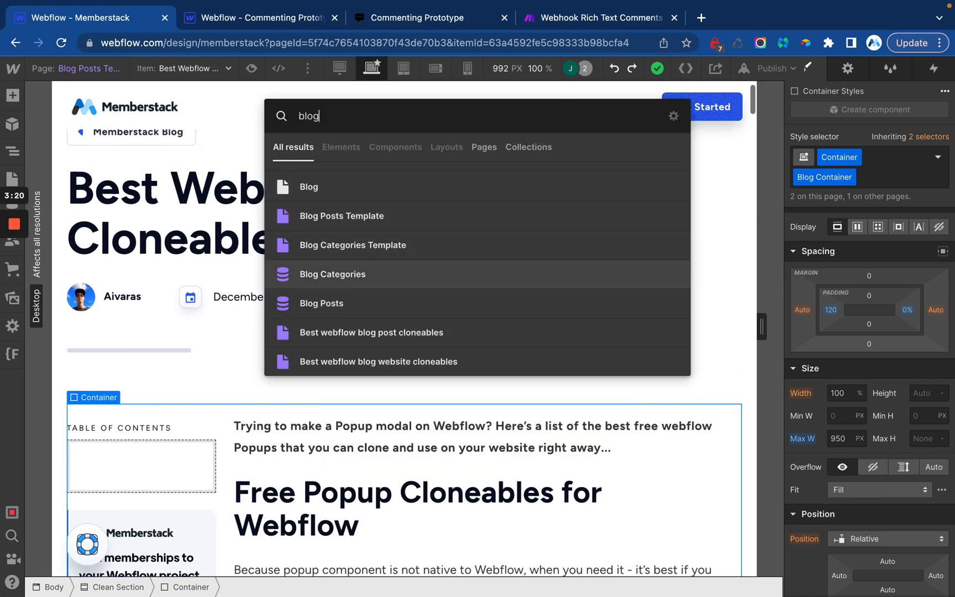
{"action": "left_click", "coordinate": [320, 303]}
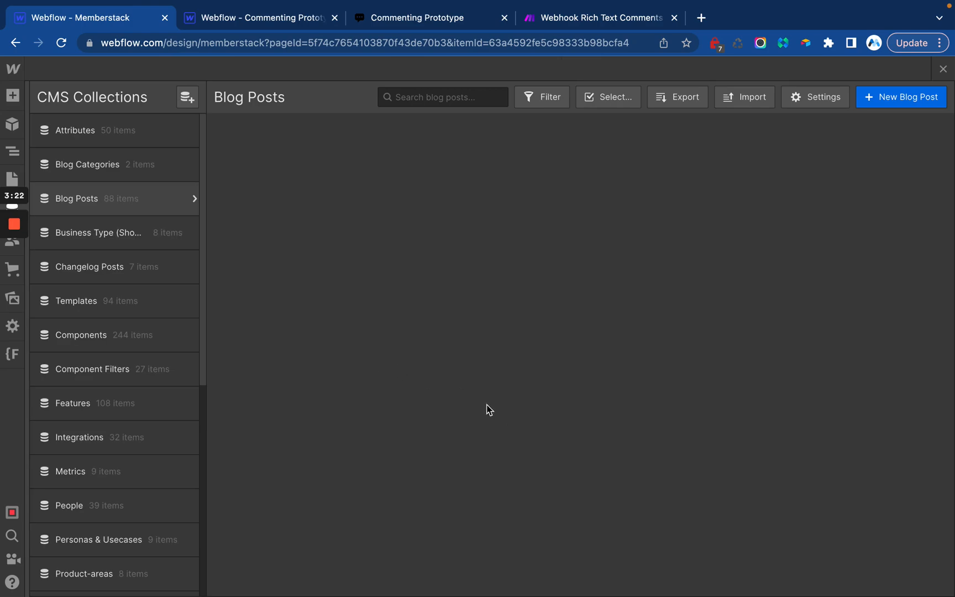
{"action": "left_click", "coordinate": [77, 197]}
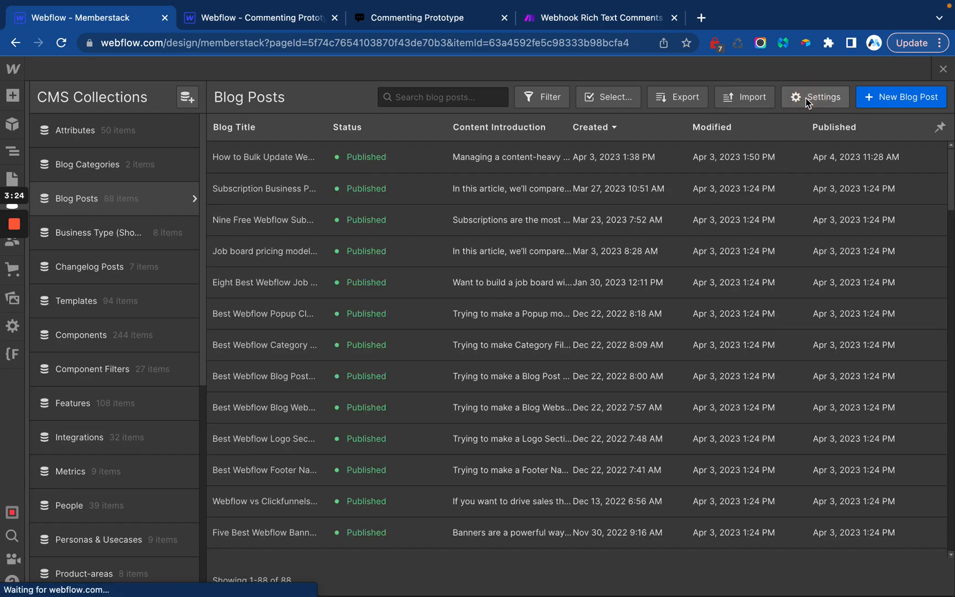
{"action": "left_click", "coordinate": [815, 97]}
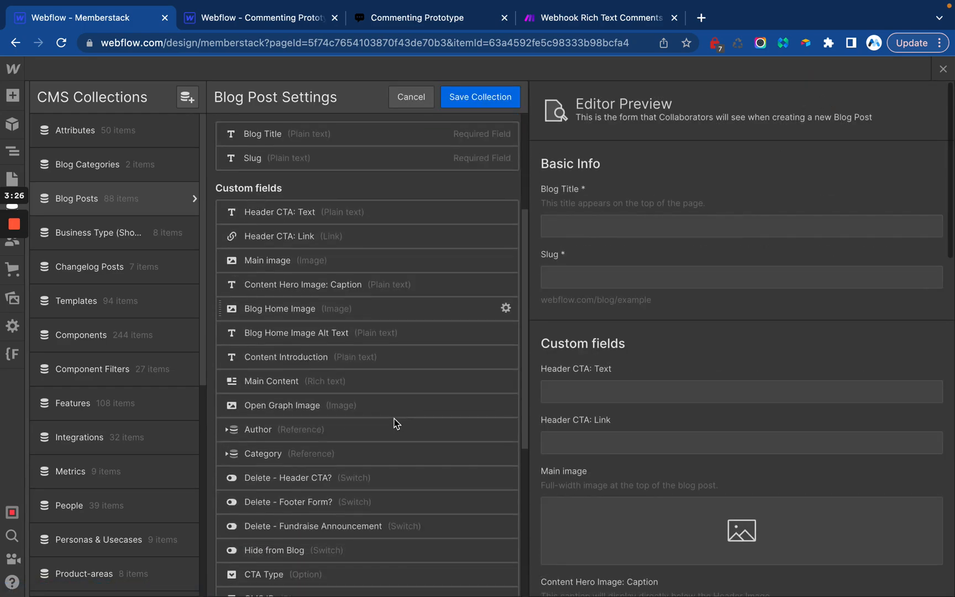
{"action": "scroll", "scroll_direction": "down", "scroll_amount": 3}
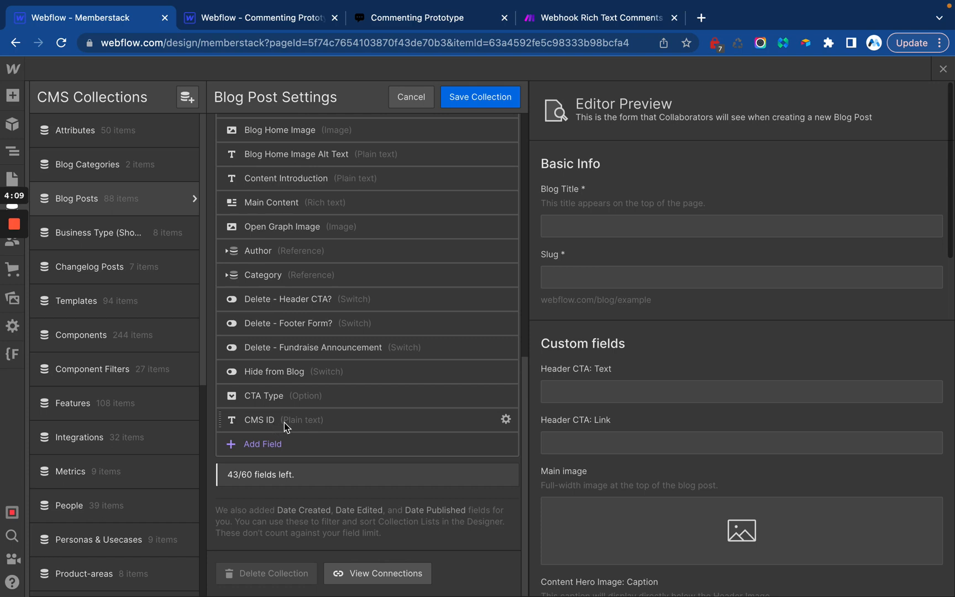
{"action": "mouse_move", "coordinate": [261, 443]}
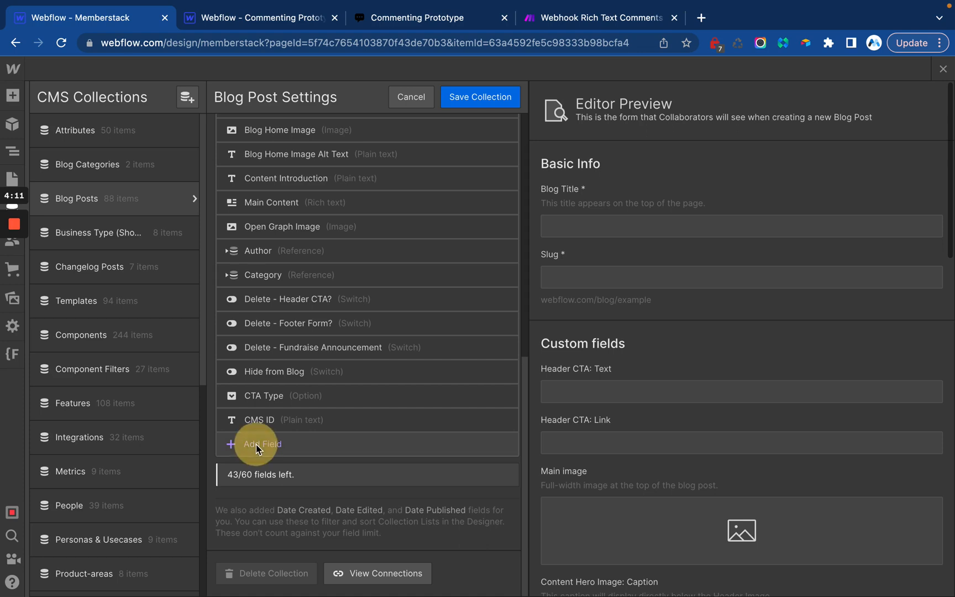
Add a multi-line plain text field named Comments to the Blog Posts collection
{"action": "left_click", "coordinate": [261, 443]}
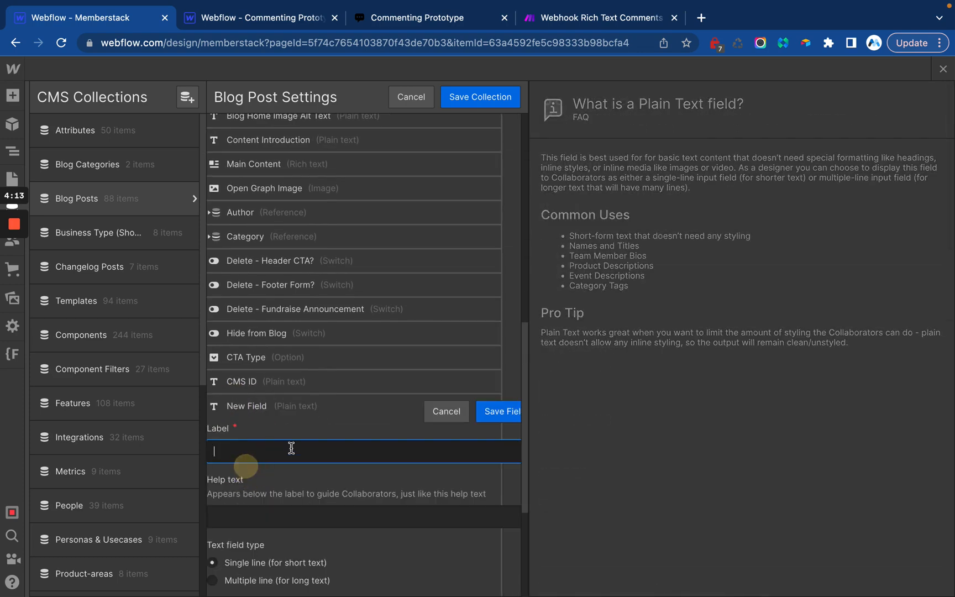
{"action": "type", "text": "Comme"}
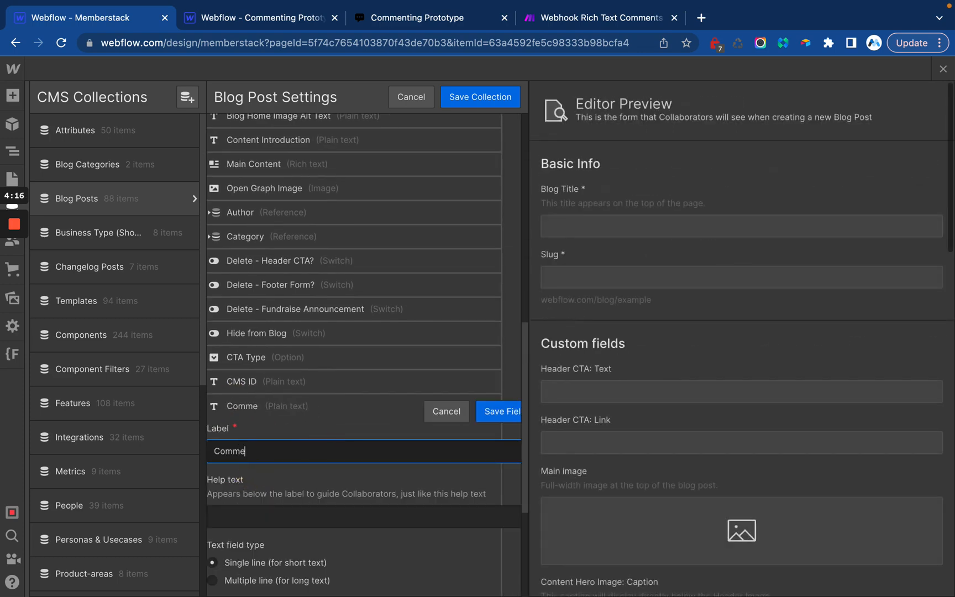
{"action": "left_click", "coordinate": [212, 560]}
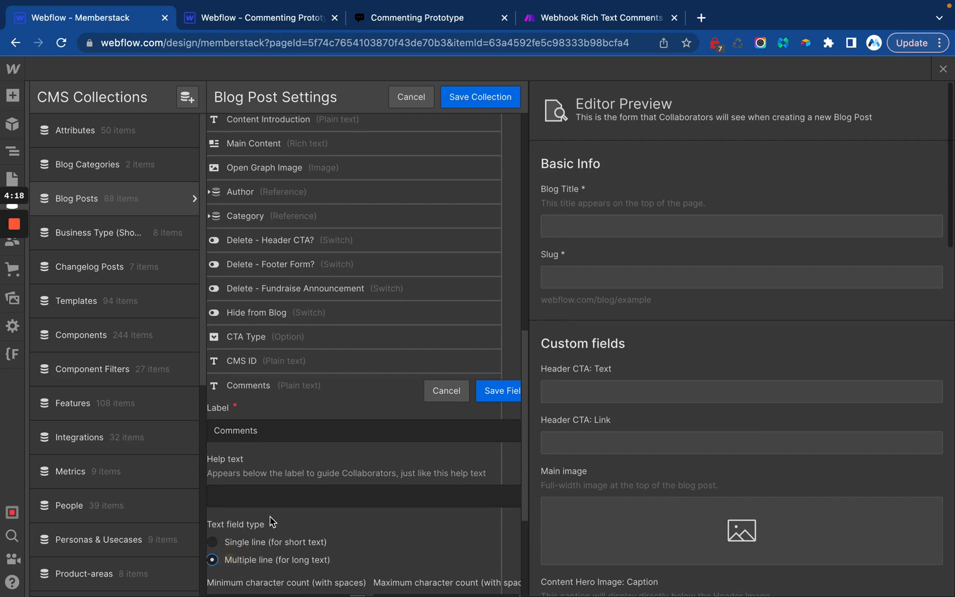
{"action": "scroll", "scroll_direction": "down", "scroll_amount": 3}
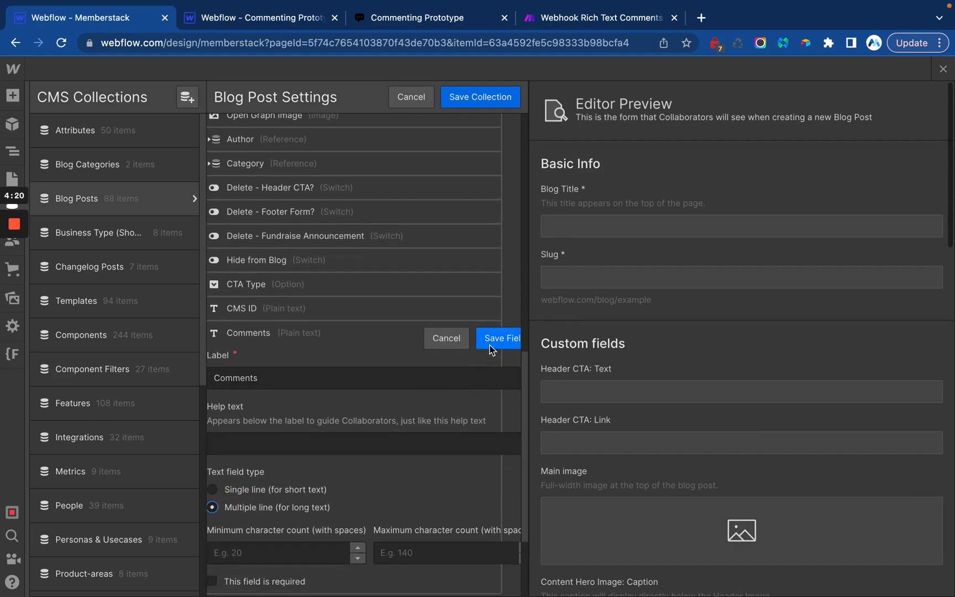
{"action": "left_click", "coordinate": [499, 338]}
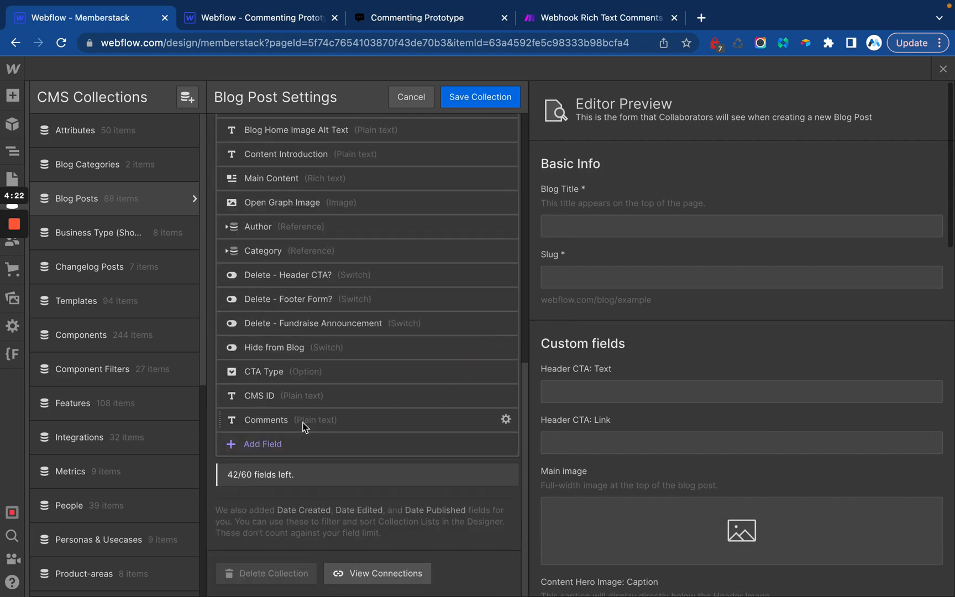
{"action": "mouse_move", "coordinate": [293, 5]}
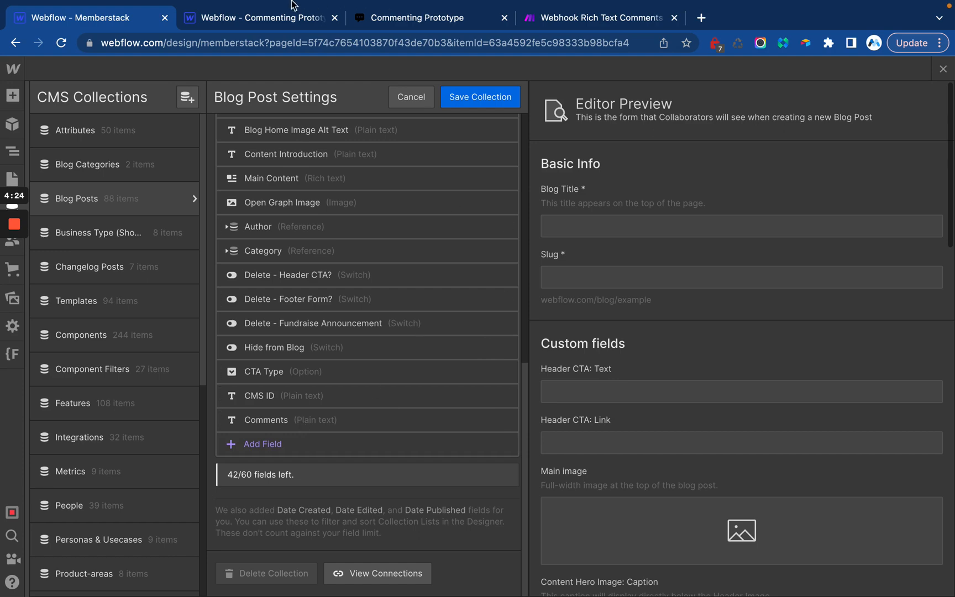
Glance at the prototype's How to Delete Comments post, then return to Memberstack Blog Posts
{"action": "left_click", "coordinate": [255, 17]}
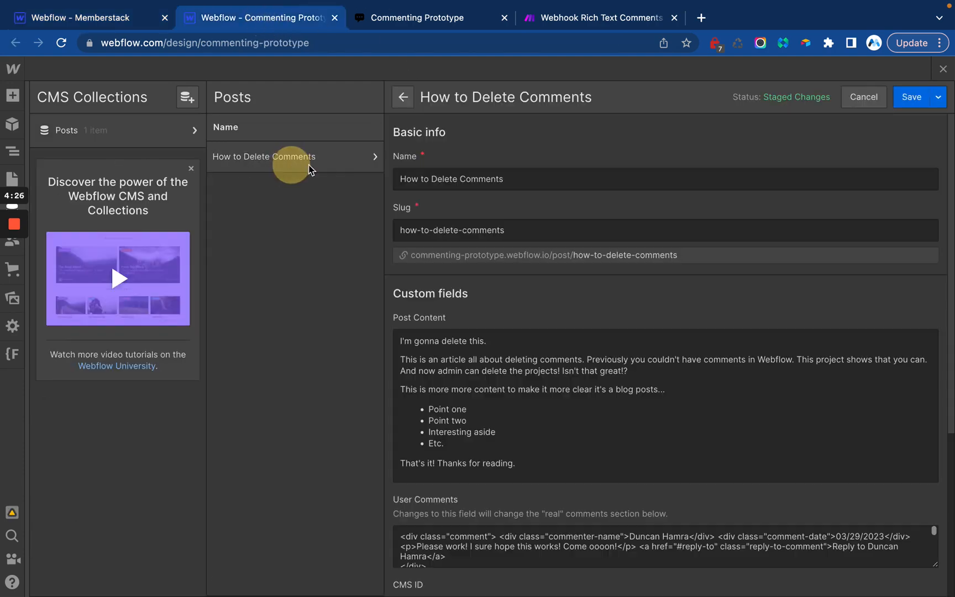
{"action": "scroll", "scroll_direction": "down", "scroll_amount": 3}
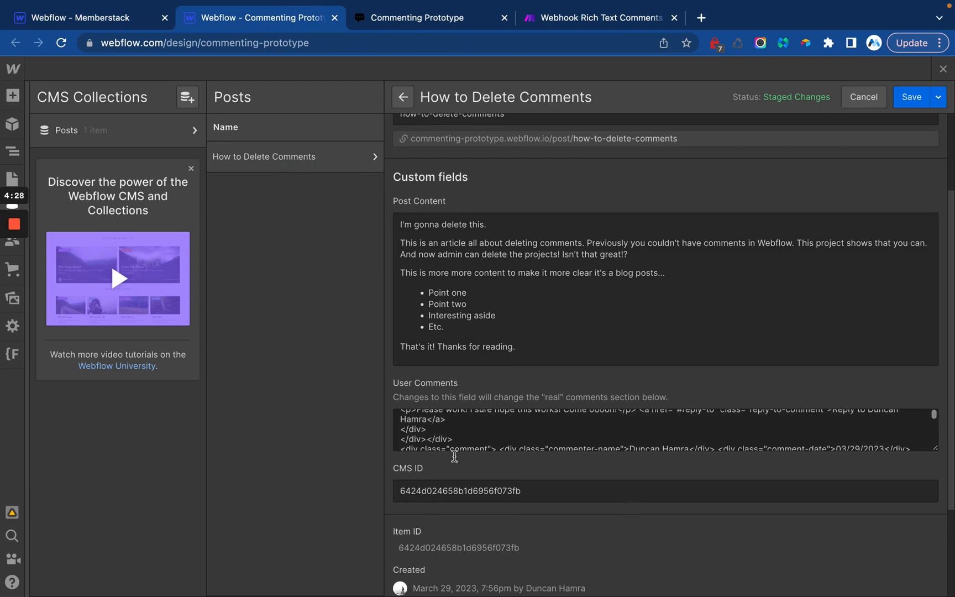
{"action": "mouse_move", "coordinate": [407, 473]}
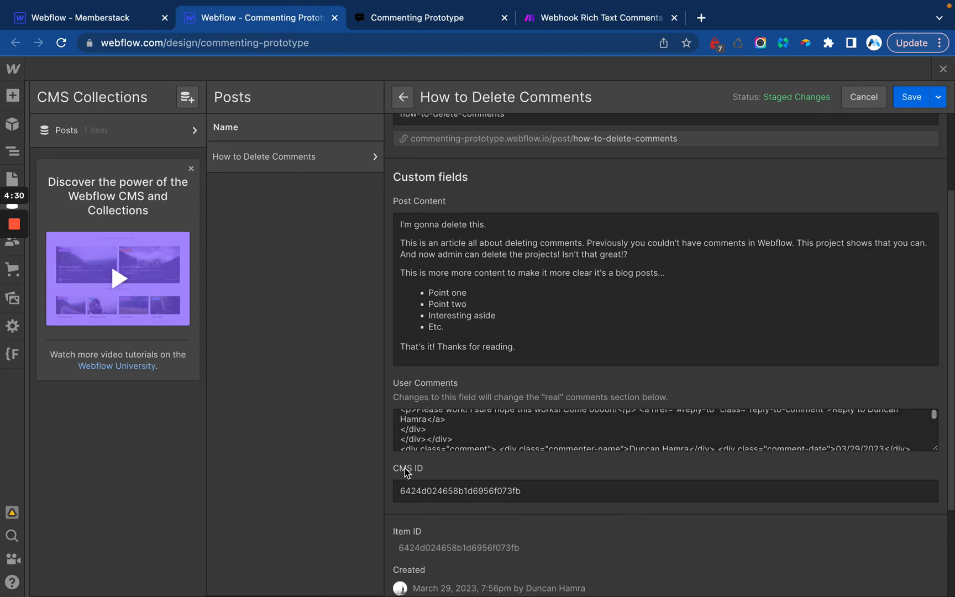
{"action": "scroll", "scroll_direction": "up", "scroll_amount": 3}
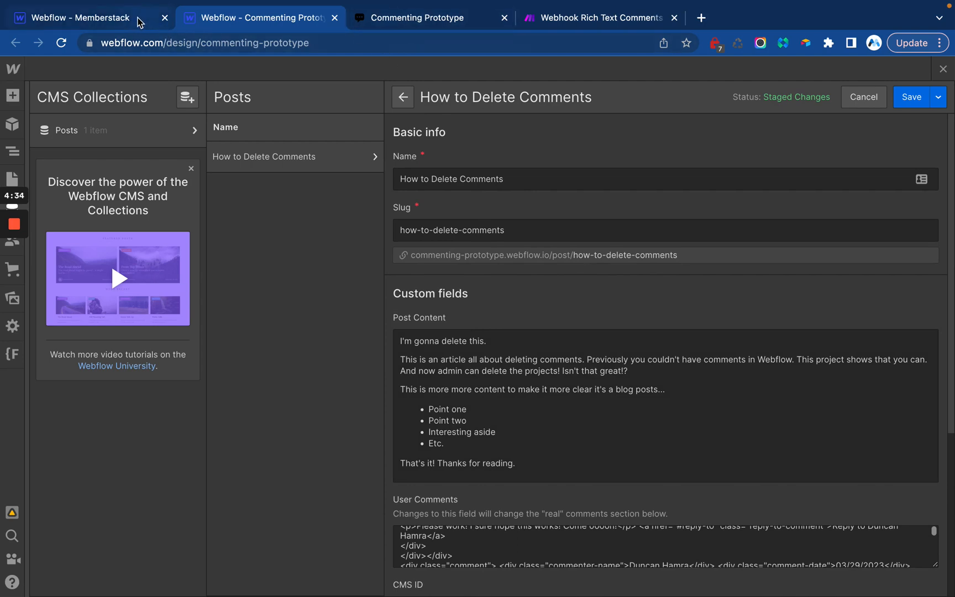
{"action": "mouse_move", "coordinate": [686, 439]}
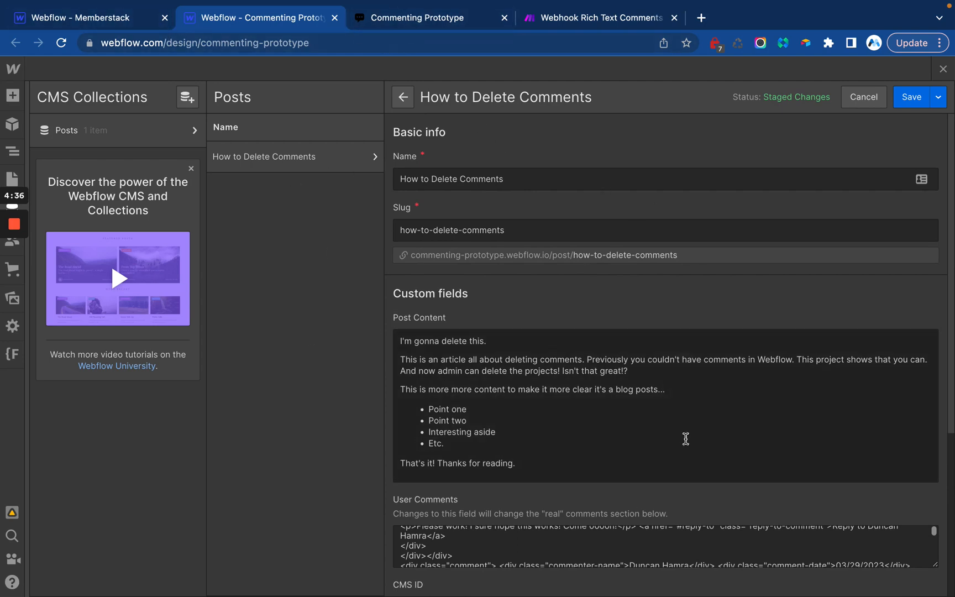
{"action": "mouse_move", "coordinate": [405, 30]}
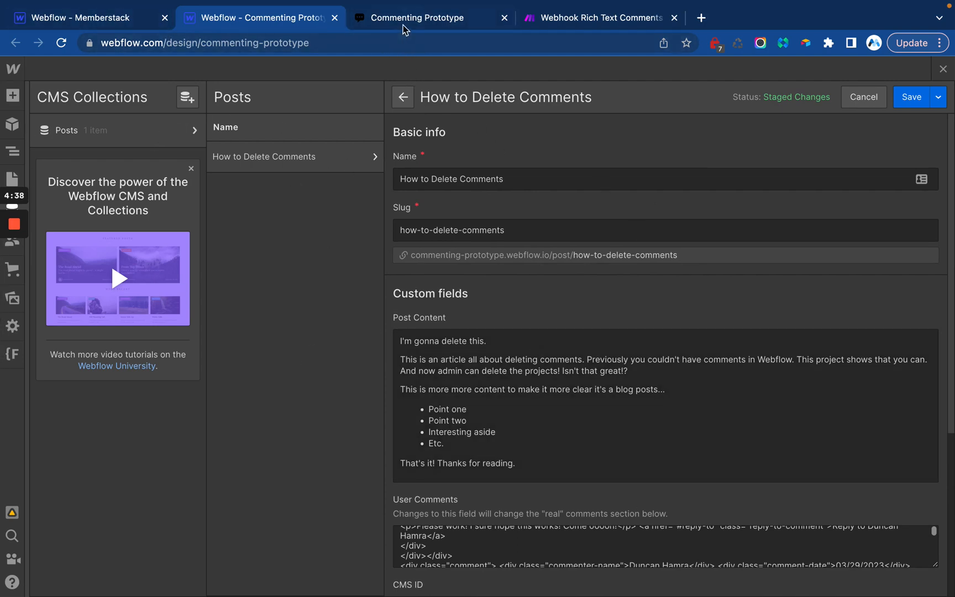
{"action": "left_click", "coordinate": [79, 18]}
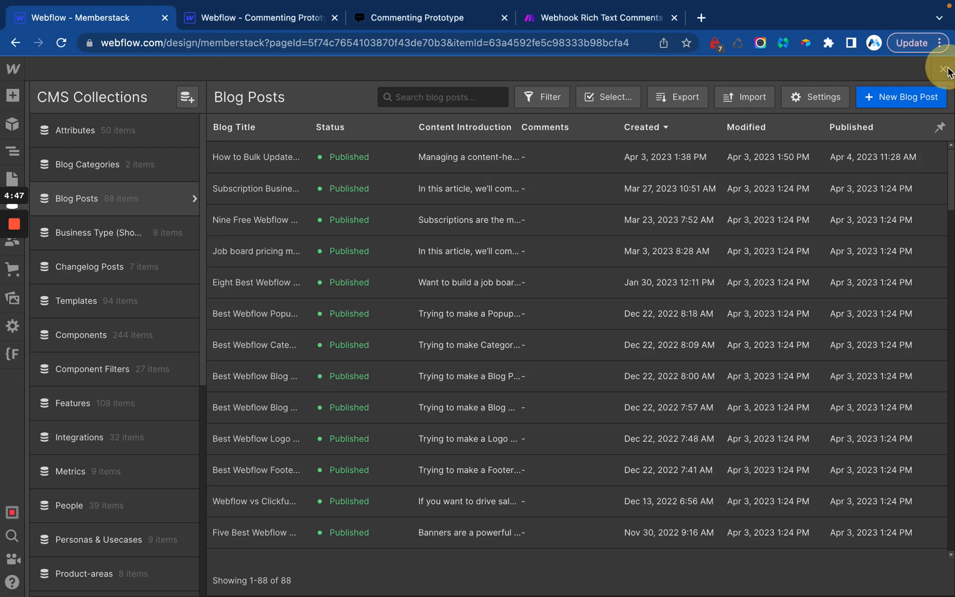
{"action": "left_click", "coordinate": [255, 312]}
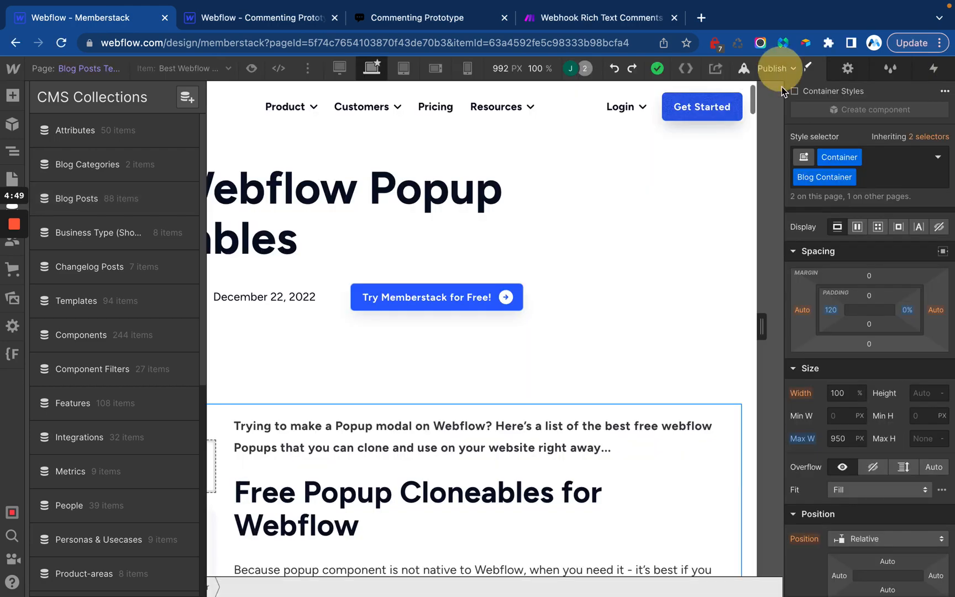
{"action": "left_click", "coordinate": [774, 68]}
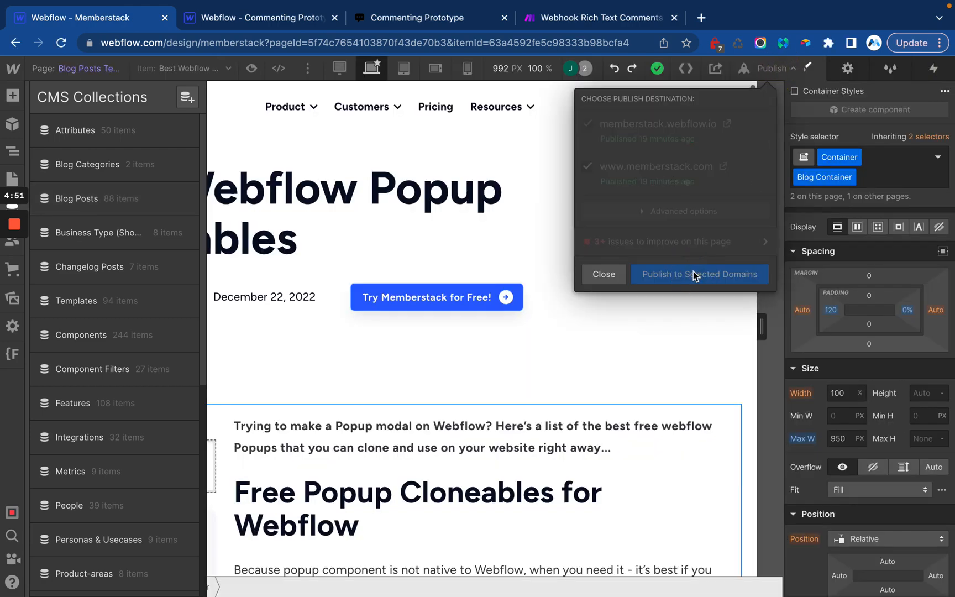
{"action": "left_click", "coordinate": [699, 274]}
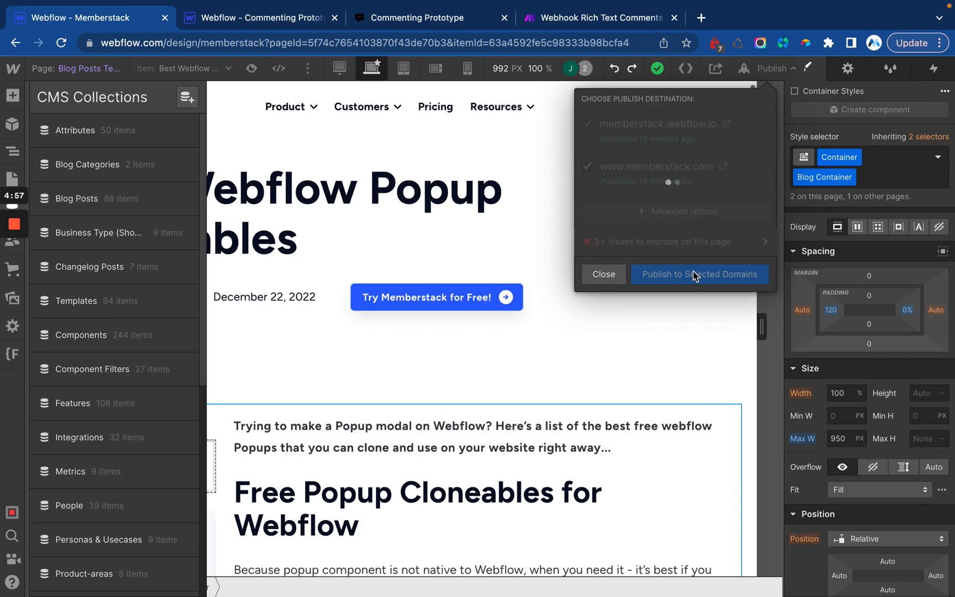
{"action": "left_click", "coordinate": [699, 274]}
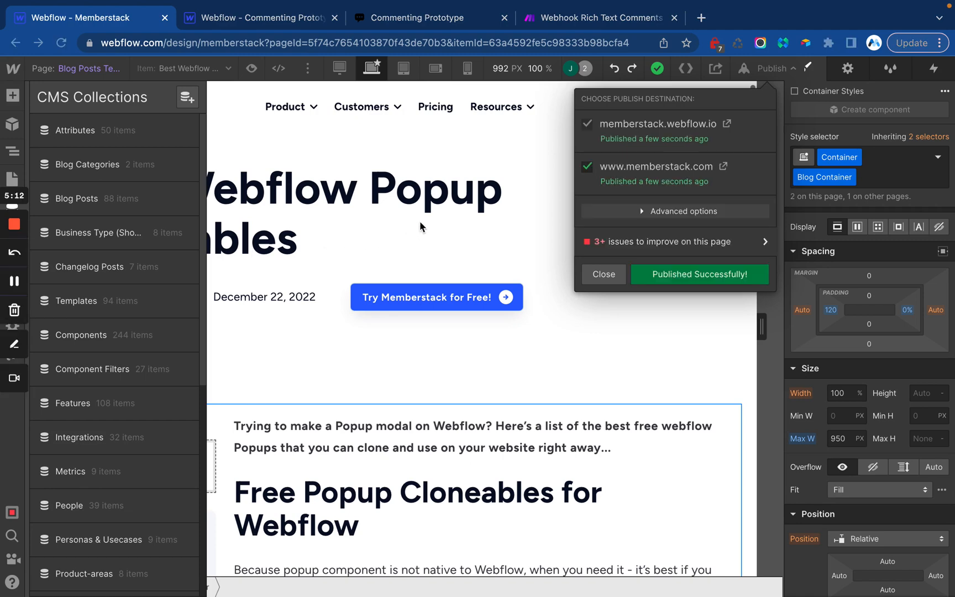
In the Commenting Prototype project, search pages for 'do' and open DO NOT DELETE
{"action": "left_click", "coordinate": [258, 18]}
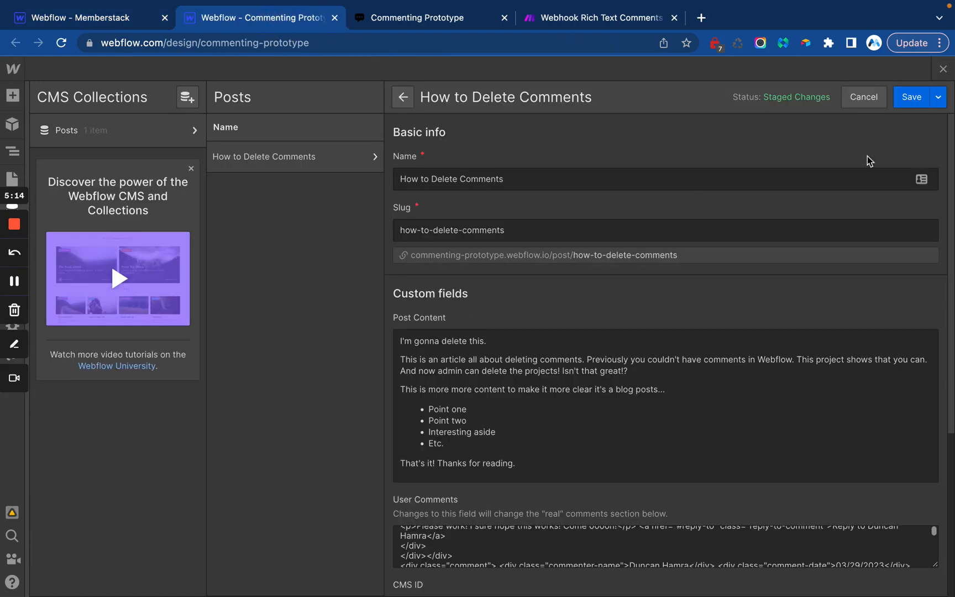
{"action": "left_click", "coordinate": [401, 96]}
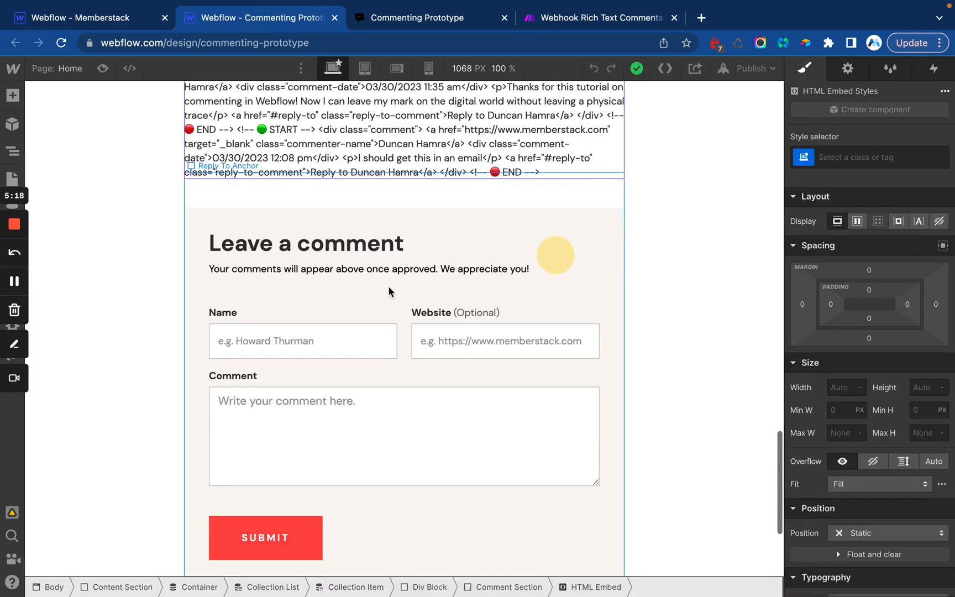
{"action": "left_click", "coordinate": [12, 179]}
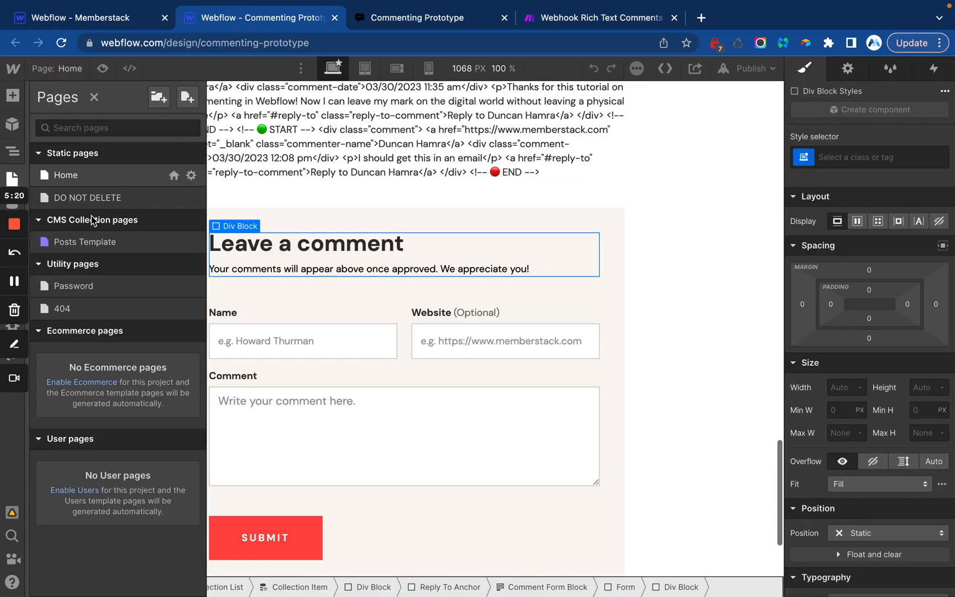
{"action": "type", "text": "do"}
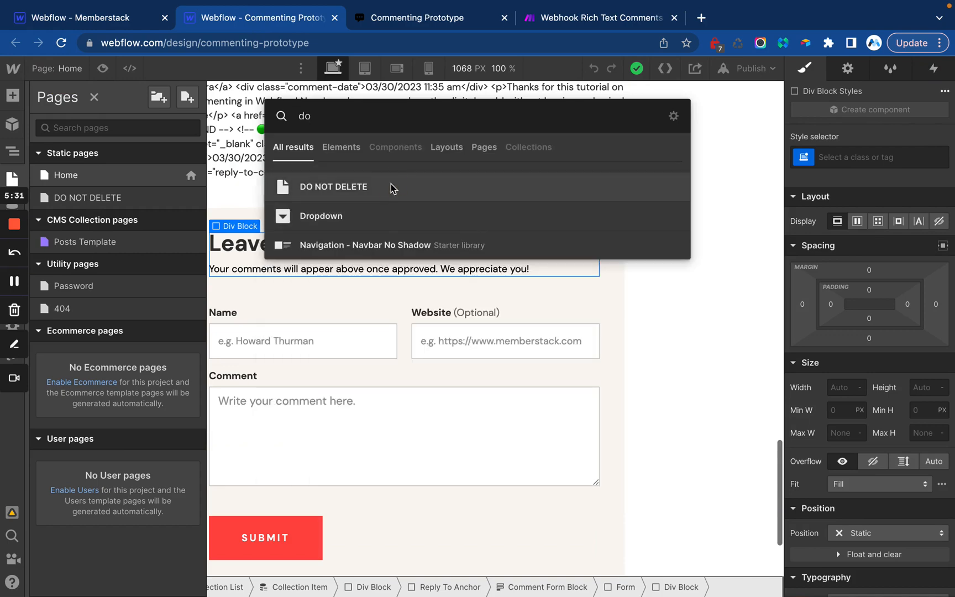
{"action": "left_click", "coordinate": [333, 187]}
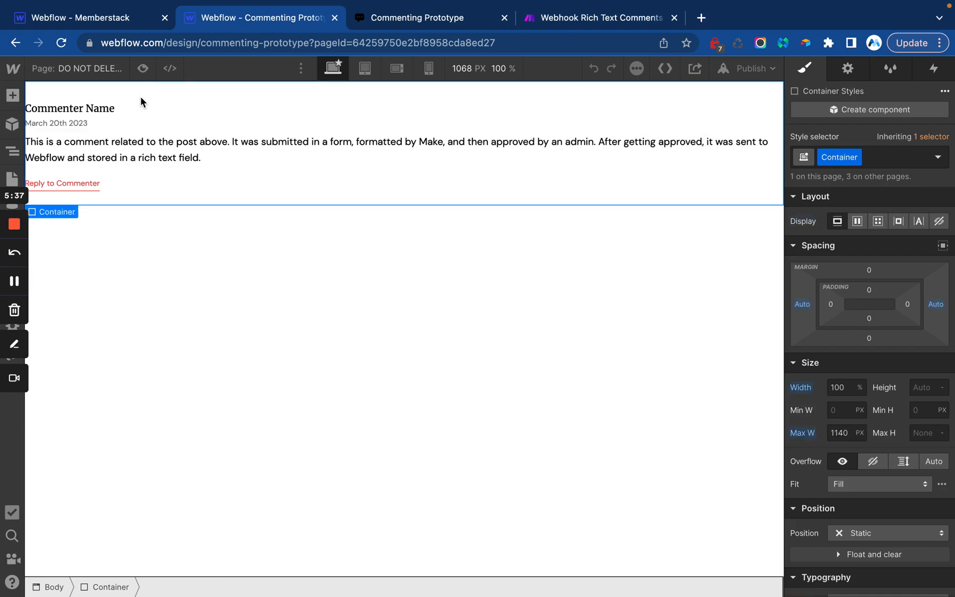
{"action": "mouse_move", "coordinate": [389, 162]}
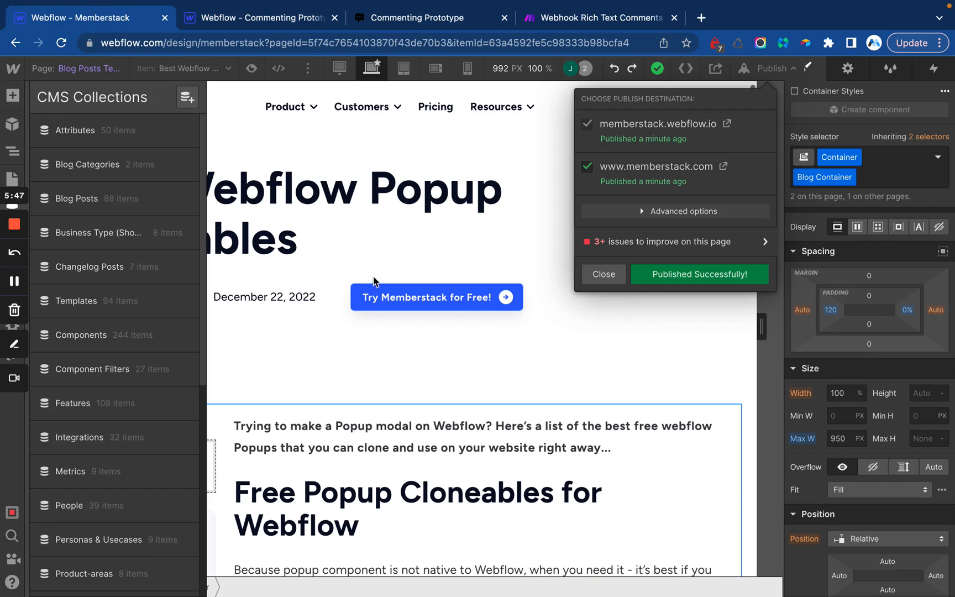
Dismiss the publish popup, find the Don't Delete page, and paste the comment into its Body
{"action": "left_click", "coordinate": [603, 274]}
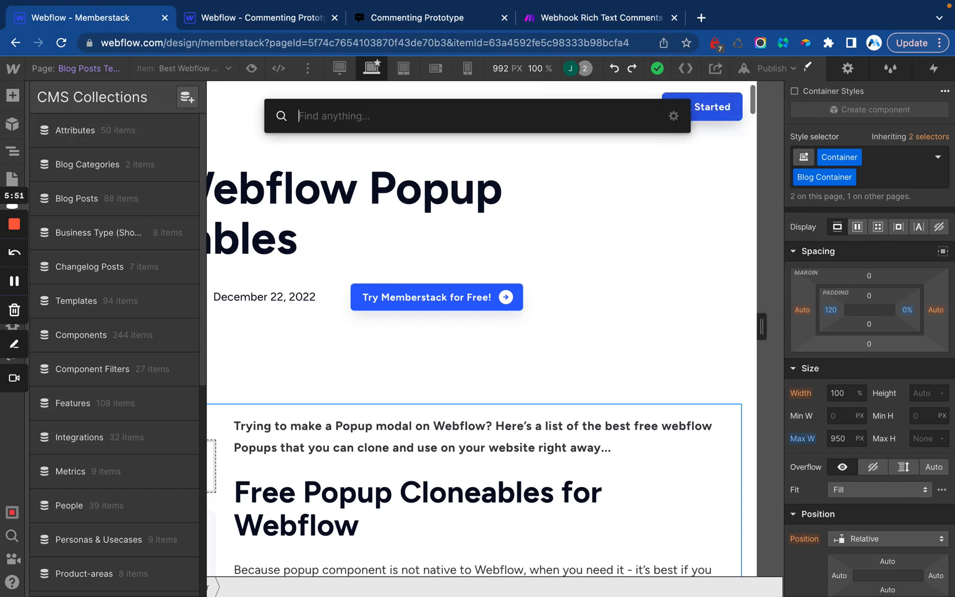
{"action": "type", "text": "com"}
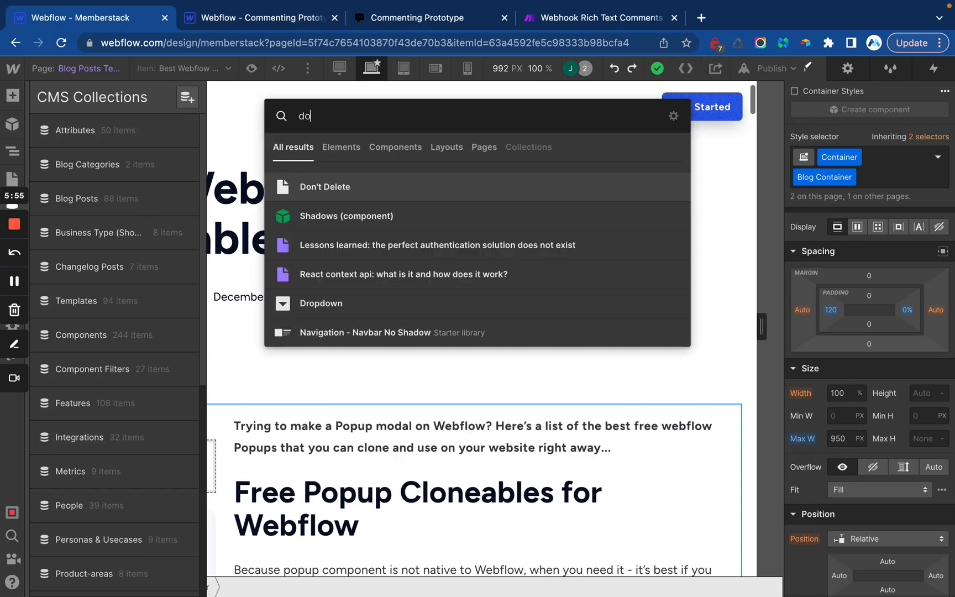
{"action": "left_click", "coordinate": [320, 303]}
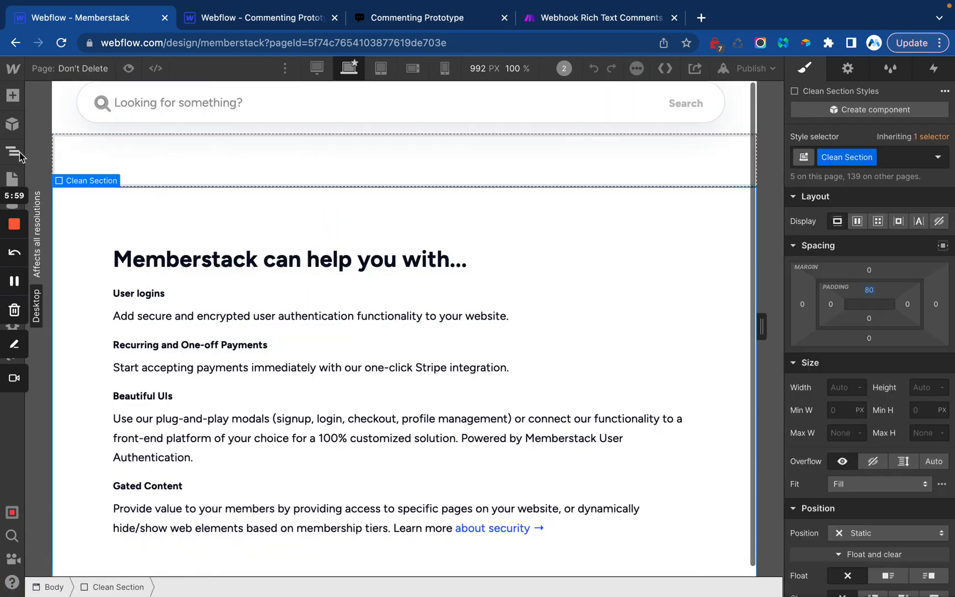
{"action": "left_click", "coordinate": [13, 151]}
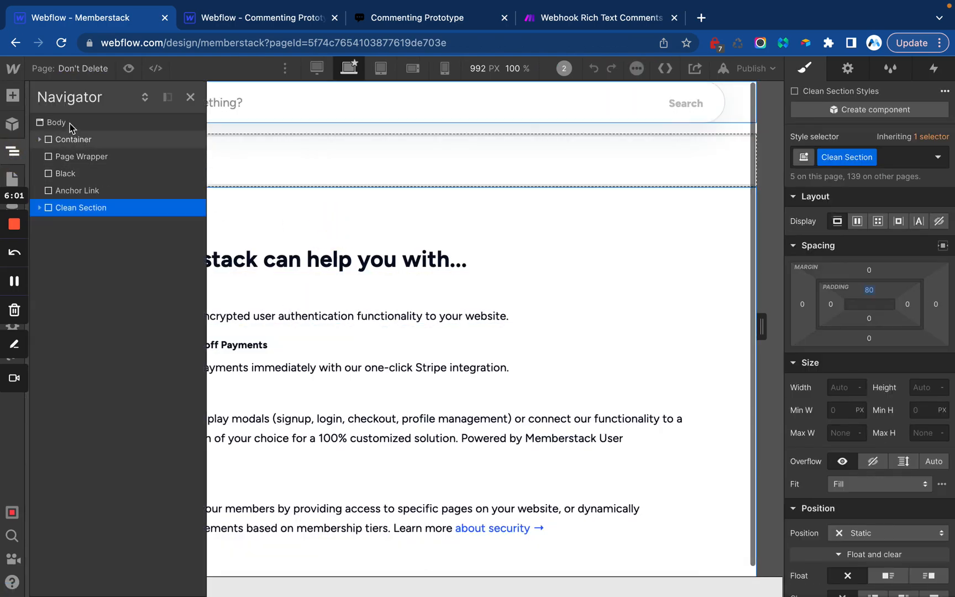
{"action": "left_click", "coordinate": [56, 121]}
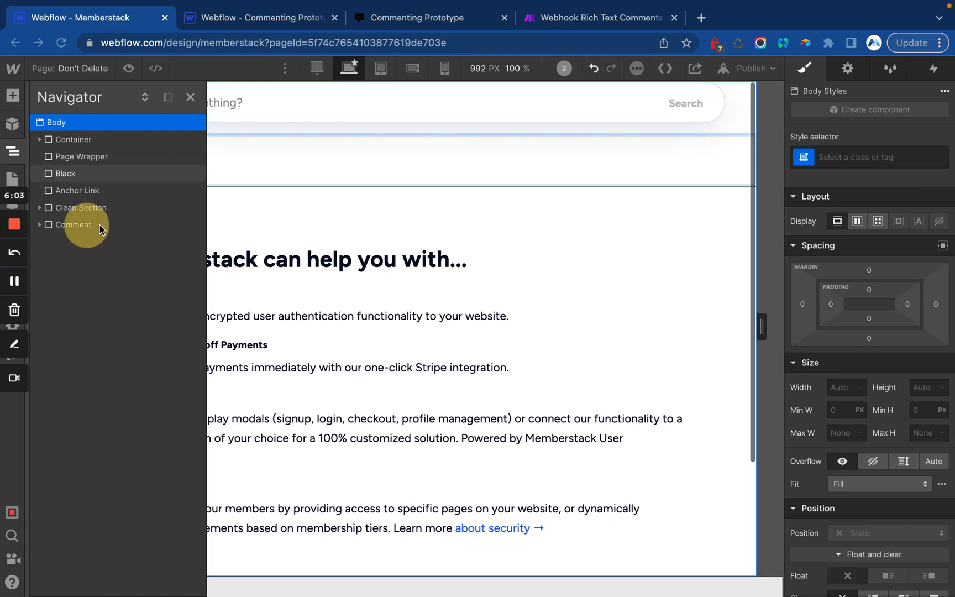
{"action": "scroll", "scroll_direction": "down", "scroll_amount": 3}
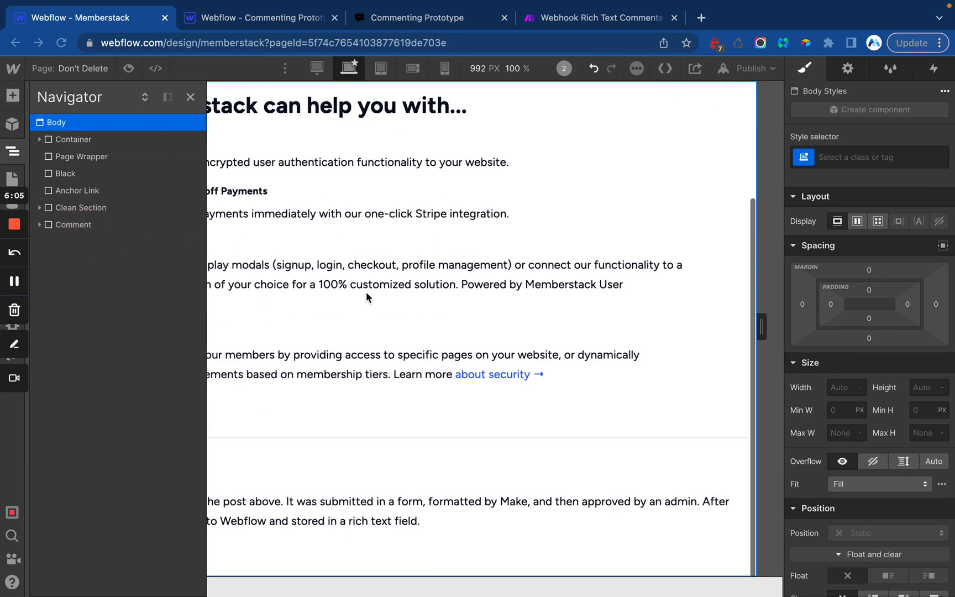
Set the Commenter Name heading to Figtree and style the comment paragraph
{"action": "left_click", "coordinate": [367, 297]}
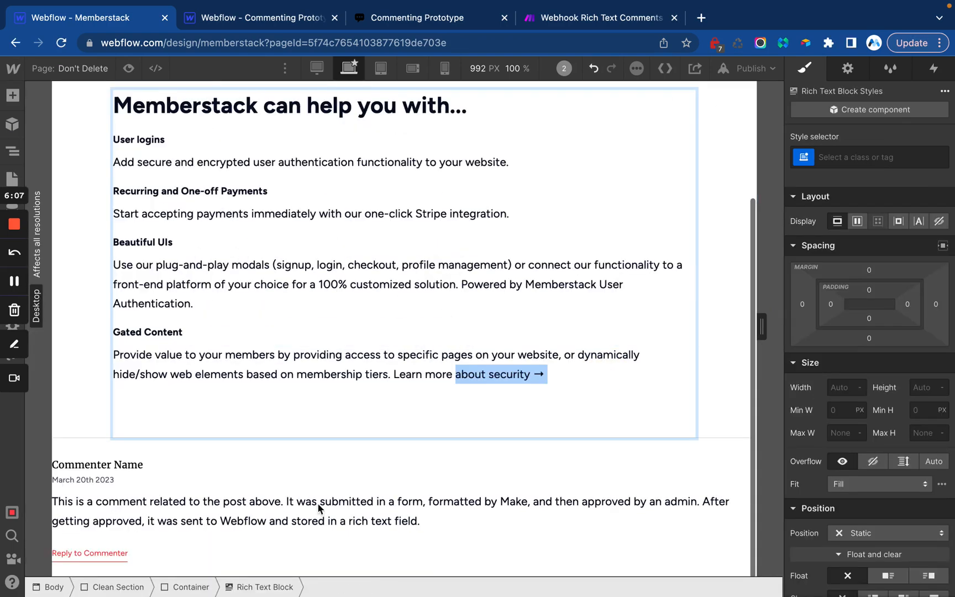
{"action": "left_click", "coordinate": [97, 464]}
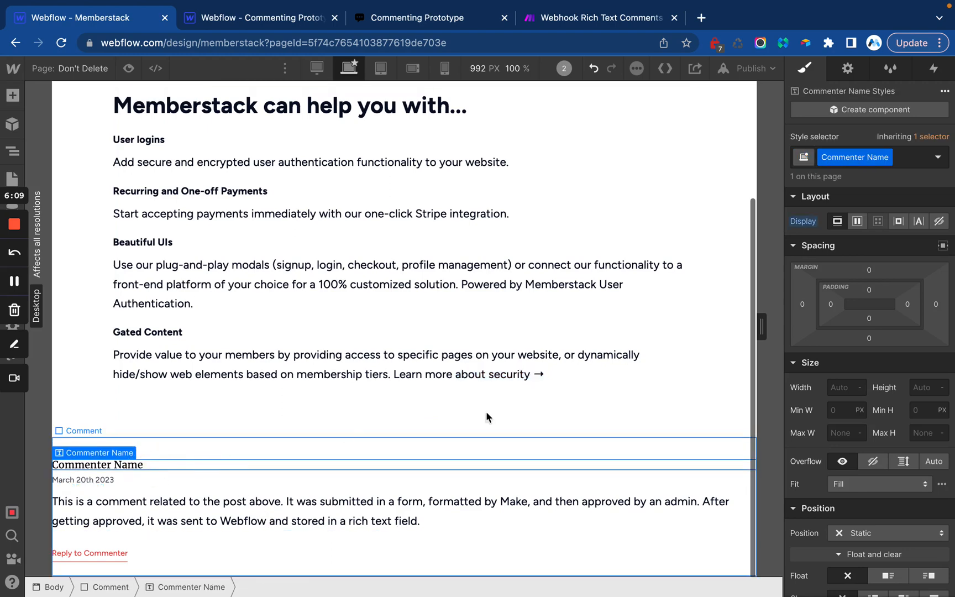
{"action": "scroll", "scroll_direction": "down", "scroll_amount": 3}
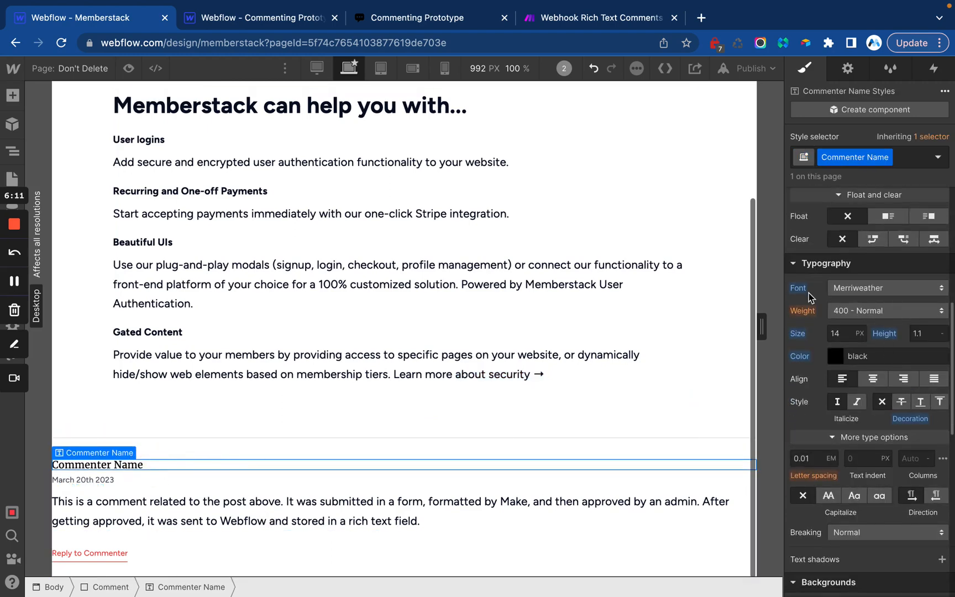
{"action": "left_click", "coordinate": [884, 288]}
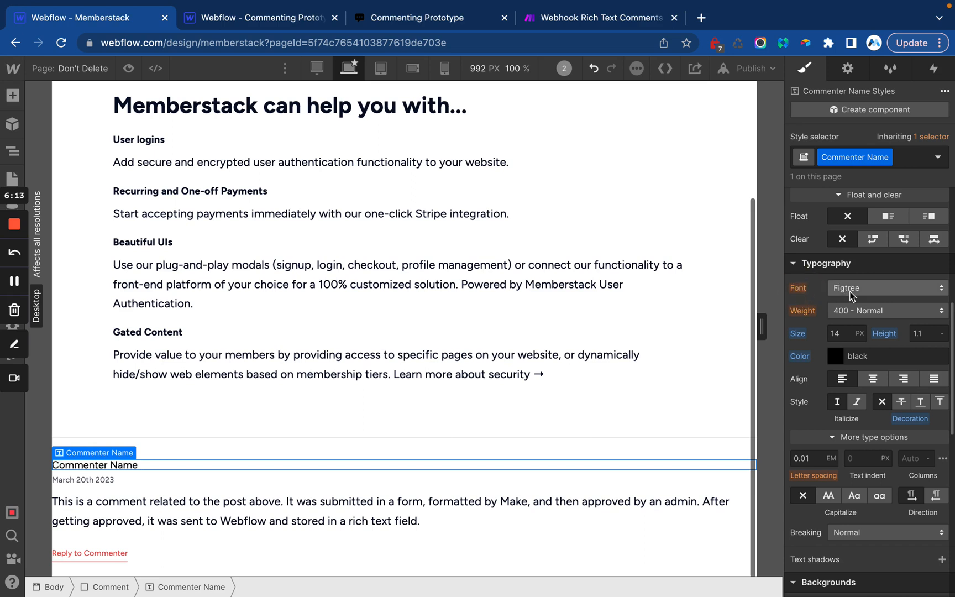
{"action": "mouse_move", "coordinate": [846, 326]}
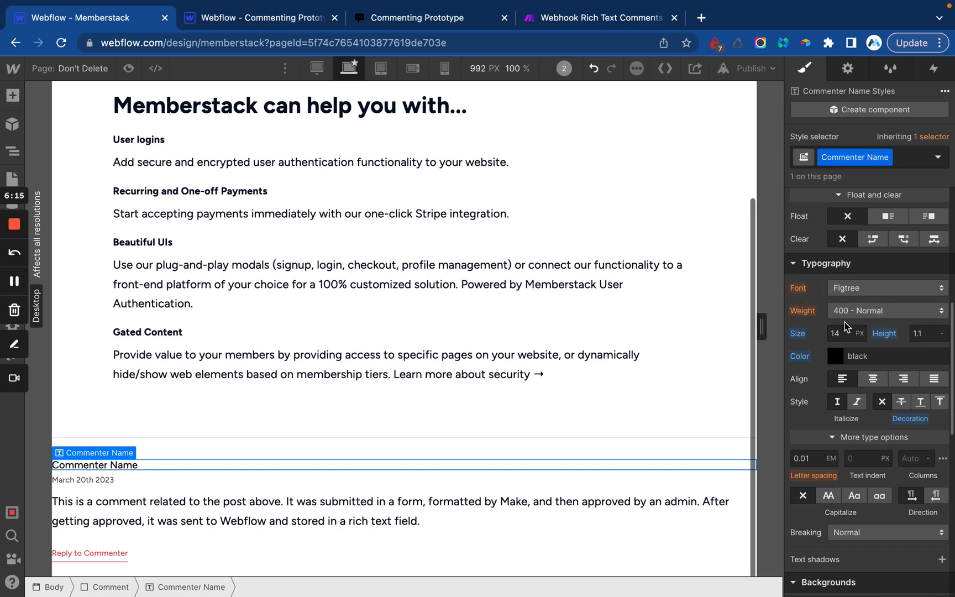
{"action": "left_click", "coordinate": [884, 311]}
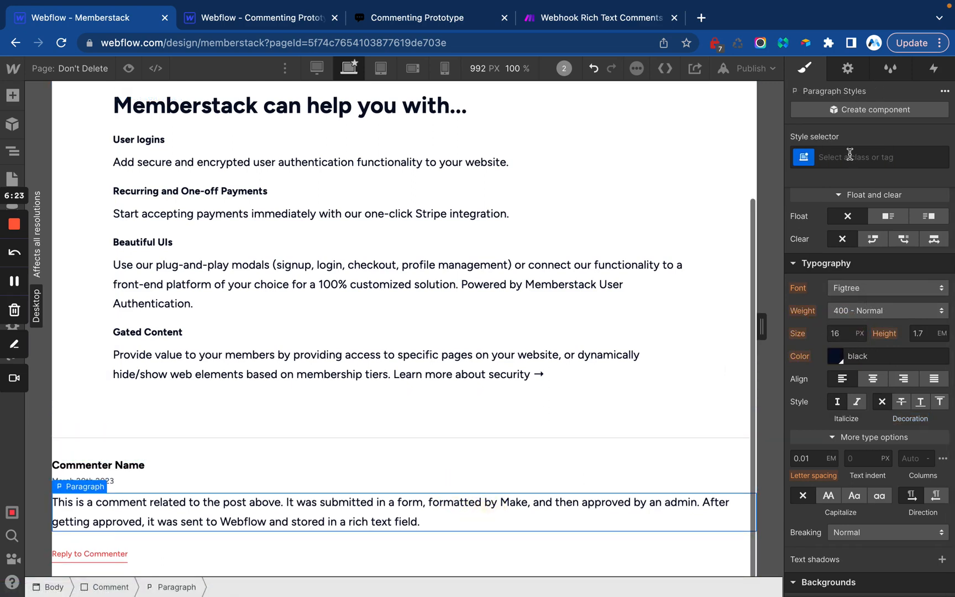
In the Blog Posts template, select the article body so the comment lands below Conclusion
{"action": "type", "text": "Co"}
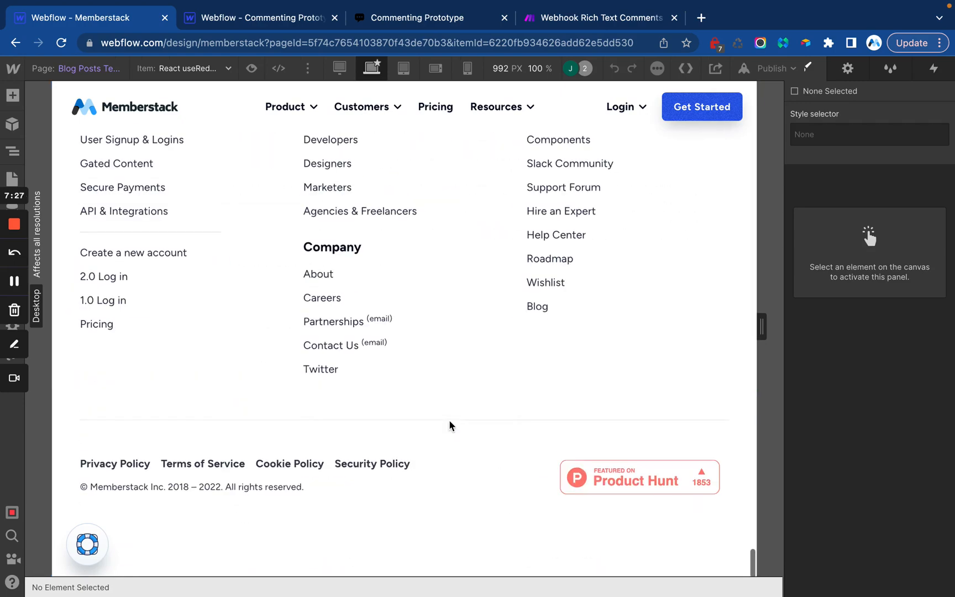
{"action": "scroll", "scroll_direction": "up", "scroll_amount": 3}
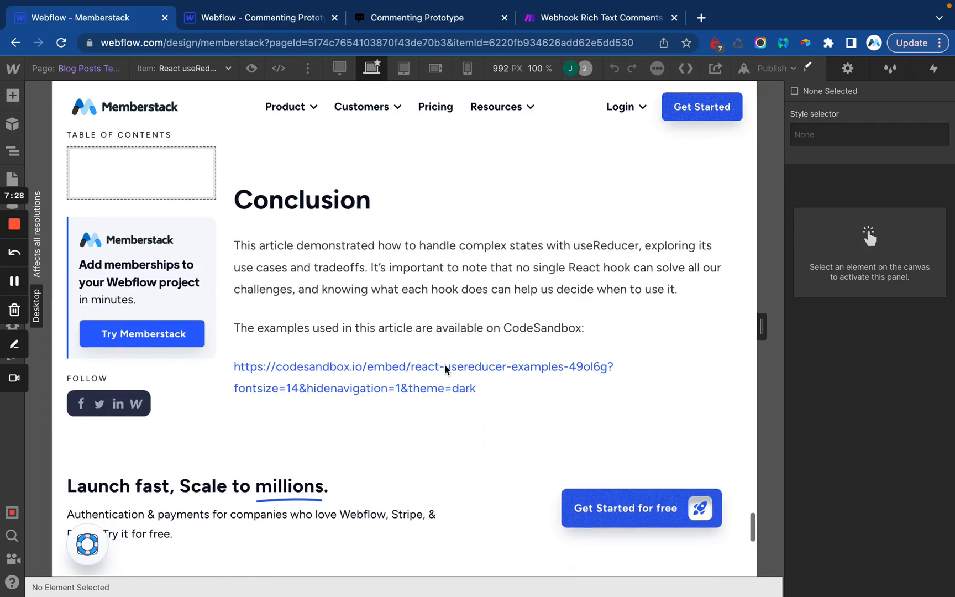
{"action": "left_click", "coordinate": [424, 289]}
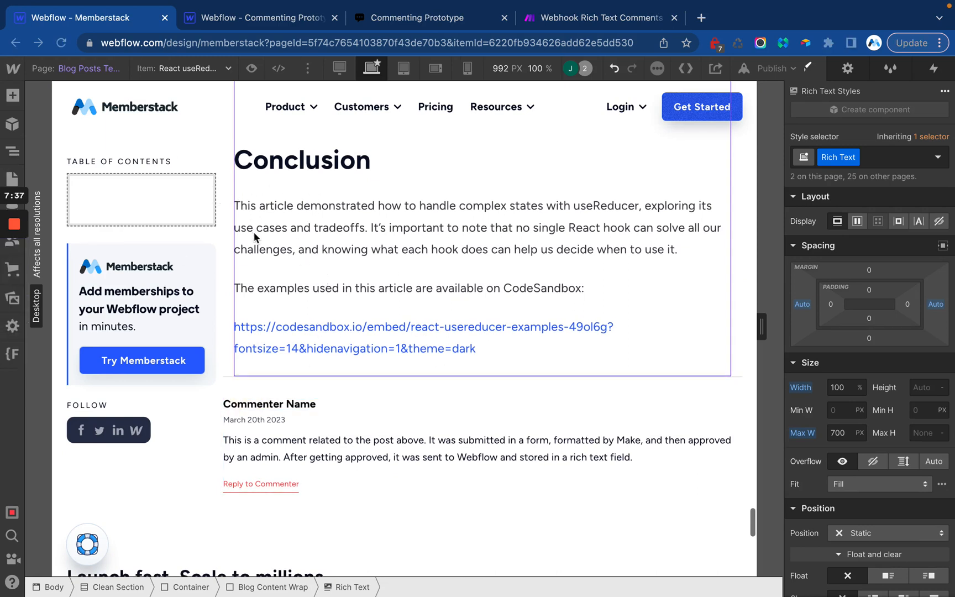
Review the Home page comments, then select the Comments heading and Leave a comment form block
{"action": "left_click", "coordinate": [258, 17]}
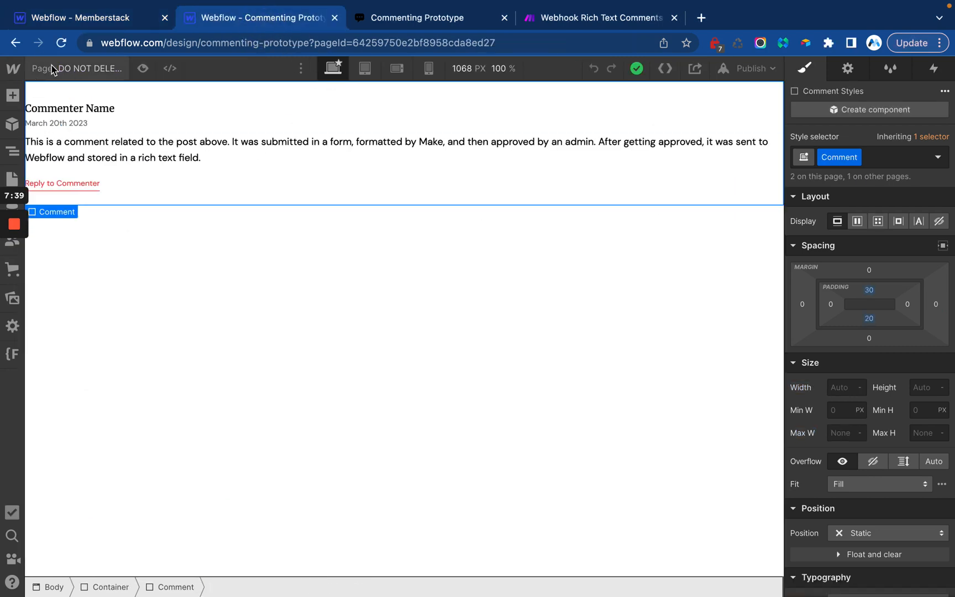
{"action": "left_click", "coordinate": [12, 179]}
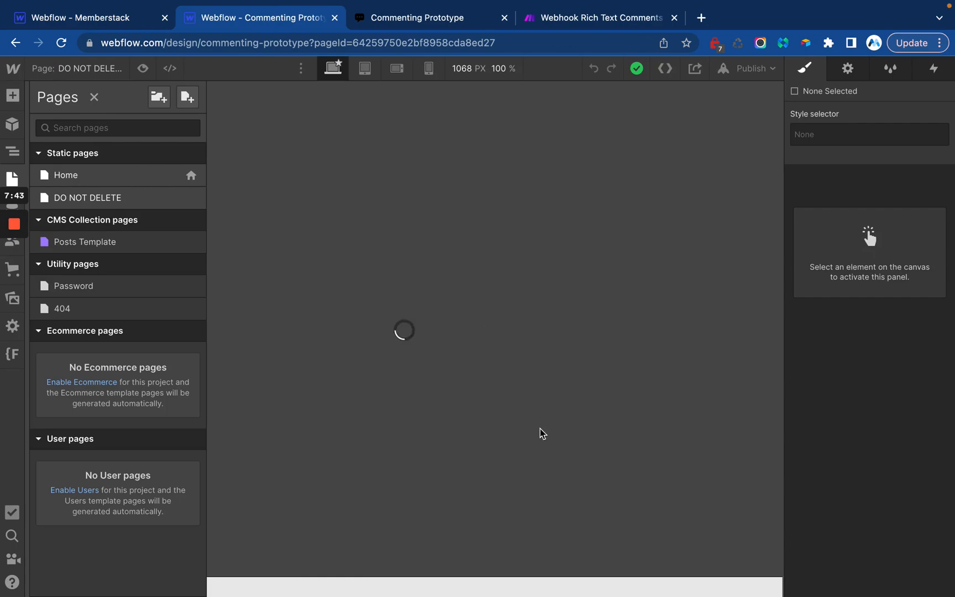
{"action": "left_click", "coordinate": [66, 175]}
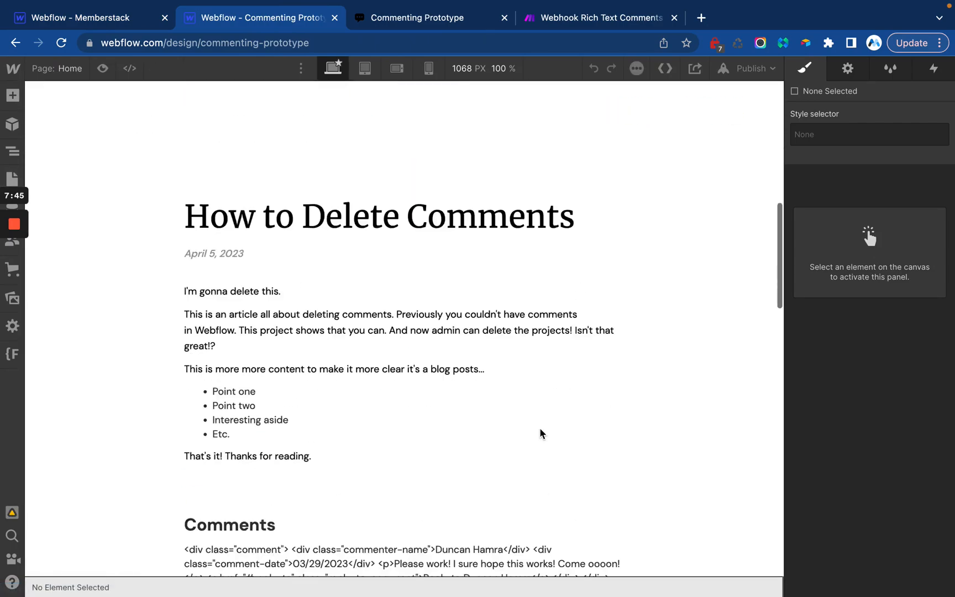
{"action": "scroll", "scroll_direction": "down", "scroll_amount": 3}
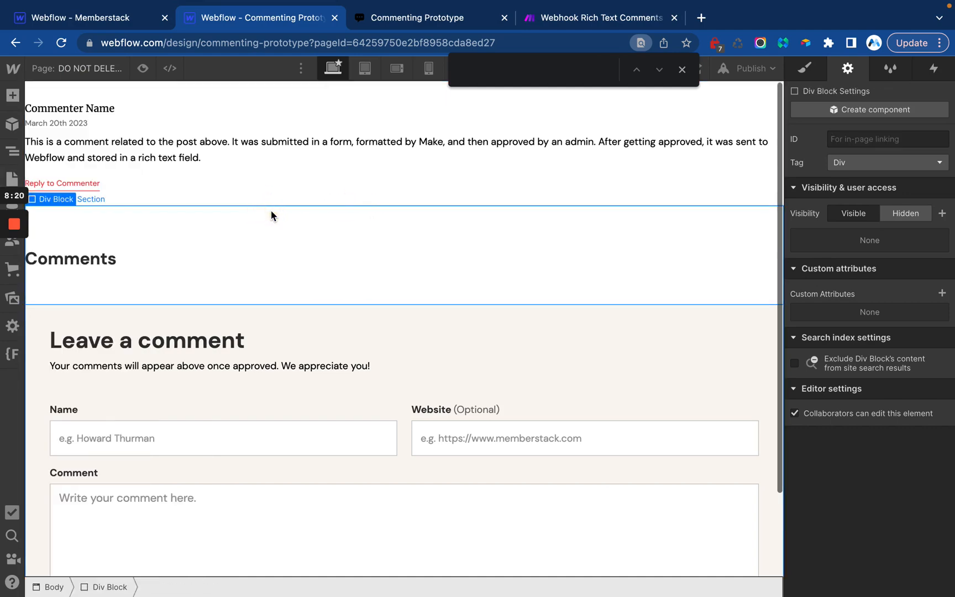
{"action": "left_click", "coordinate": [85, 17]}
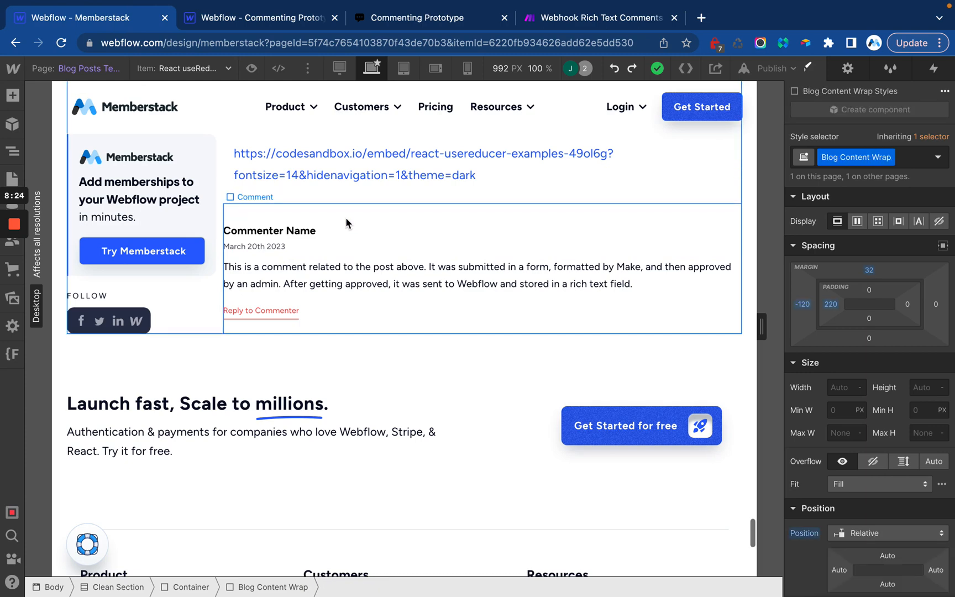
Paste the Comments heading and form below the sample comment, then select the Comment Form Block
{"action": "key", "text": "ctrl+v"}
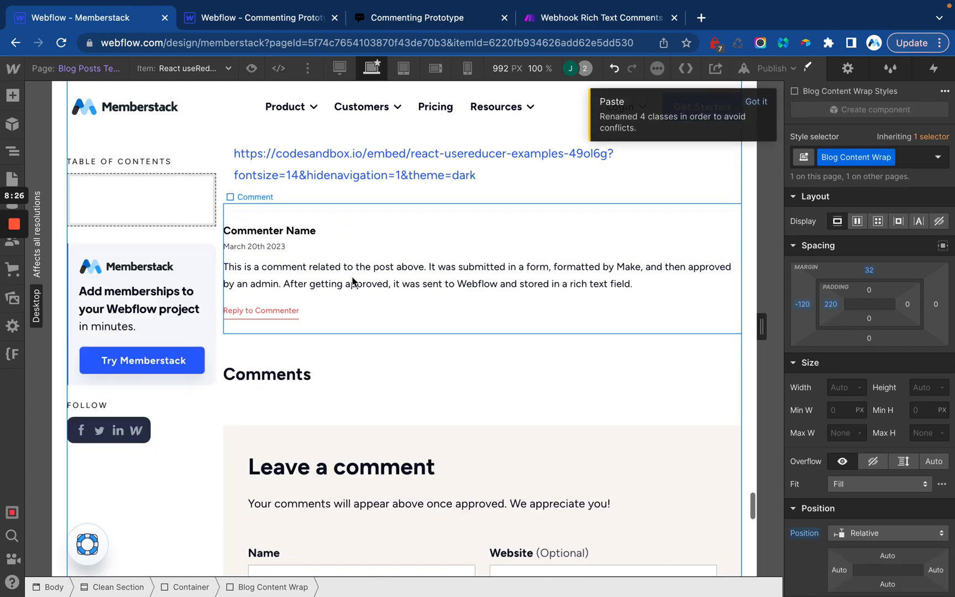
{"action": "scroll", "scroll_direction": "down", "scroll_amount": 3}
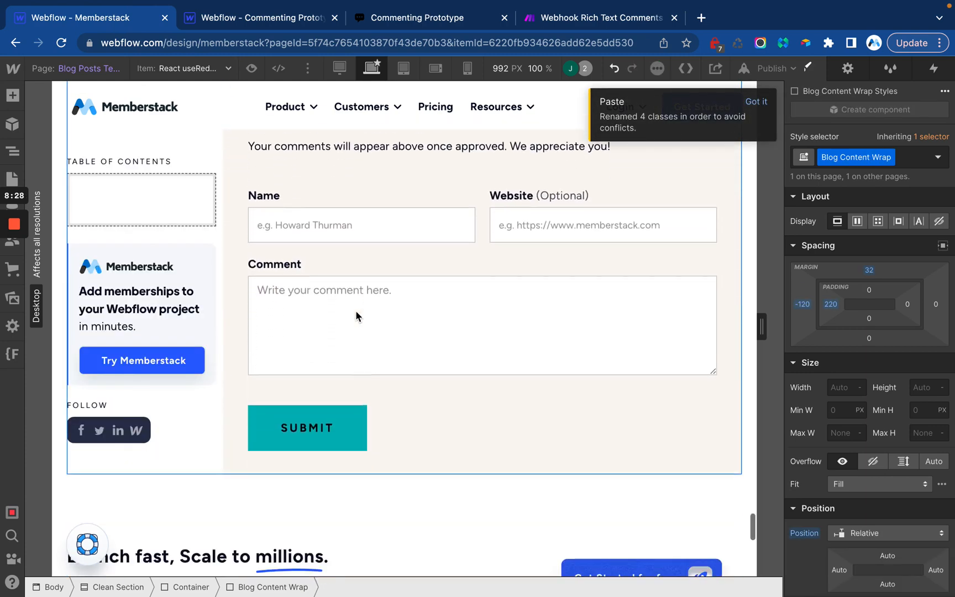
{"action": "scroll", "scroll_direction": "up", "scroll_amount": 3}
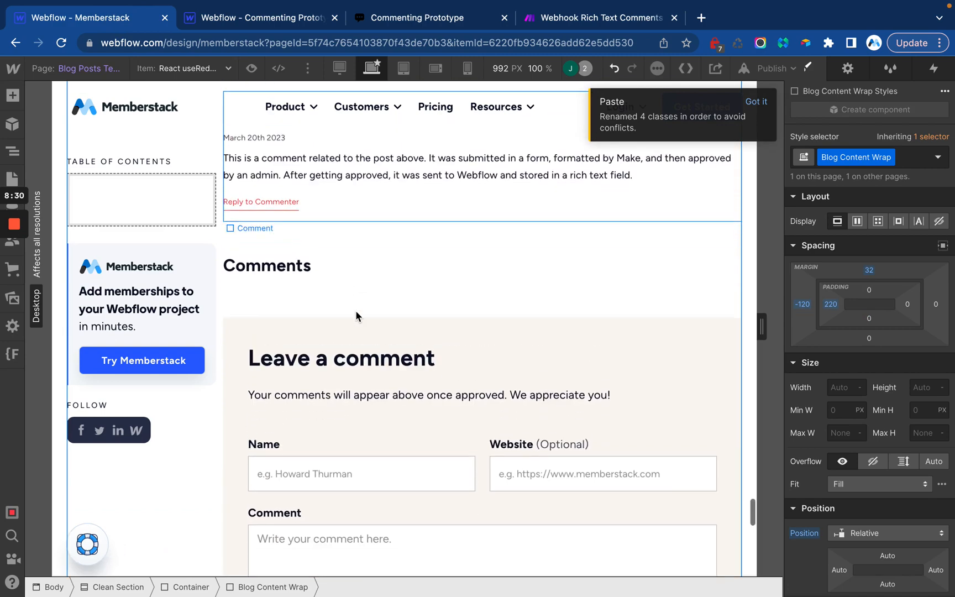
{"action": "left_click", "coordinate": [341, 304]}
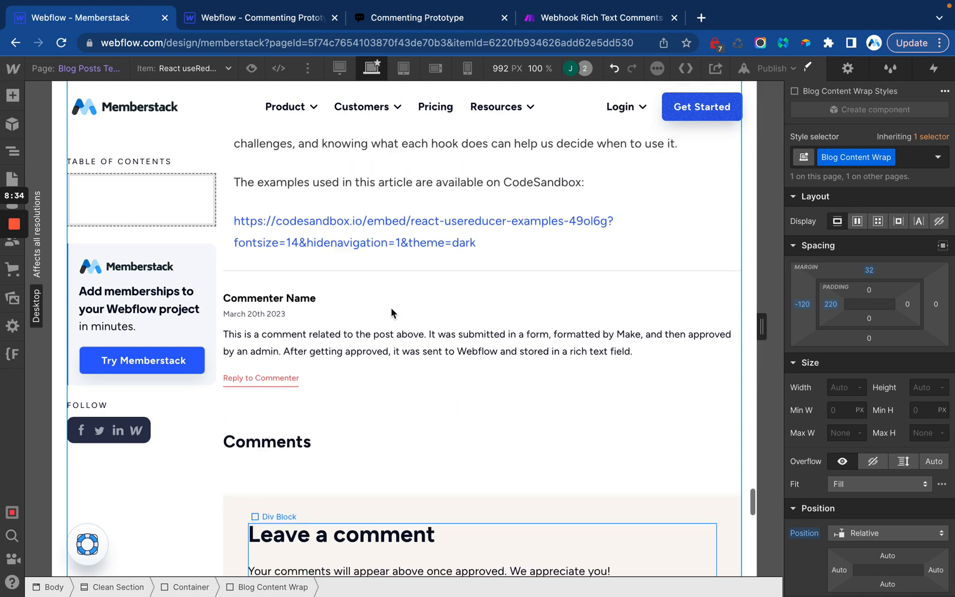
{"action": "scroll", "scroll_direction": "down", "scroll_amount": 3}
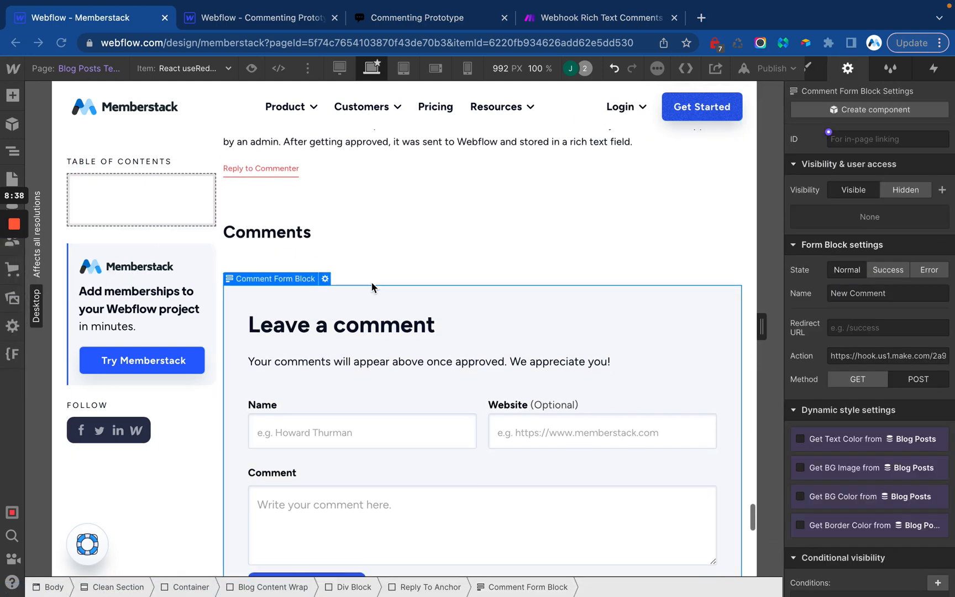
{"action": "scroll", "scroll_direction": "down", "scroll_amount": 3}
{"action": "type", "text": "<div class=\"msx-comments\"></div>"}
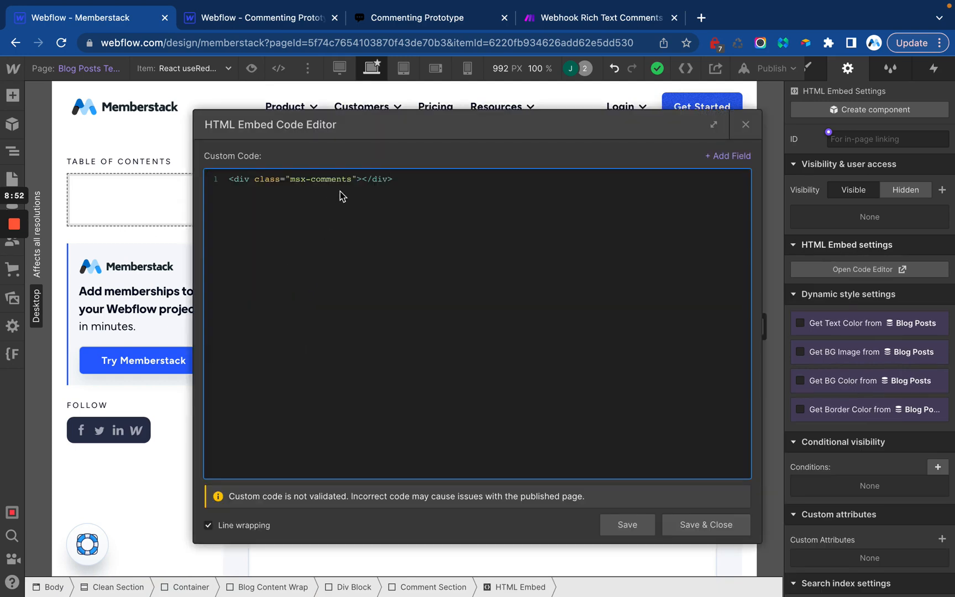
Insert the Comments CMS field inside the msx-comments div embed and save
{"action": "left_click", "coordinate": [728, 156]}
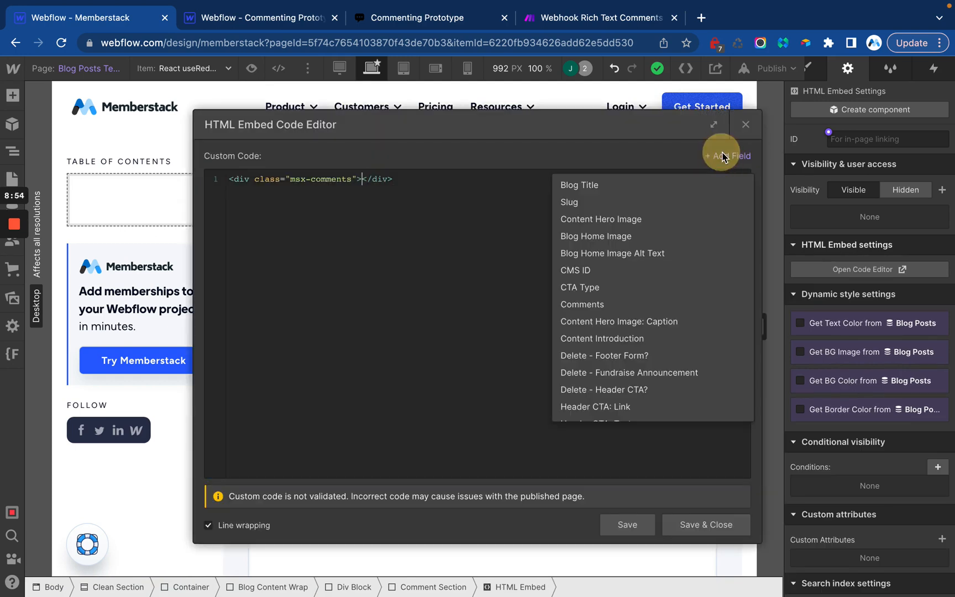
{"action": "left_click", "coordinate": [581, 304]}
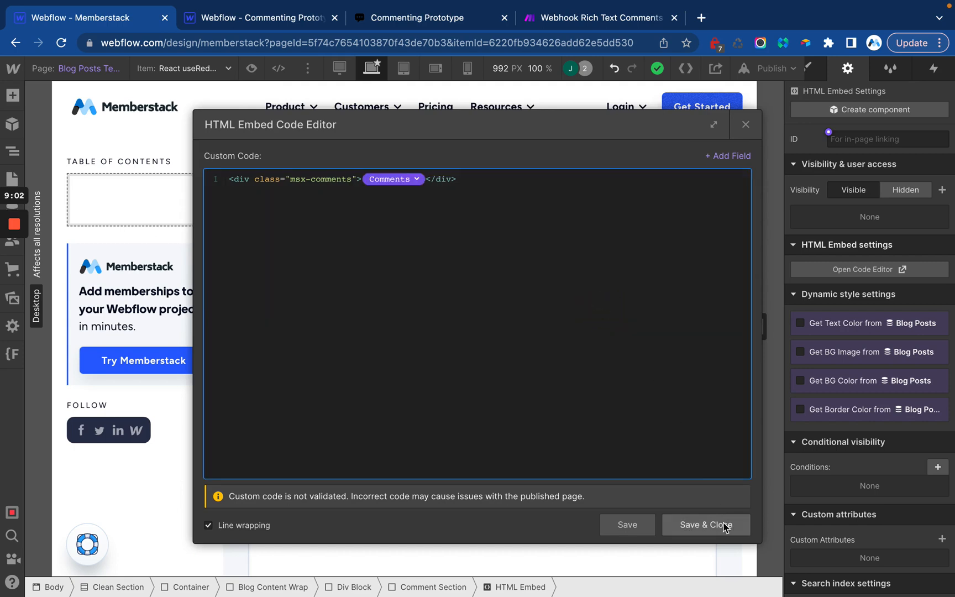
{"action": "left_click", "coordinate": [705, 524]}
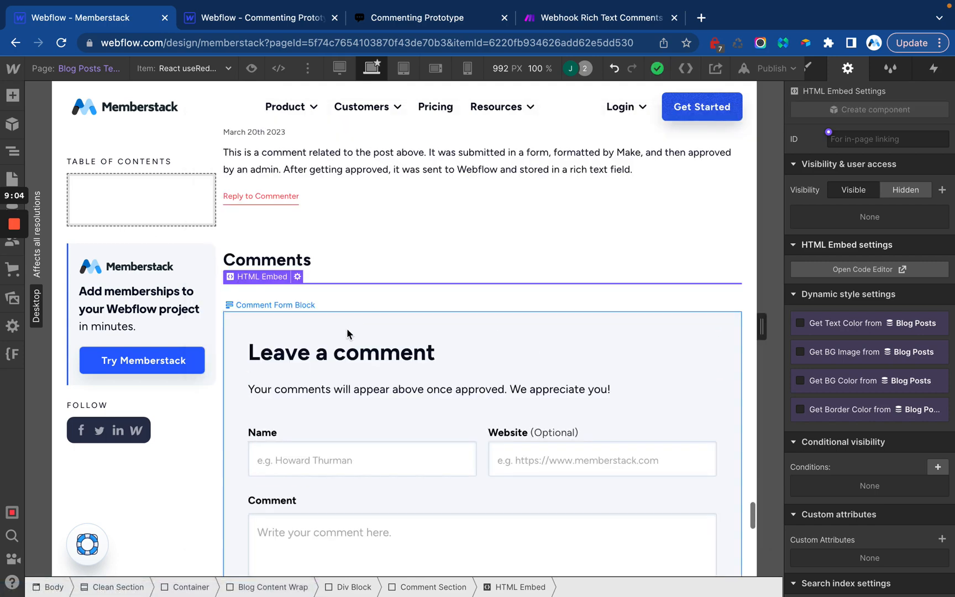
Set the form's hidden input value to the CMS ID field and save the embed
{"action": "left_click", "coordinate": [362, 459]}
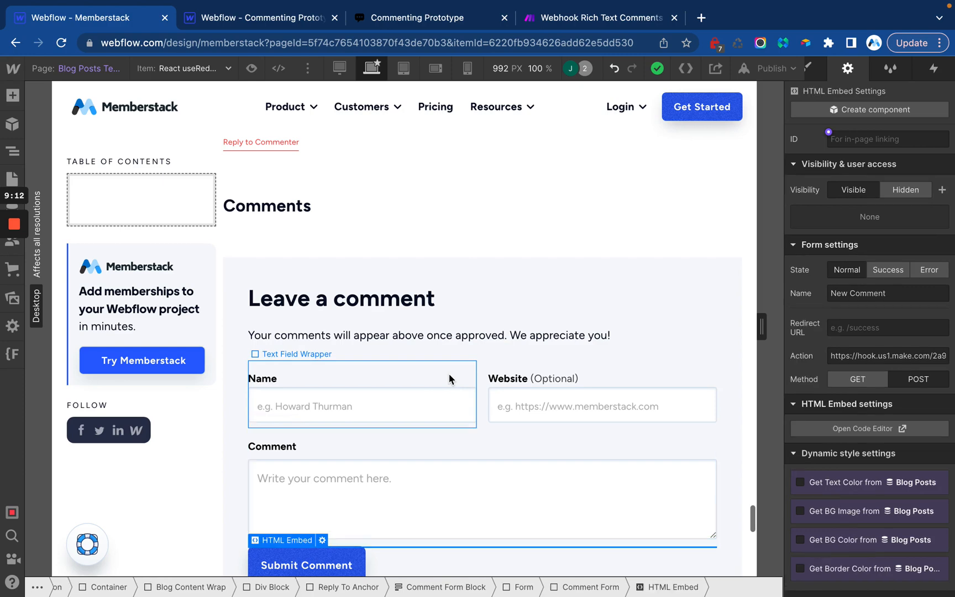
{"action": "scroll", "scroll_direction": "down", "scroll_amount": 3}
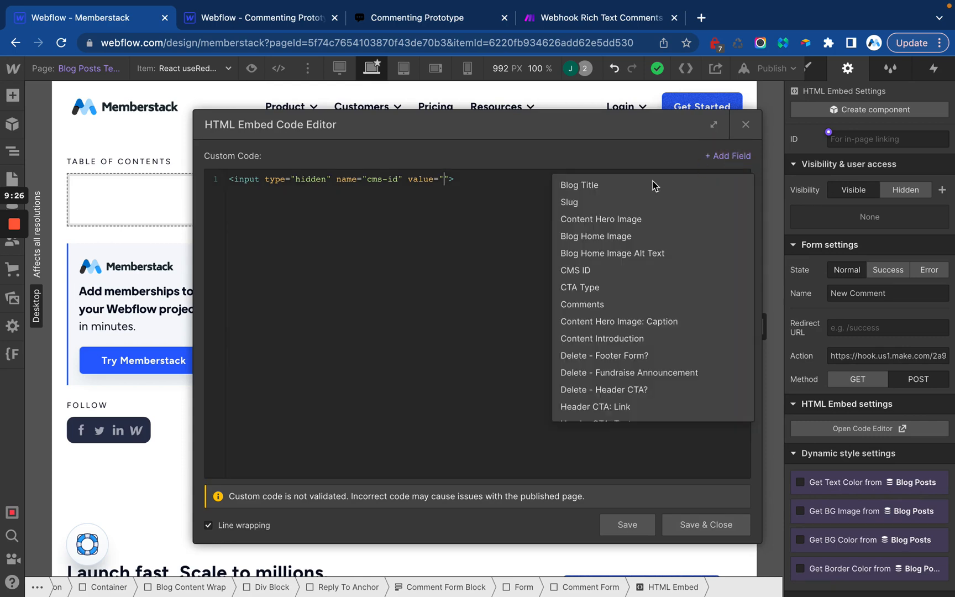
{"action": "left_click", "coordinate": [574, 269]}
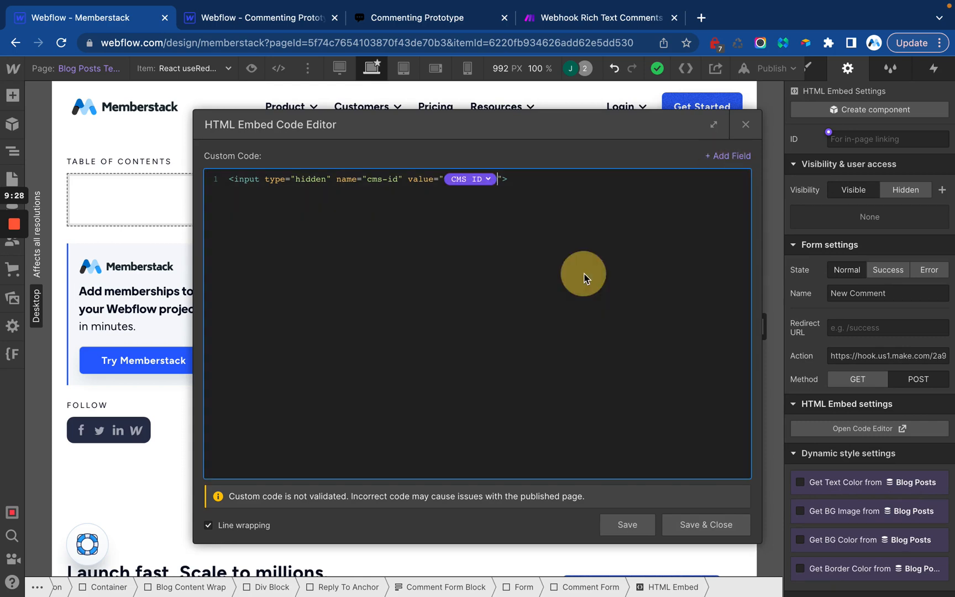
{"action": "left_click", "coordinate": [705, 524]}
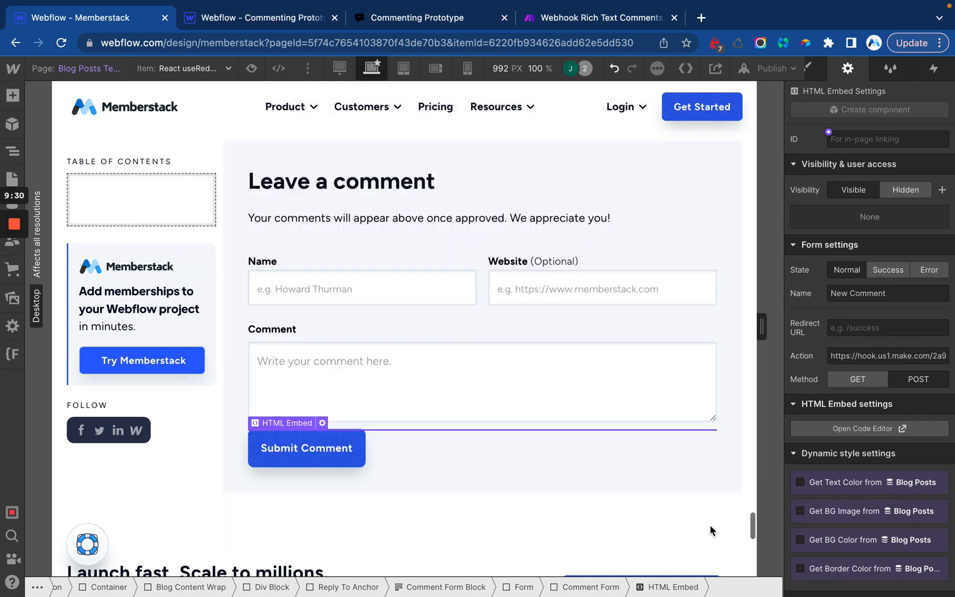
{"action": "left_click", "coordinate": [362, 288]}
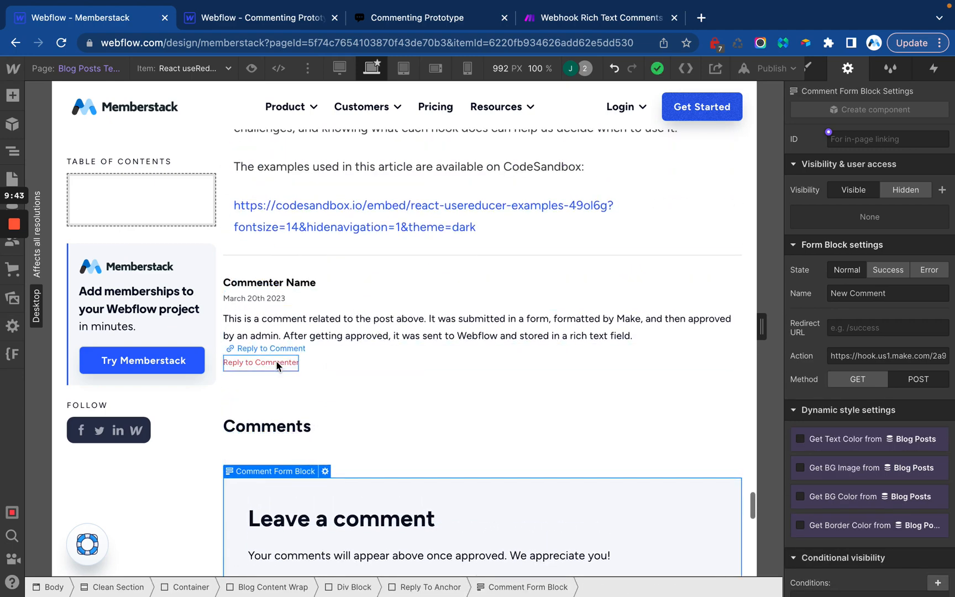
Change the Reply to Commenter link colour from red to dark
{"action": "left_click", "coordinate": [268, 347]}
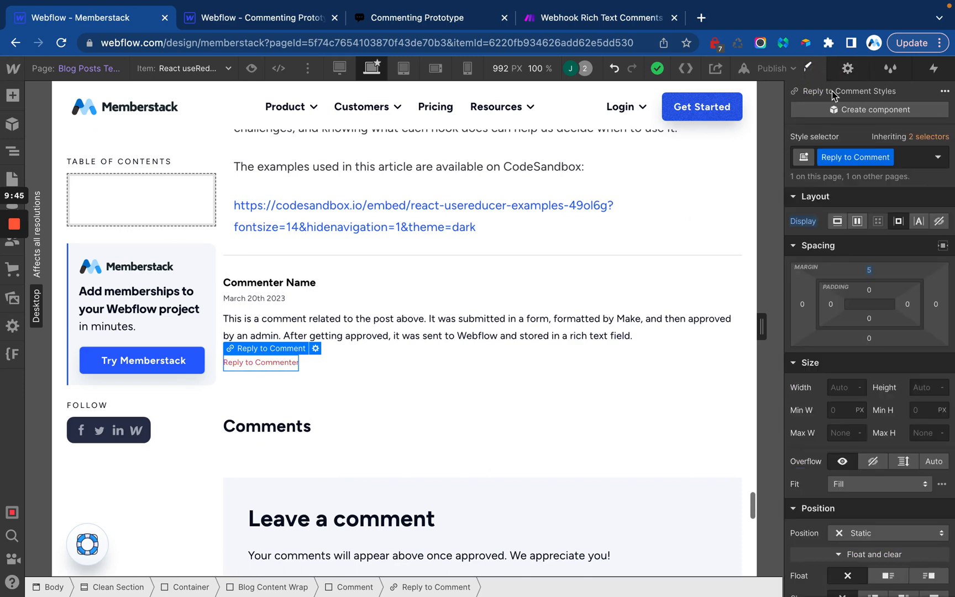
{"action": "scroll", "scroll_direction": "down", "scroll_amount": 3}
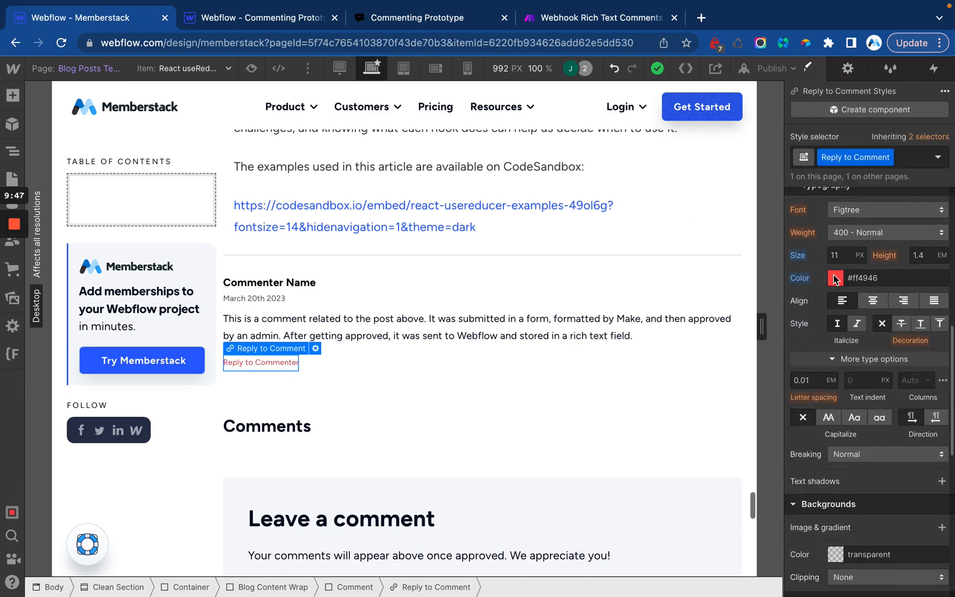
{"action": "left_click", "coordinate": [835, 278]}
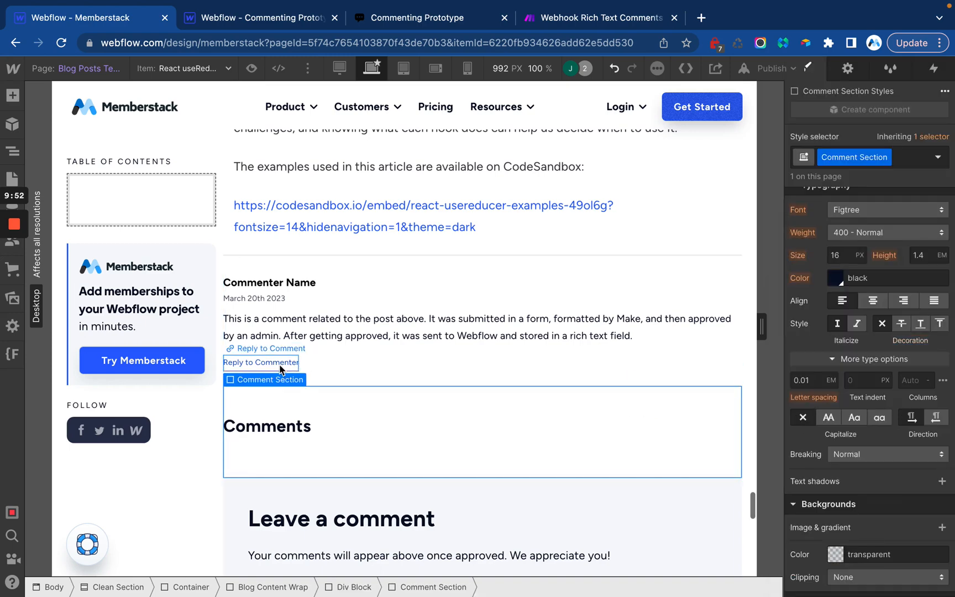
Move the sample Comment element beneath the Comments heading
{"action": "left_click", "coordinate": [268, 347]}
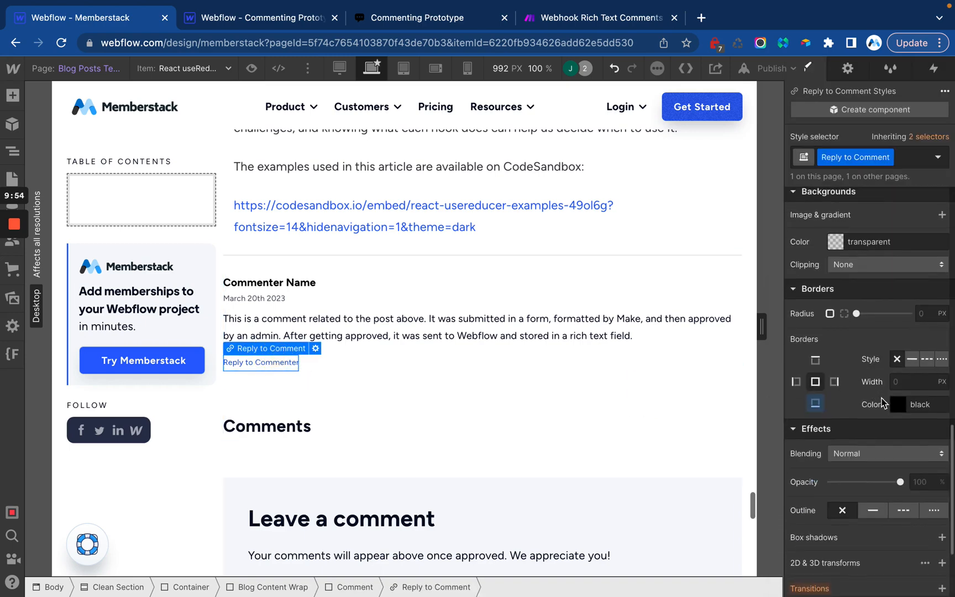
{"action": "left_click", "coordinate": [897, 404]}
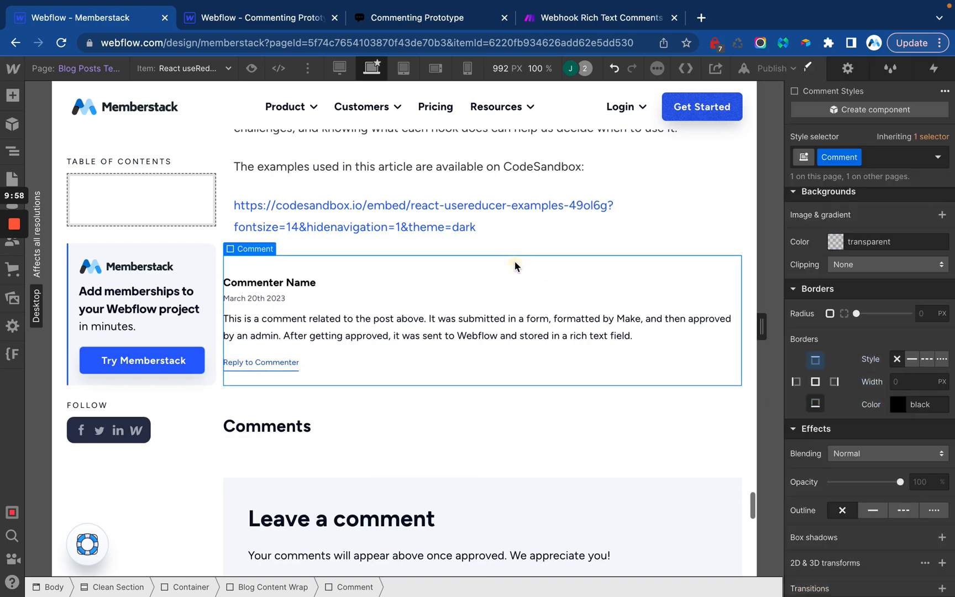
{"action": "scroll", "scroll_direction": "up", "scroll_amount": 3}
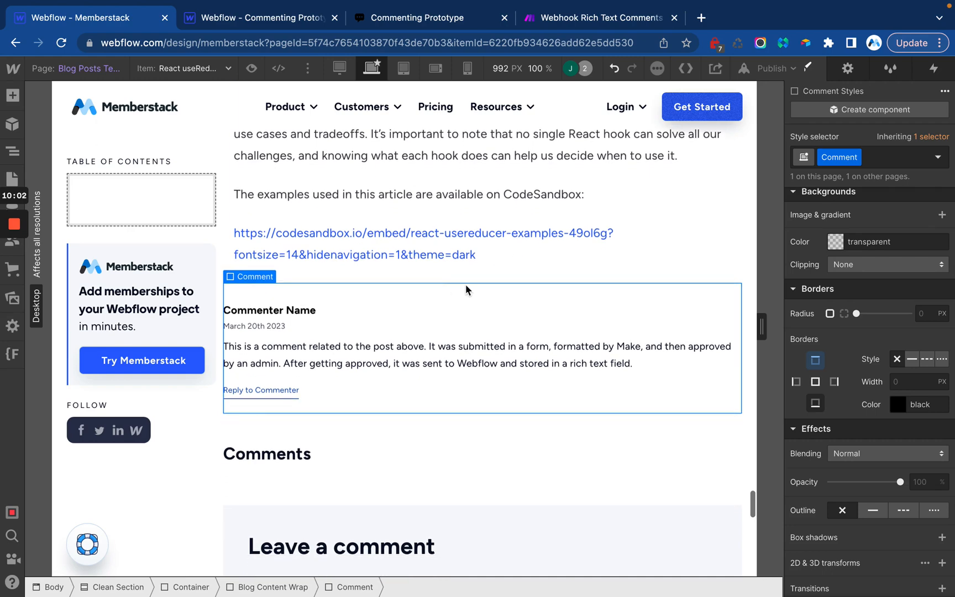
{"action": "type", "text": "hide"}
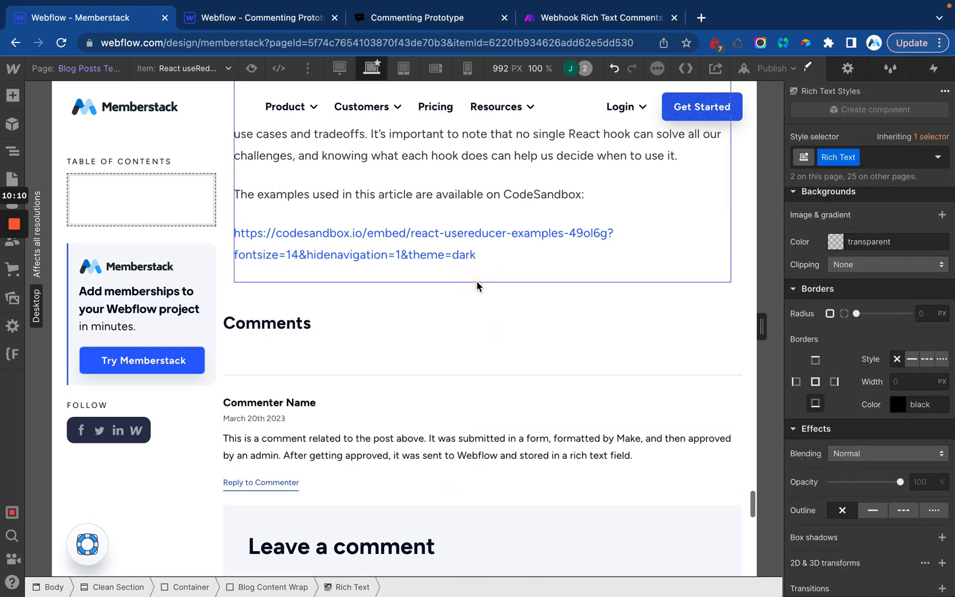
{"action": "left_click", "coordinate": [419, 252]}
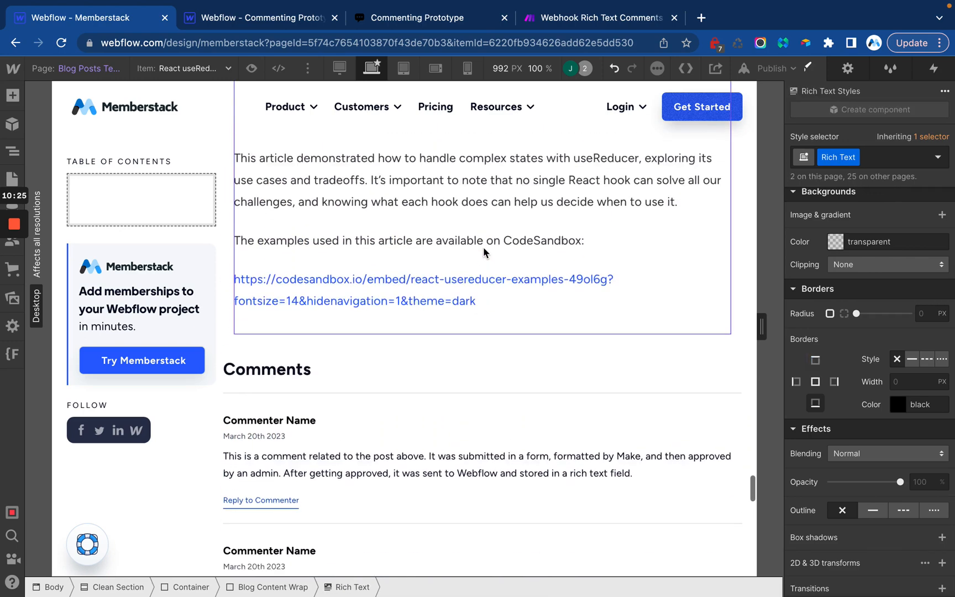
{"action": "scroll", "scroll_direction": "down", "scroll_amount": 3}
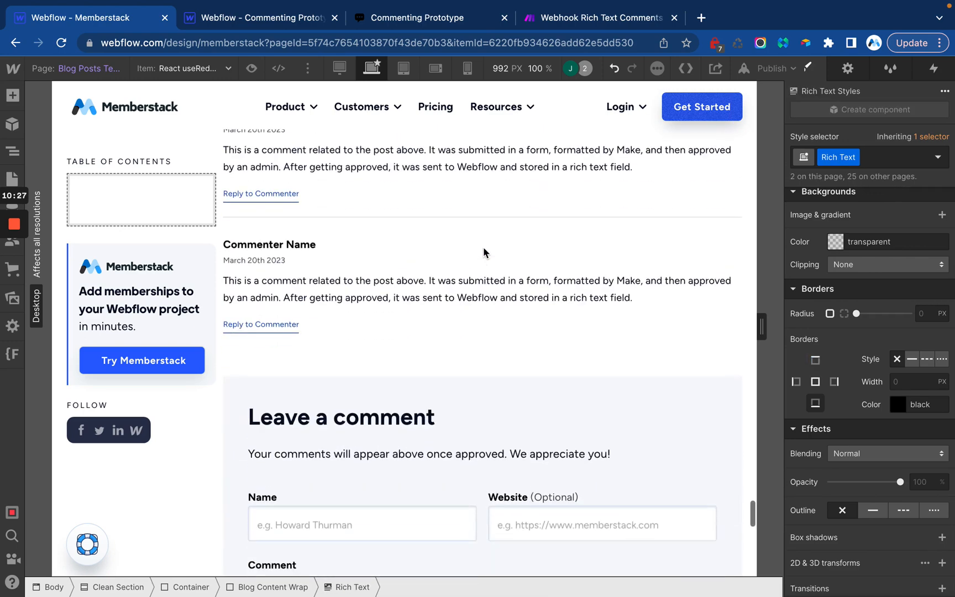
{"action": "scroll", "scroll_direction": "up", "scroll_amount": 3}
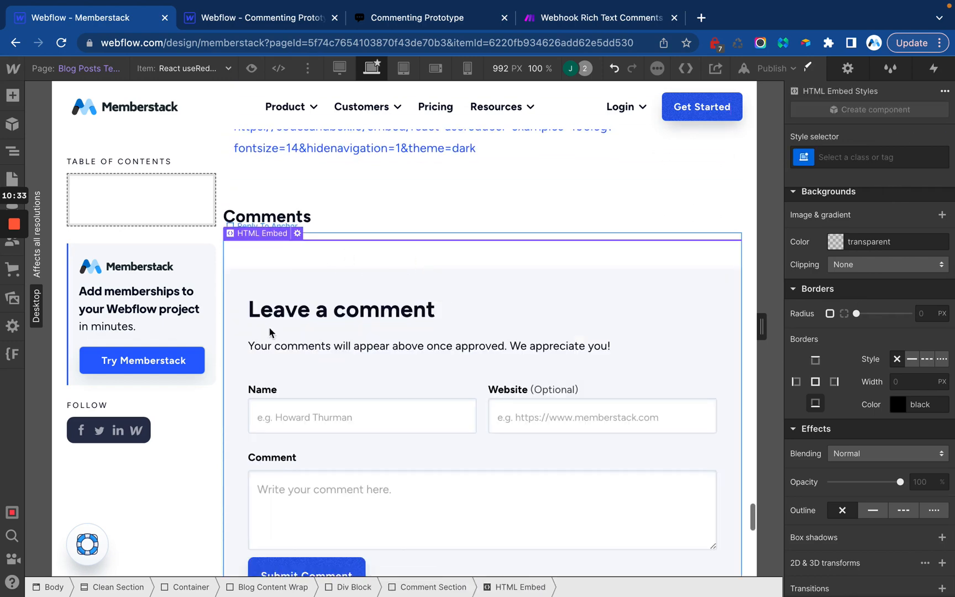
{"action": "scroll", "scroll_direction": "down", "scroll_amount": 3}
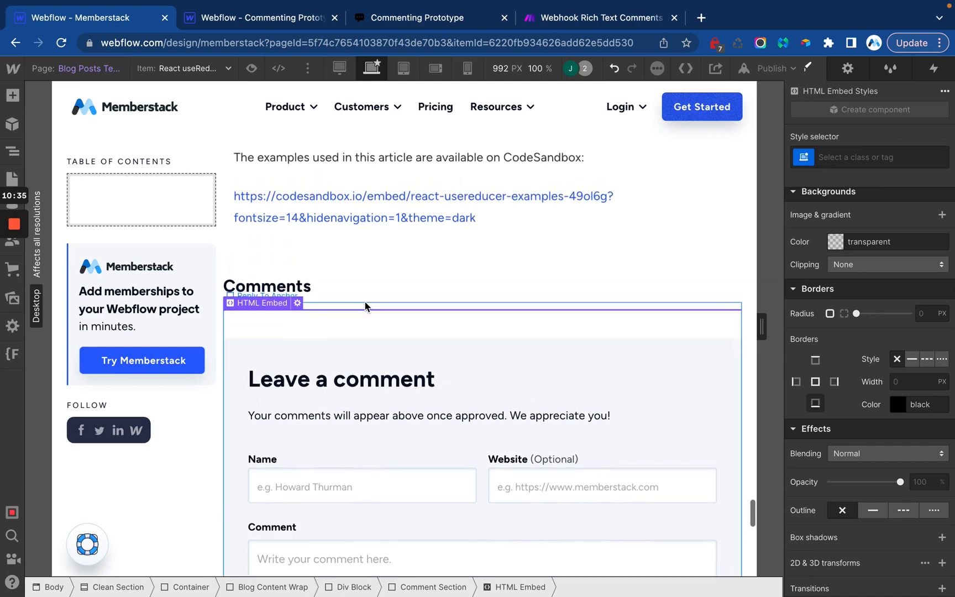
{"action": "left_click", "coordinate": [769, 68]}
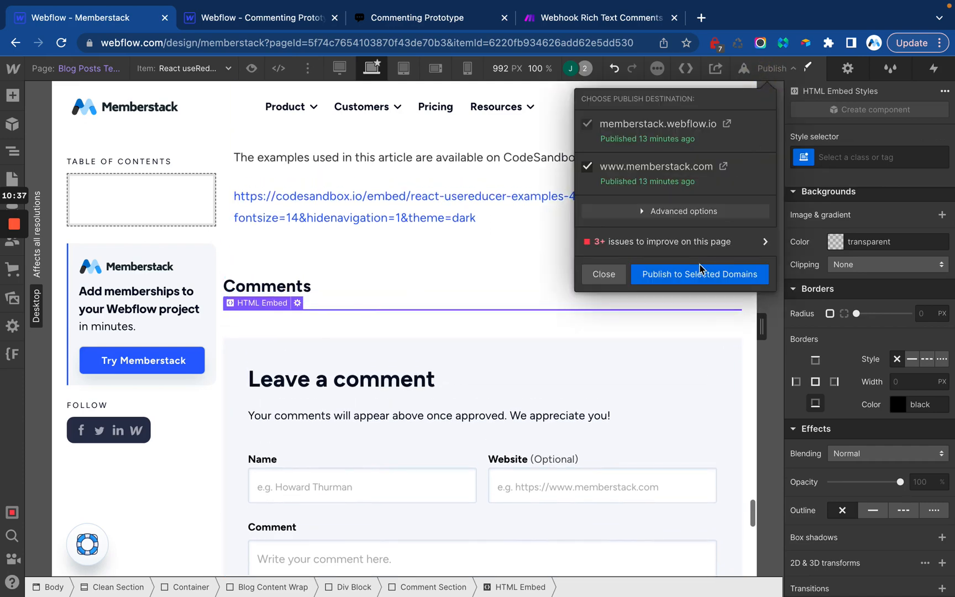
{"action": "mouse_move", "coordinate": [599, 17]}
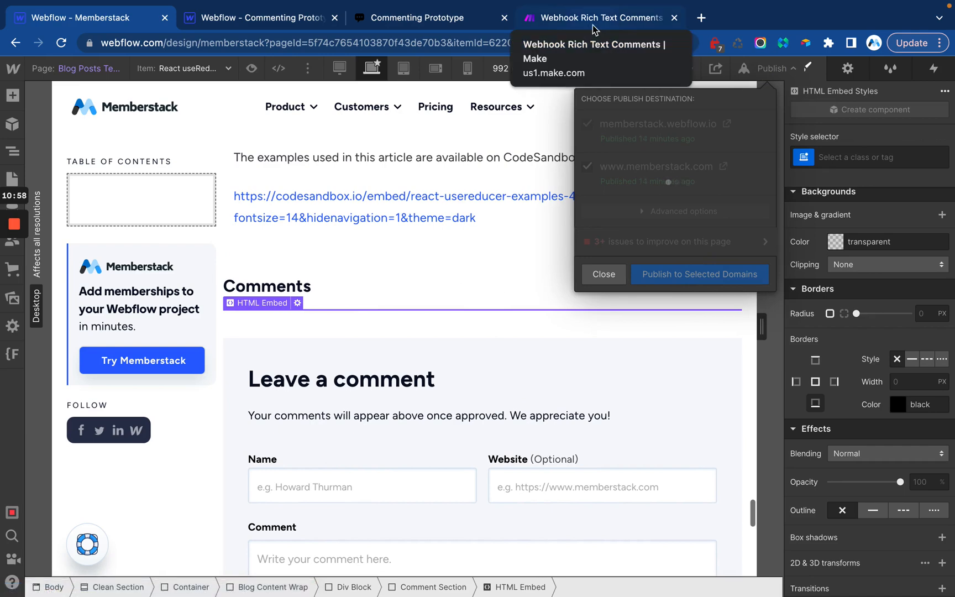
{"action": "left_click", "coordinate": [699, 274]}
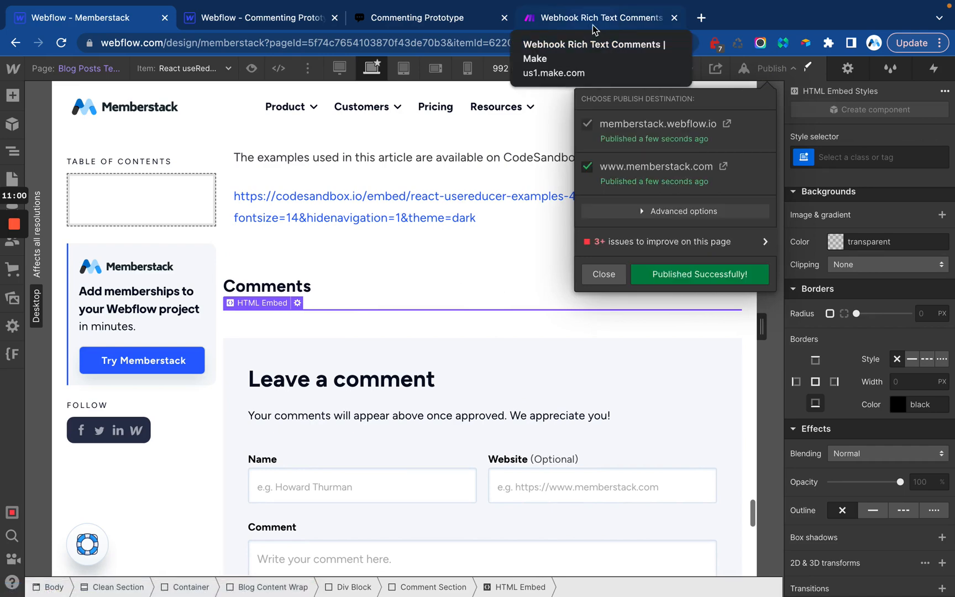
Export the Webhook Rich Text Comments scenario as blueprint (5).json
{"action": "left_click", "coordinate": [600, 17]}
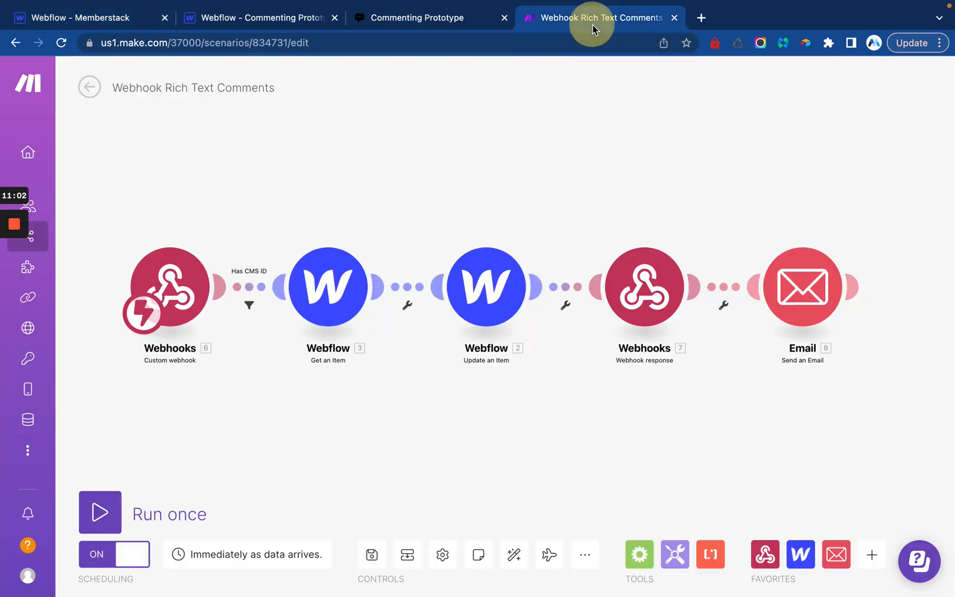
{"action": "mouse_move", "coordinate": [396, 347]}
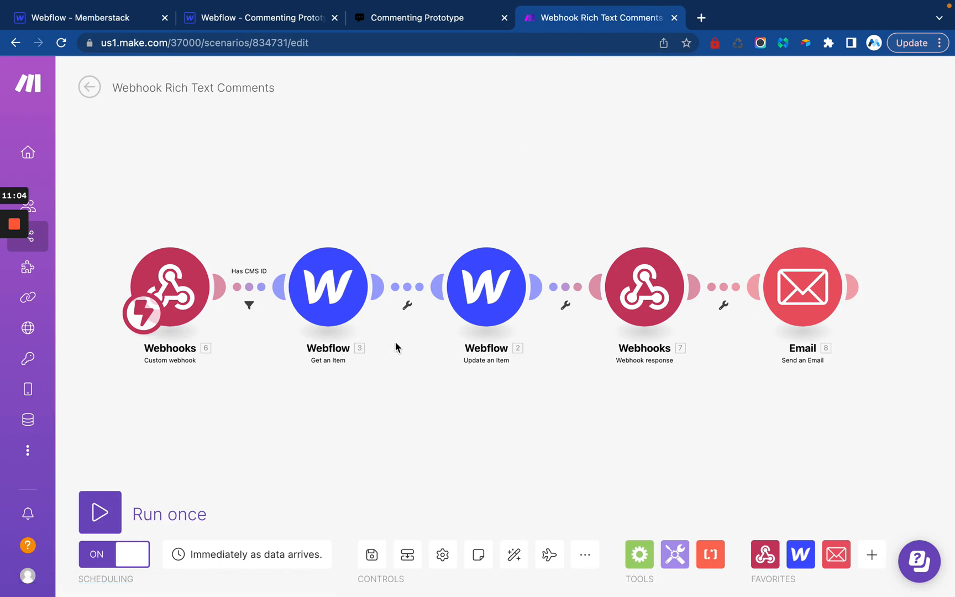
{"action": "mouse_move", "coordinate": [438, 405]}
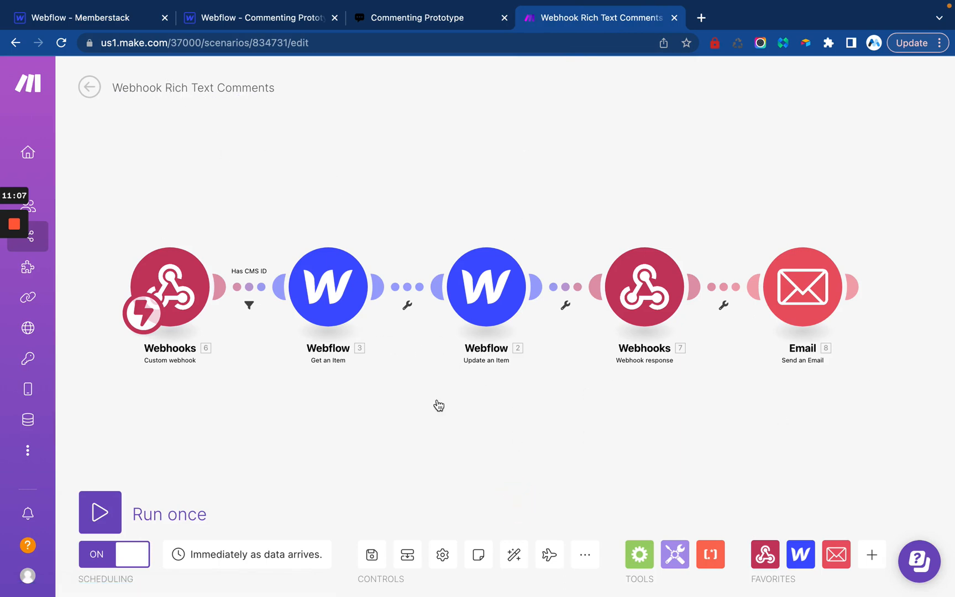
{"action": "left_click", "coordinate": [583, 554]}
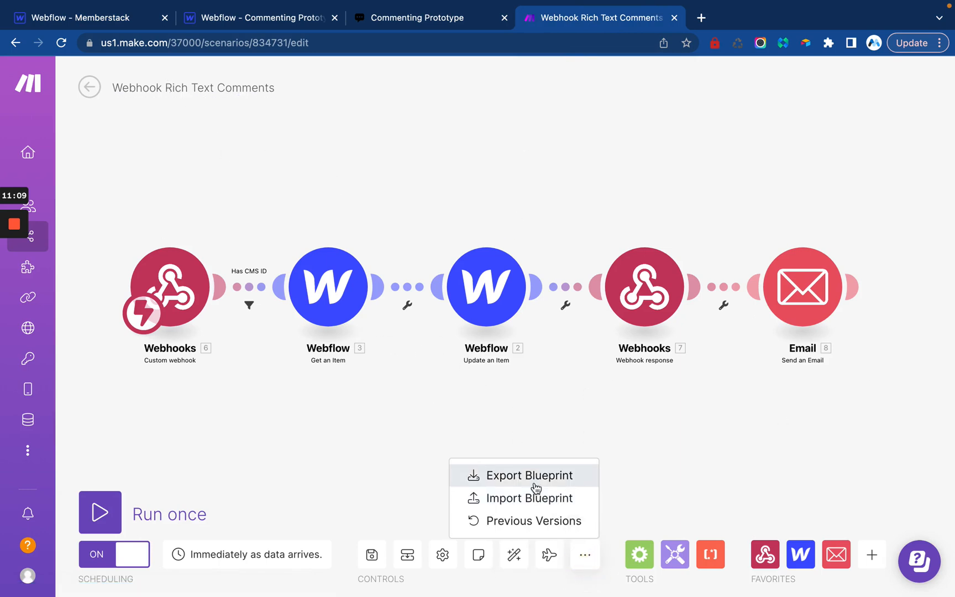
{"action": "left_click", "coordinate": [530, 475]}
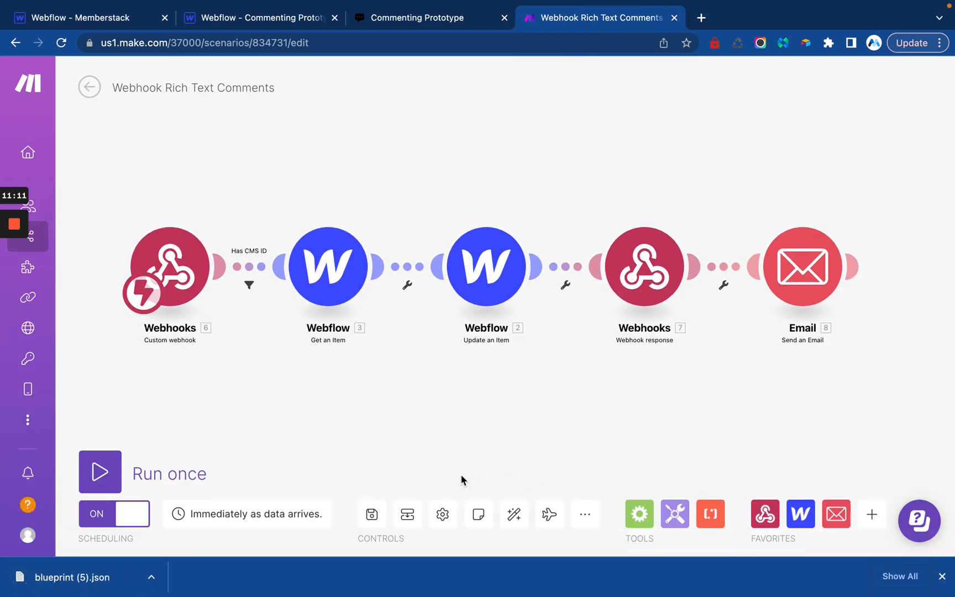
View the Commenting Prototype Home page's blueprint instructions, then return to Make
{"action": "left_click", "coordinate": [256, 17]}
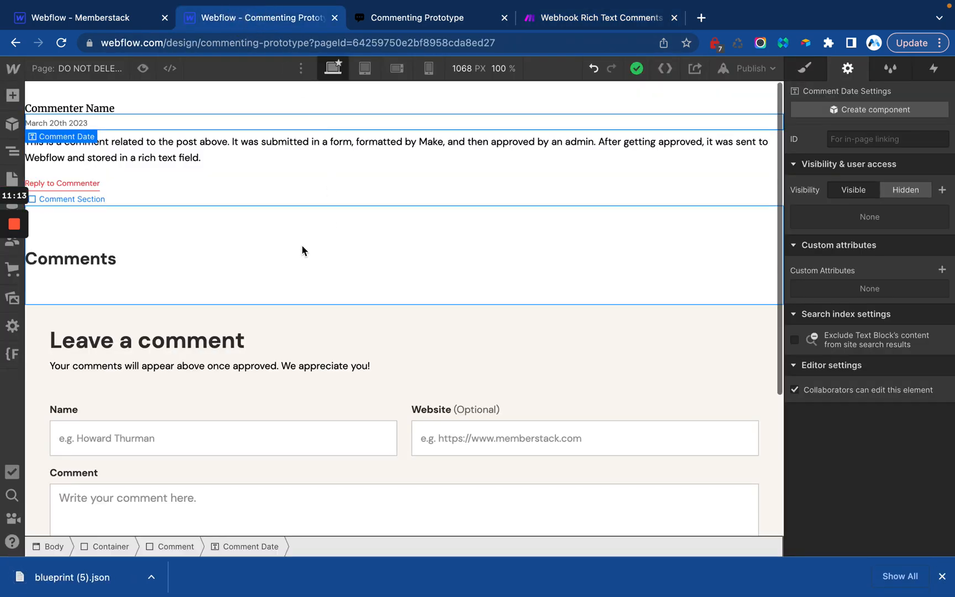
{"action": "left_click", "coordinate": [12, 178]}
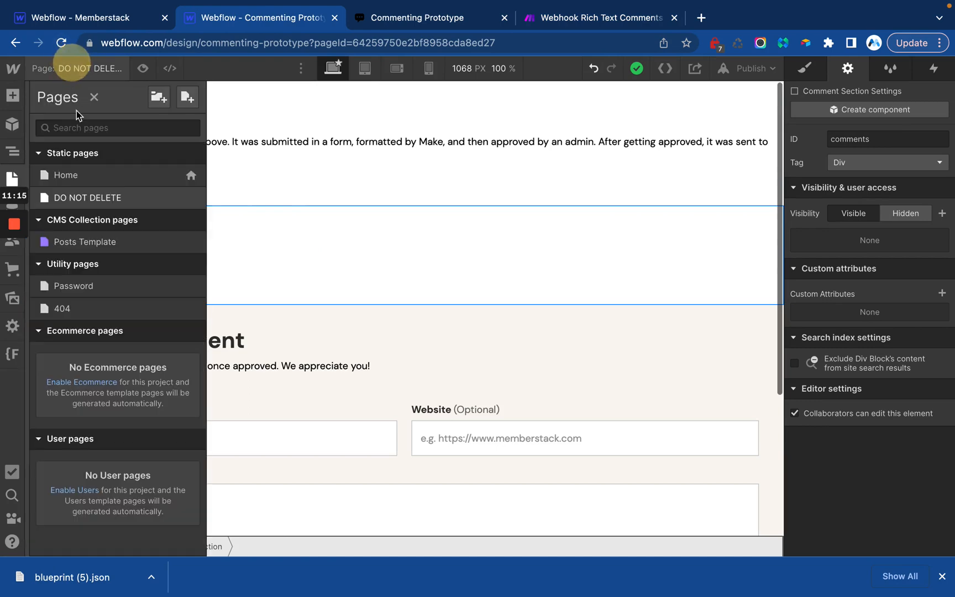
{"action": "left_click", "coordinate": [66, 175]}
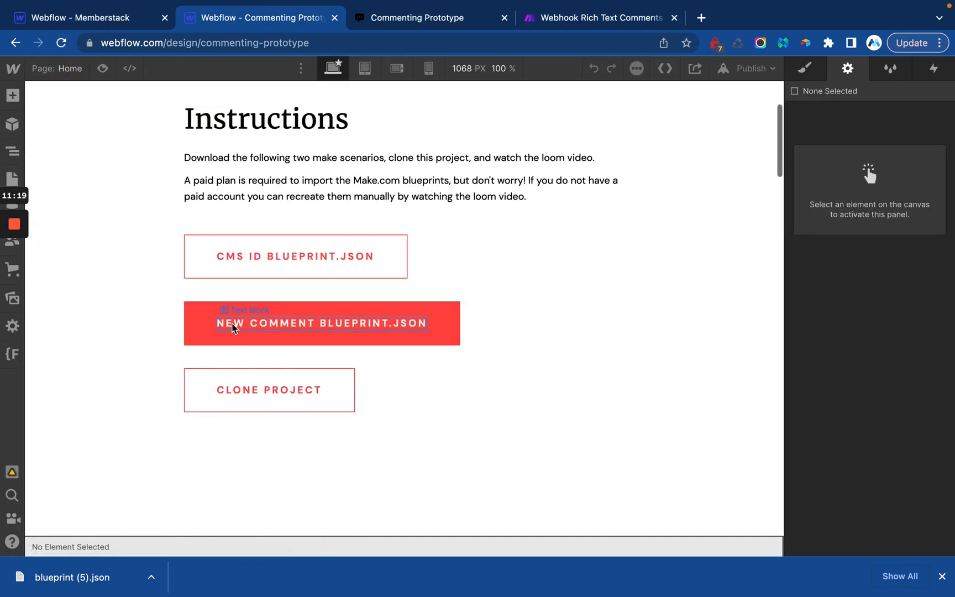
{"action": "left_click", "coordinate": [600, 17]}
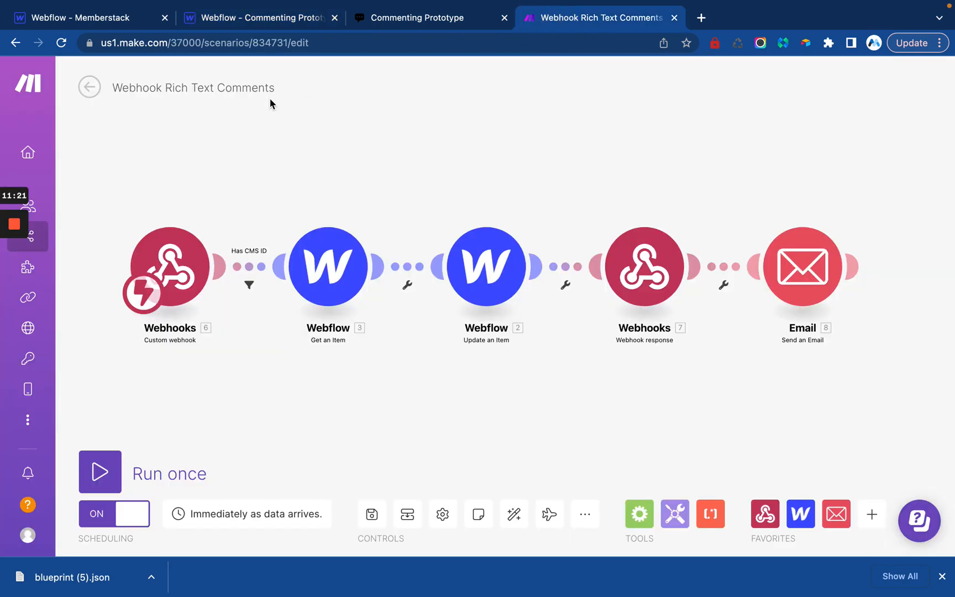
Create a new scenario inside a personal scenarios folder
{"action": "left_click", "coordinate": [88, 86]}
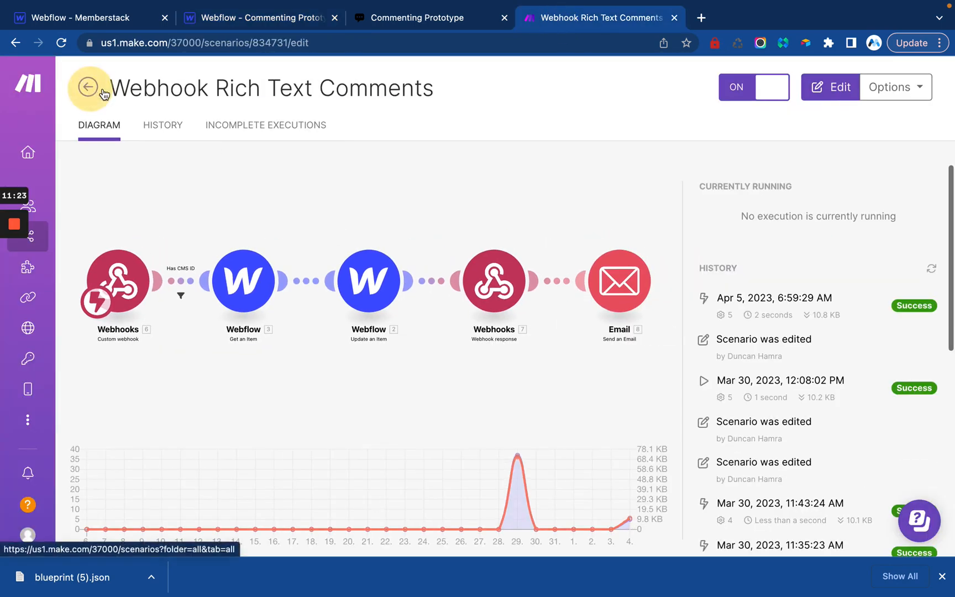
{"action": "left_click", "coordinate": [89, 88]}
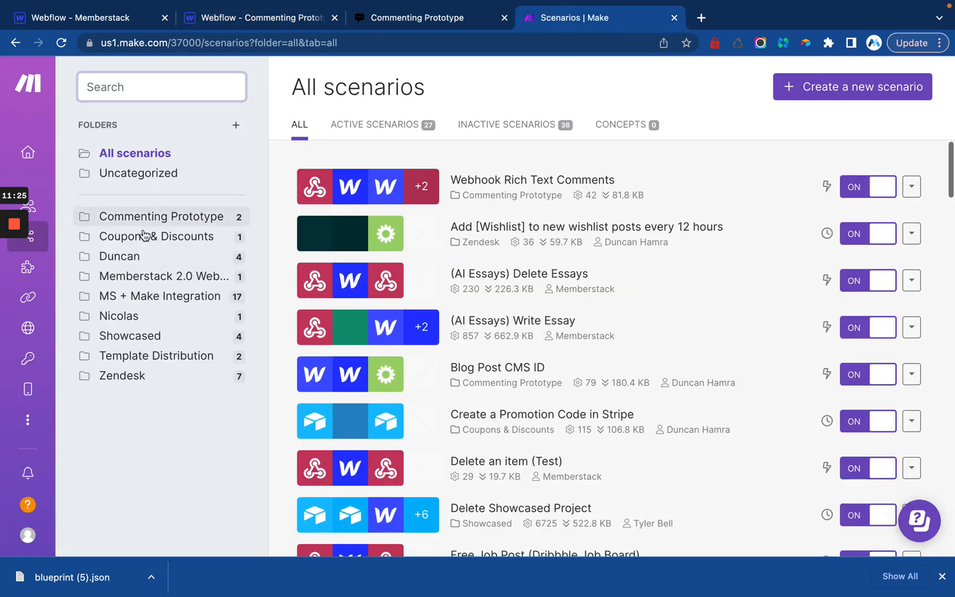
{"action": "left_click", "coordinate": [118, 256]}
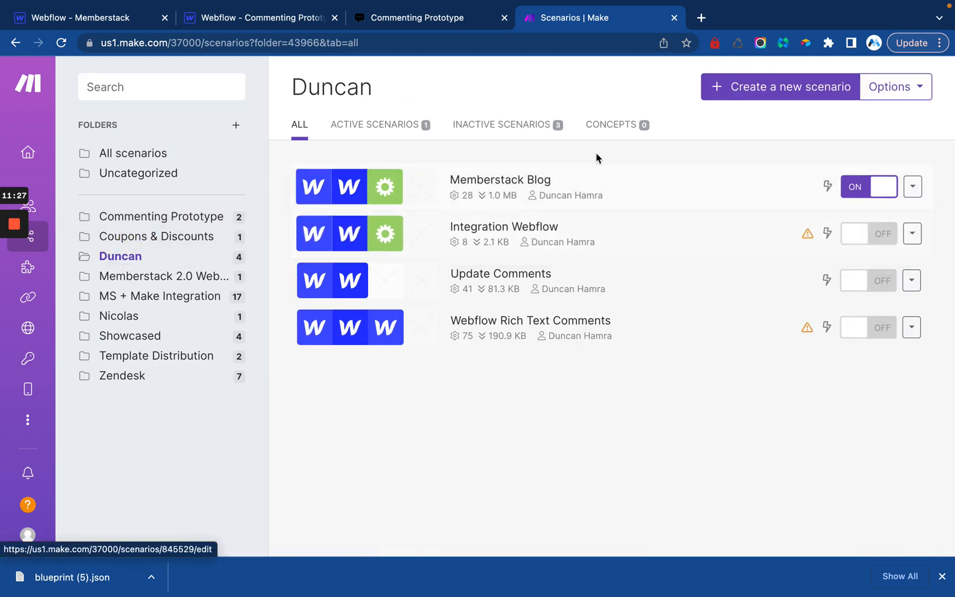
{"action": "left_click", "coordinate": [788, 87]}
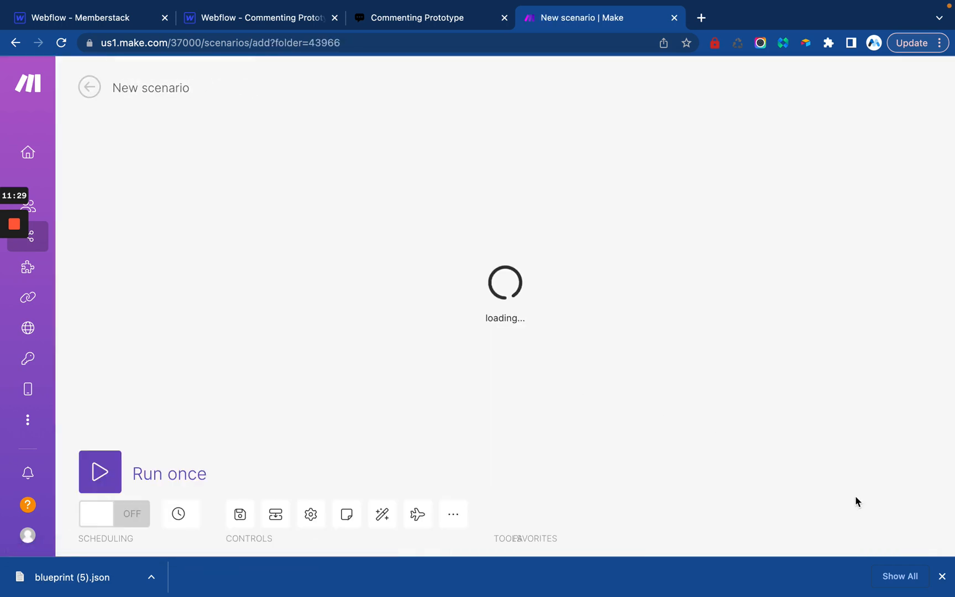
Import blueprint (5).json into the new scenario and save it
{"action": "left_click", "coordinate": [535, 513]}
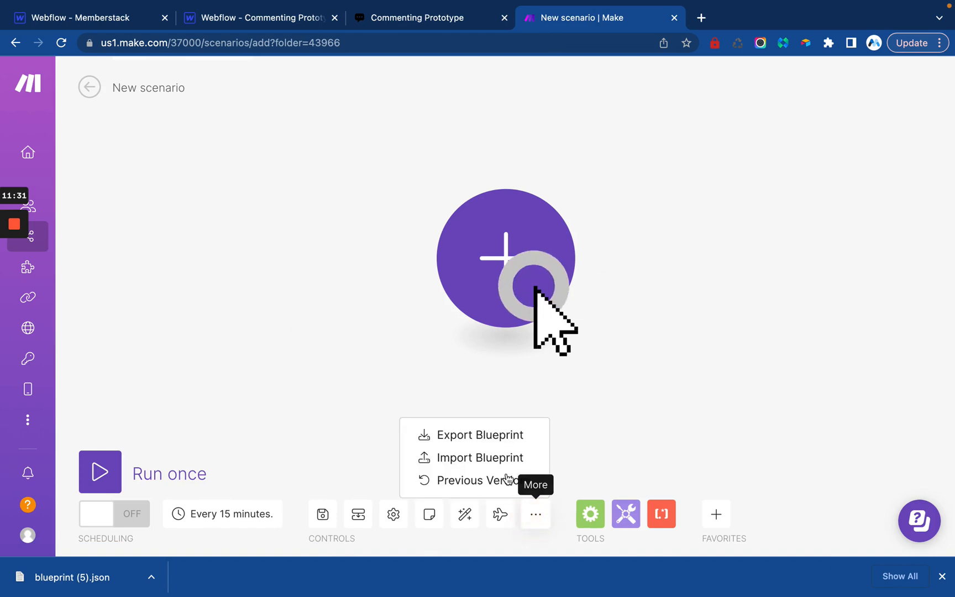
{"action": "left_click", "coordinate": [481, 457]}
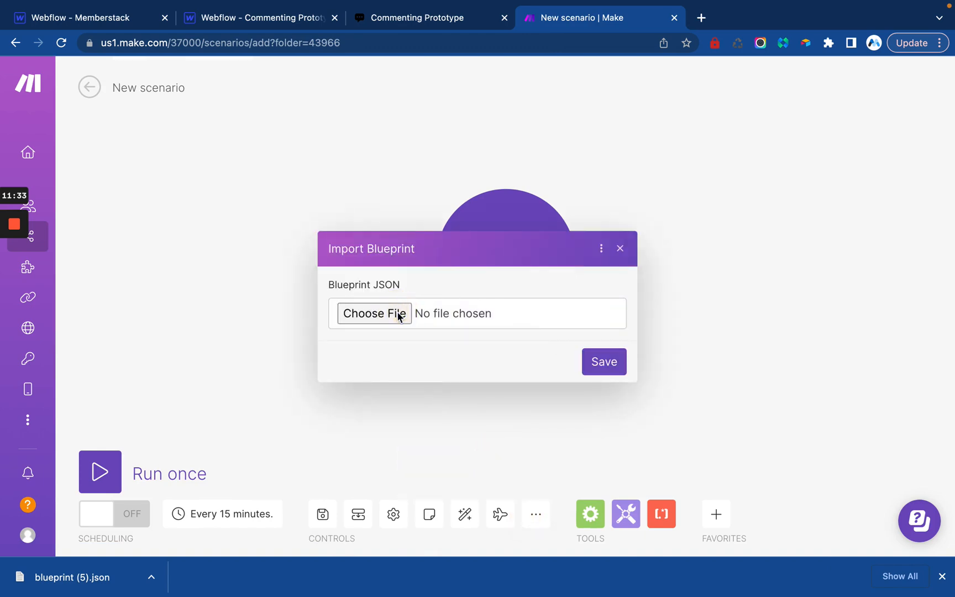
{"action": "left_click", "coordinate": [374, 312]}
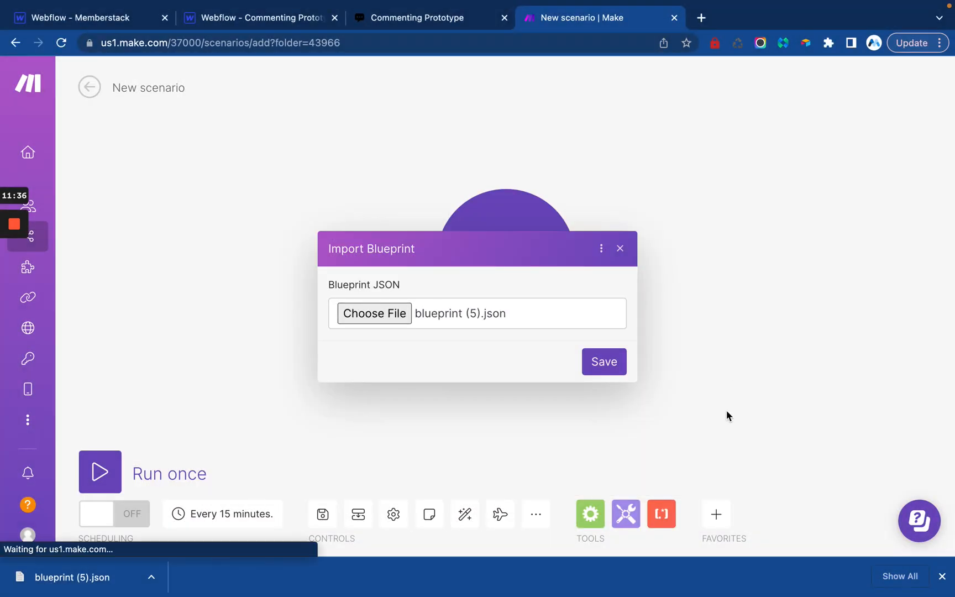
{"action": "left_click", "coordinate": [603, 361]}
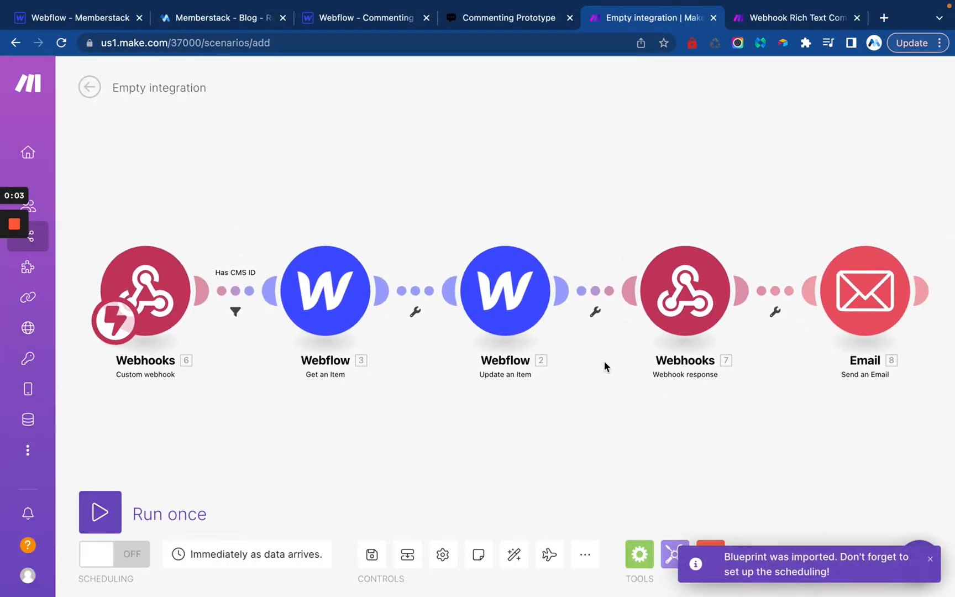
{"action": "mouse_move", "coordinate": [504, 371]}
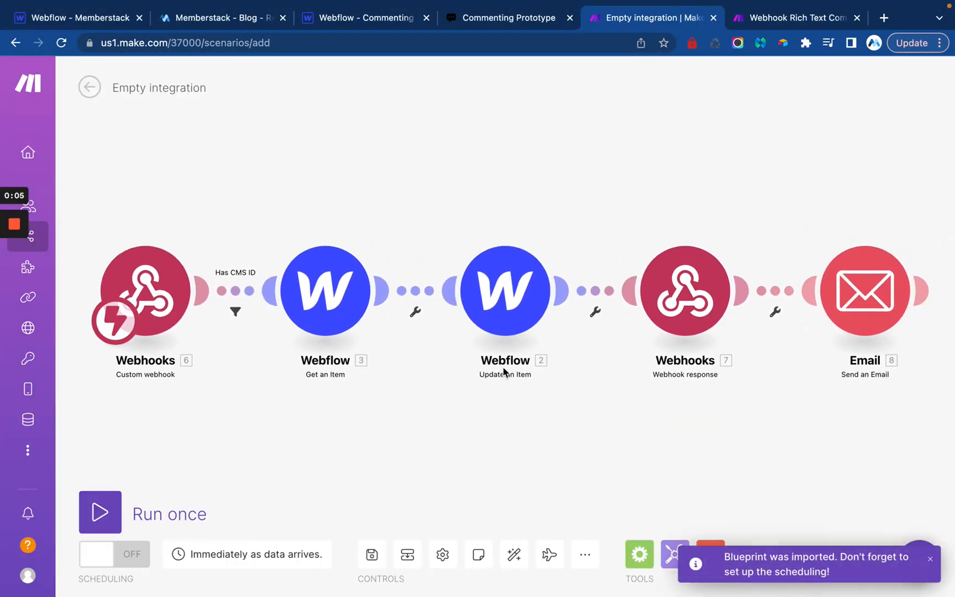
{"action": "left_click", "coordinate": [930, 559]}
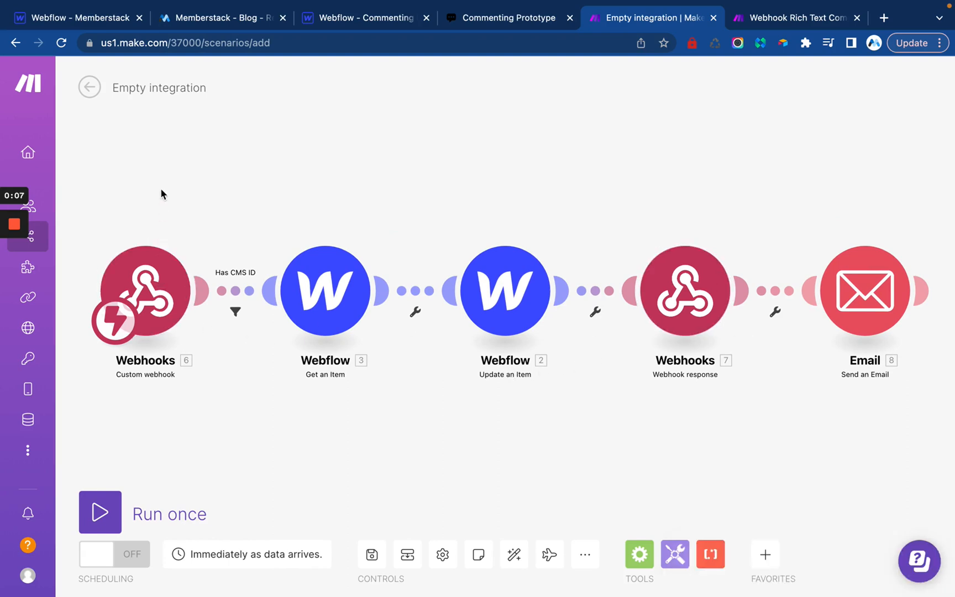
{"action": "mouse_move", "coordinate": [437, 308]}
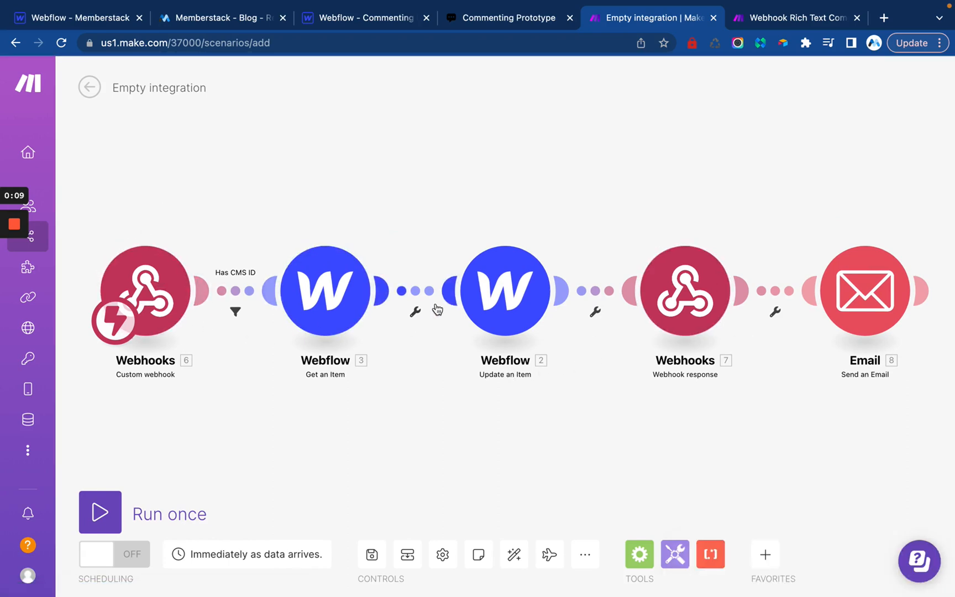
{"action": "mouse_move", "coordinate": [575, 279]}
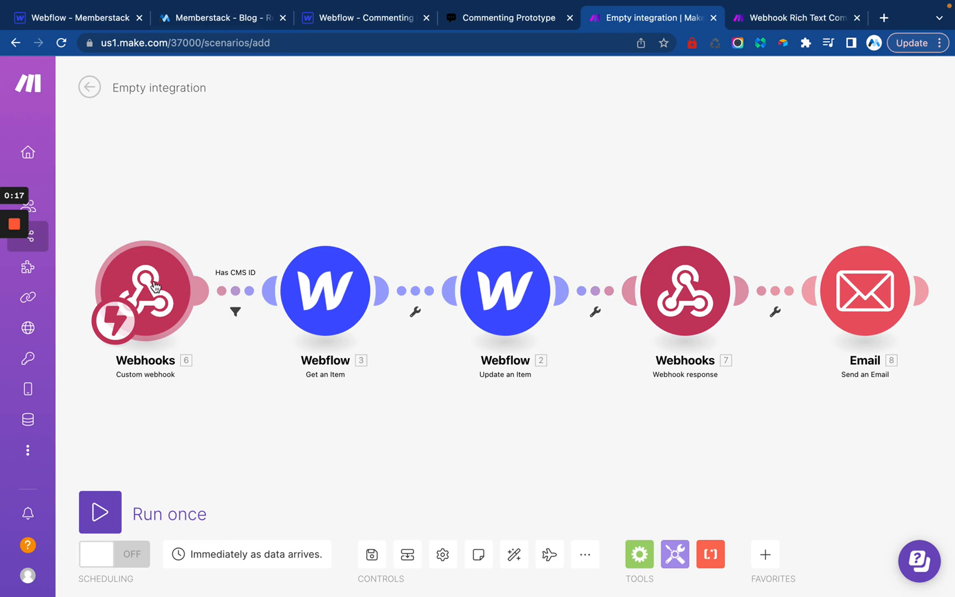
Create a 'New Blog Comment' webhook with headers and JSON pass-through, and copy its address
{"action": "left_click", "coordinate": [143, 289]}
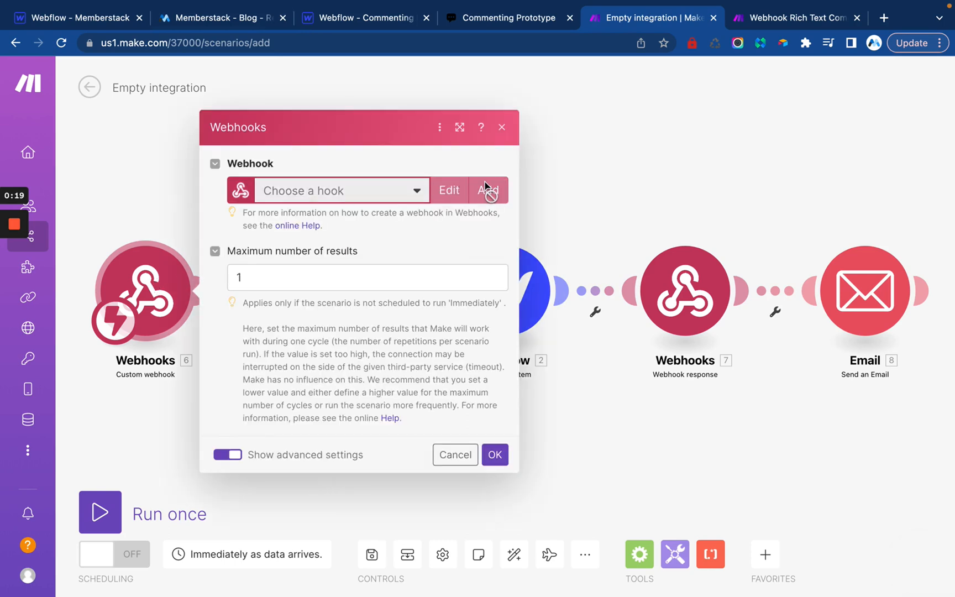
{"action": "left_click", "coordinate": [488, 190]}
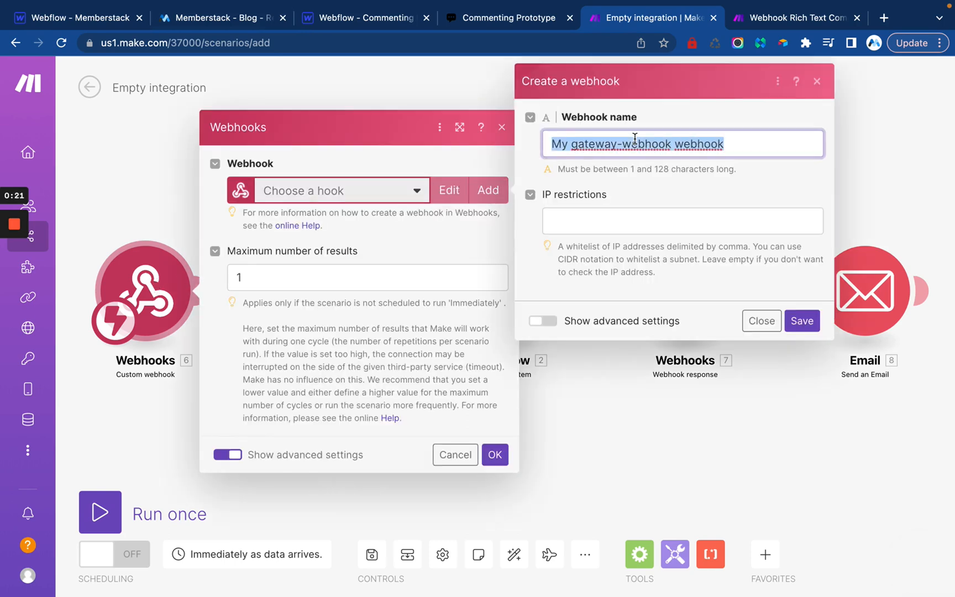
{"action": "type", "text": "New Blog"}
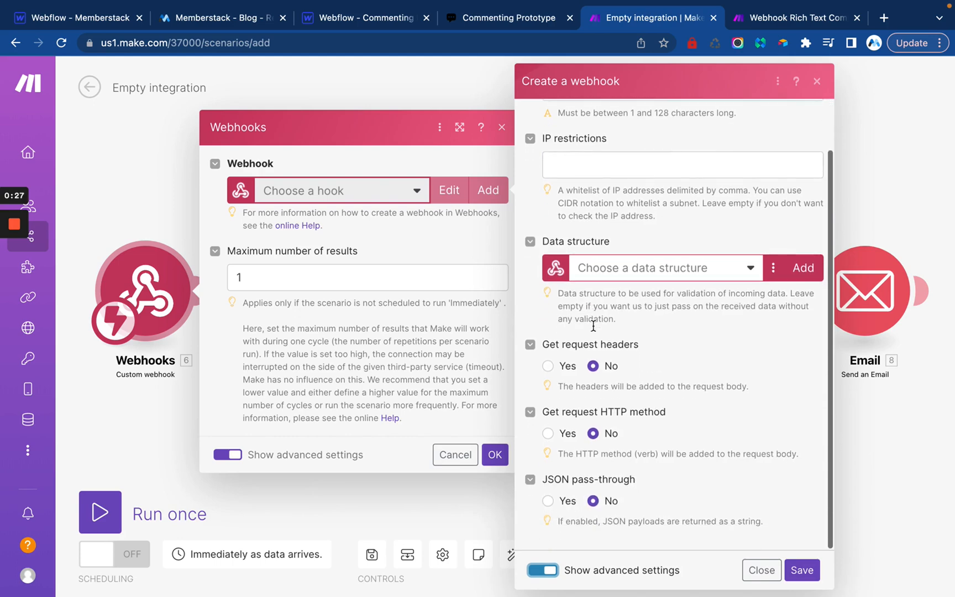
{"action": "left_click", "coordinate": [658, 268]}
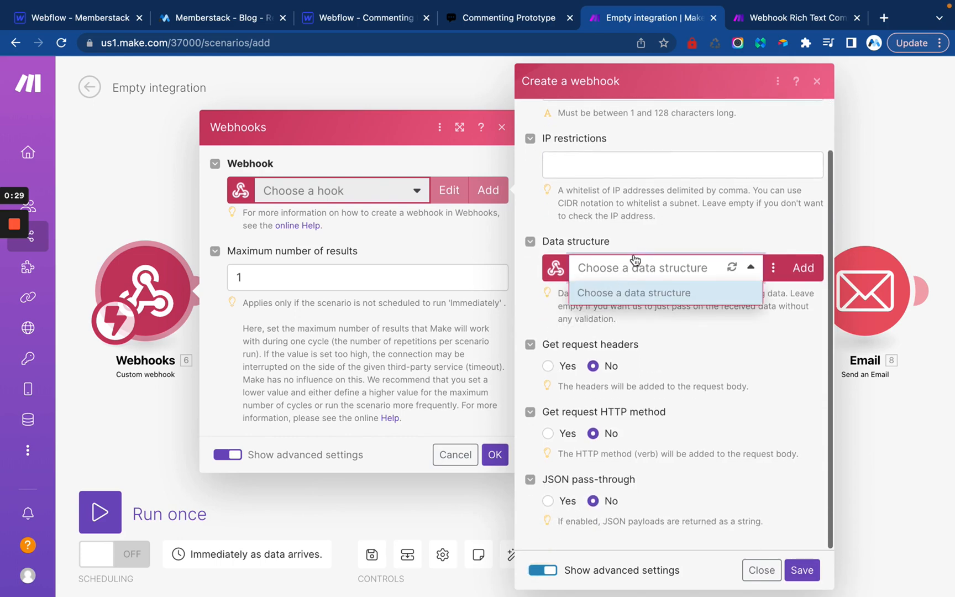
{"action": "left_click", "coordinate": [547, 365]}
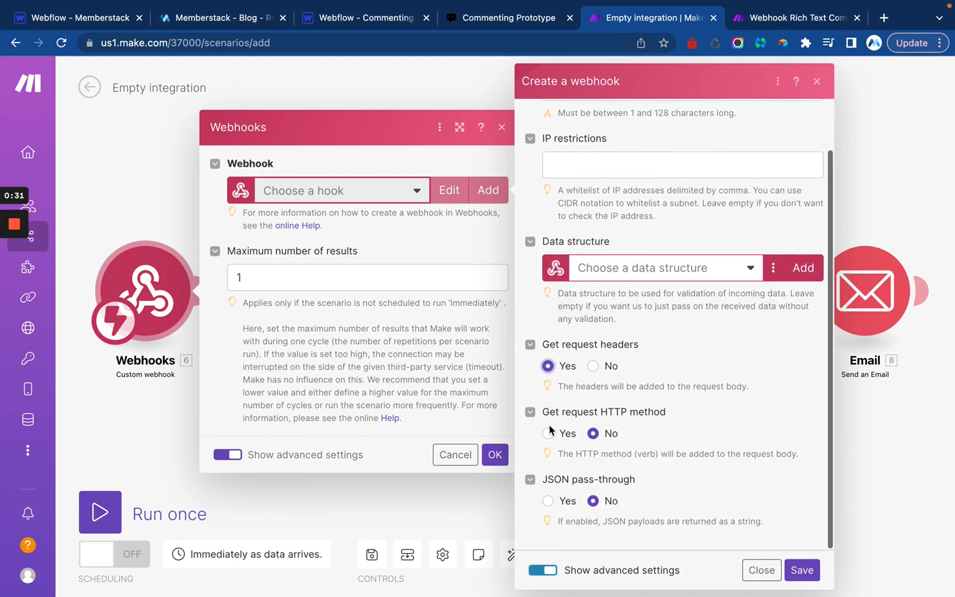
{"action": "left_click", "coordinate": [547, 500]}
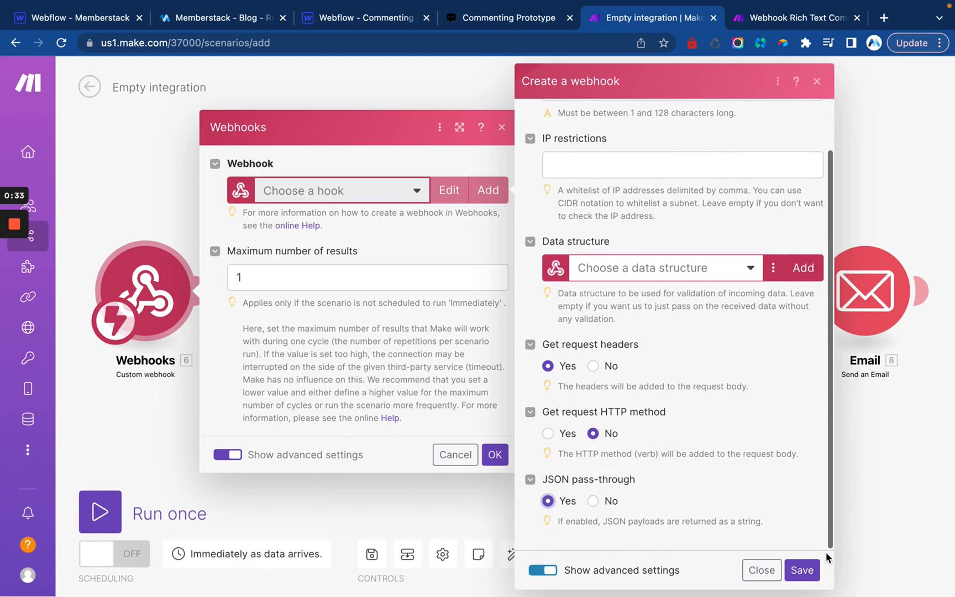
{"action": "left_click", "coordinate": [801, 569]}
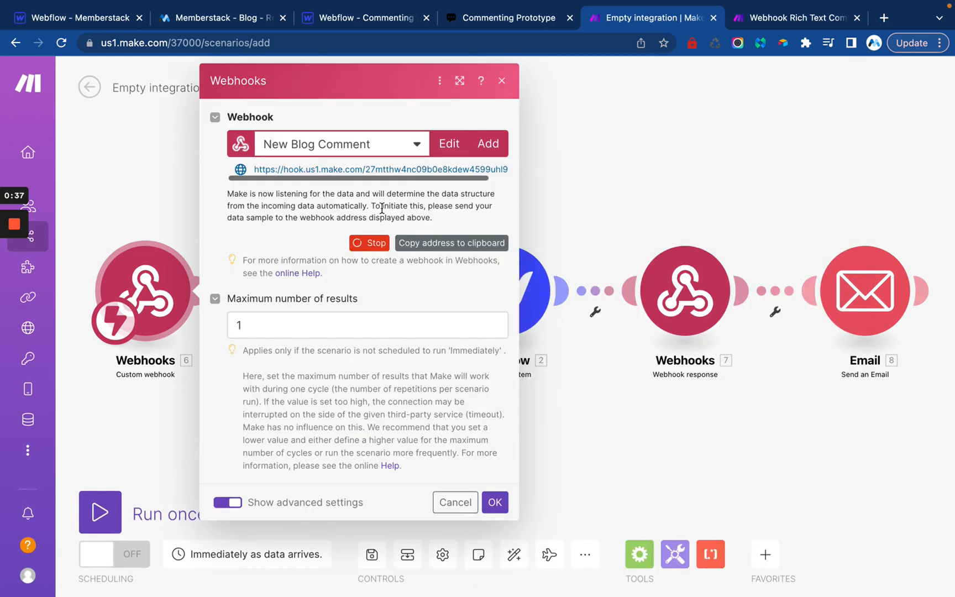
{"action": "triple_click", "coordinate": [378, 169]}
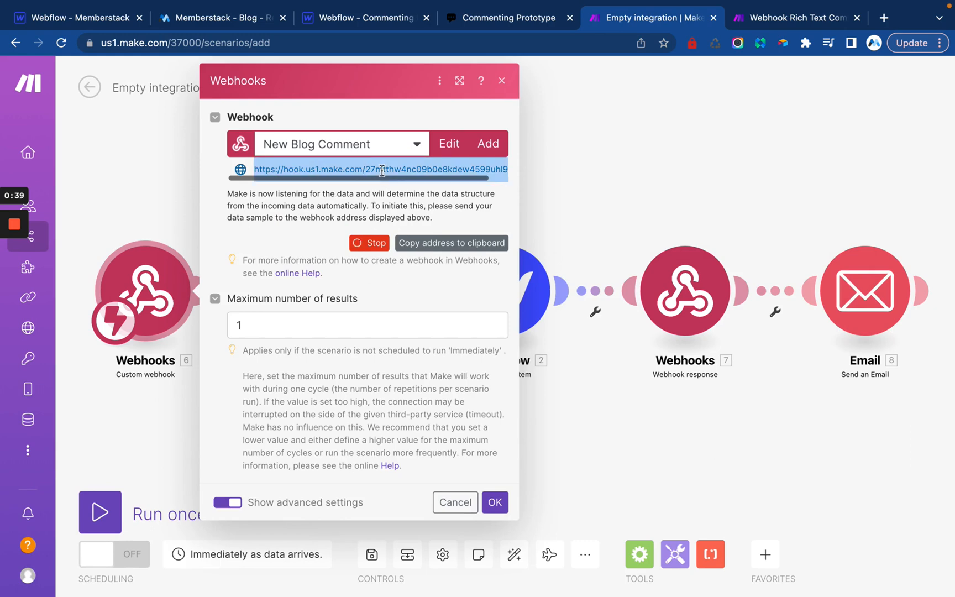
{"action": "left_click", "coordinate": [76, 17]}
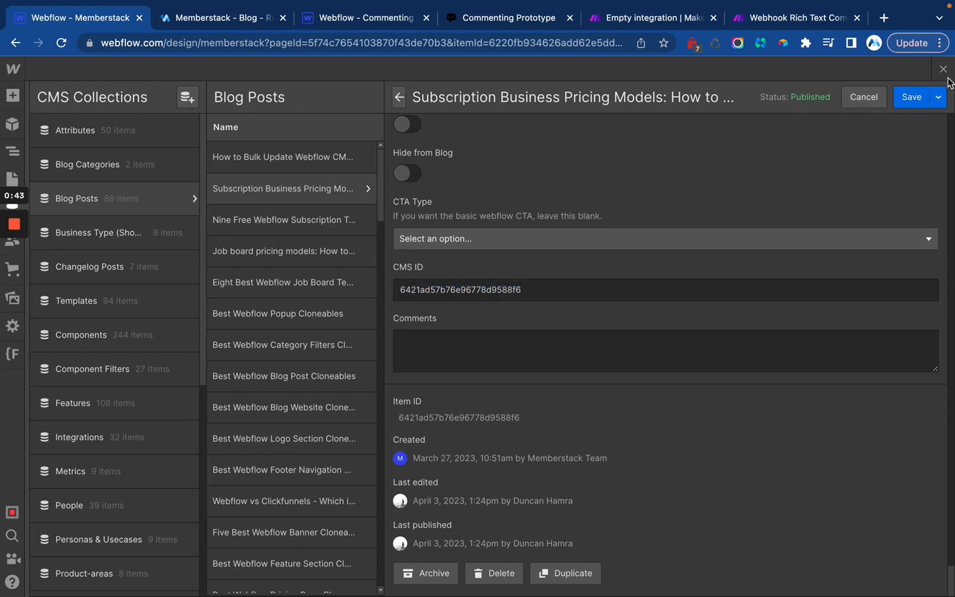
Make the comment form POST to the Make webhook and publish to both domains
{"action": "left_click", "coordinate": [942, 69]}
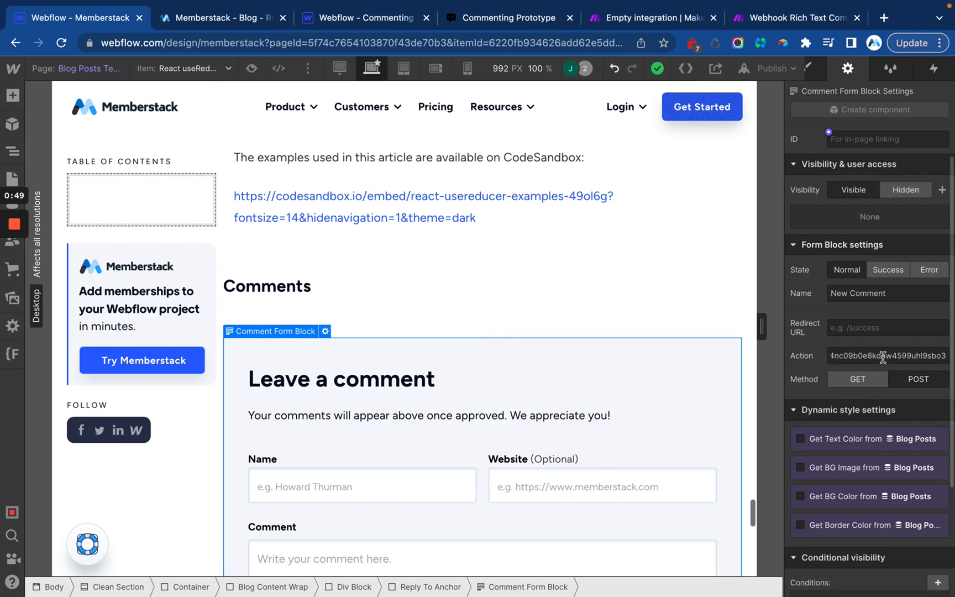
{"action": "left_click", "coordinate": [918, 378]}
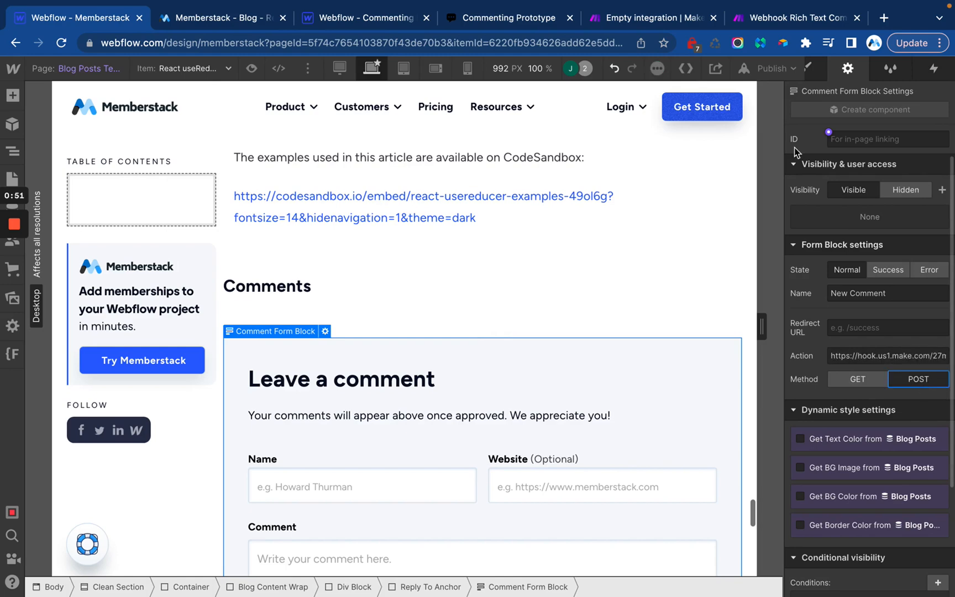
{"action": "left_click", "coordinate": [772, 68]}
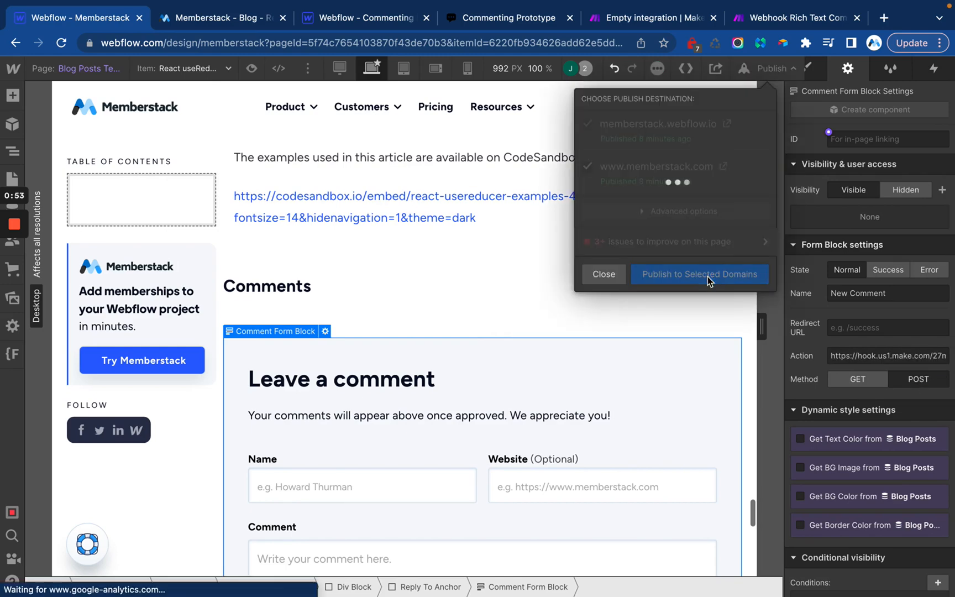
{"action": "left_click", "coordinate": [699, 274]}
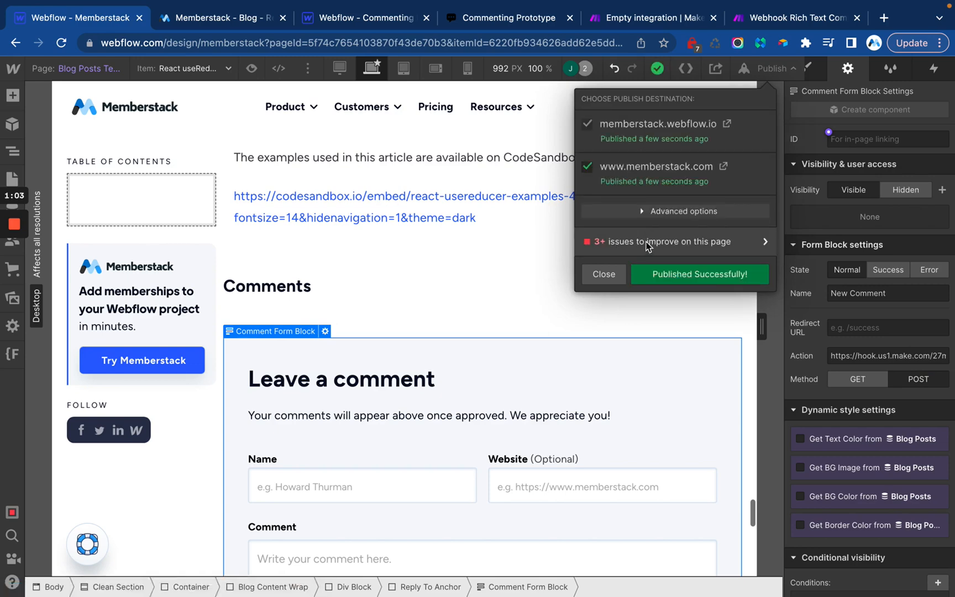
Reload the live Memberstack blog post and scroll down to the comment form
{"action": "left_click", "coordinate": [220, 17]}
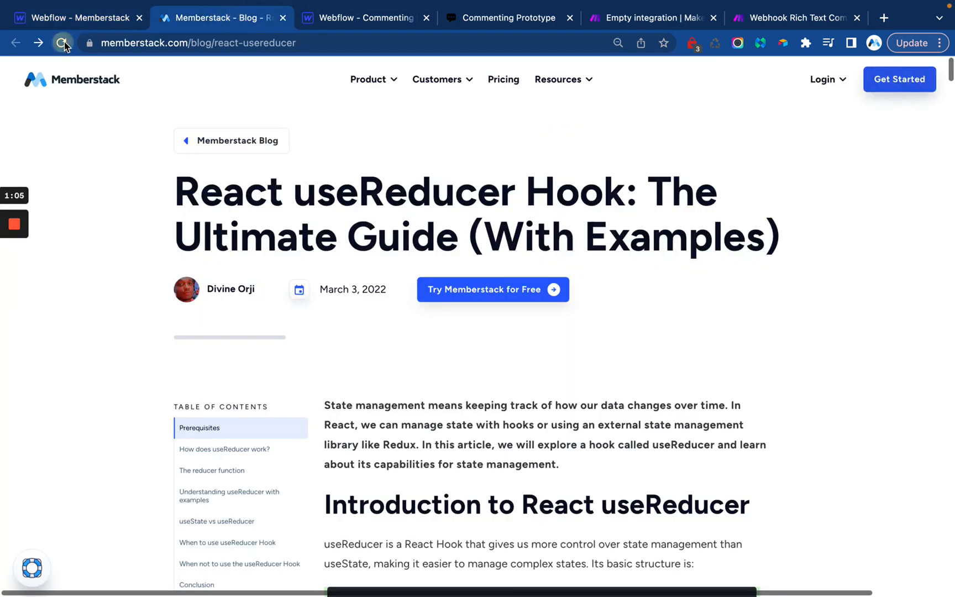
{"action": "left_click", "coordinate": [63, 42]}
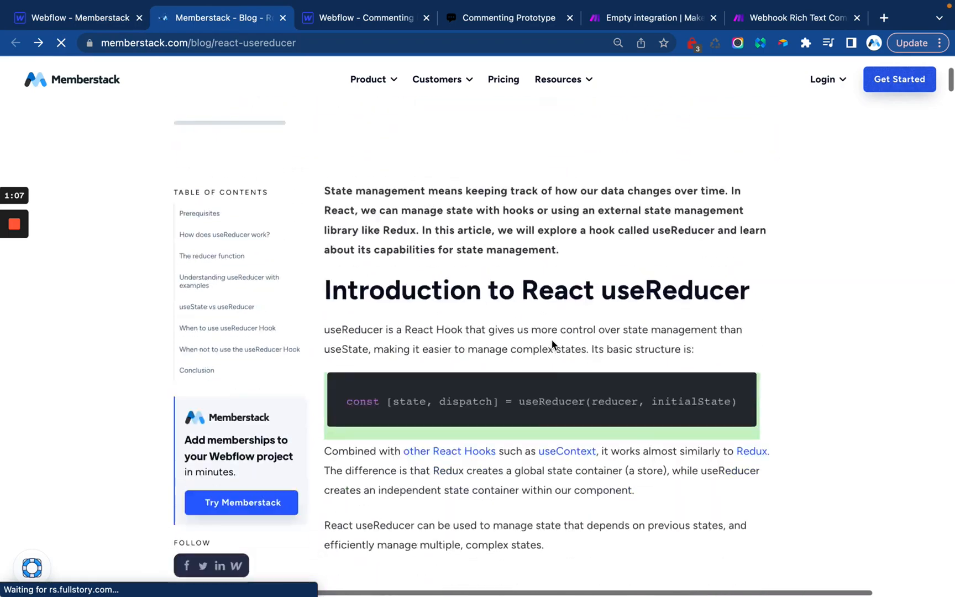
{"action": "scroll", "scroll_direction": "down", "scroll_amount": 3}
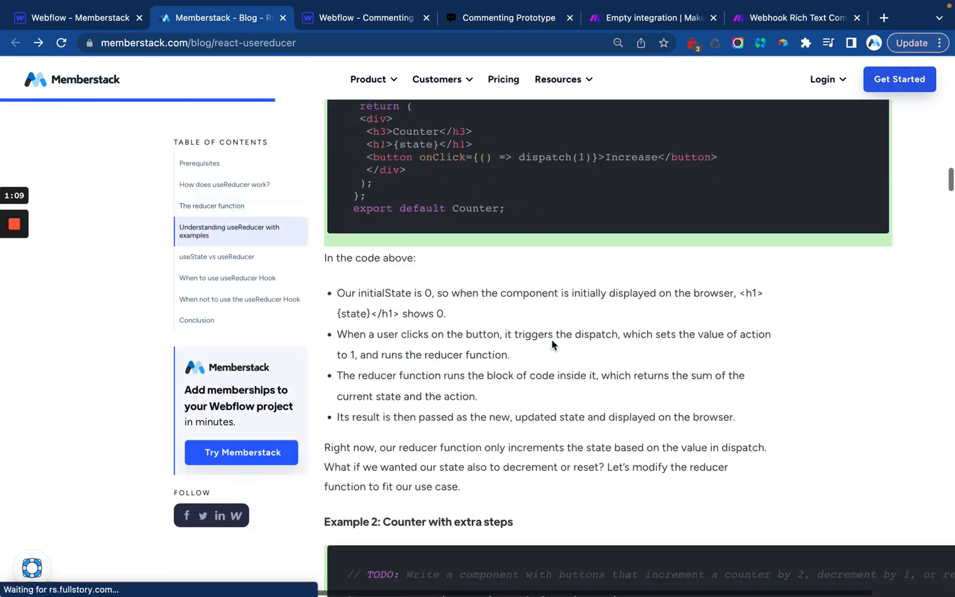
{"action": "scroll", "scroll_direction": "down", "scroll_amount": 3}
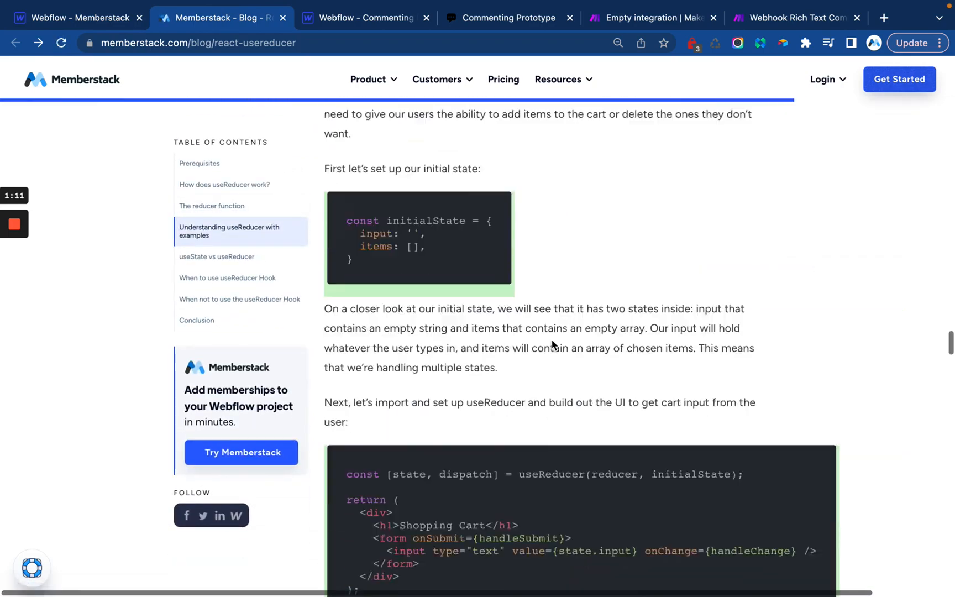
{"action": "scroll", "scroll_direction": "down", "scroll_amount": 3}
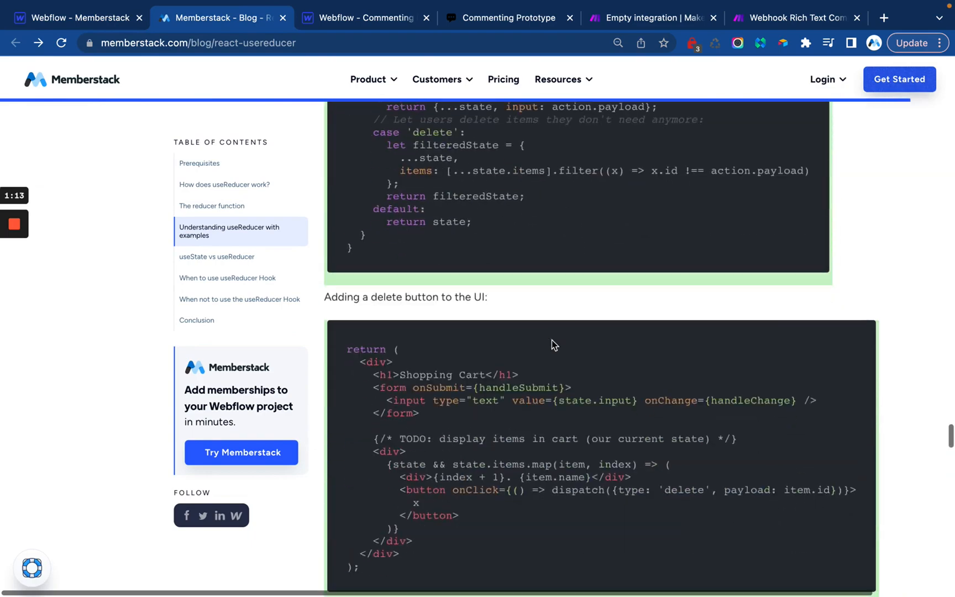
{"action": "scroll", "scroll_direction": "down", "scroll_amount": 3}
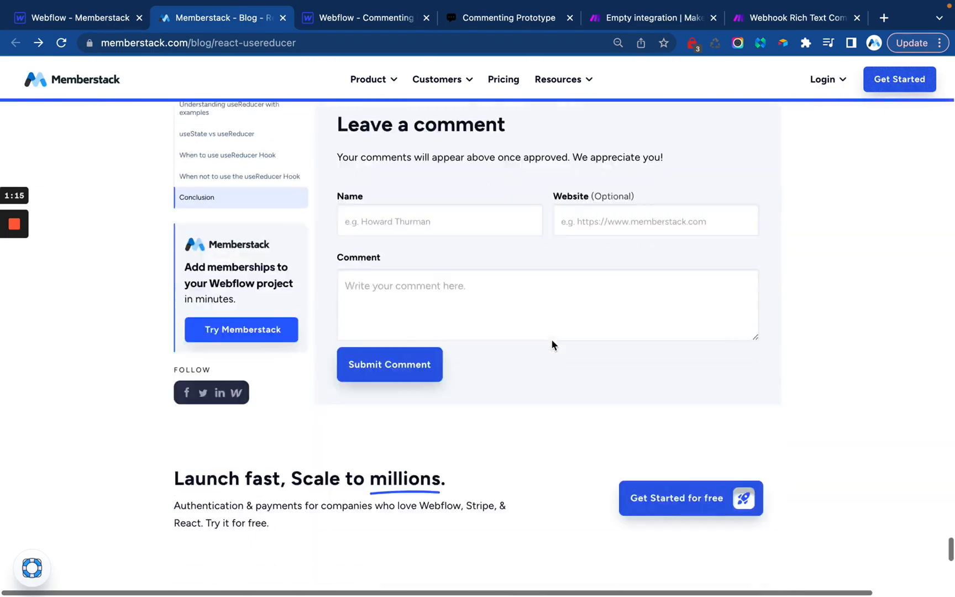
Fill in and submit the test comment 'This is a real comment.'
{"action": "left_click", "coordinate": [438, 220]}
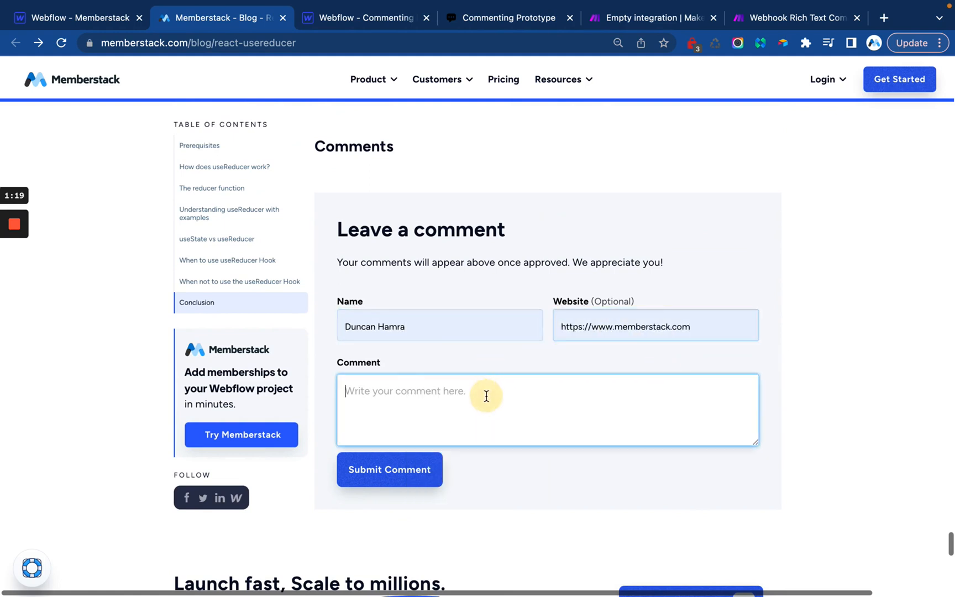
{"action": "type", "text": "This"}
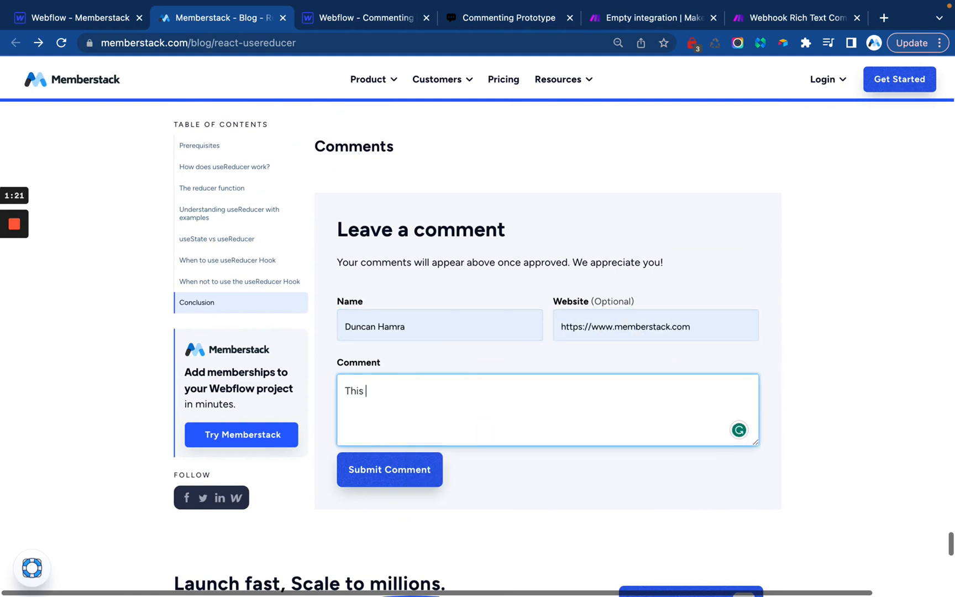
{"action": "type", "text": "is a real comment."}
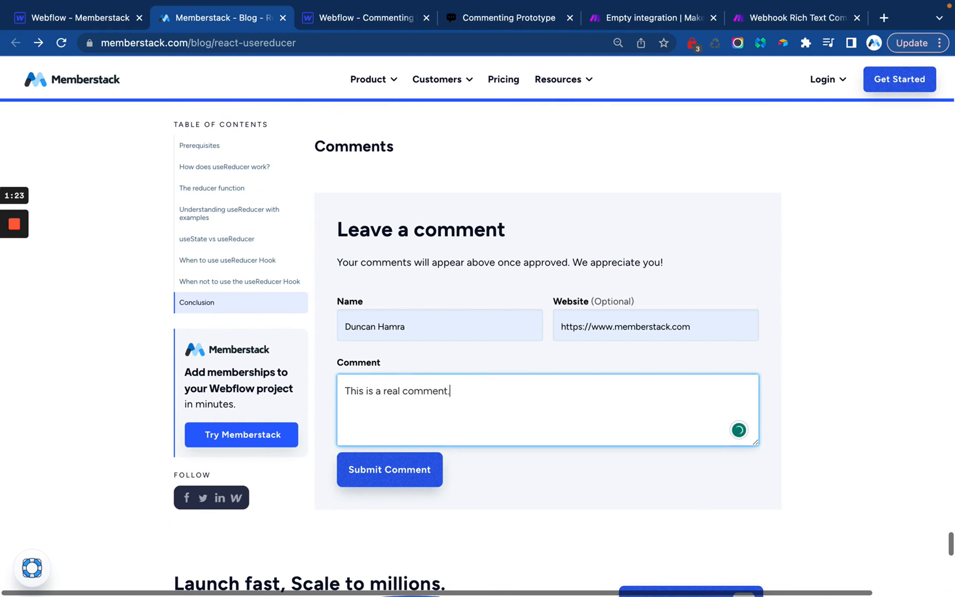
{"action": "left_click", "coordinate": [389, 469]}
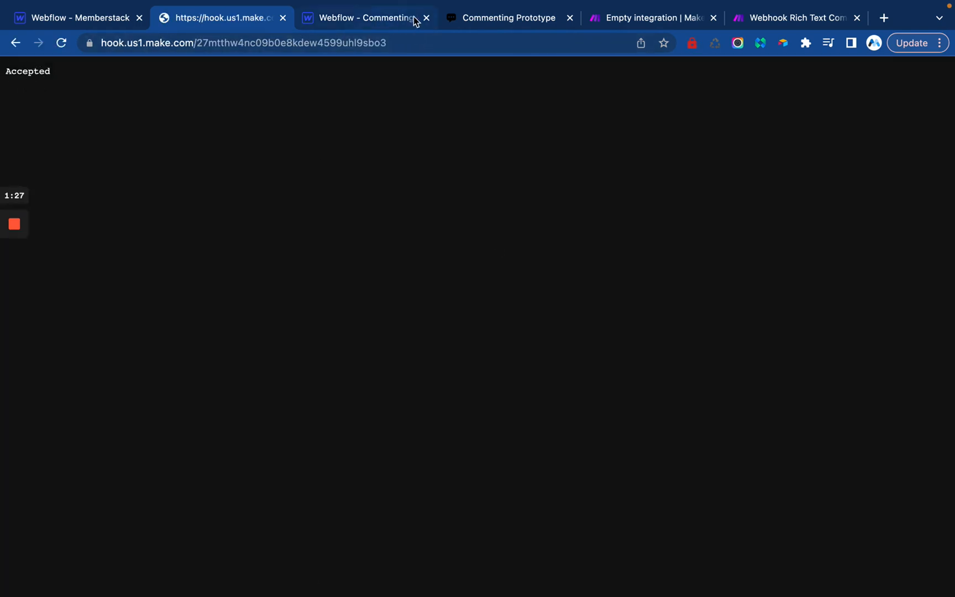
{"action": "mouse_move", "coordinate": [651, 18]}
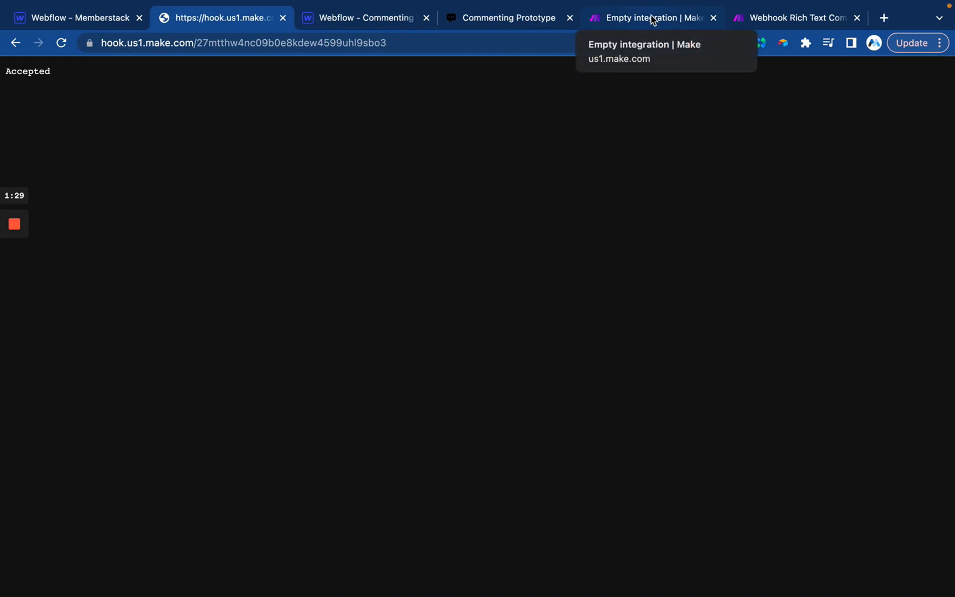
Confirm the webhook's determined data structure and open the Has CMS ID filter
{"action": "left_click", "coordinate": [652, 18]}
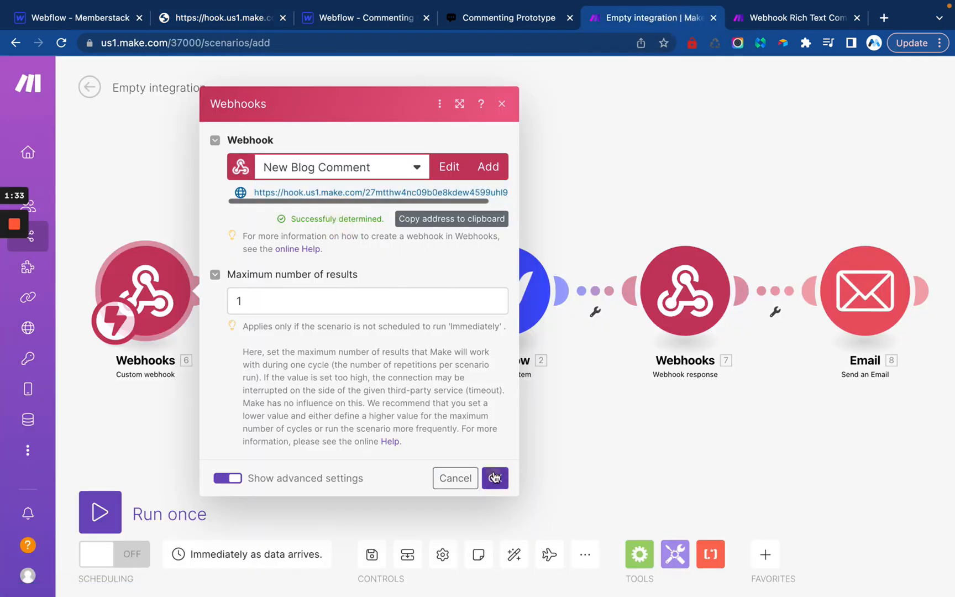
{"action": "left_click", "coordinate": [495, 478]}
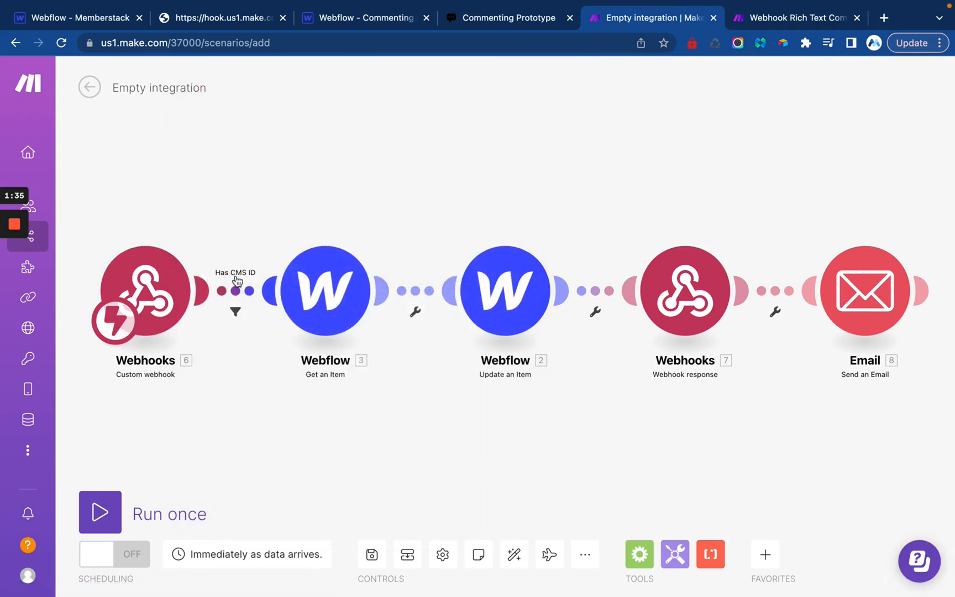
{"action": "left_click", "coordinate": [234, 312]}
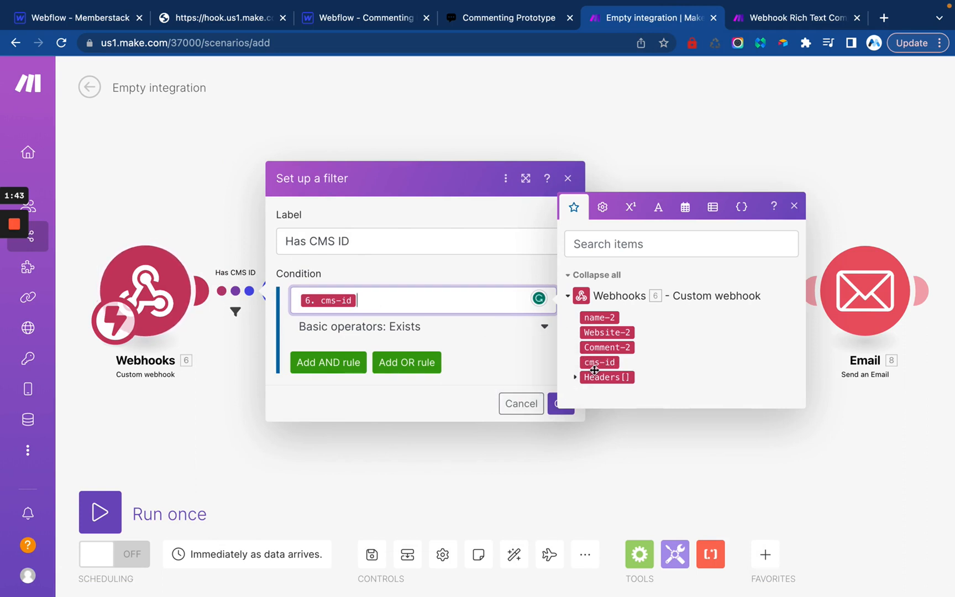
{"action": "mouse_move", "coordinate": [804, 210]}
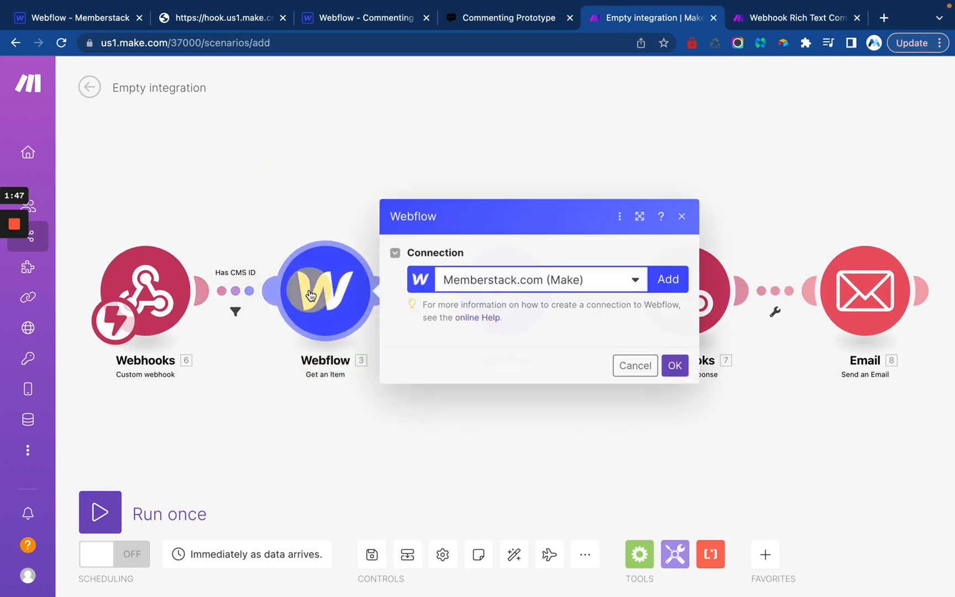
Set Get an Item's connection to Memberstack.com (Make) and edit the Collection ID
{"action": "left_click", "coordinate": [634, 279]}
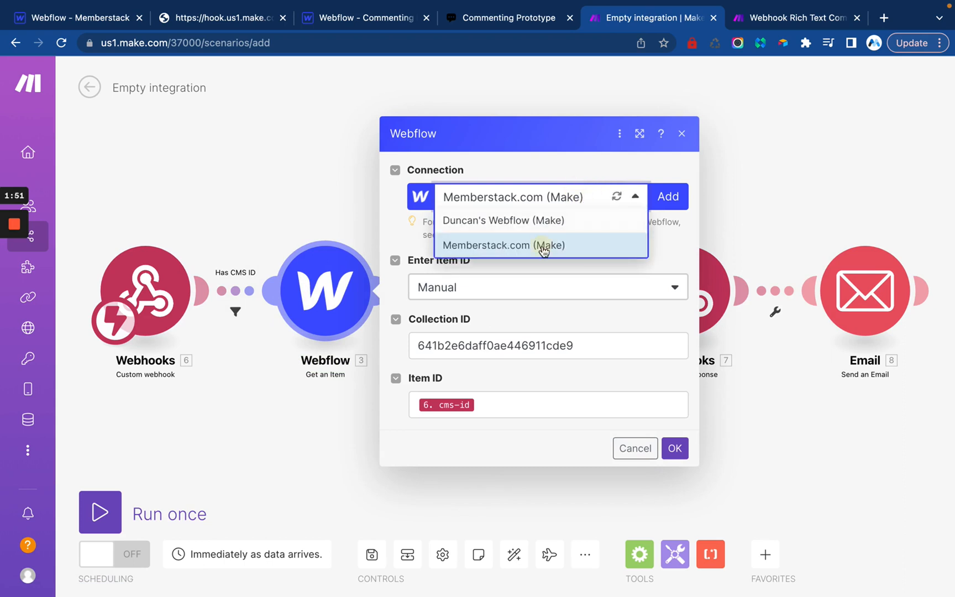
{"action": "left_click", "coordinate": [503, 245]}
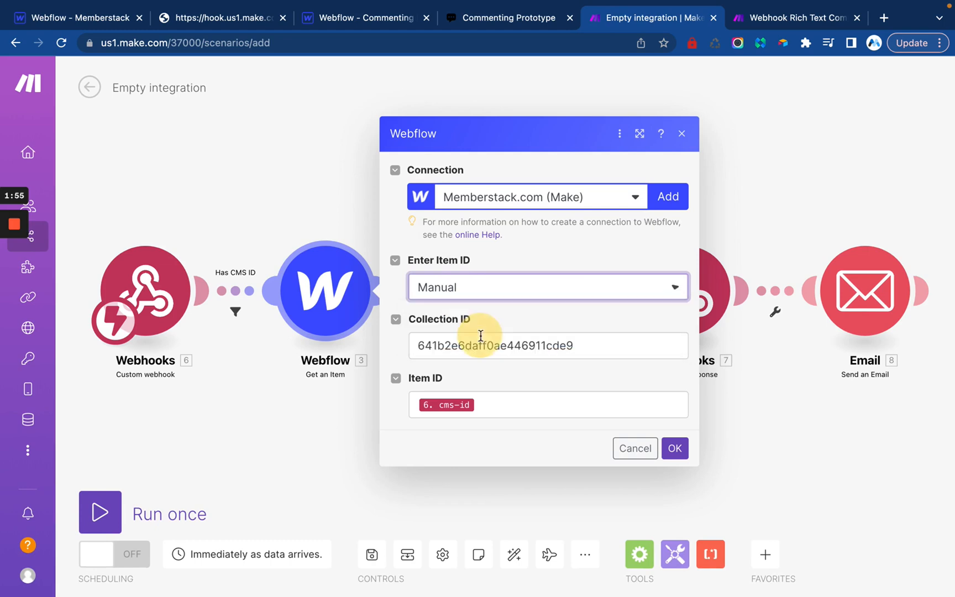
{"action": "left_click", "coordinate": [542, 346]}
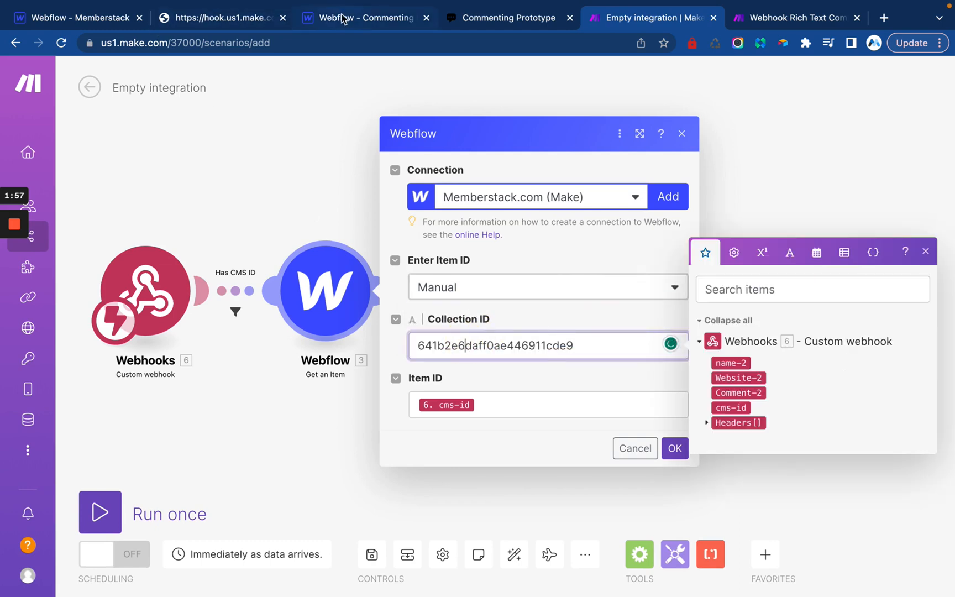
Open Webflow's Blog Posts collection settings and inspect its collection ID element
{"action": "left_click", "coordinate": [76, 17]}
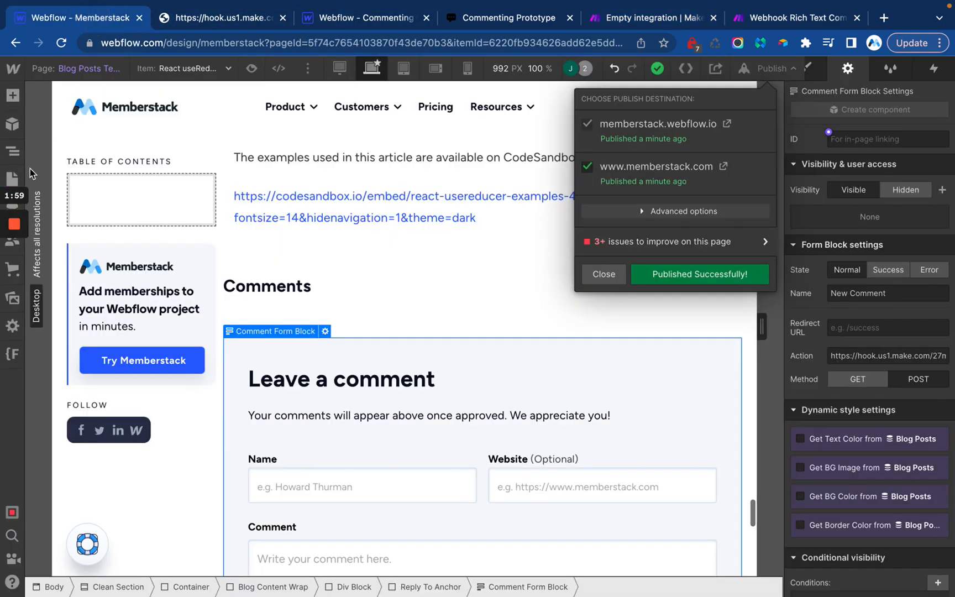
{"action": "type", "text": "blog"}
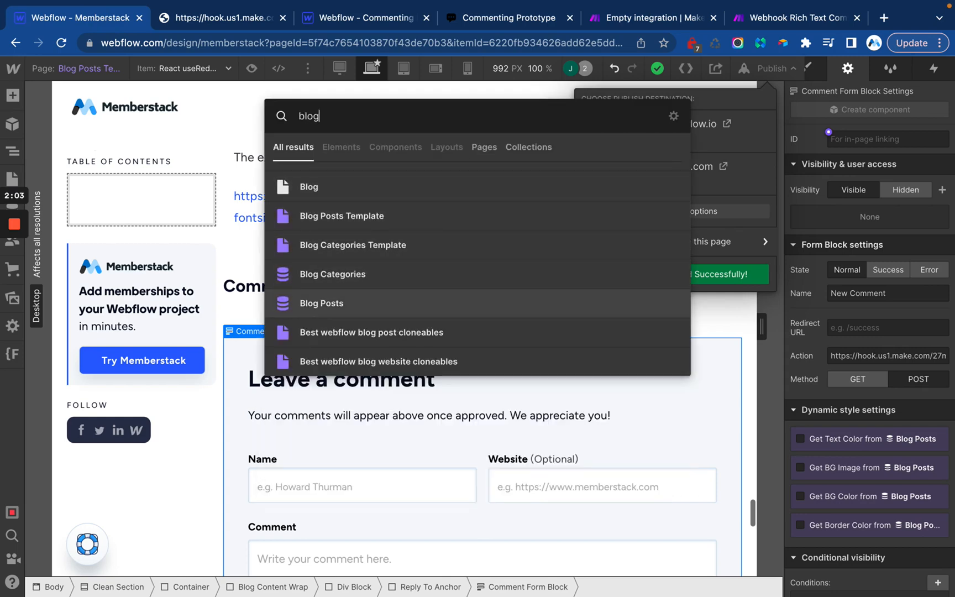
{"action": "left_click", "coordinate": [321, 303]}
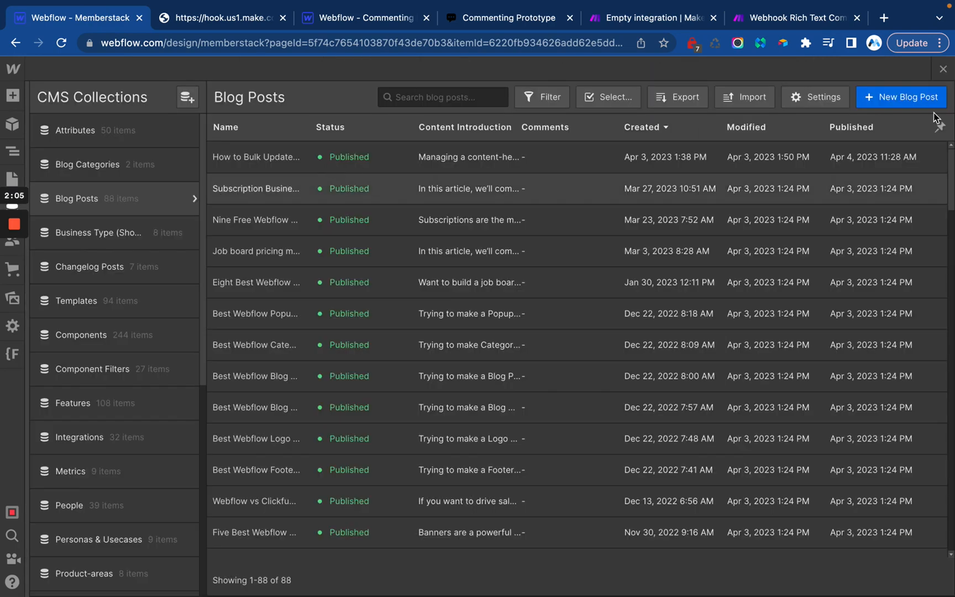
{"action": "left_click", "coordinate": [815, 96]}
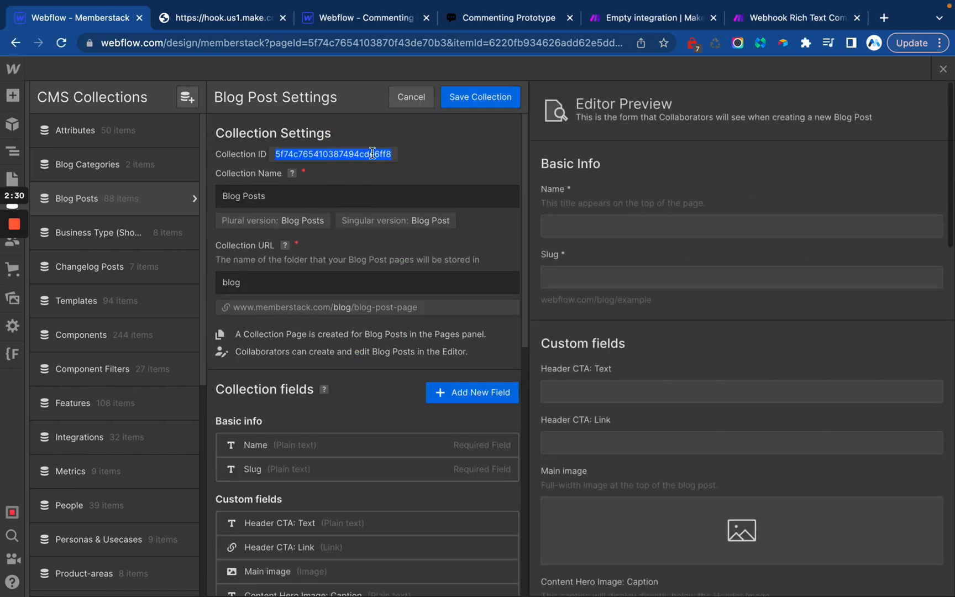
{"action": "mouse_move", "coordinate": [359, 153]}
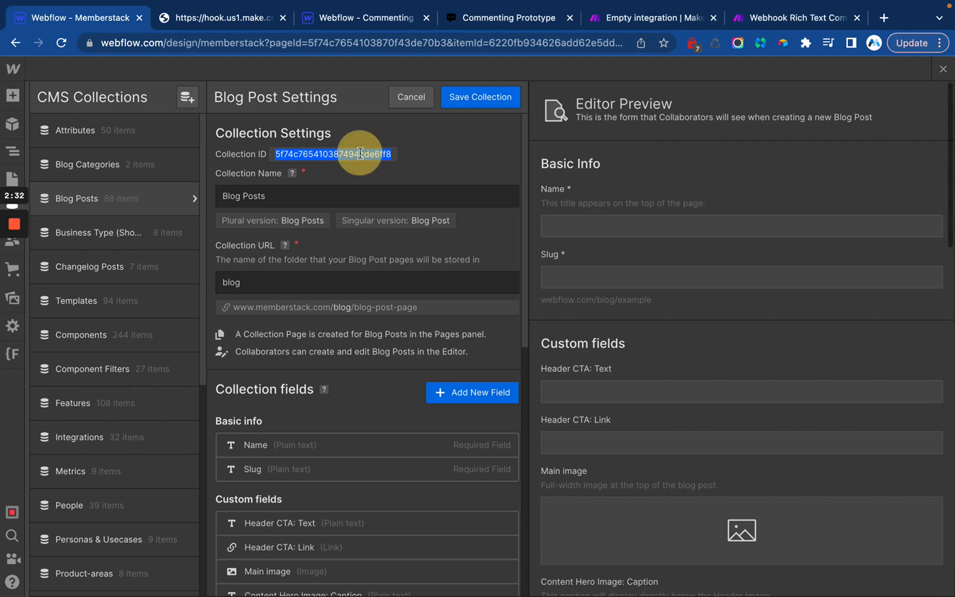
{"action": "mouse_move", "coordinate": [424, 43]}
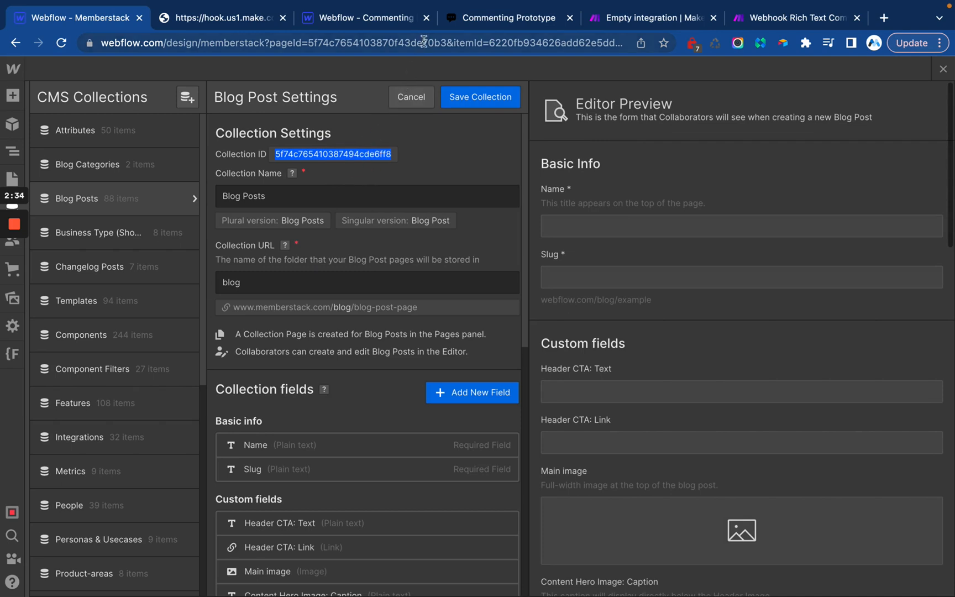
{"action": "right_click", "coordinate": [333, 154]}
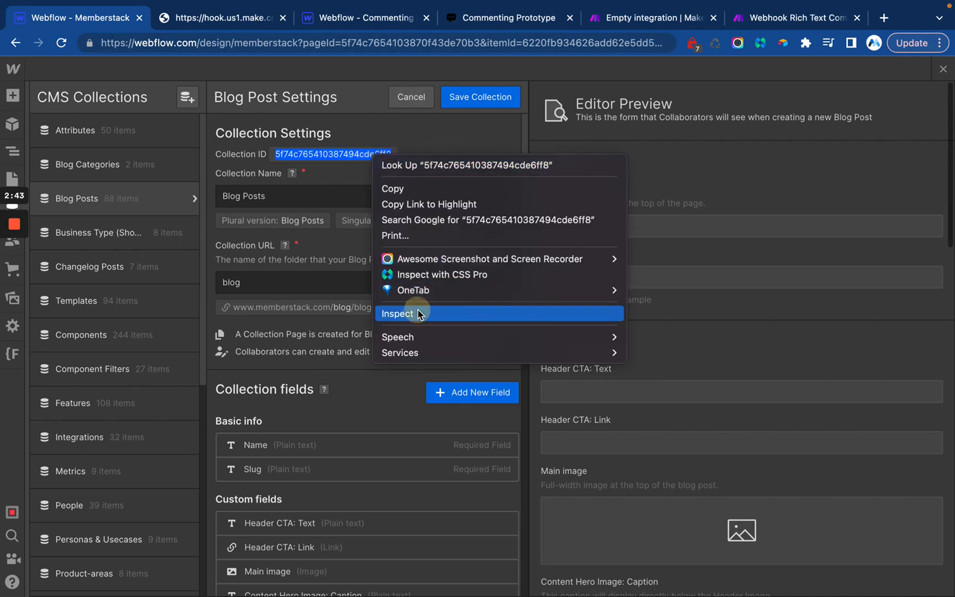
{"action": "left_click", "coordinate": [396, 314]}
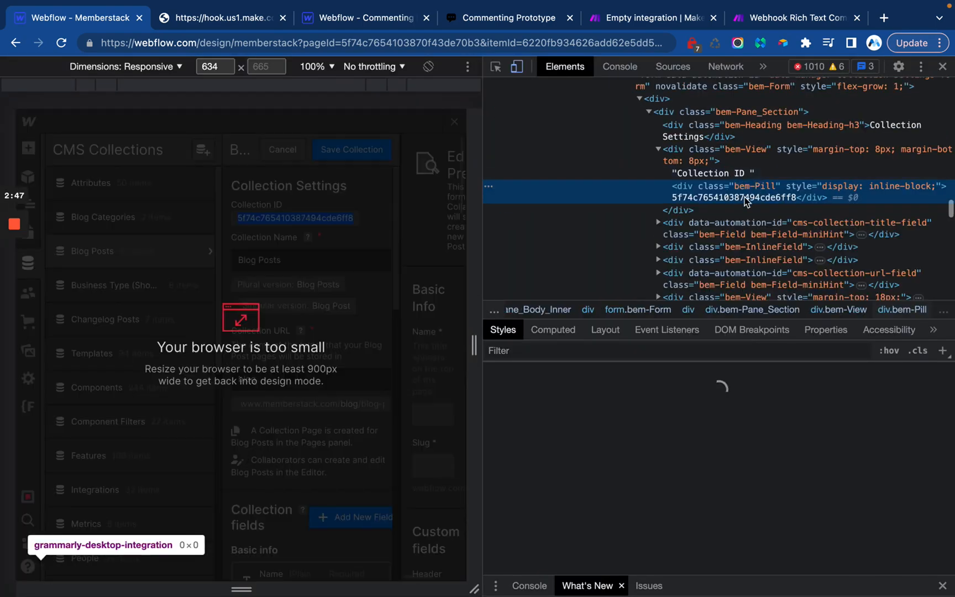
{"action": "left_click", "coordinate": [746, 197]}
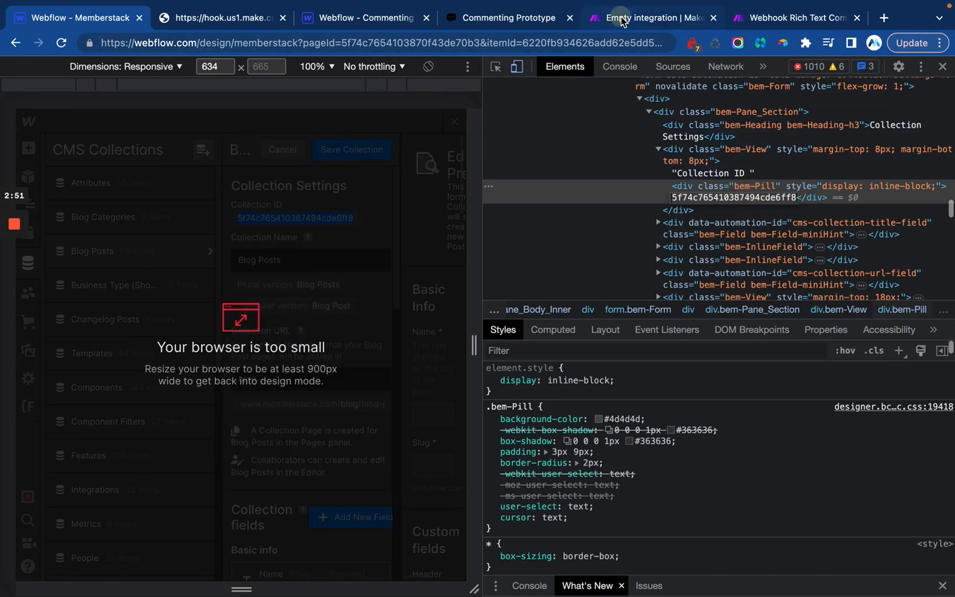
Edit the Get an Item item ID value and close that module
{"action": "left_click", "coordinate": [651, 17]}
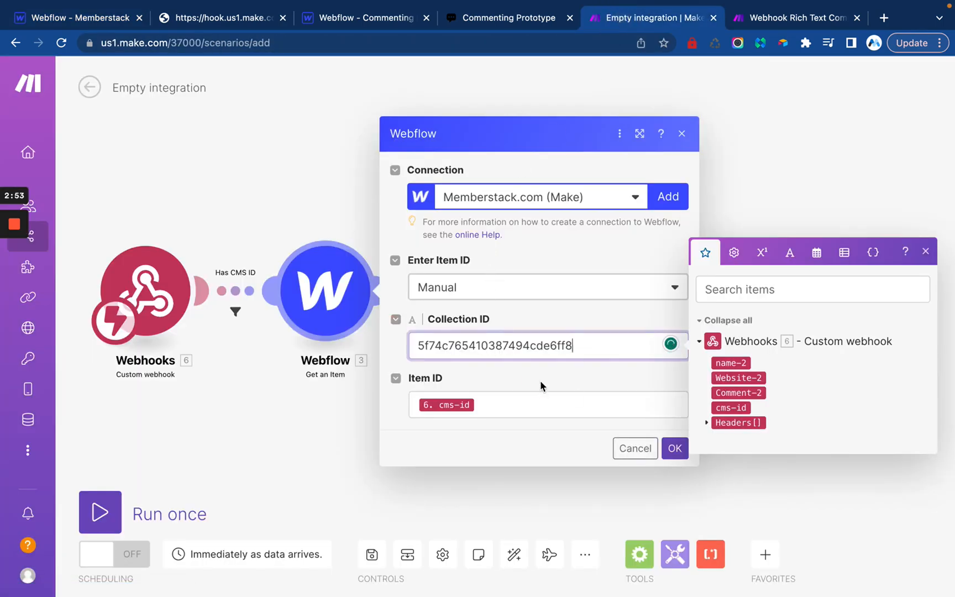
{"action": "left_click", "coordinate": [541, 405]}
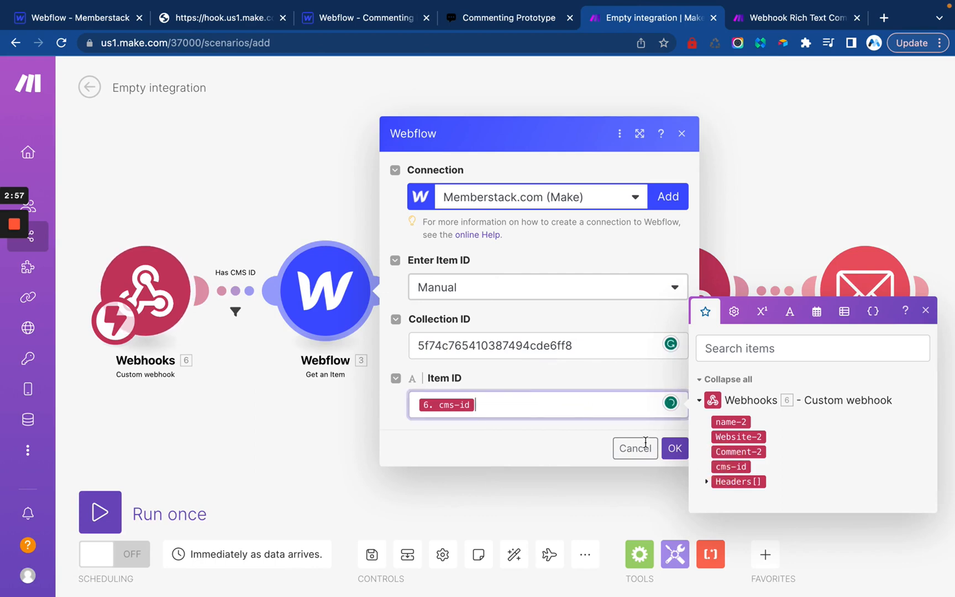
{"action": "left_click", "coordinate": [674, 448]}
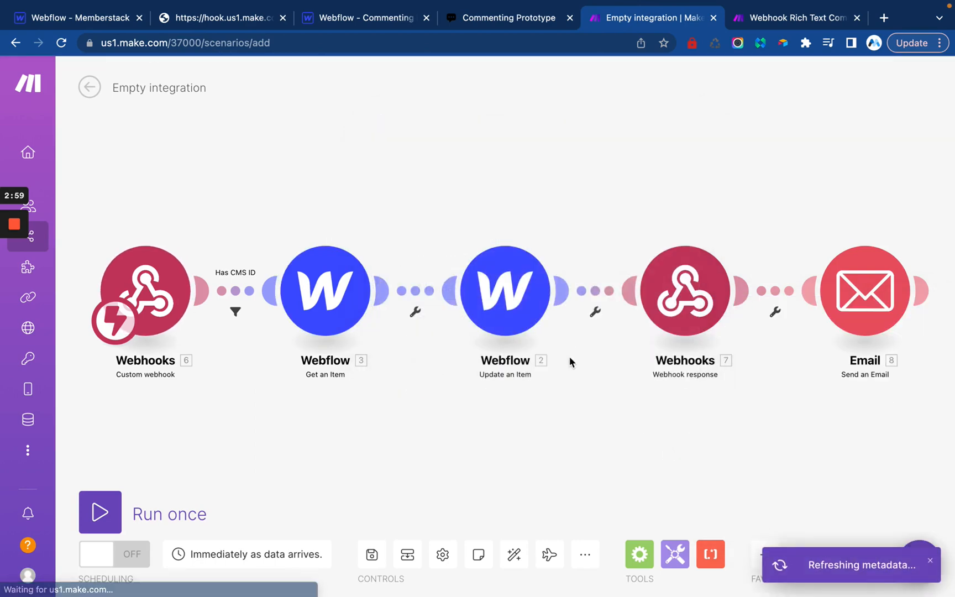
Set Update an Item to the Memberstack site, Blog Posts collection, item mapped to cms-id
{"action": "left_click", "coordinate": [504, 290]}
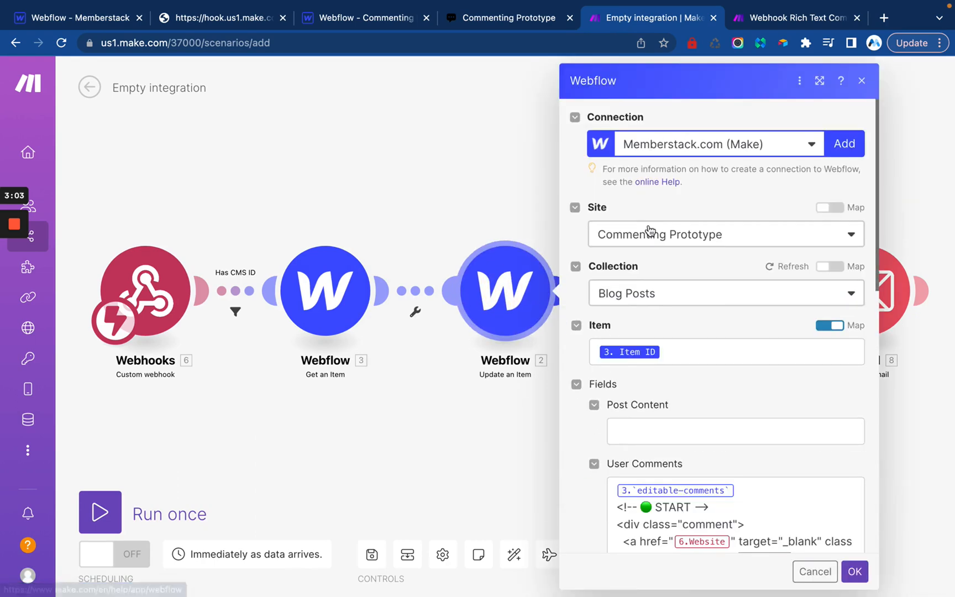
{"action": "left_click", "coordinate": [725, 234]}
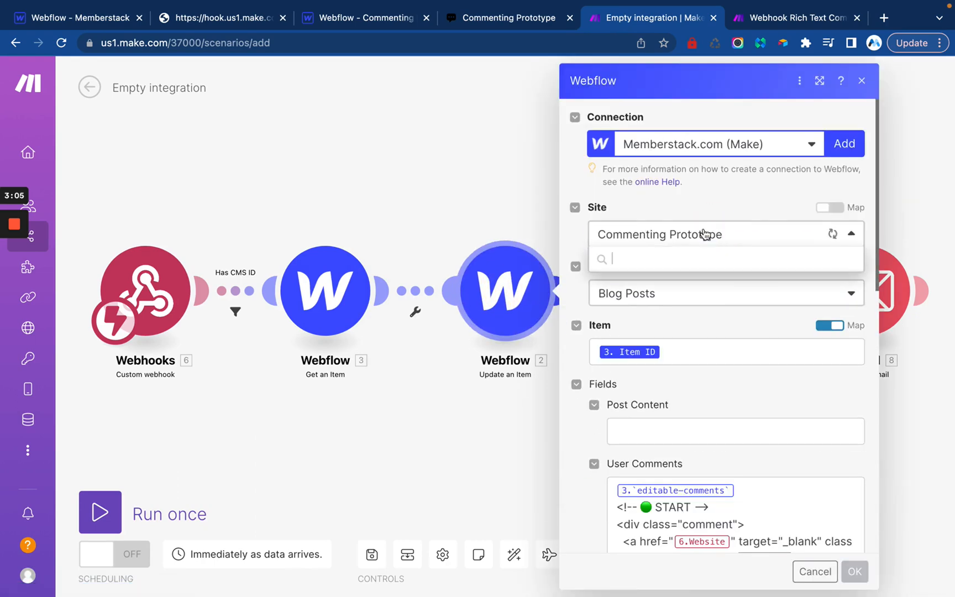
{"action": "type", "text": "membersta"}
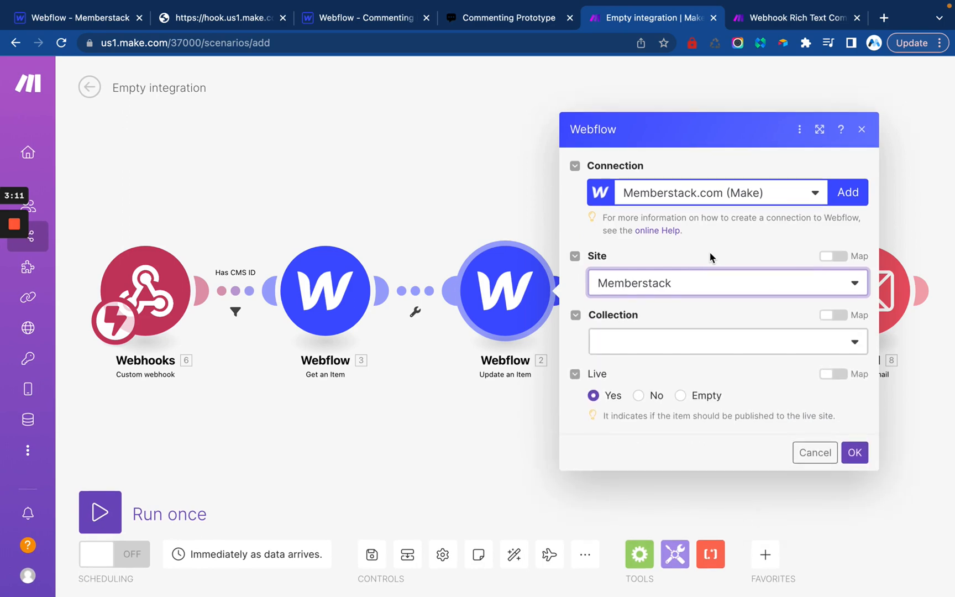
{"action": "left_click", "coordinate": [726, 341]}
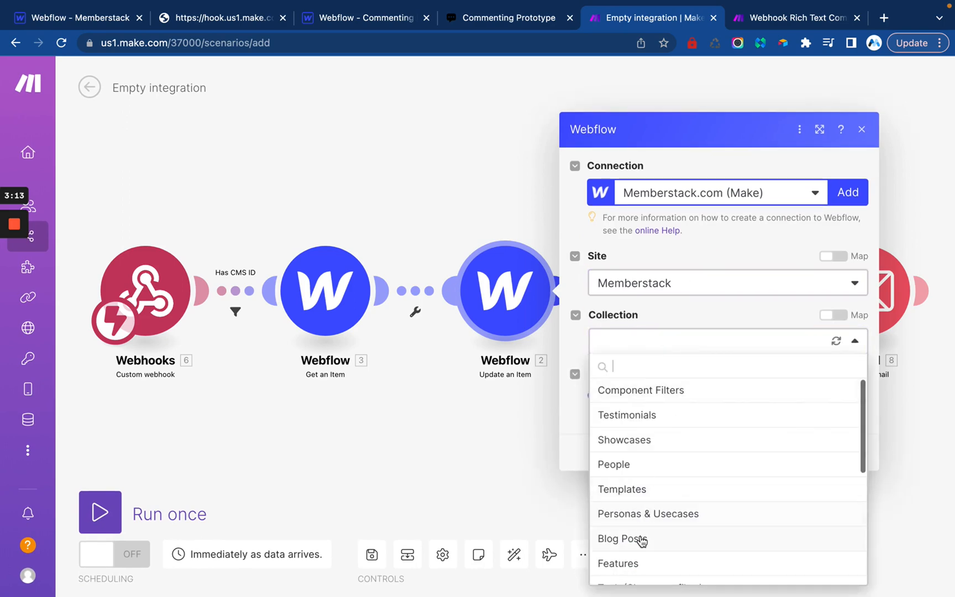
{"action": "left_click", "coordinate": [622, 538]}
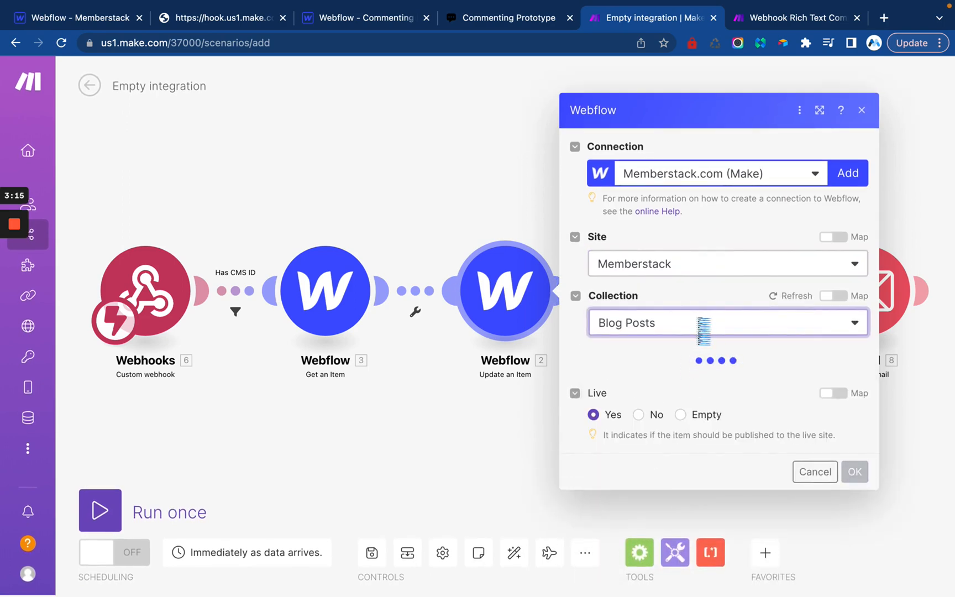
{"action": "left_click", "coordinate": [718, 351]}
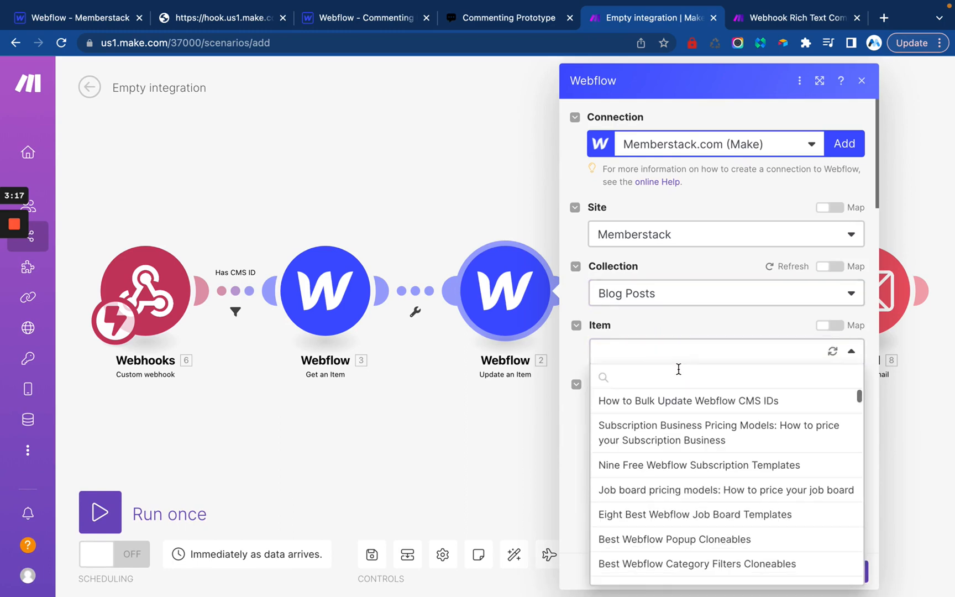
{"action": "left_click", "coordinate": [832, 324]}
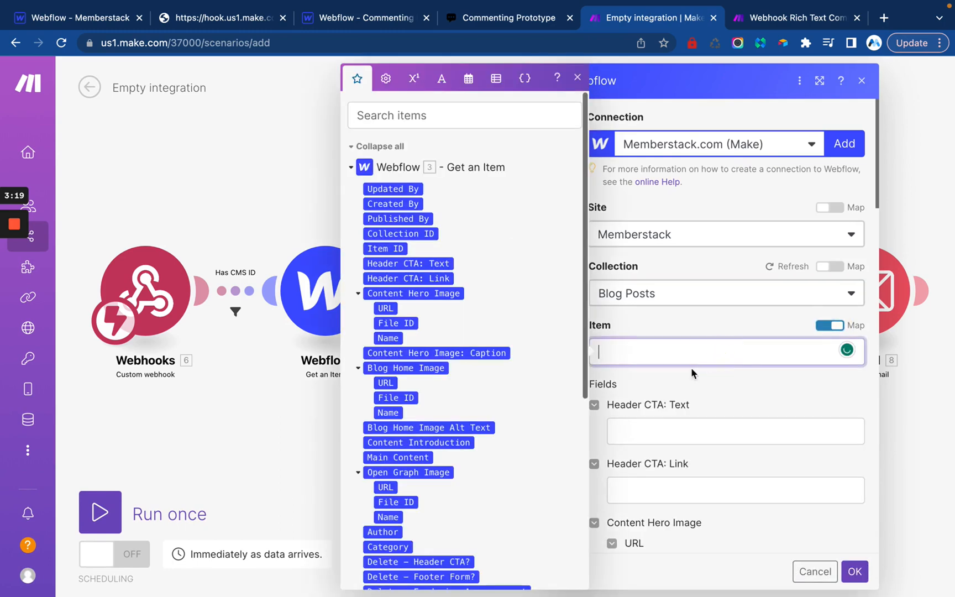
{"action": "left_click", "coordinate": [382, 542]}
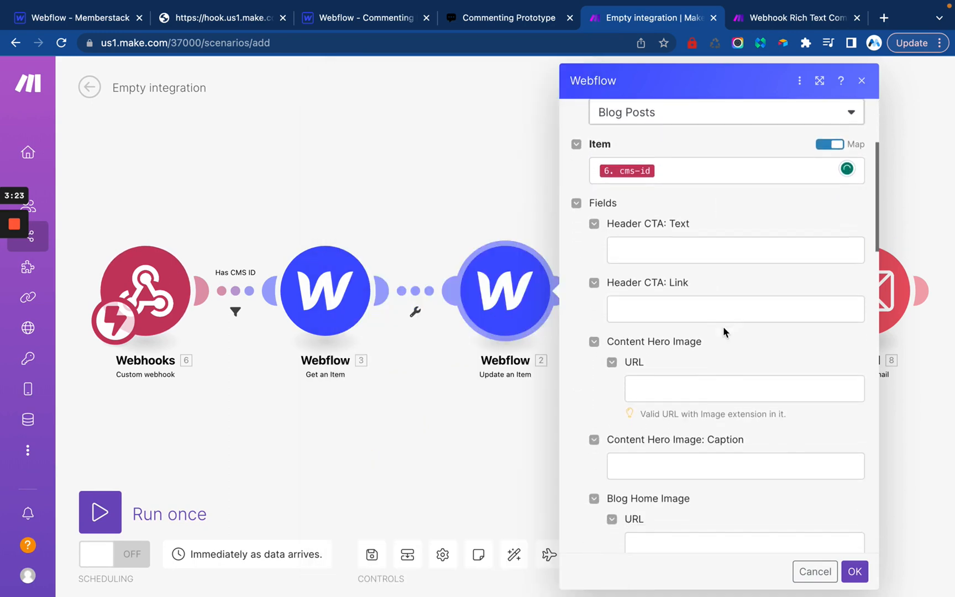
Scroll through the Update an Item field list to review it
{"action": "scroll", "scroll_direction": "down", "scroll_amount": 3}
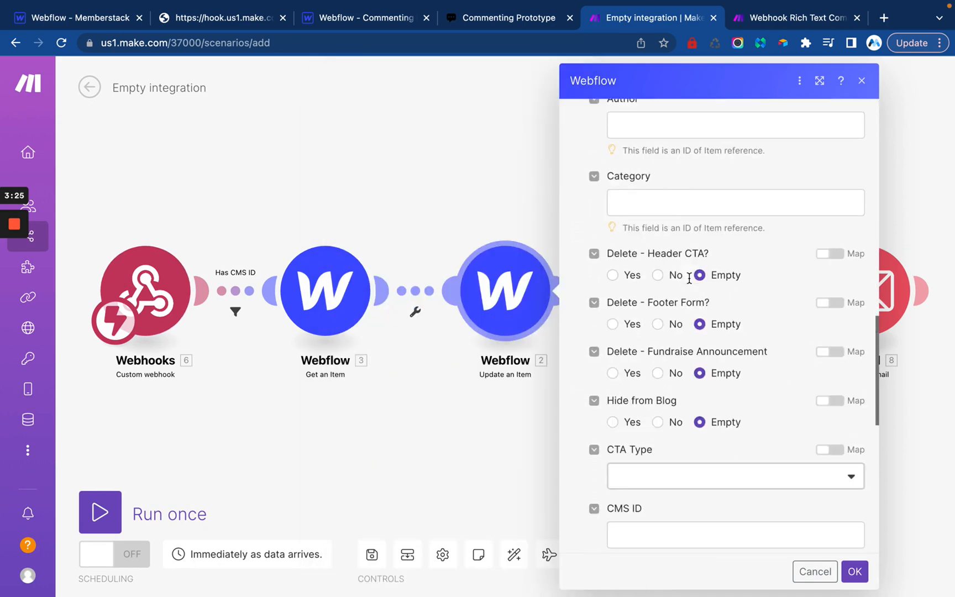
{"action": "scroll", "scroll_direction": "down", "scroll_amount": 3}
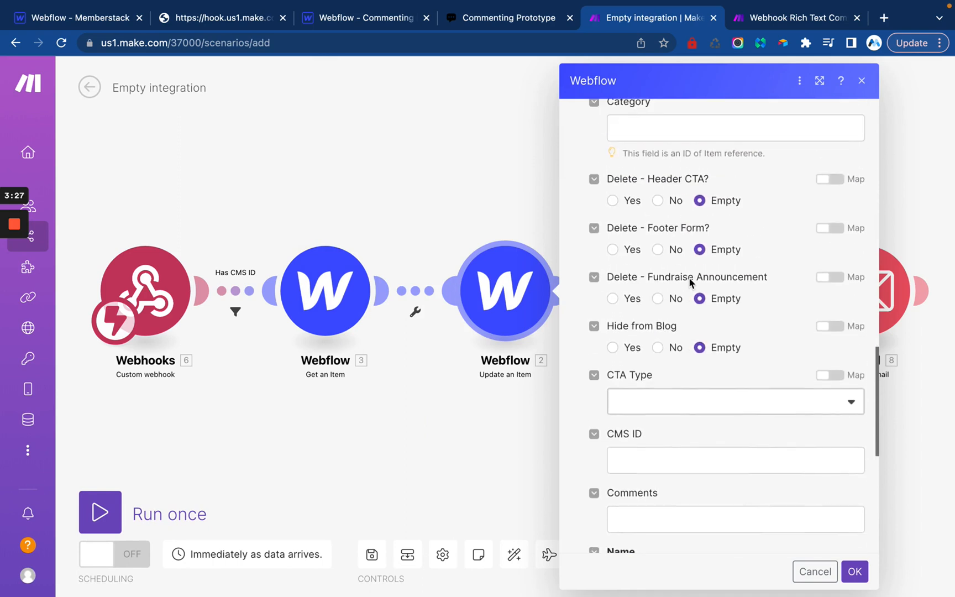
{"action": "scroll", "scroll_direction": "down", "scroll_amount": 3}
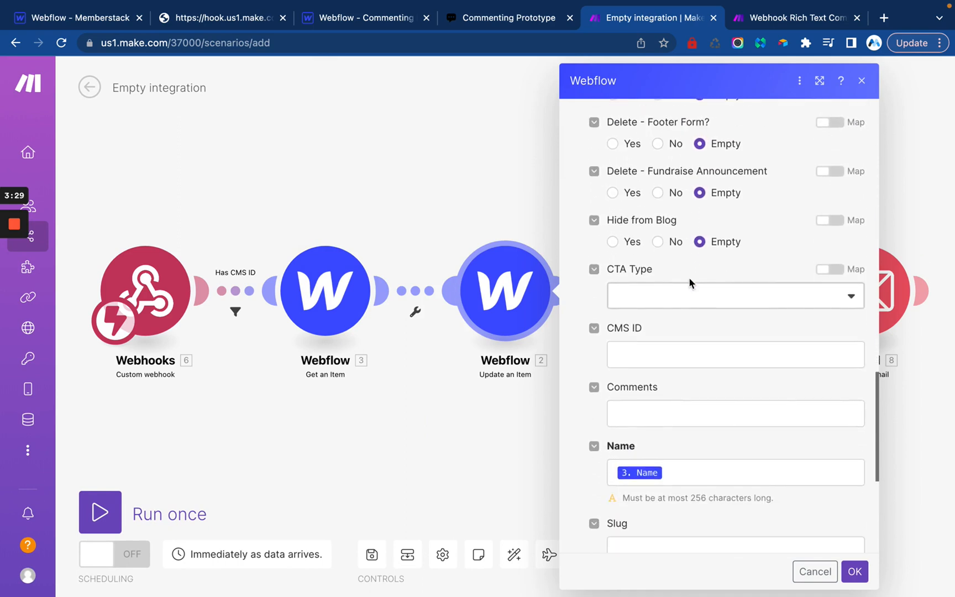
{"action": "scroll", "scroll_direction": "up", "scroll_amount": 3}
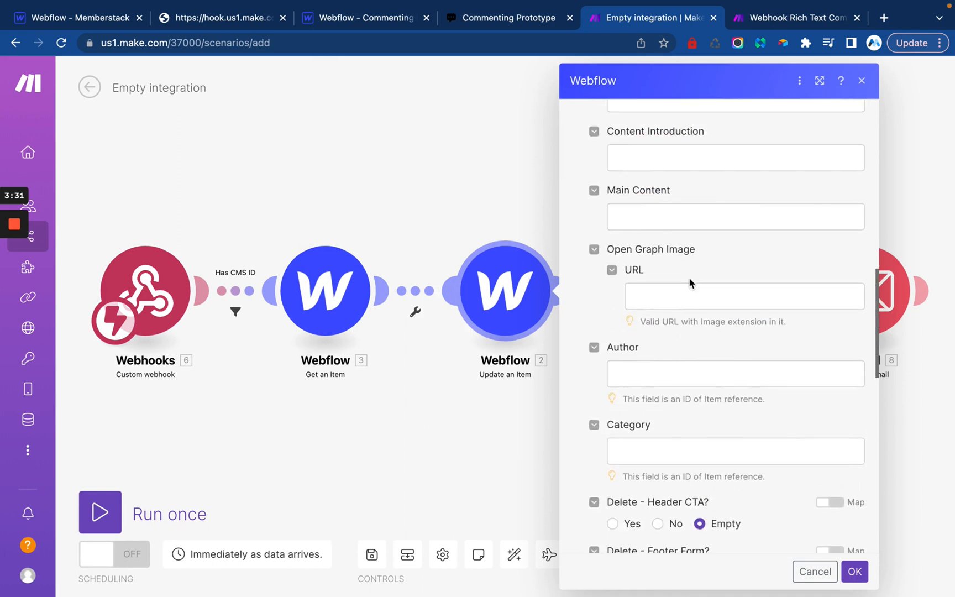
{"action": "scroll", "scroll_direction": "up", "scroll_amount": 3}
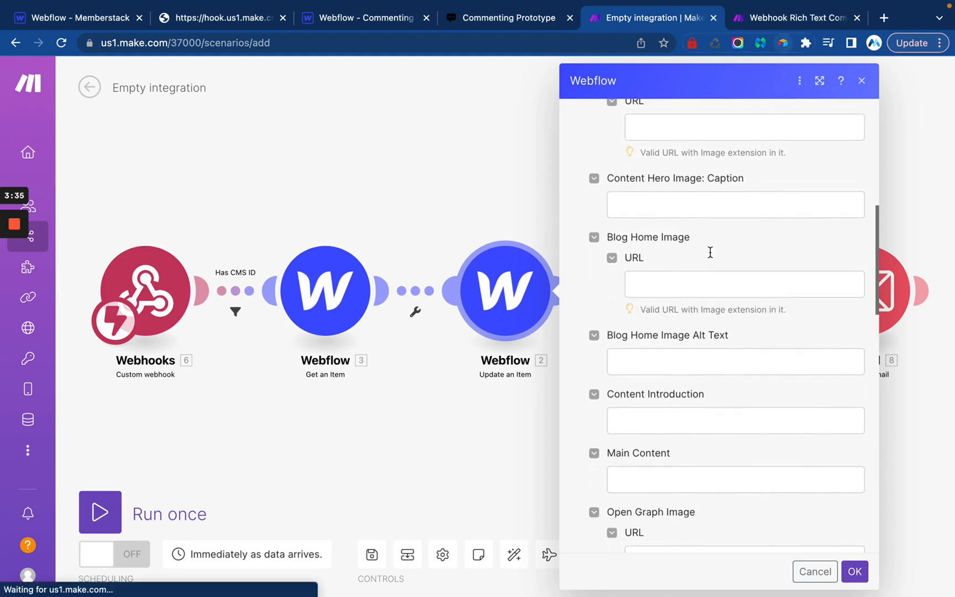
{"action": "mouse_move", "coordinate": [719, 272]}
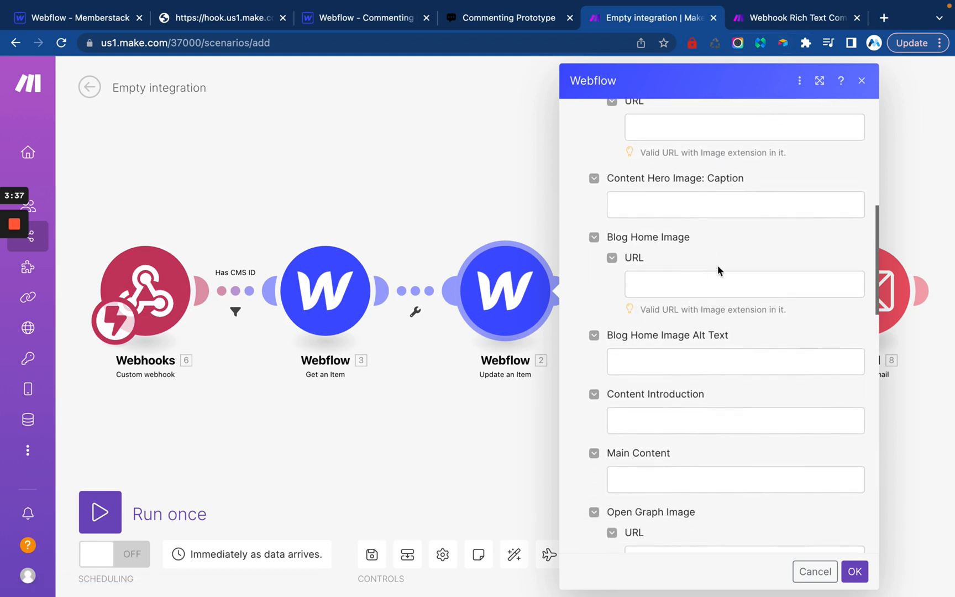
{"action": "scroll", "scroll_direction": "up", "scroll_amount": 3}
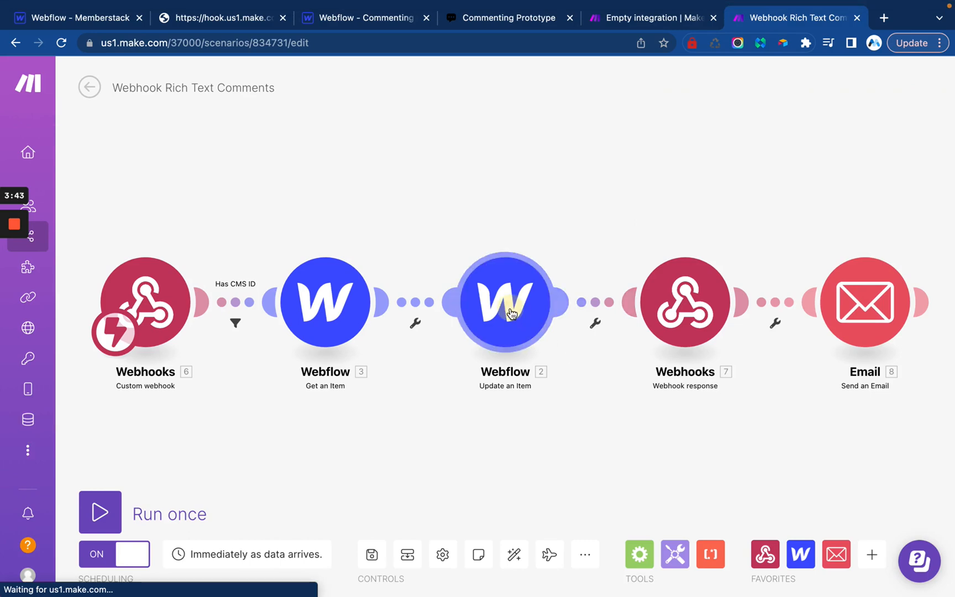
Review the reference scenario's User Comments template, then return to Empty integration
{"action": "left_click", "coordinate": [502, 302]}
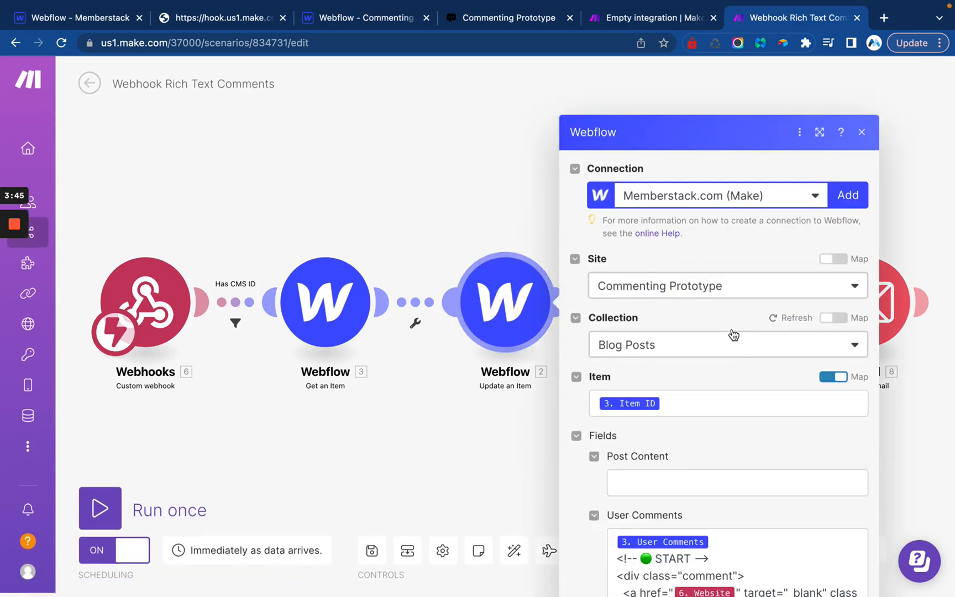
{"action": "scroll", "scroll_direction": "down", "scroll_amount": 3}
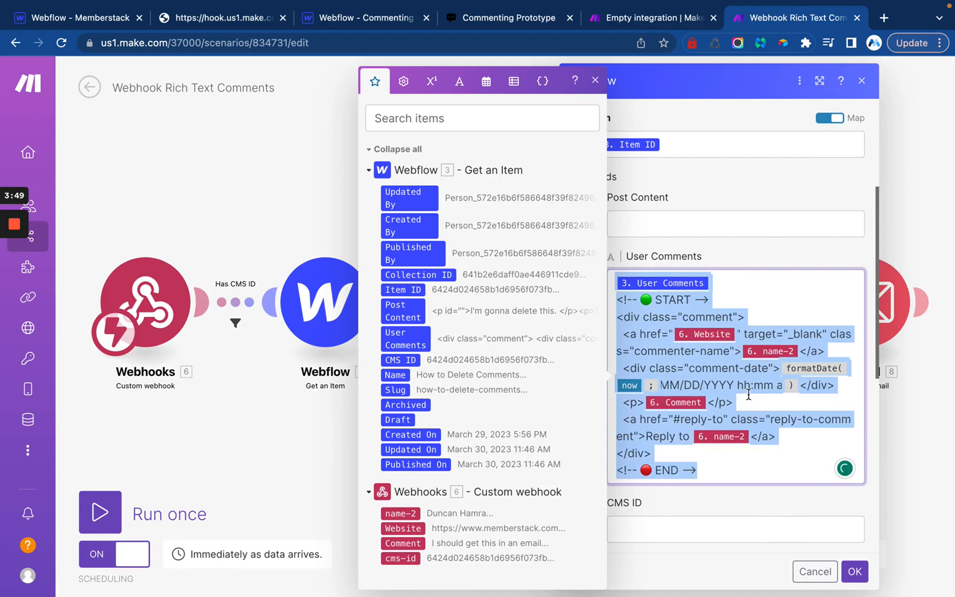
{"action": "left_click", "coordinate": [648, 17]}
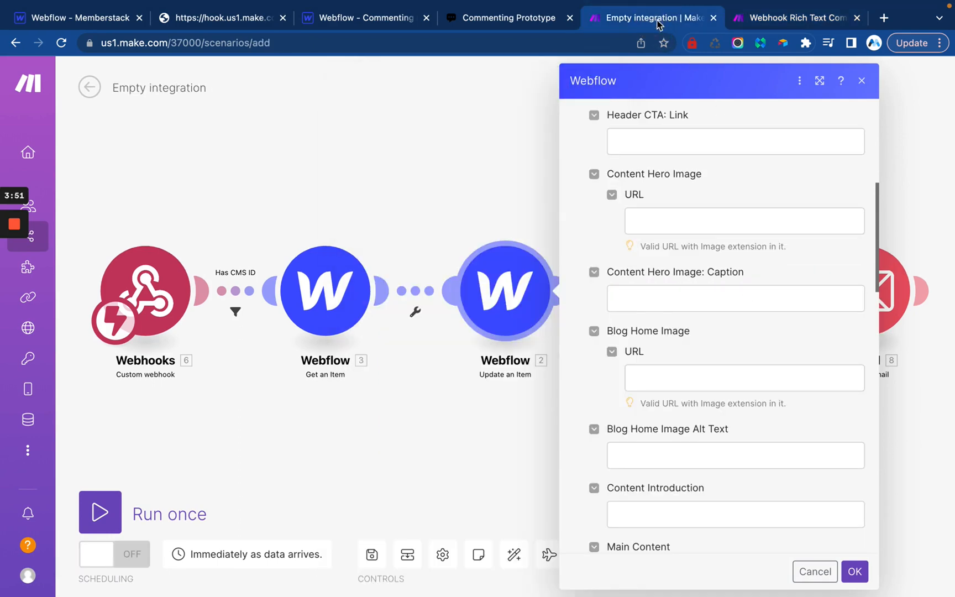
Edit the Update an Item Comments field's HTML template
{"action": "scroll", "scroll_direction": "down", "scroll_amount": 3}
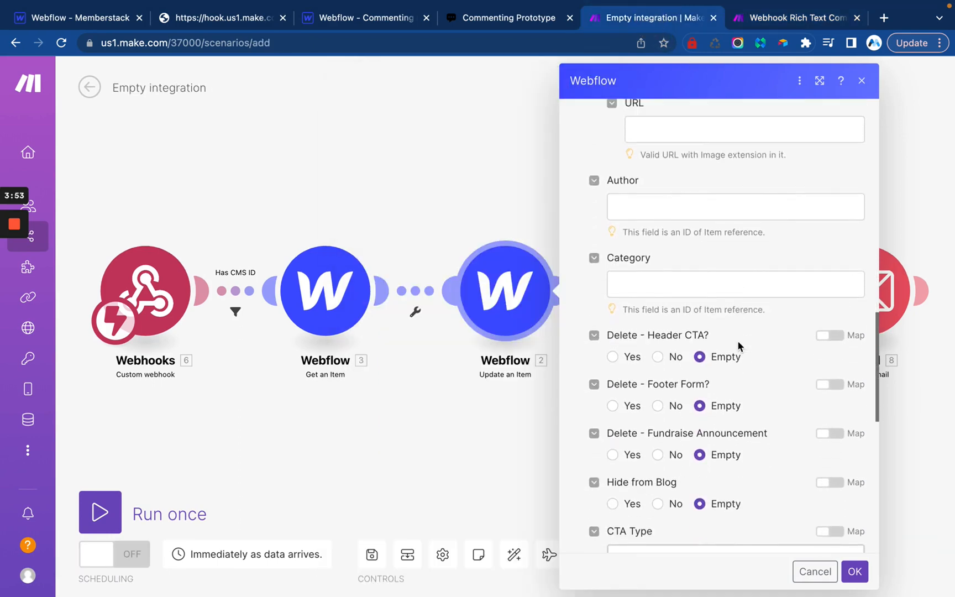
{"action": "scroll", "scroll_direction": "up", "scroll_amount": 3}
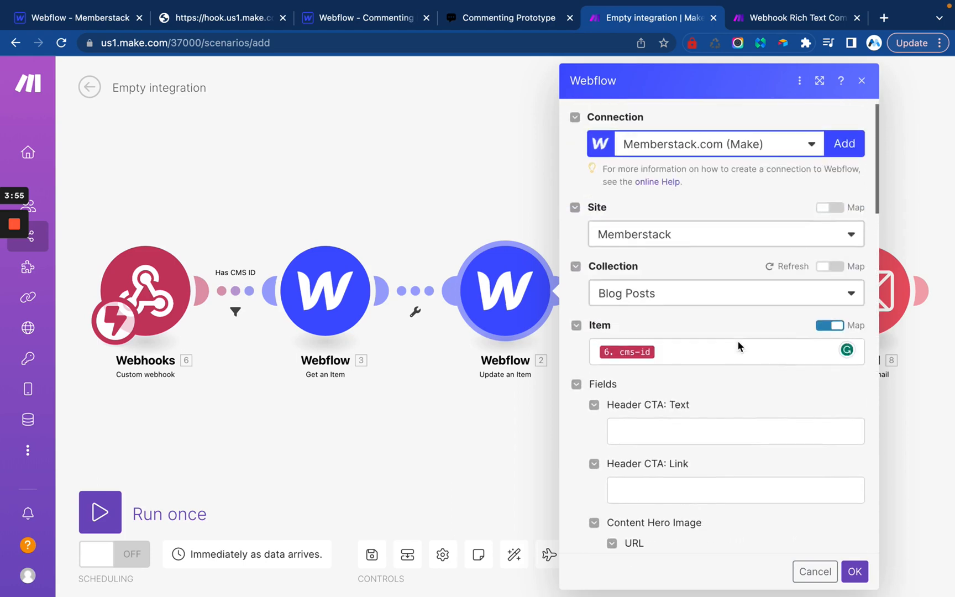
{"action": "scroll", "scroll_direction": "down", "scroll_amount": 3}
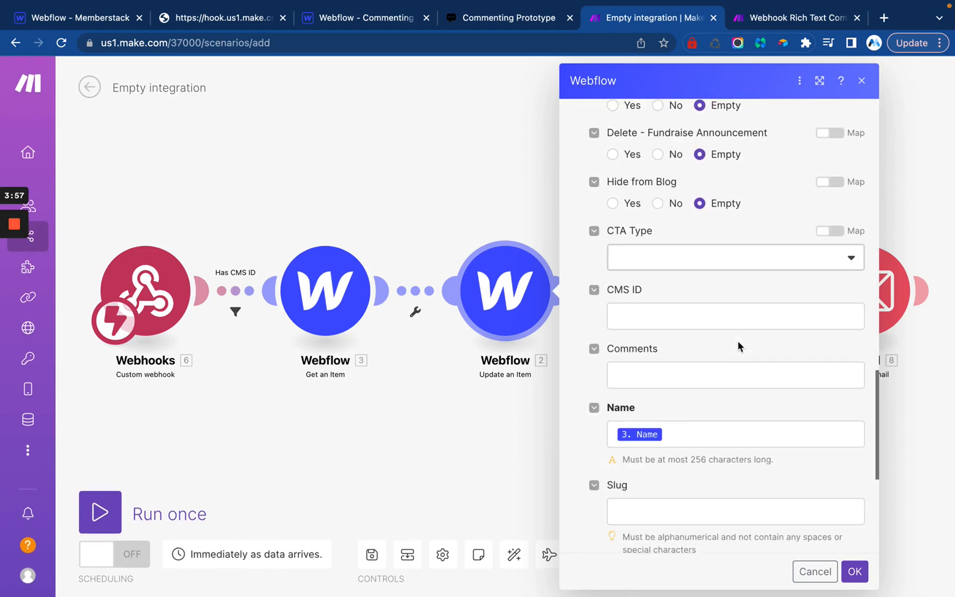
{"action": "left_click", "coordinate": [733, 374]}
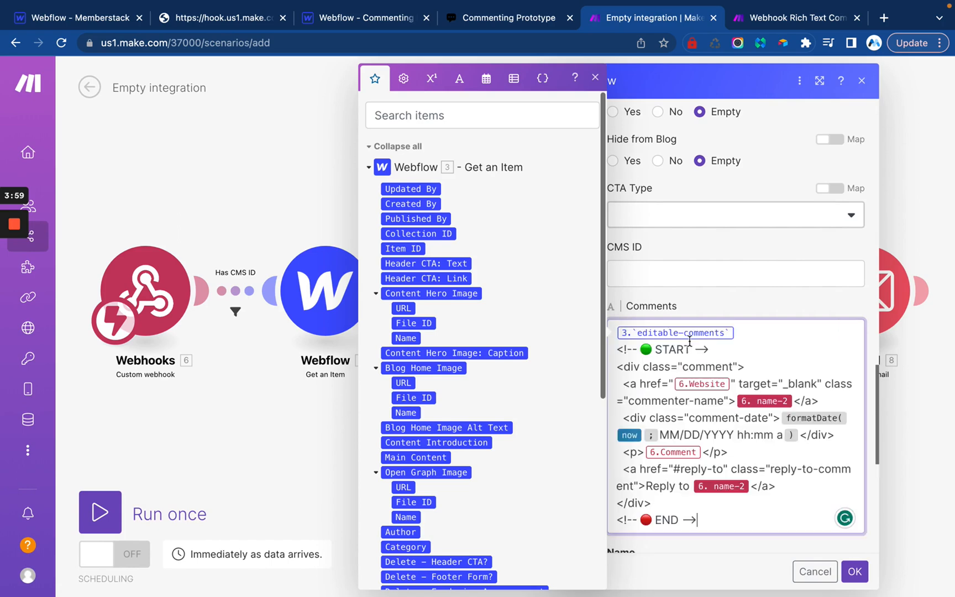
{"action": "mouse_move", "coordinate": [742, 328]}
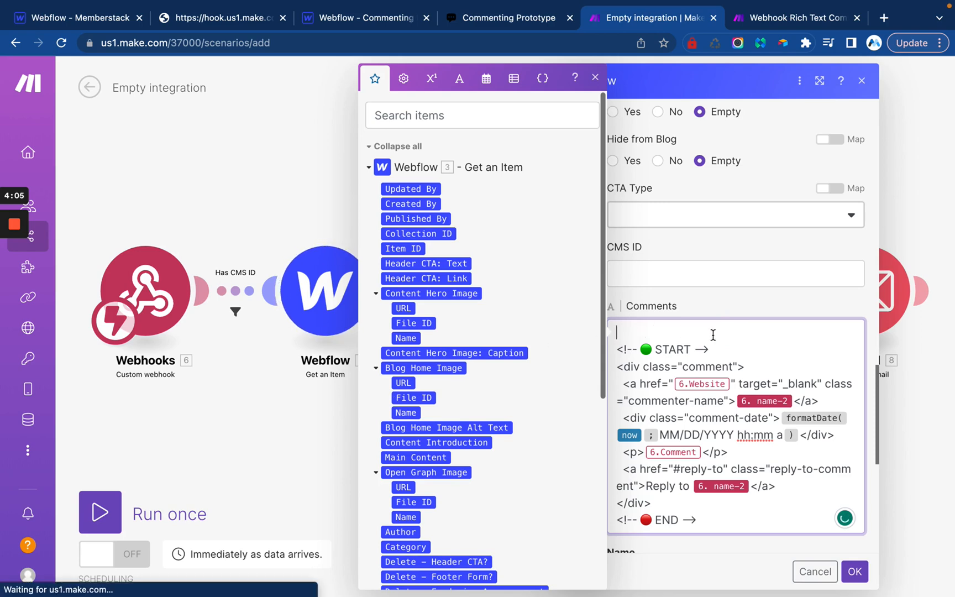
{"action": "mouse_move", "coordinate": [465, 426]}
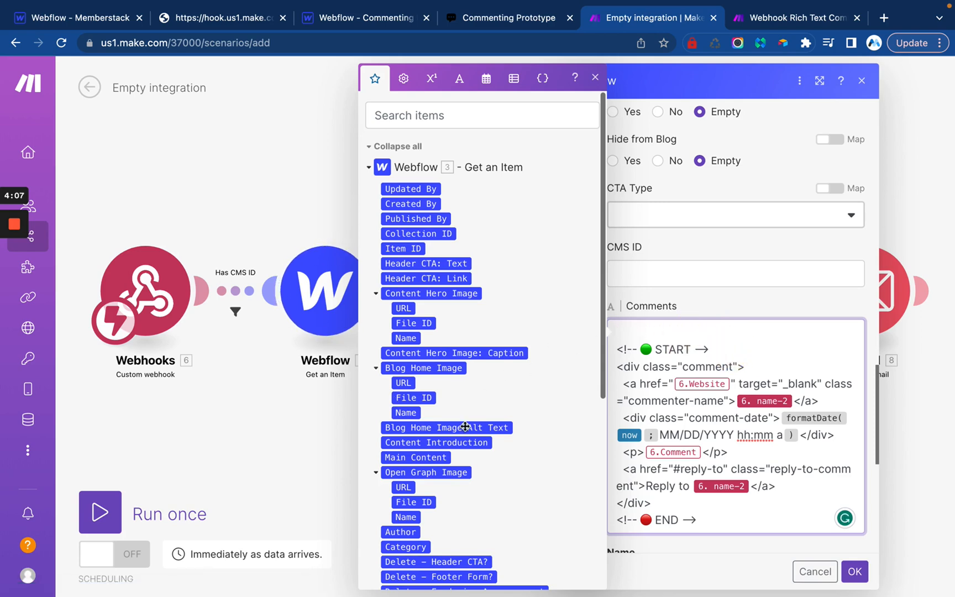
{"action": "scroll", "scroll_direction": "down", "scroll_amount": 3}
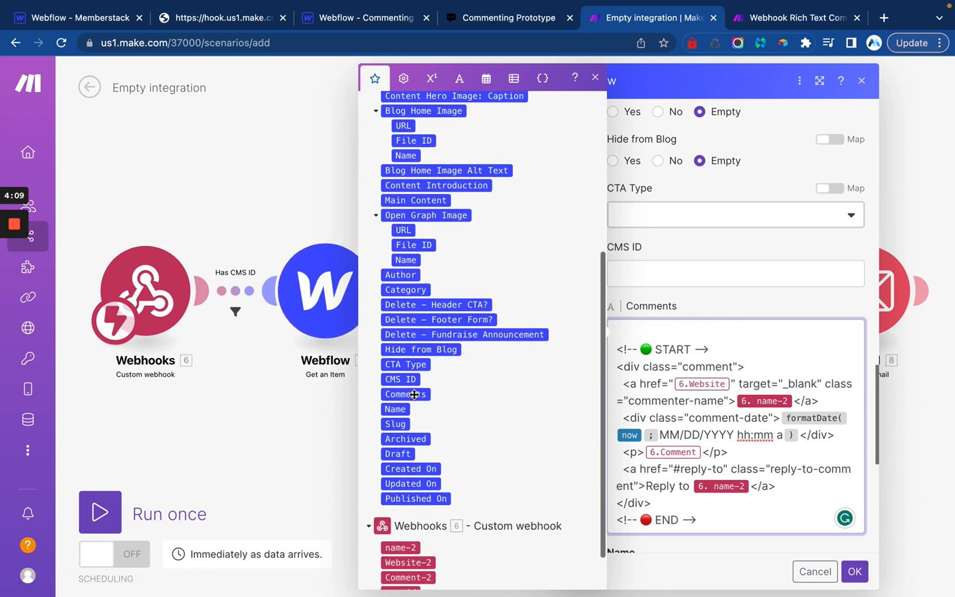
{"action": "scroll", "scroll_direction": "down", "scroll_amount": 3}
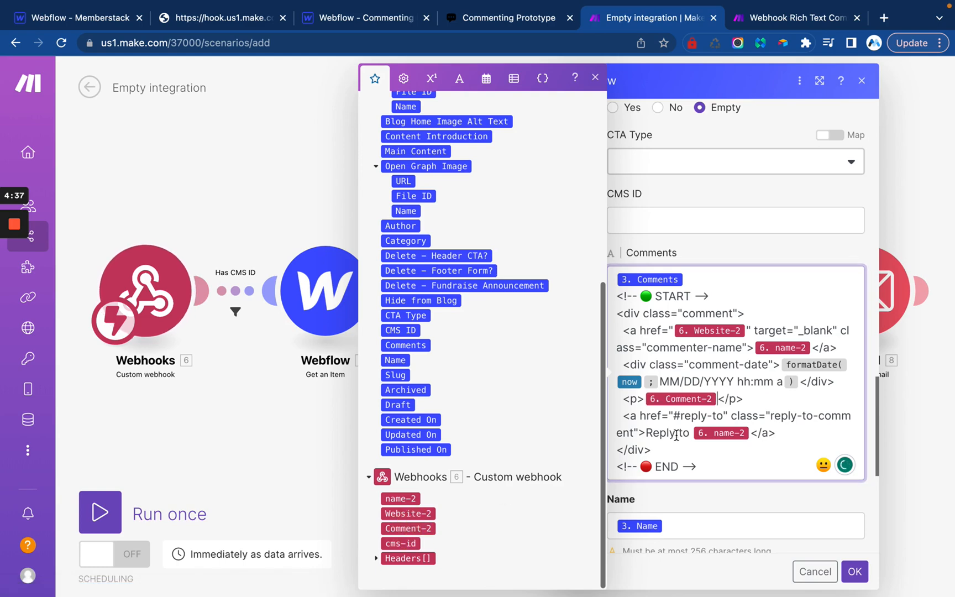
Review and confirm the Update an Item module settings
{"action": "scroll", "scroll_direction": "down", "scroll_amount": 3}
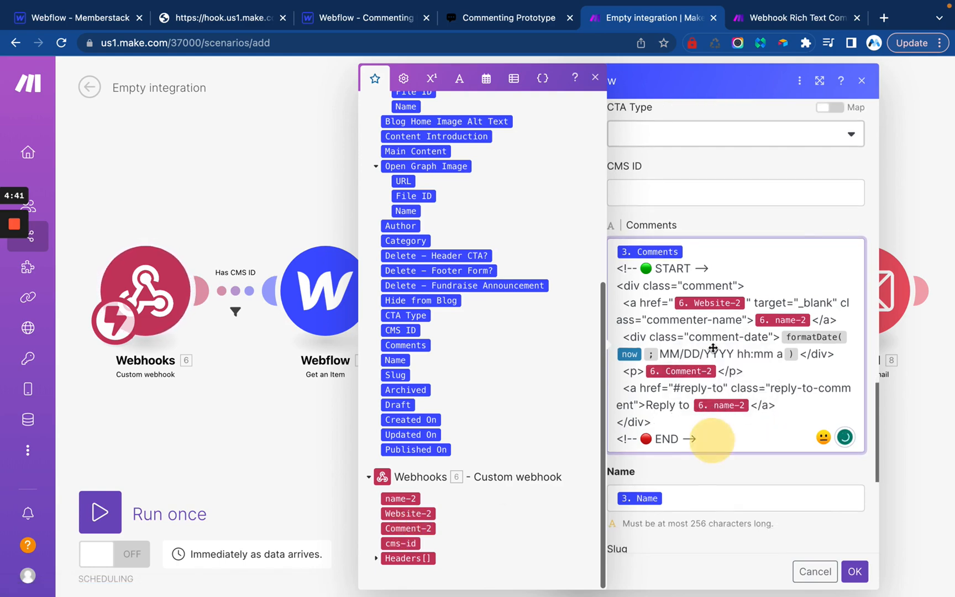
{"action": "scroll", "scroll_direction": "down", "scroll_amount": 3}
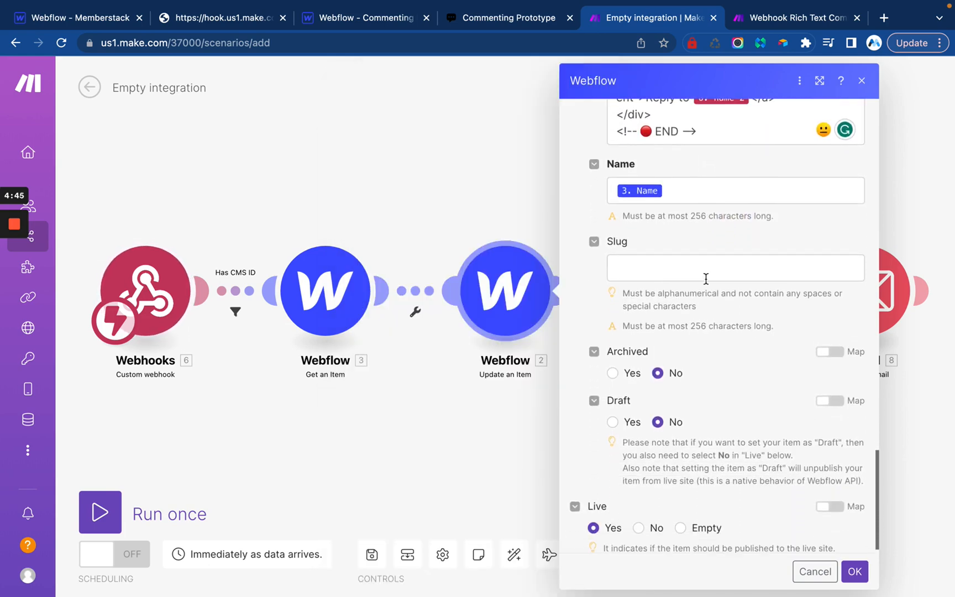
{"action": "scroll", "scroll_direction": "up", "scroll_amount": 3}
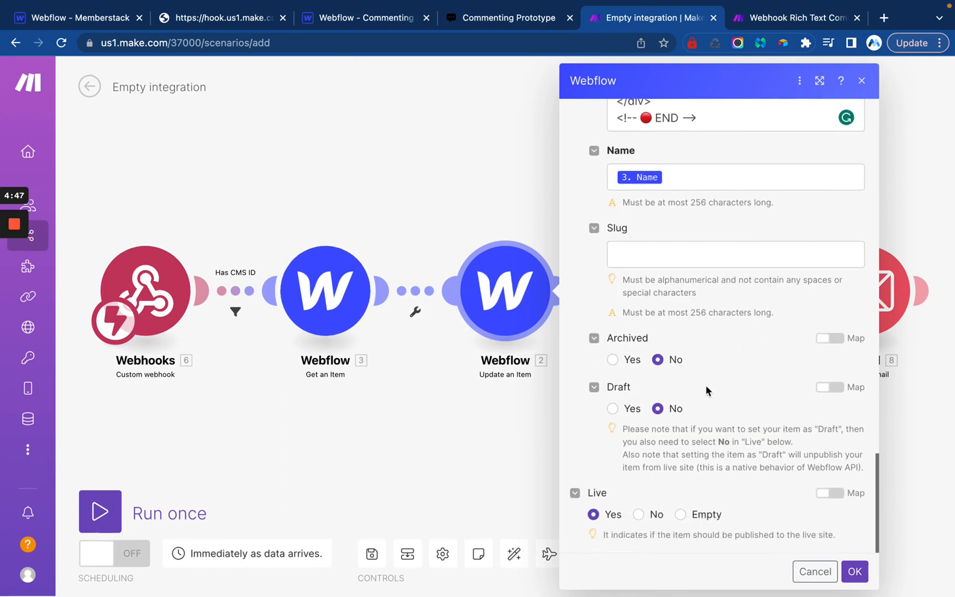
{"action": "scroll", "scroll_direction": "down", "scroll_amount": 3}
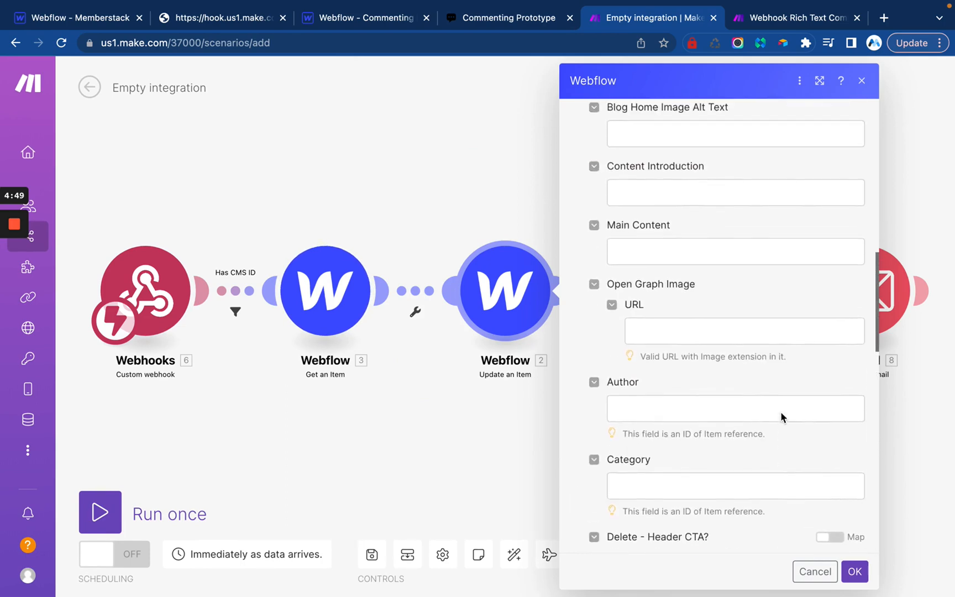
{"action": "scroll", "scroll_direction": "down", "scroll_amount": 3}
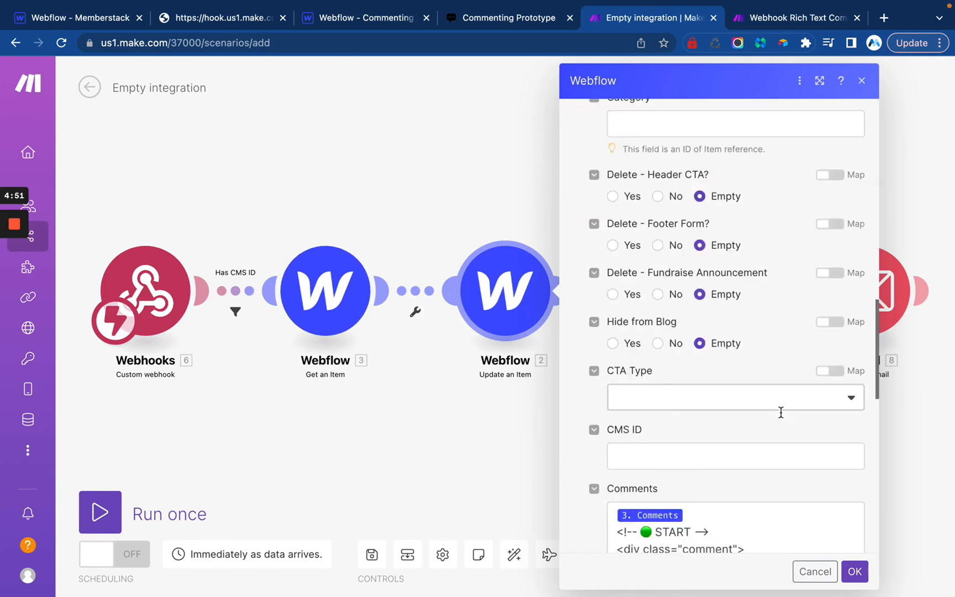
{"action": "left_click", "coordinate": [853, 572]}
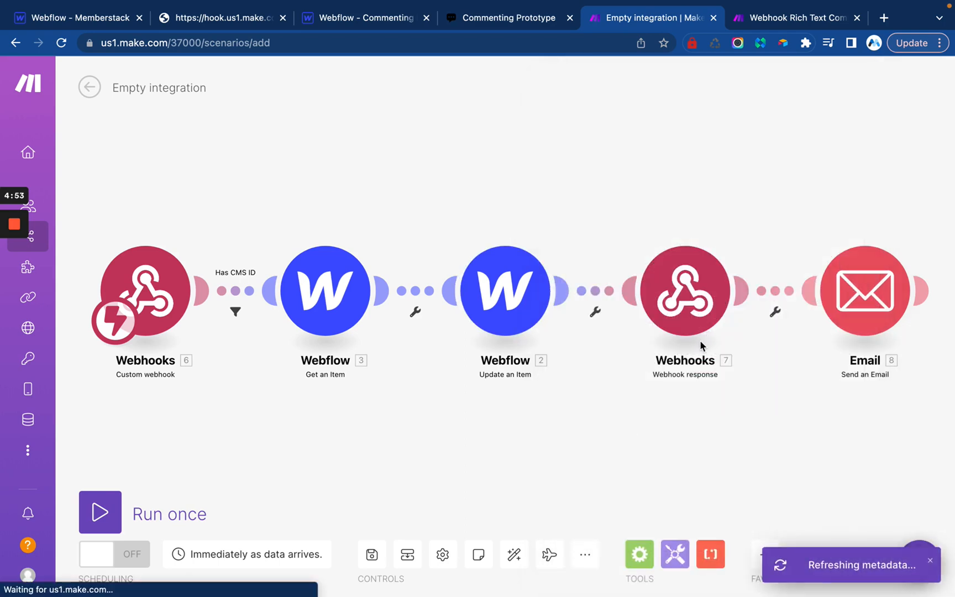
{"action": "left_click", "coordinate": [684, 289]}
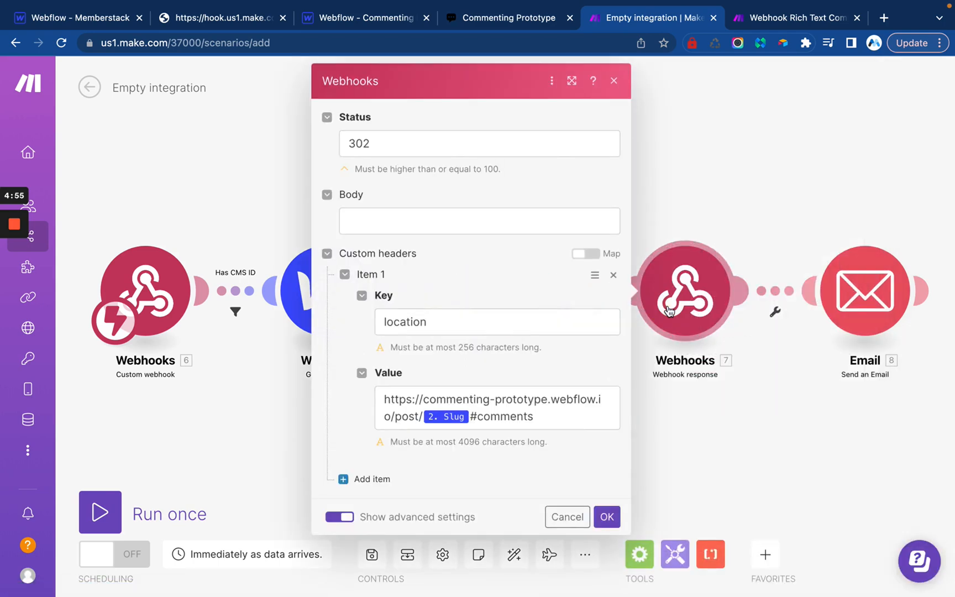
{"action": "mouse_move", "coordinate": [534, 212]}
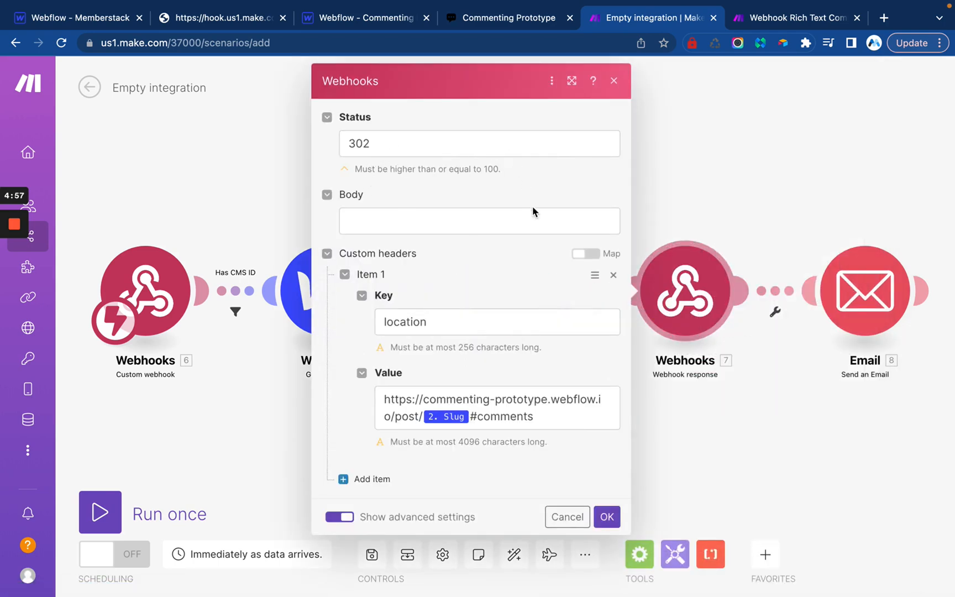
{"action": "mouse_move", "coordinate": [478, 321]}
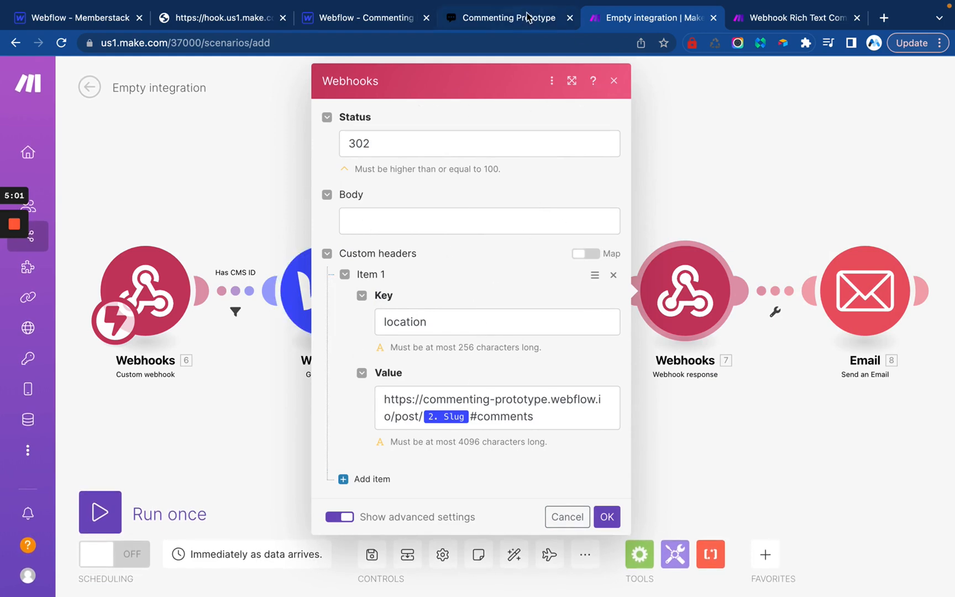
{"action": "left_click", "coordinate": [221, 17]}
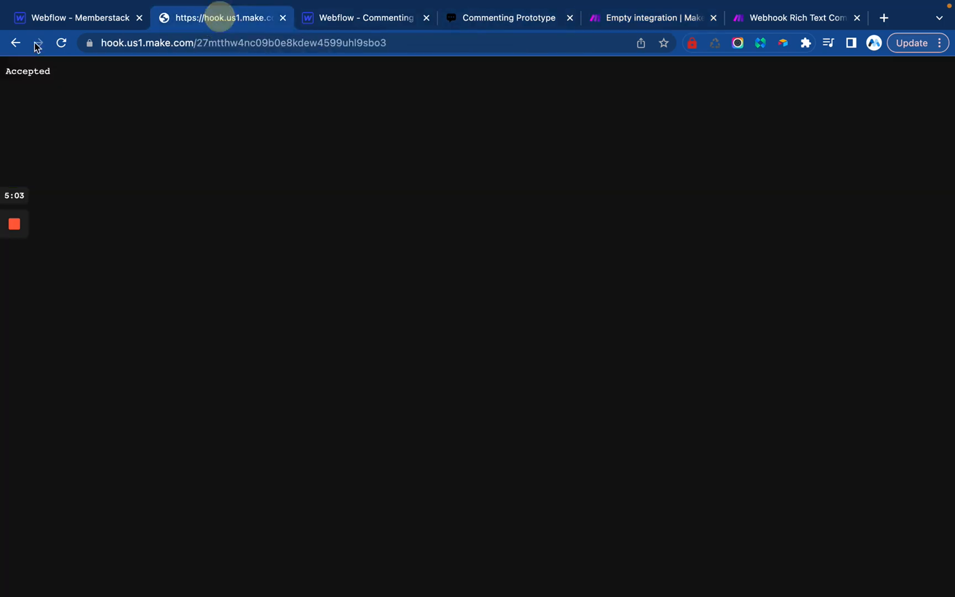
{"action": "left_click", "coordinate": [38, 43]}
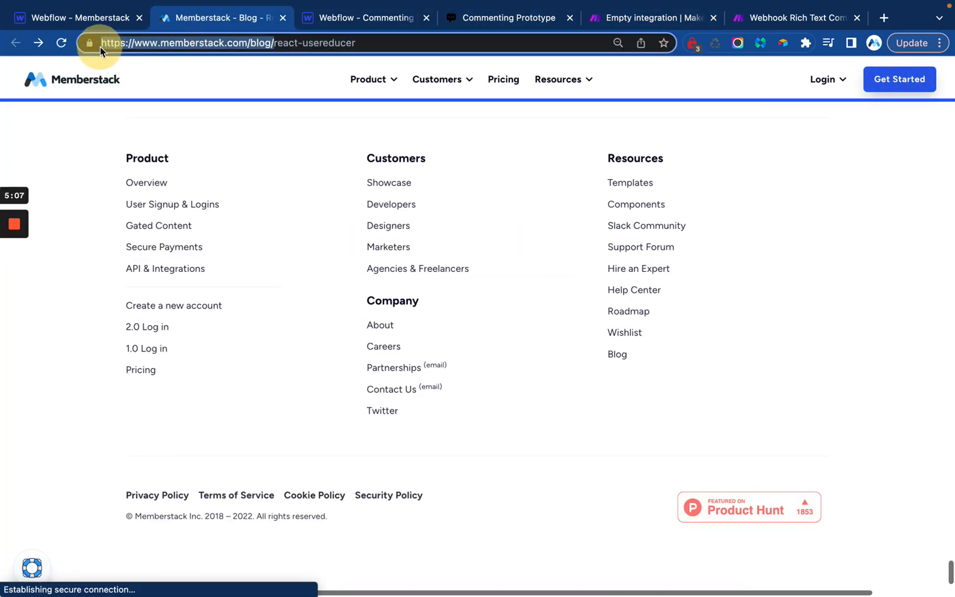
{"action": "left_click", "coordinate": [650, 17]}
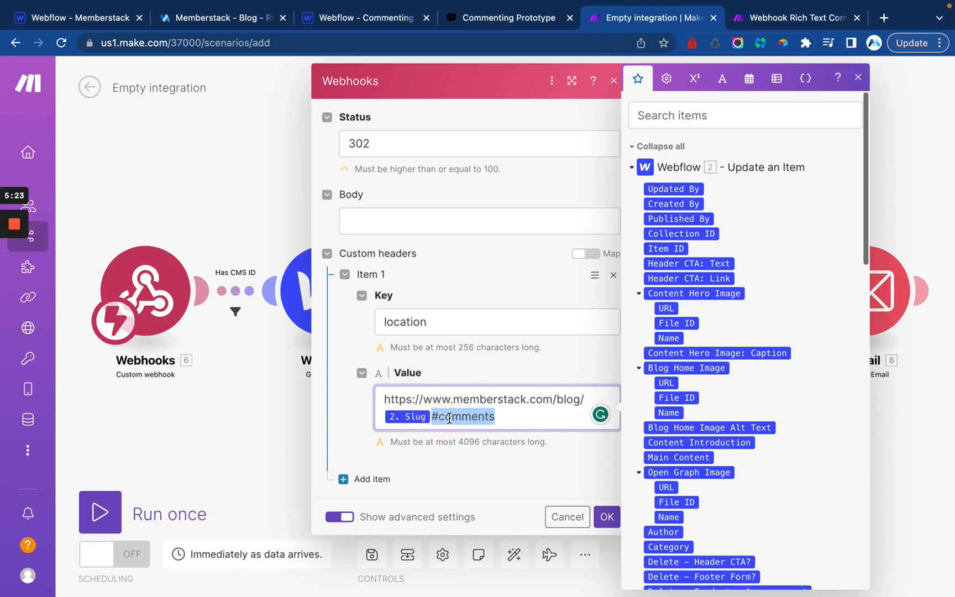
{"action": "left_click", "coordinate": [219, 18]}
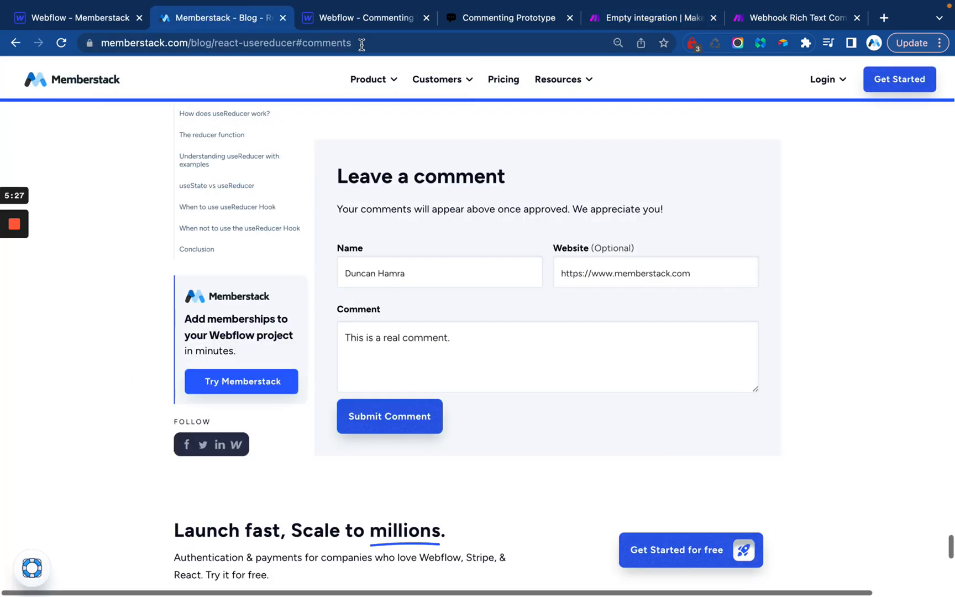
{"action": "mouse_move", "coordinate": [791, 23]}
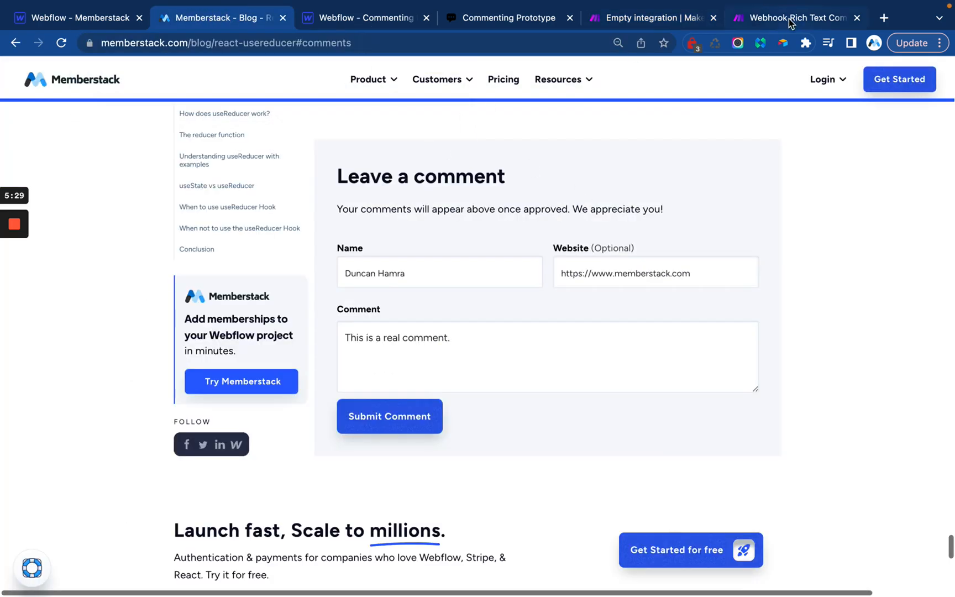
{"action": "left_click", "coordinate": [652, 17]}
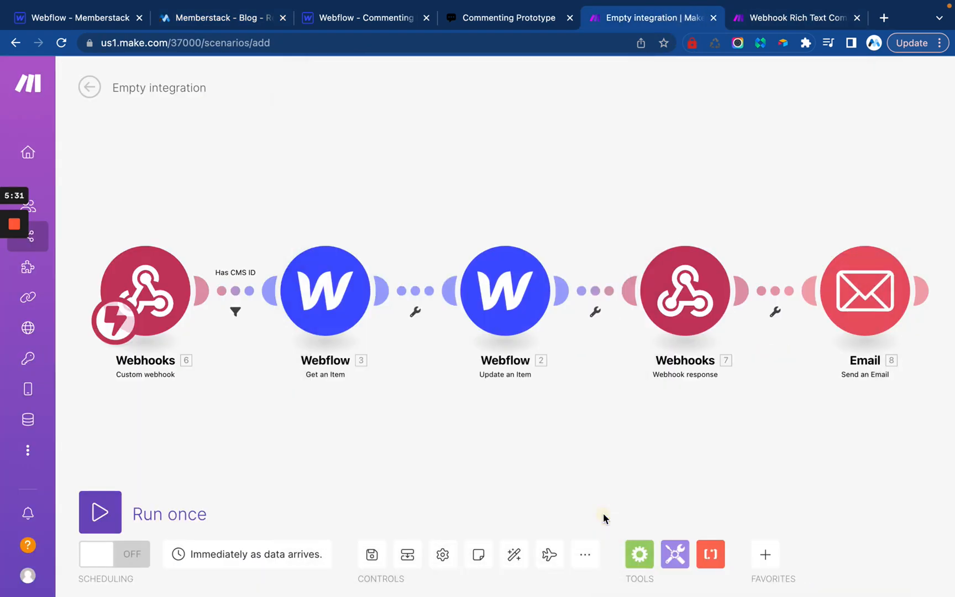
Replace 6.Comment with 6. Comment-2 in the email Content, then run the scenario once
{"action": "left_click", "coordinate": [863, 291]}
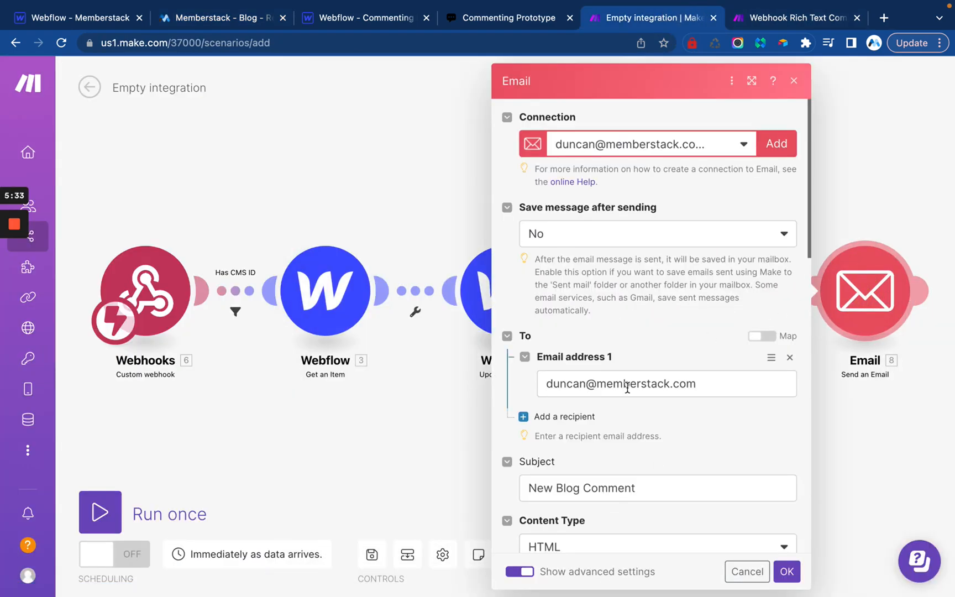
{"action": "scroll", "scroll_direction": "down", "scroll_amount": 3}
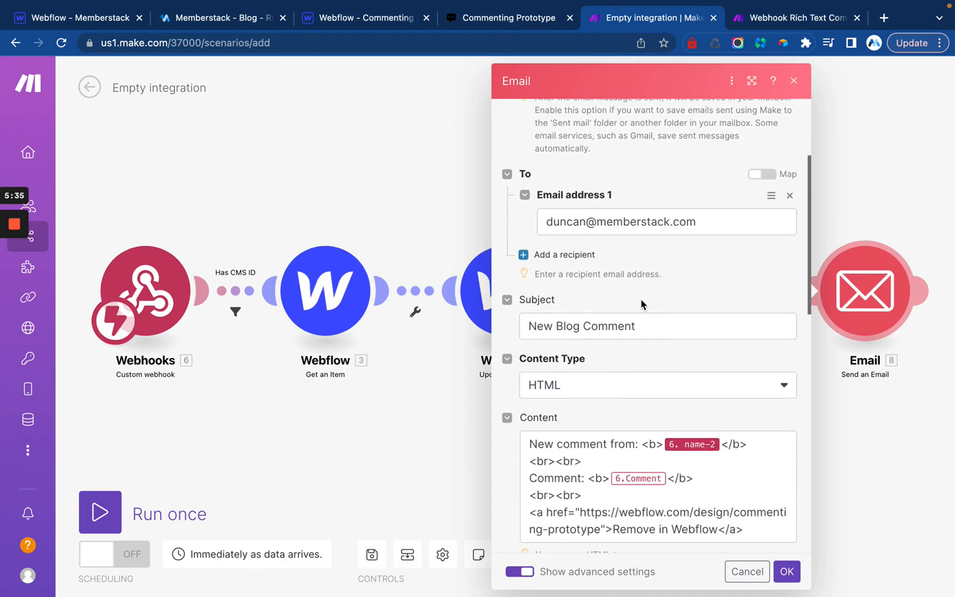
{"action": "left_click", "coordinate": [669, 401]}
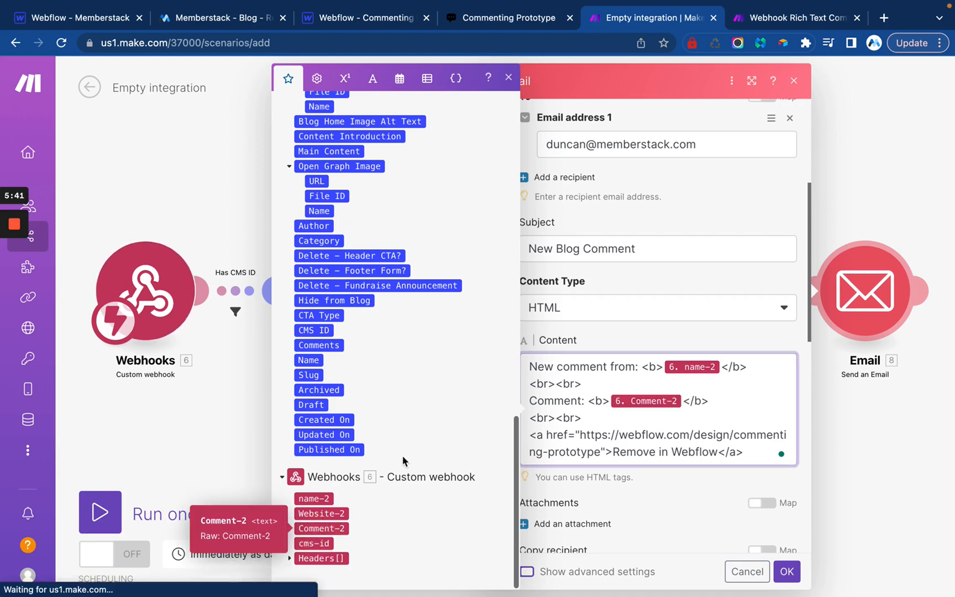
{"action": "left_click", "coordinate": [786, 571]}
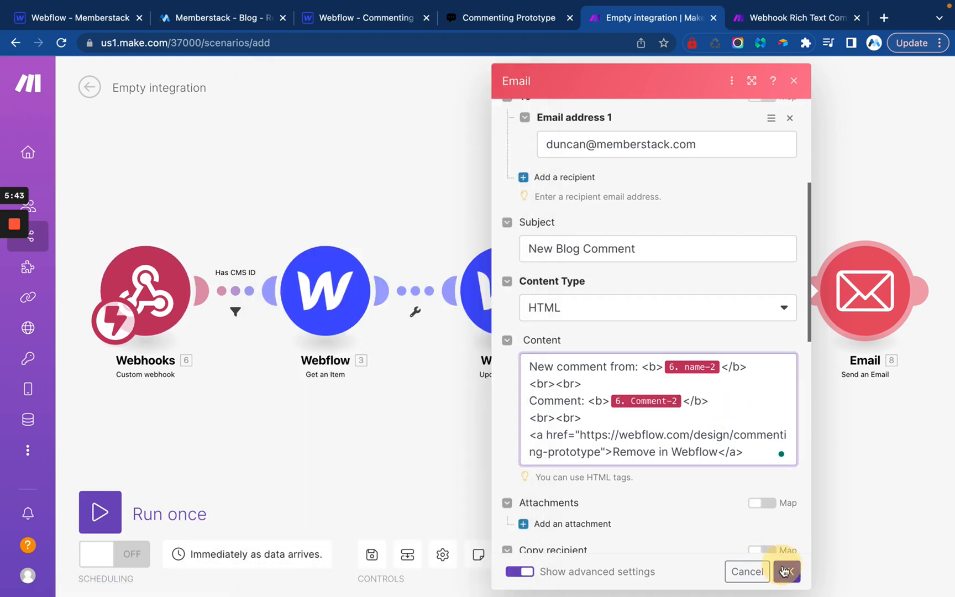
{"action": "left_click", "coordinate": [786, 571]}
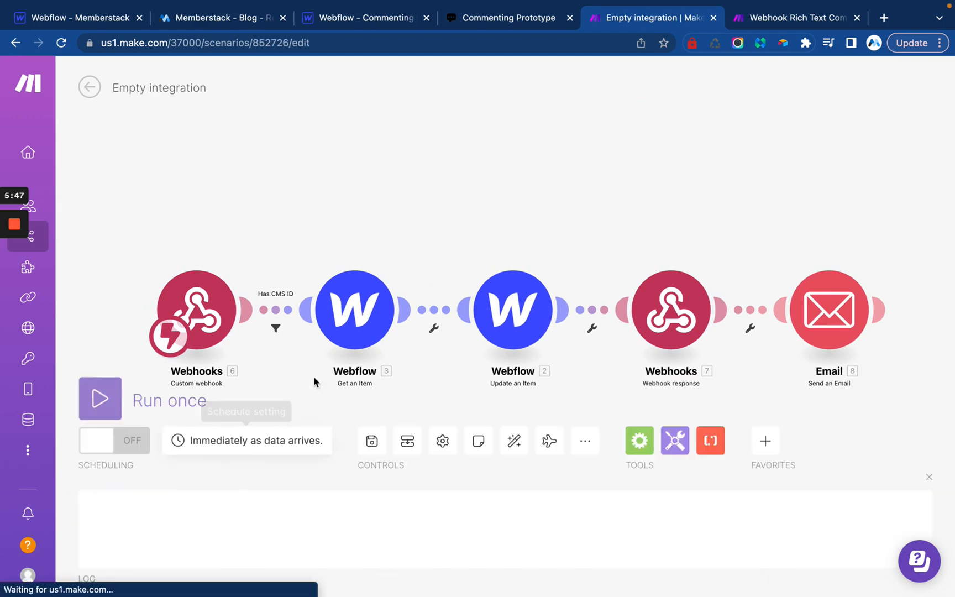
{"action": "left_click", "coordinate": [100, 399]}
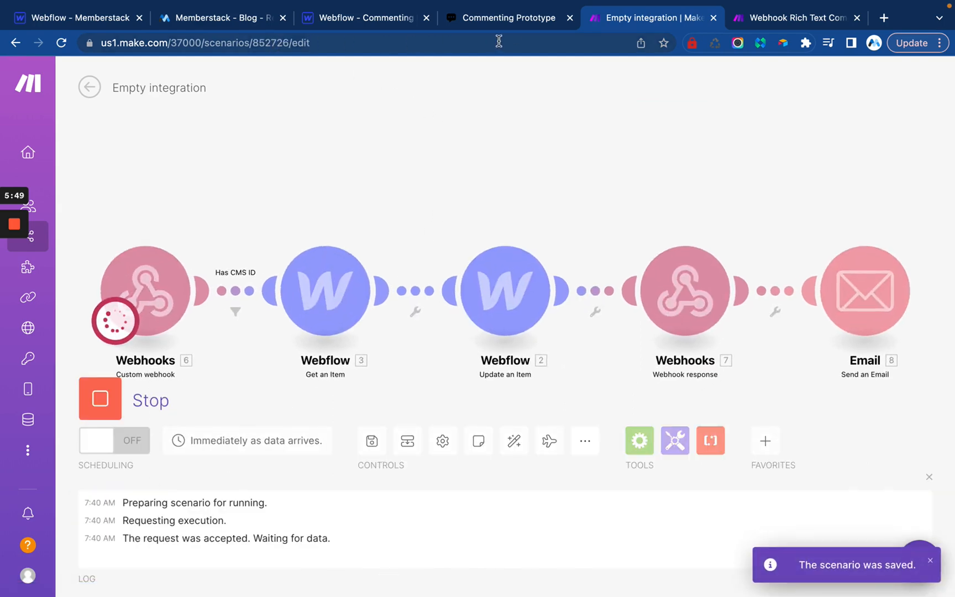
{"action": "left_click", "coordinate": [219, 17]}
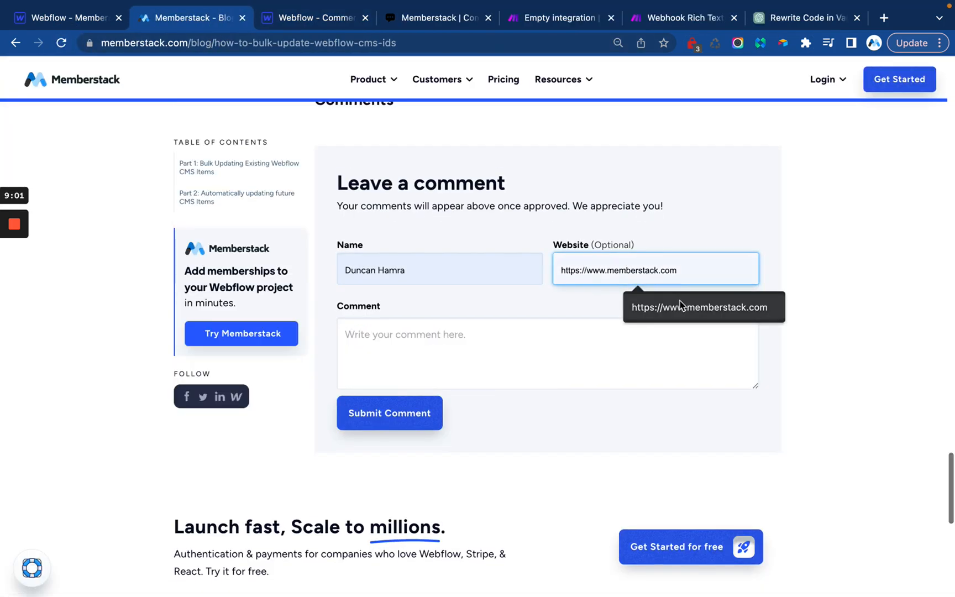
Submit the comment 'This is a temporary comment' on the live blog post
{"action": "type", "text": "THis"}
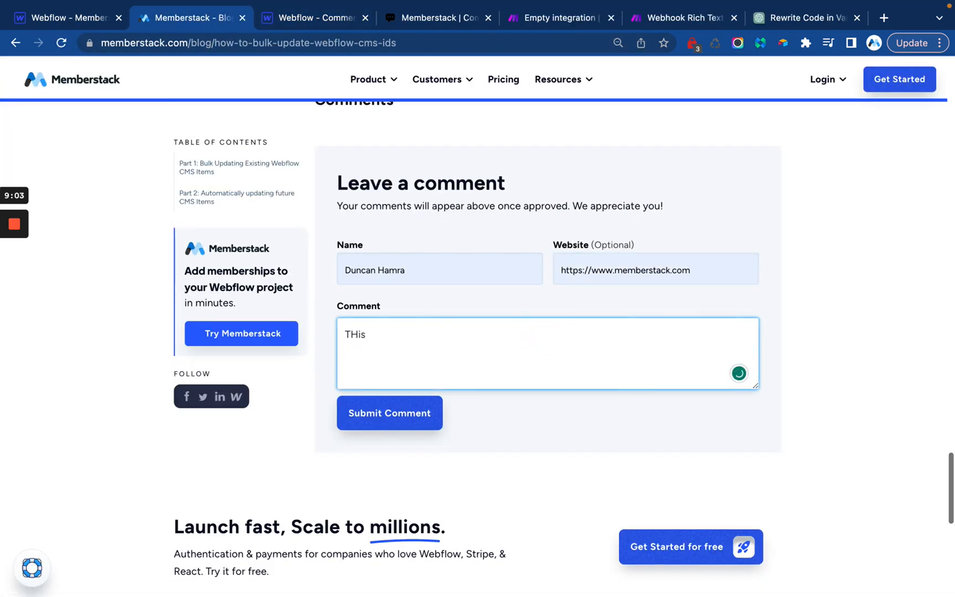
{"action": "type", "text": "This is a temp"}
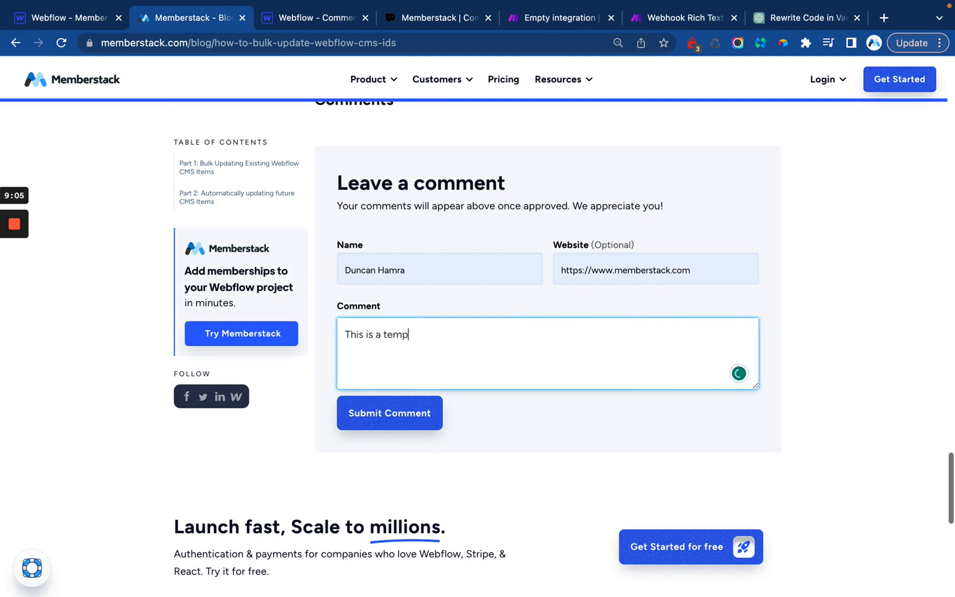
{"action": "type", "text": "orary comm"}
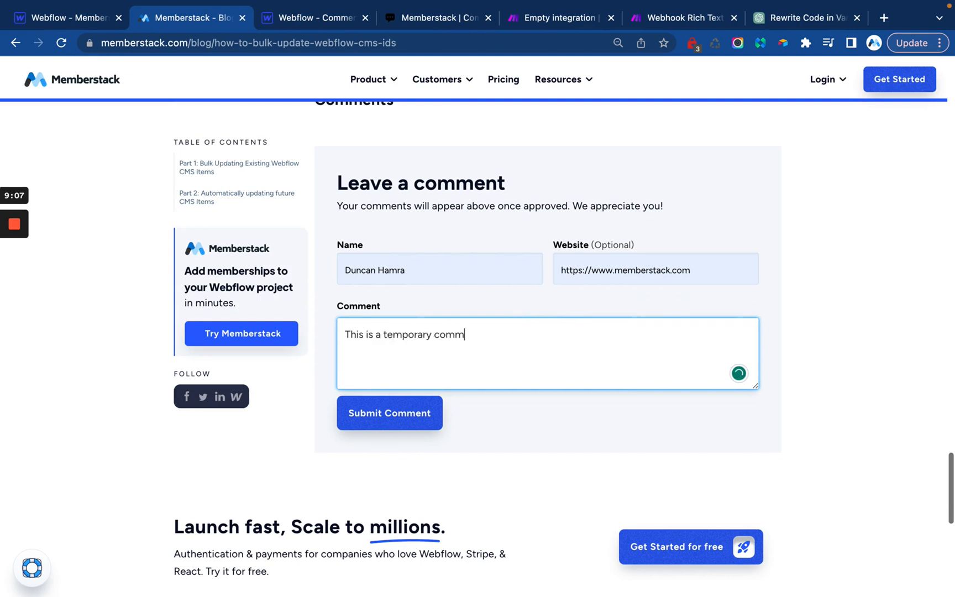
{"action": "left_click", "coordinate": [388, 413]}
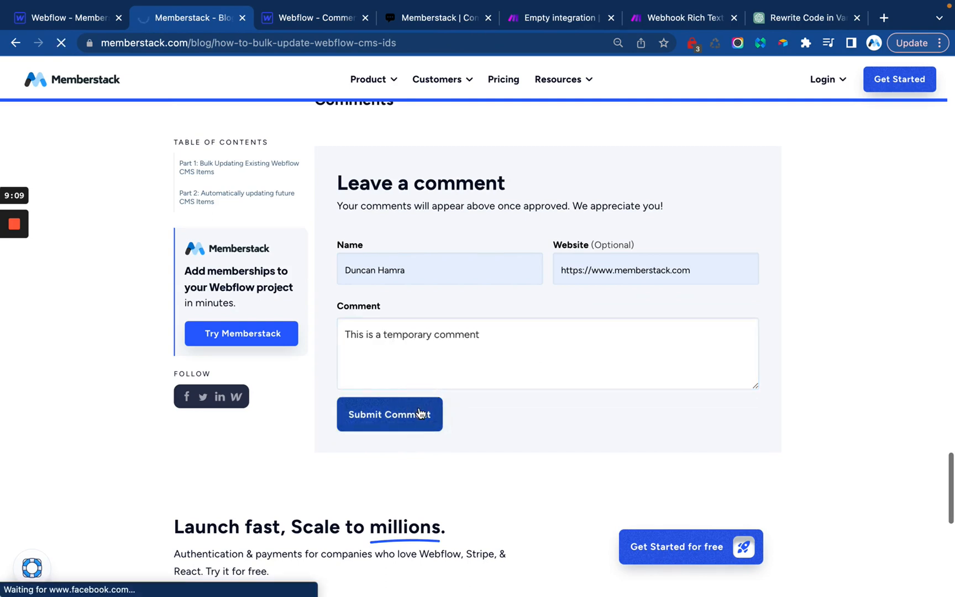
{"action": "left_click", "coordinate": [389, 413]}
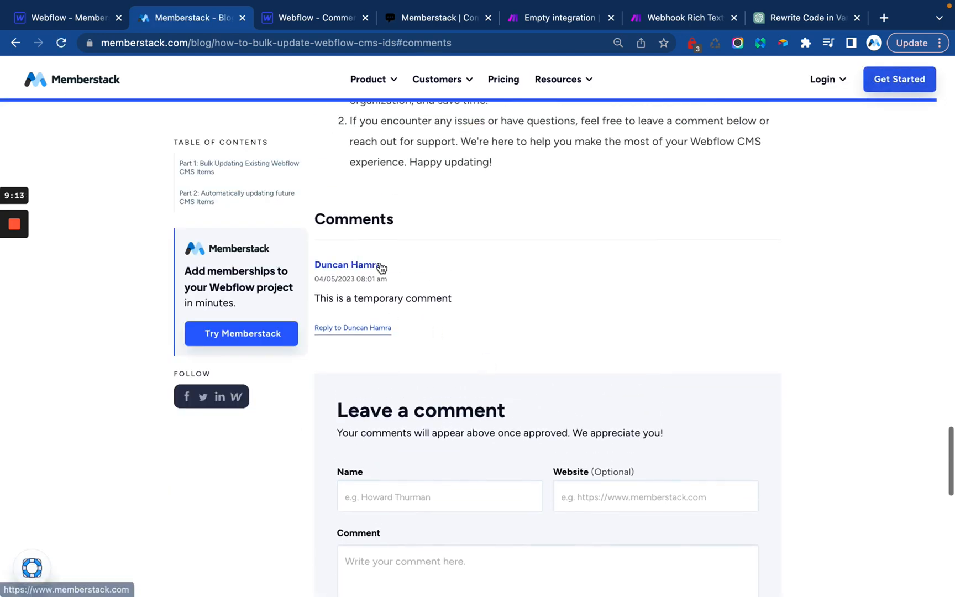
Scroll to the Comments section to verify the temporary comment appears
{"action": "scroll", "scroll_direction": "down", "scroll_amount": 3}
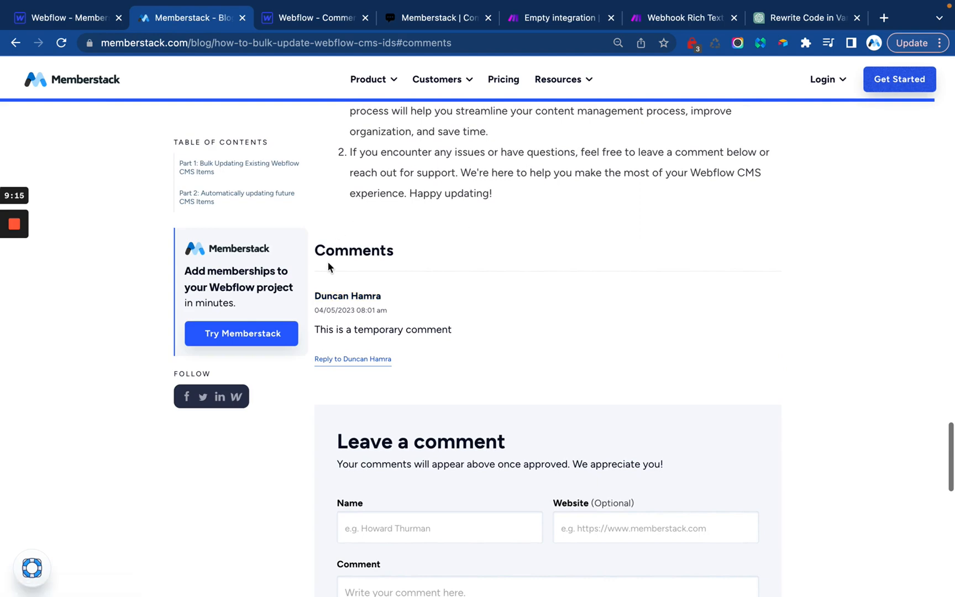
{"action": "scroll", "scroll_direction": "down", "scroll_amount": 3}
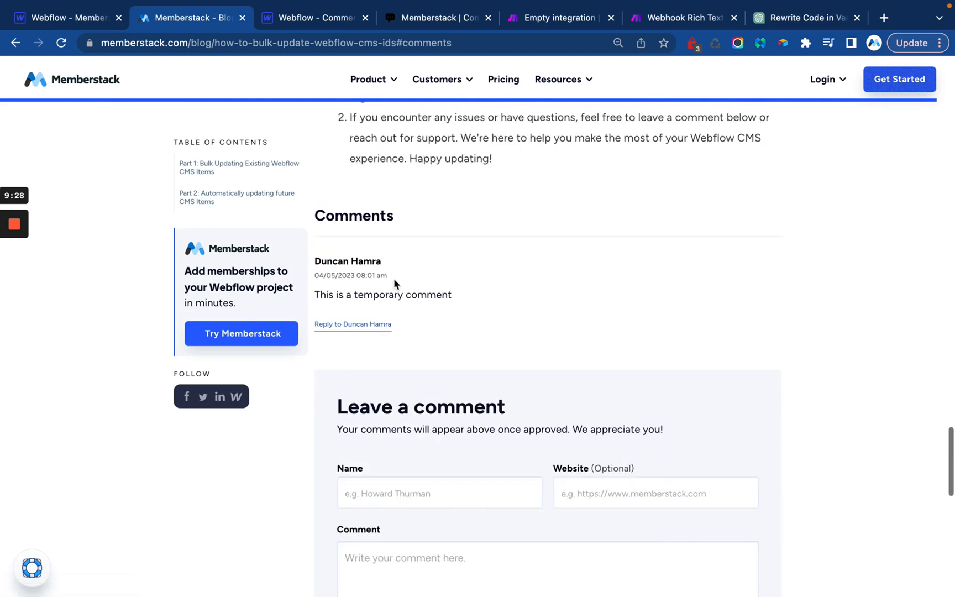
{"action": "scroll", "scroll_direction": "down", "scroll_amount": 3}
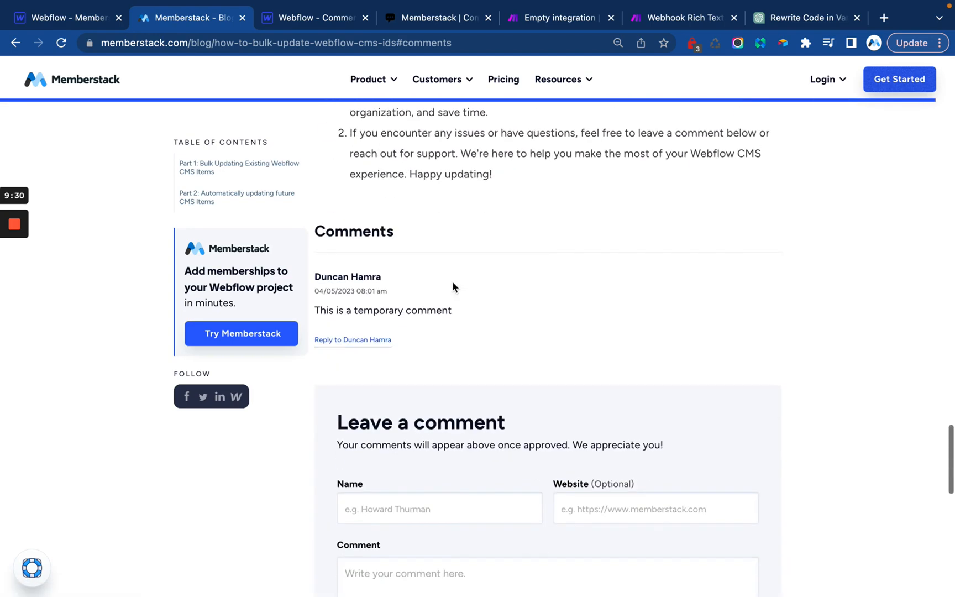
{"action": "scroll", "scroll_direction": "down", "scroll_amount": 3}
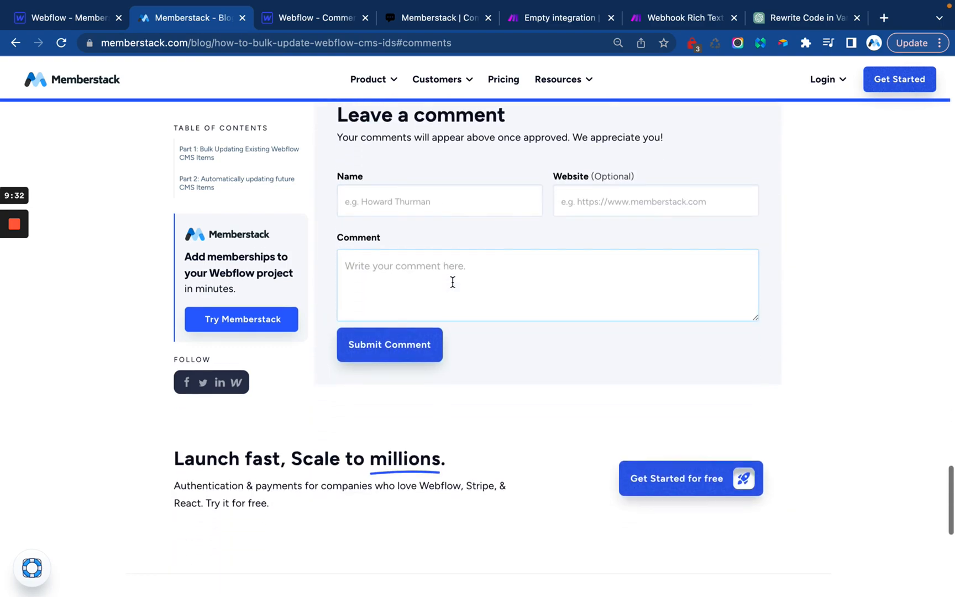
{"action": "scroll", "scroll_direction": "up", "scroll_amount": 3}
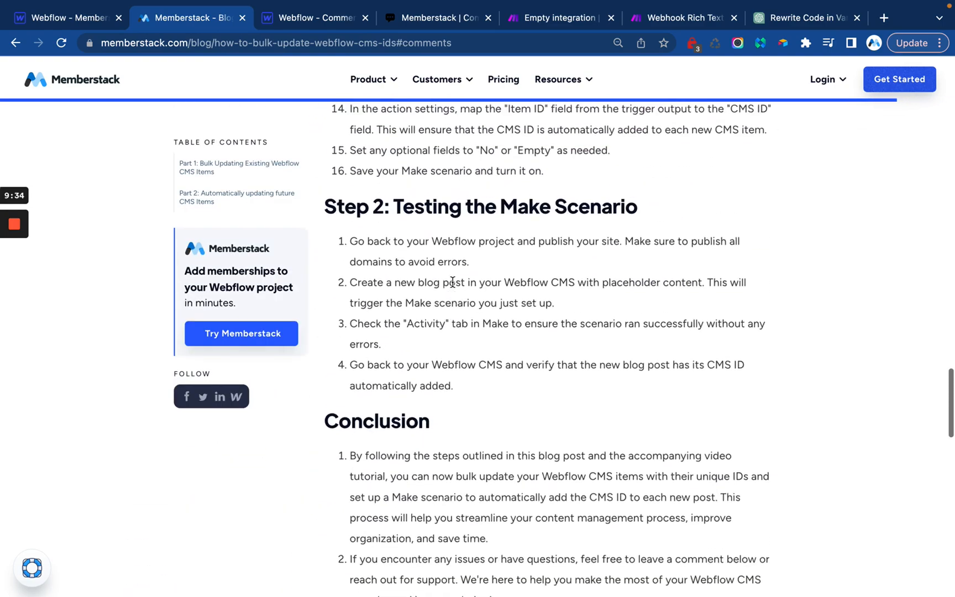
{"action": "scroll", "scroll_direction": "down", "scroll_amount": 3}
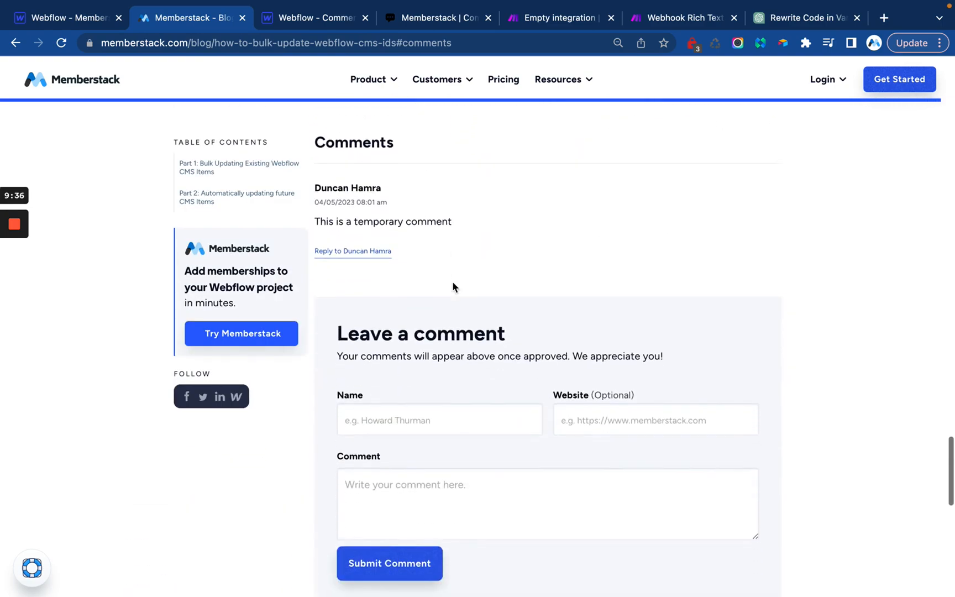
{"action": "scroll", "scroll_direction": "up", "scroll_amount": 3}
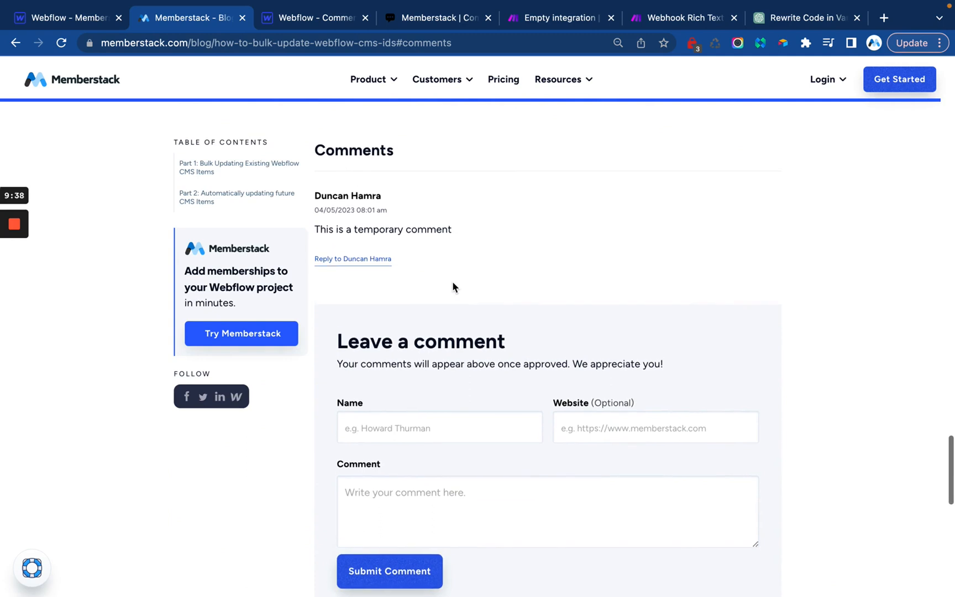
{"action": "mouse_move", "coordinate": [442, 249]}
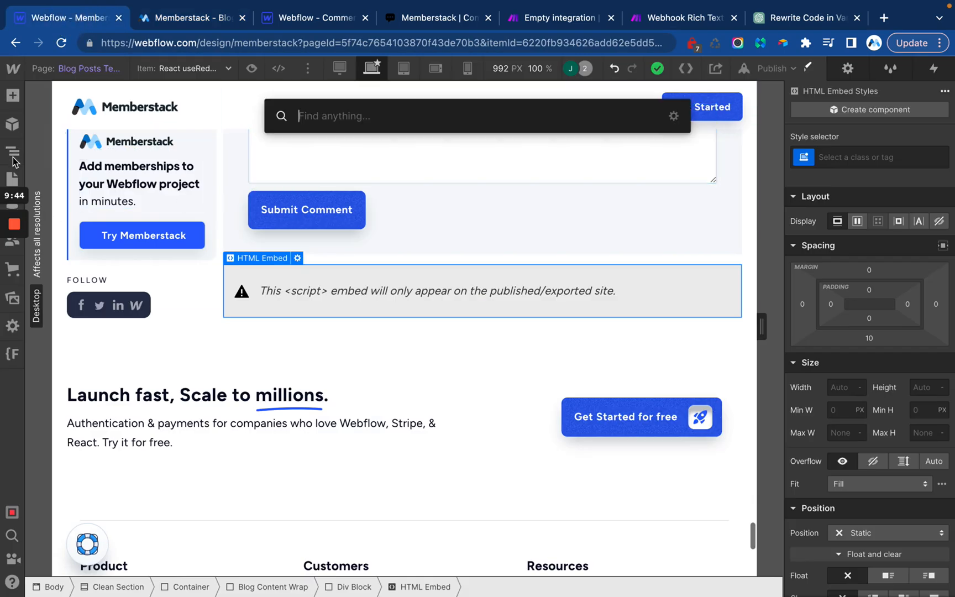
Empty the Comments field on the 'How to Bulk Update Webflow CMS IDs' post and close CMS Collections
{"action": "type", "text": "blog"}
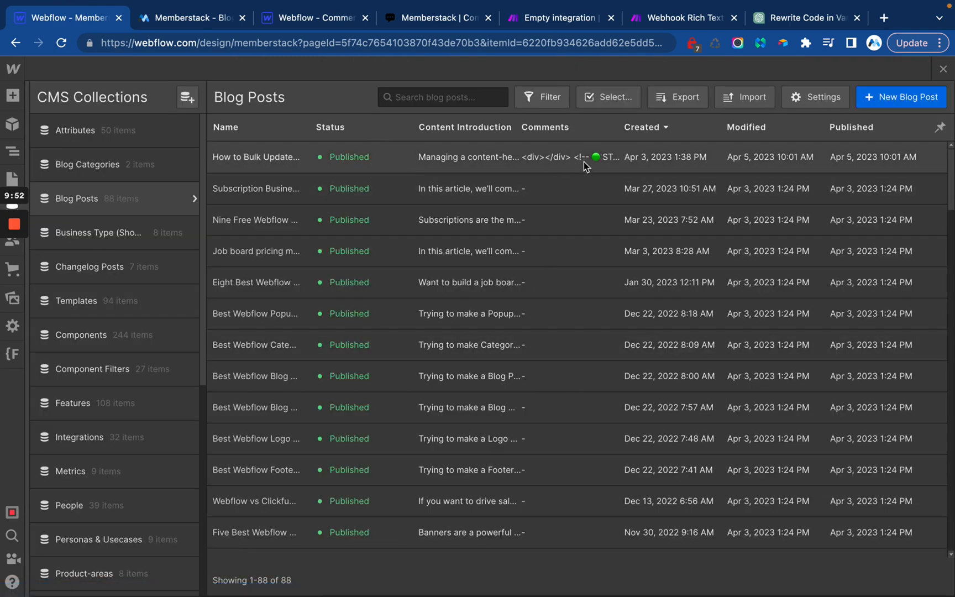
{"action": "left_click", "coordinate": [256, 157]}
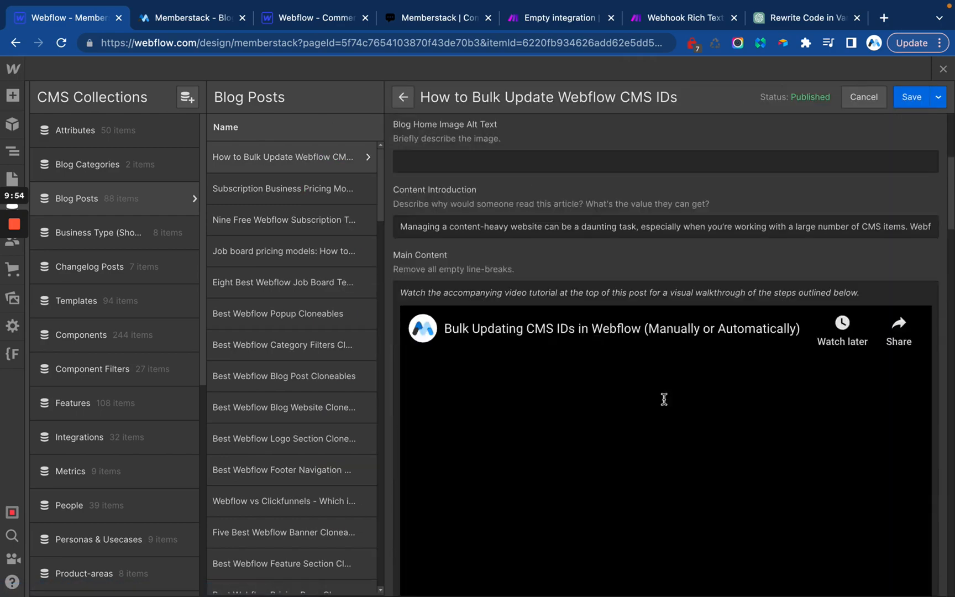
{"action": "scroll", "scroll_direction": "down", "scroll_amount": 3}
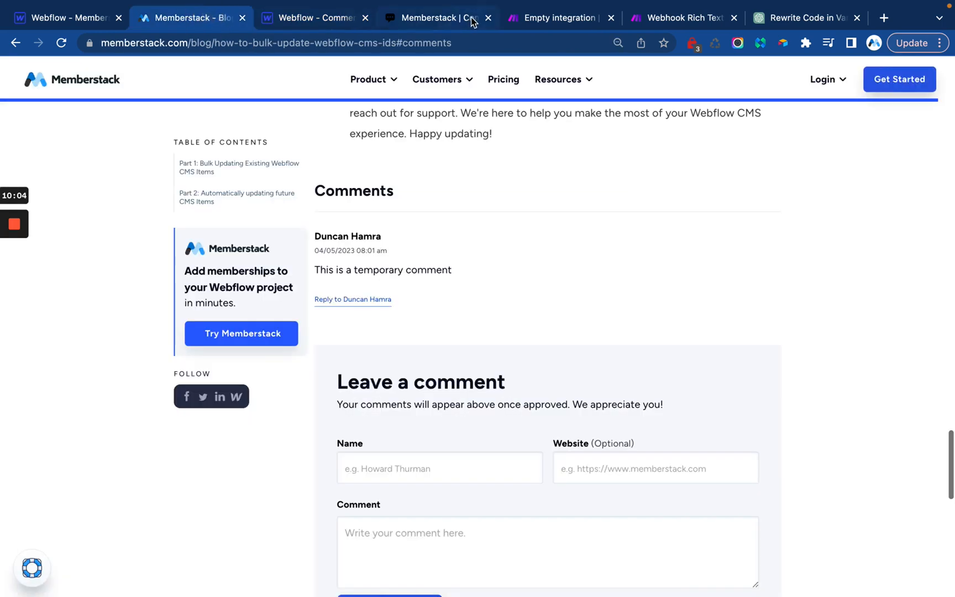
{"action": "left_click", "coordinate": [65, 18]}
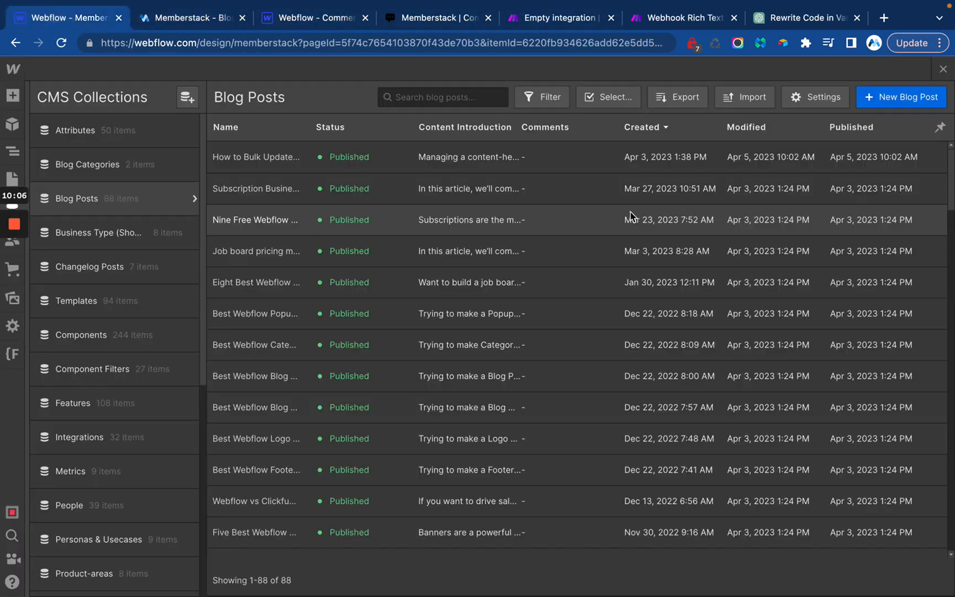
{"action": "type", "text": "blog"}
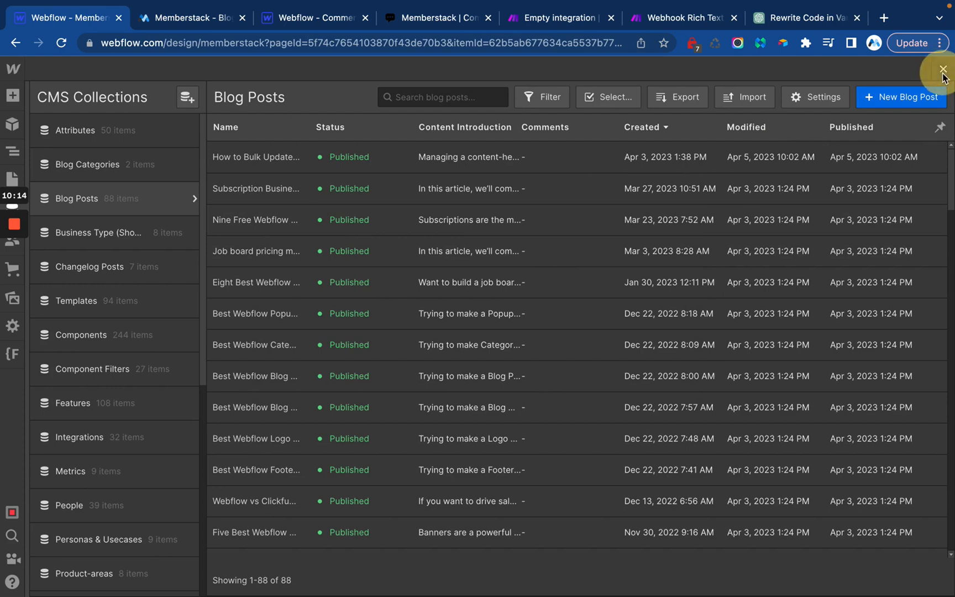
{"action": "left_click", "coordinate": [942, 69]}
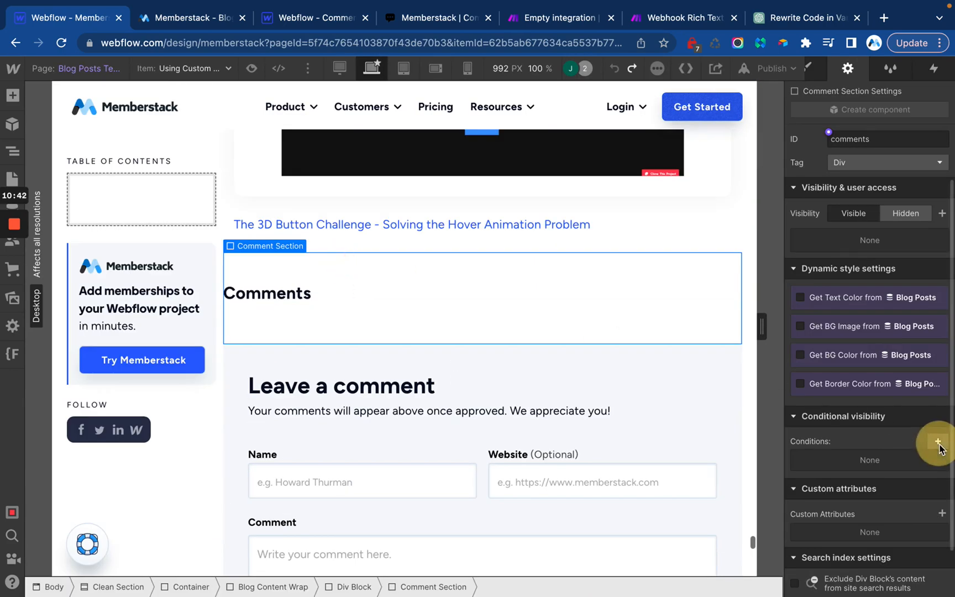
Give Comment Section a conditional visibility rule: Comments Is Set
{"action": "left_click", "coordinate": [939, 441]}
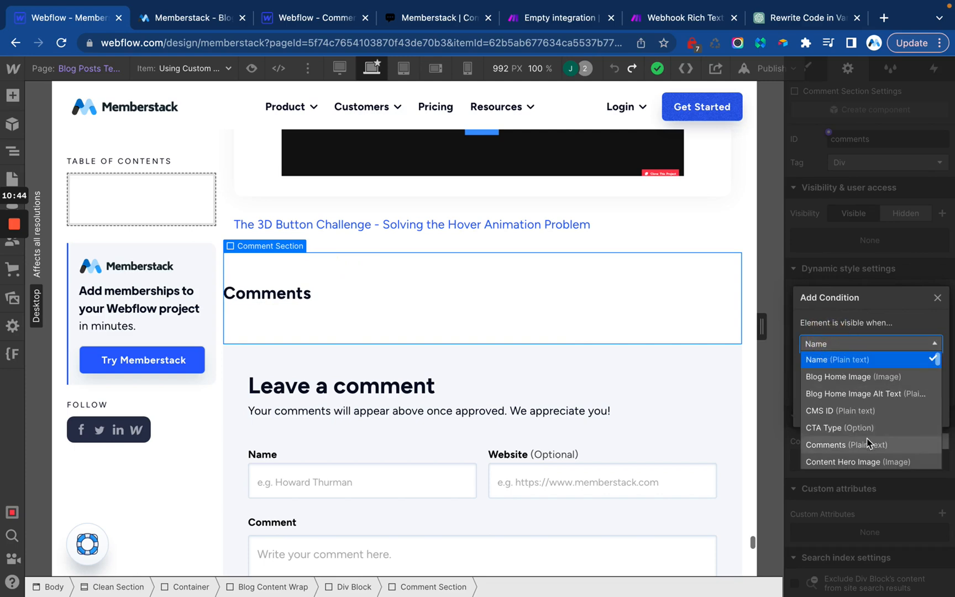
{"action": "left_click", "coordinate": [846, 443]}
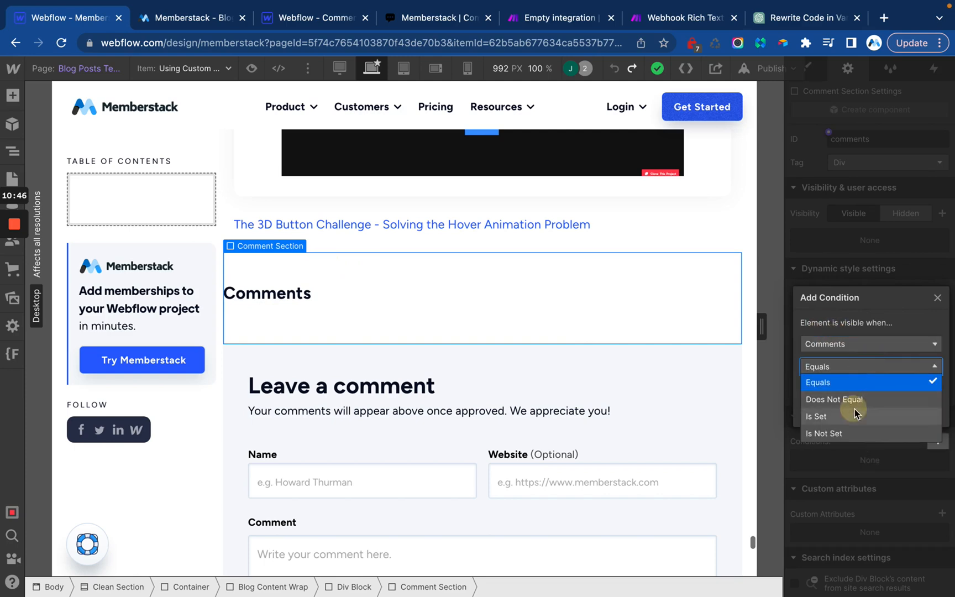
{"action": "left_click", "coordinate": [815, 416]}
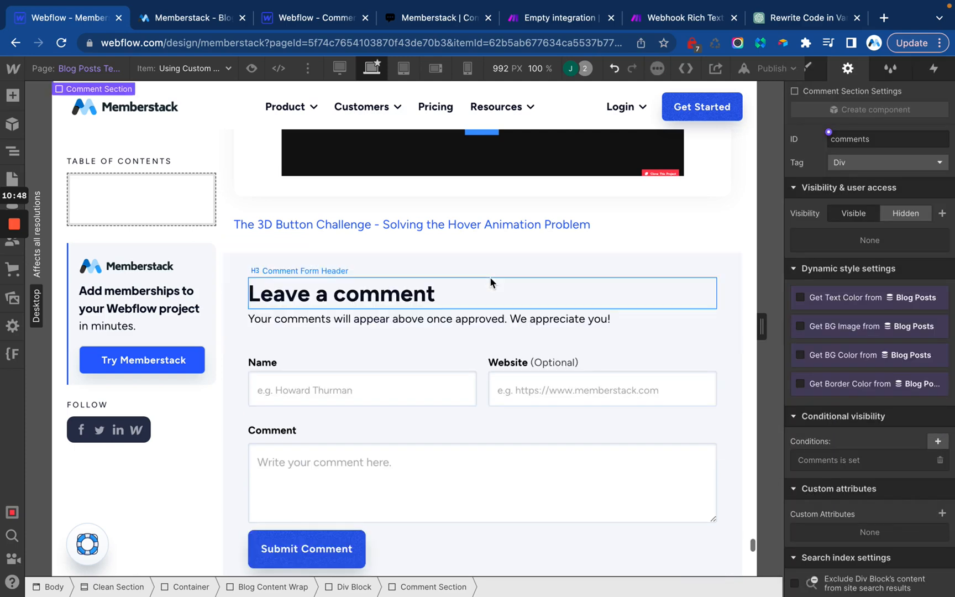
{"action": "scroll", "scroll_direction": "down", "scroll_amount": 3}
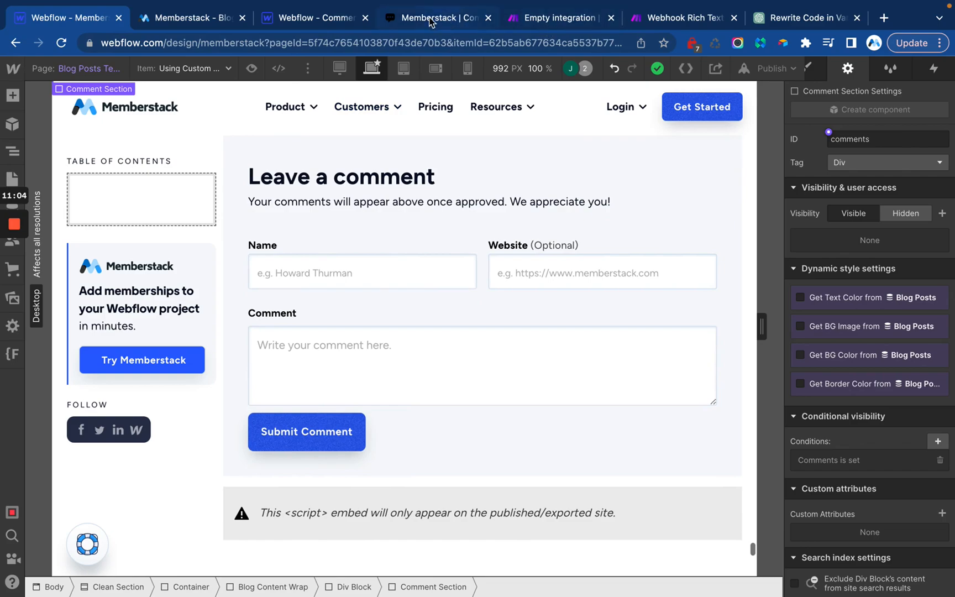
Check the commenting prototype project, the published blog post, and the Make scenario run
{"action": "left_click", "coordinate": [310, 17]}
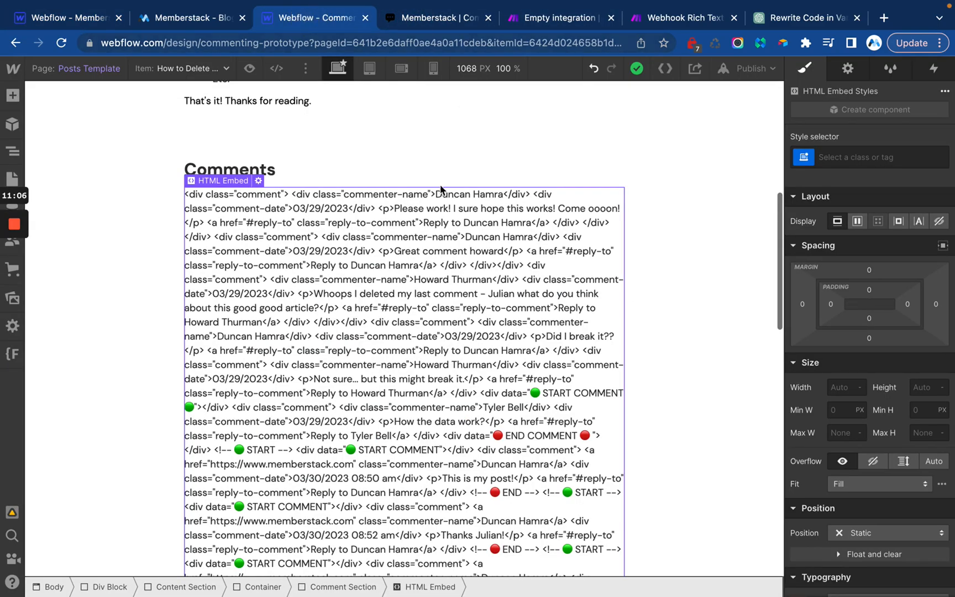
{"action": "scroll", "scroll_direction": "down", "scroll_amount": 3}
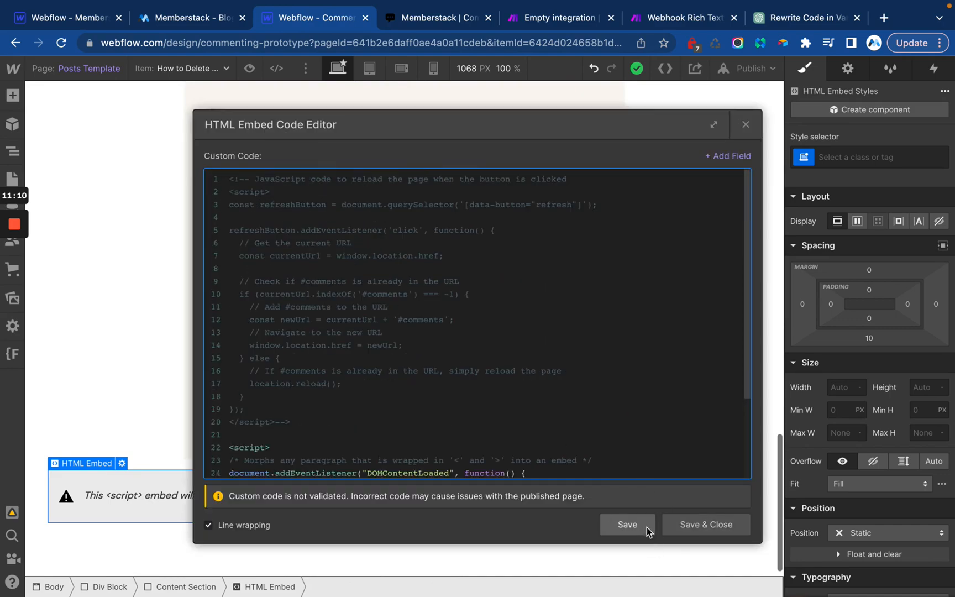
{"action": "left_click", "coordinate": [190, 17]}
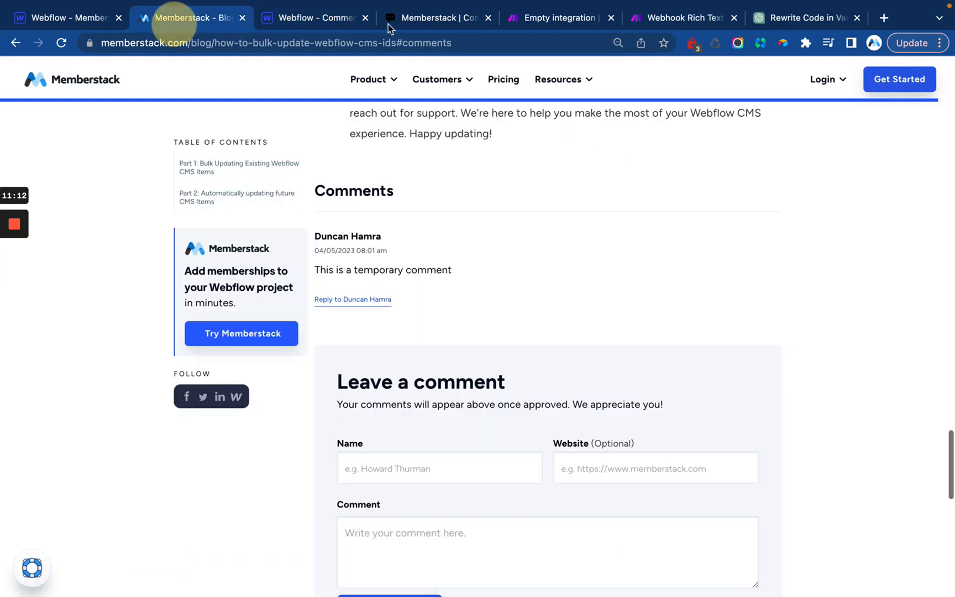
{"action": "left_click", "coordinate": [558, 17]}
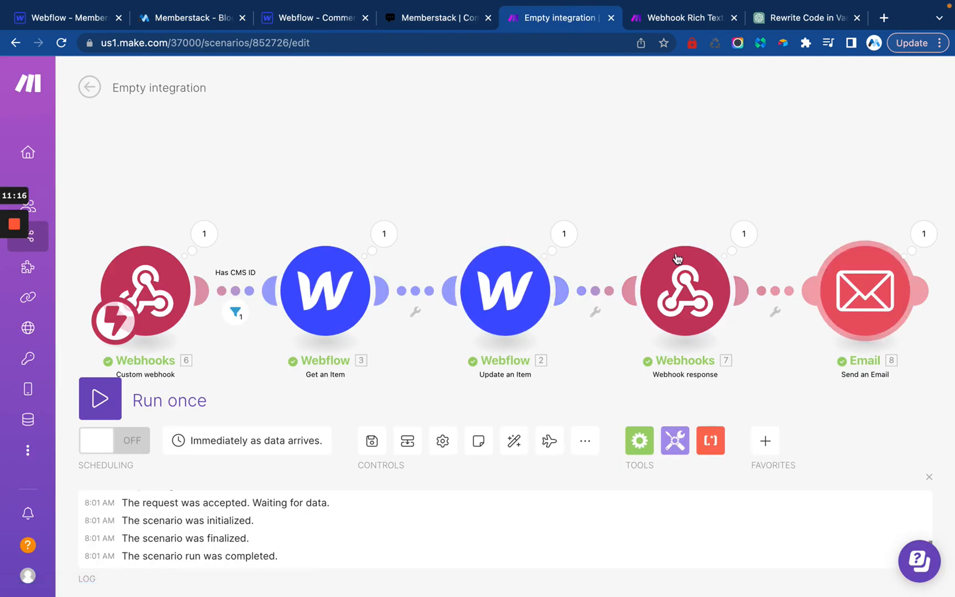
{"action": "mouse_move", "coordinate": [325, 290]}
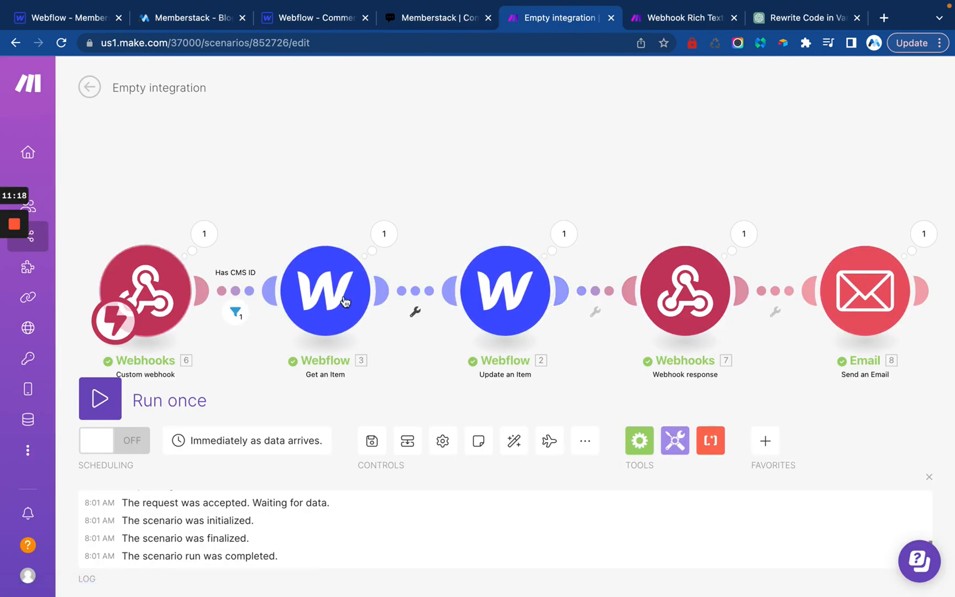
{"action": "mouse_move", "coordinate": [291, 136]}
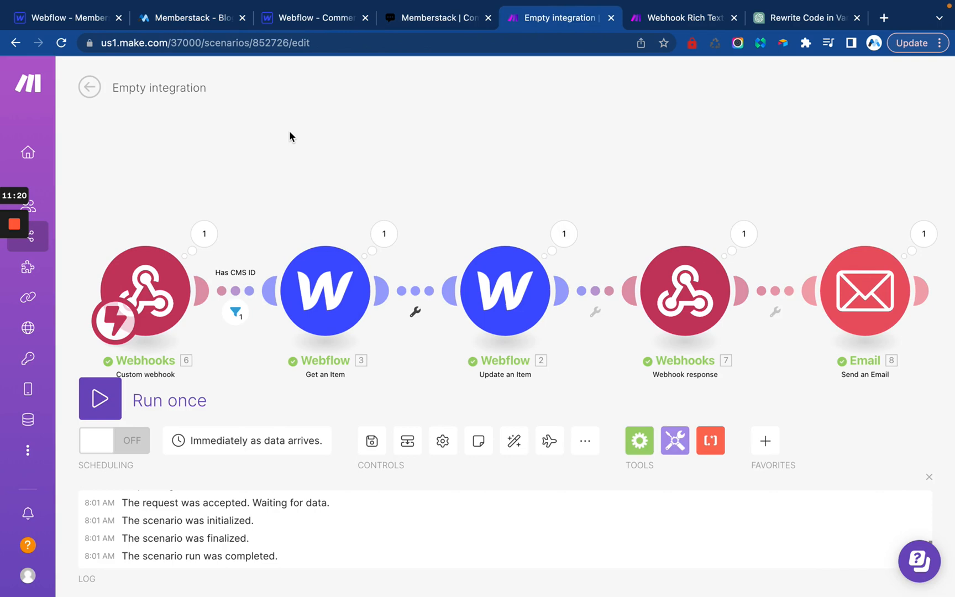